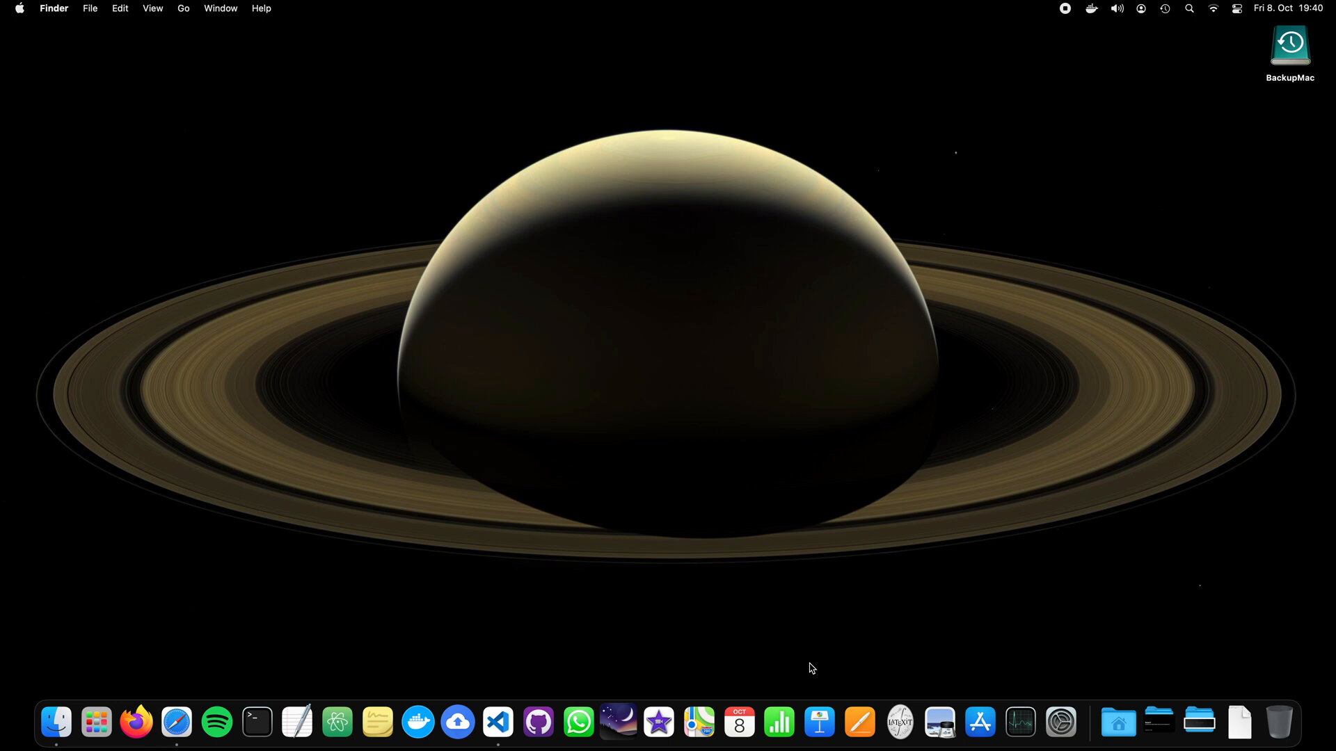
- Open the earth_vel_comp notebook in VS Code and highlight Earth's position and velocity values
left_click(497, 722)
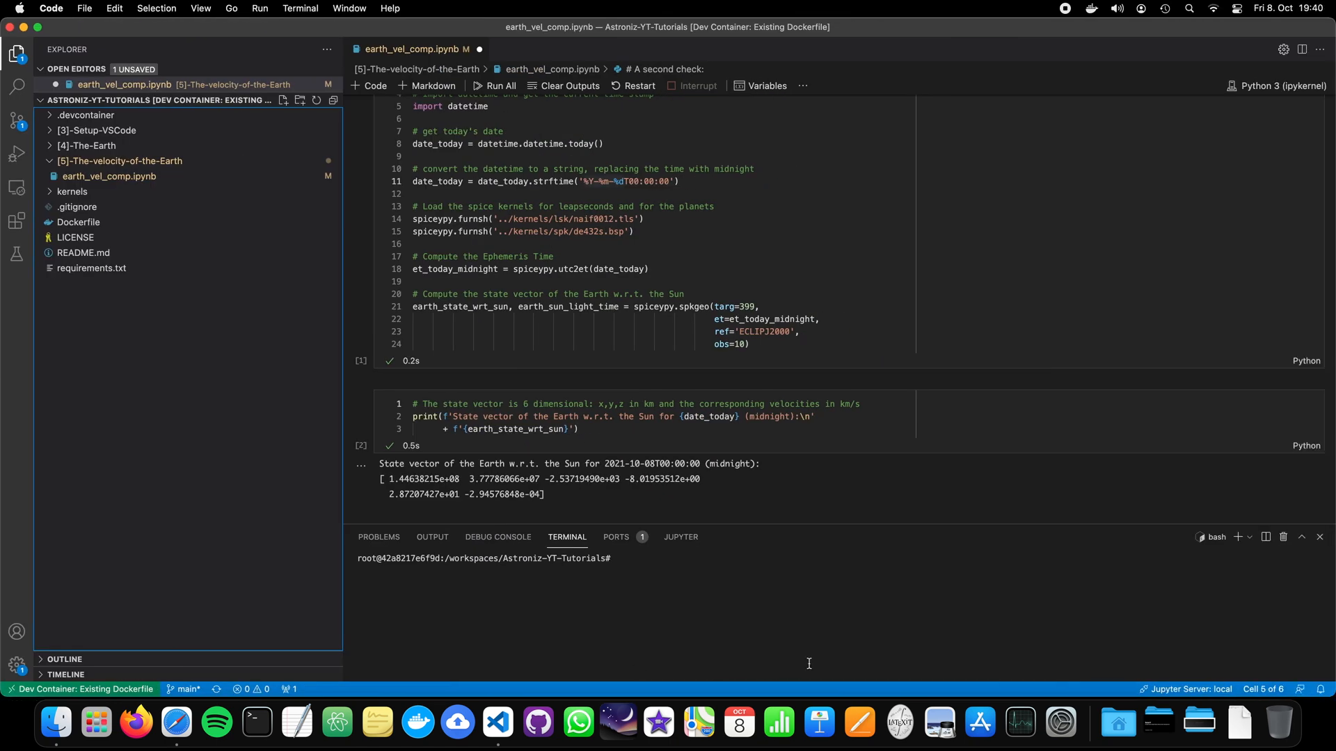
mouse_move(657, 349)
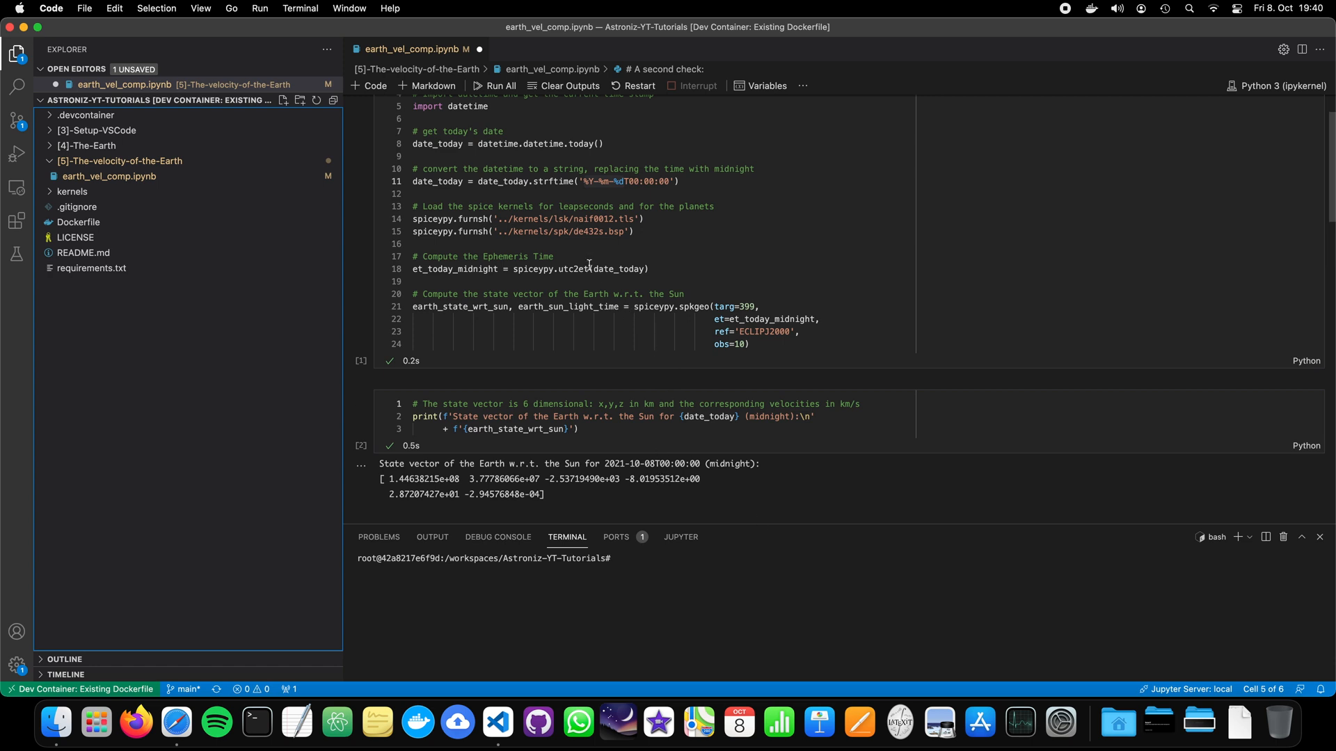
mouse_move(542, 303)
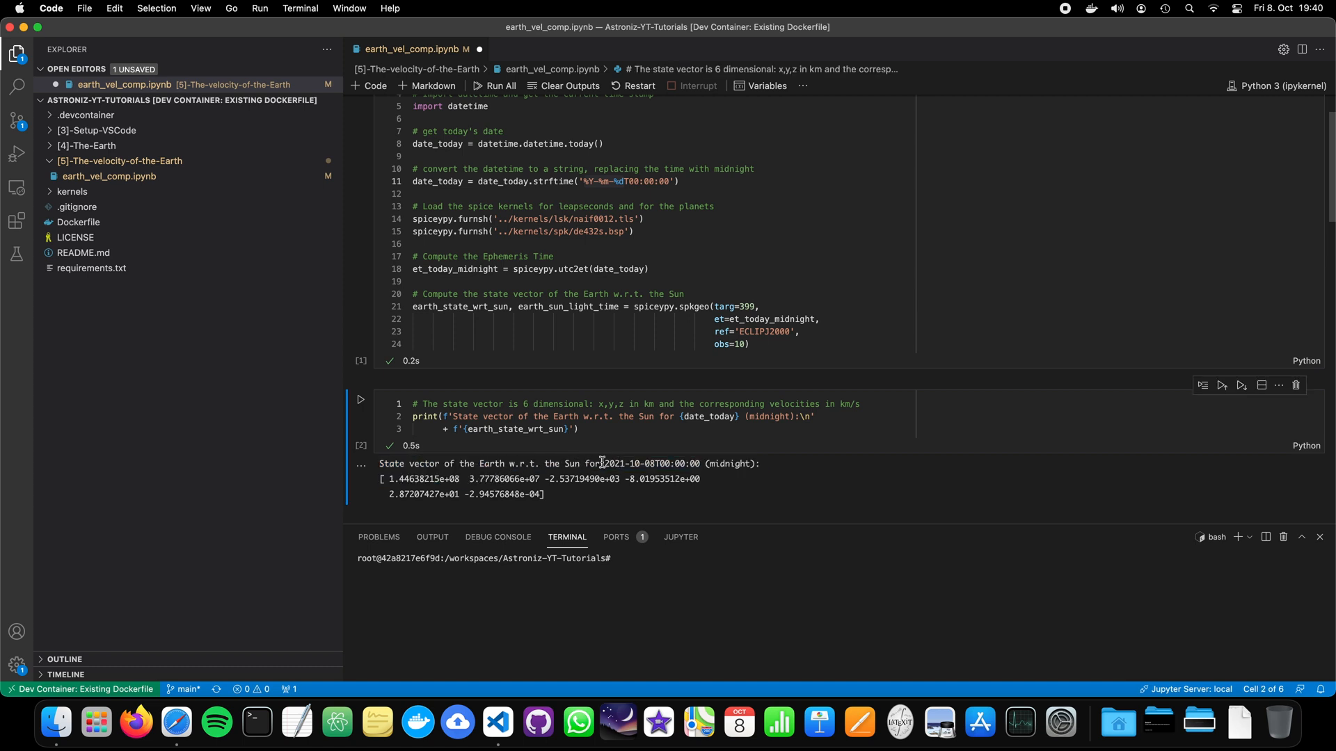
double_click(629, 464)
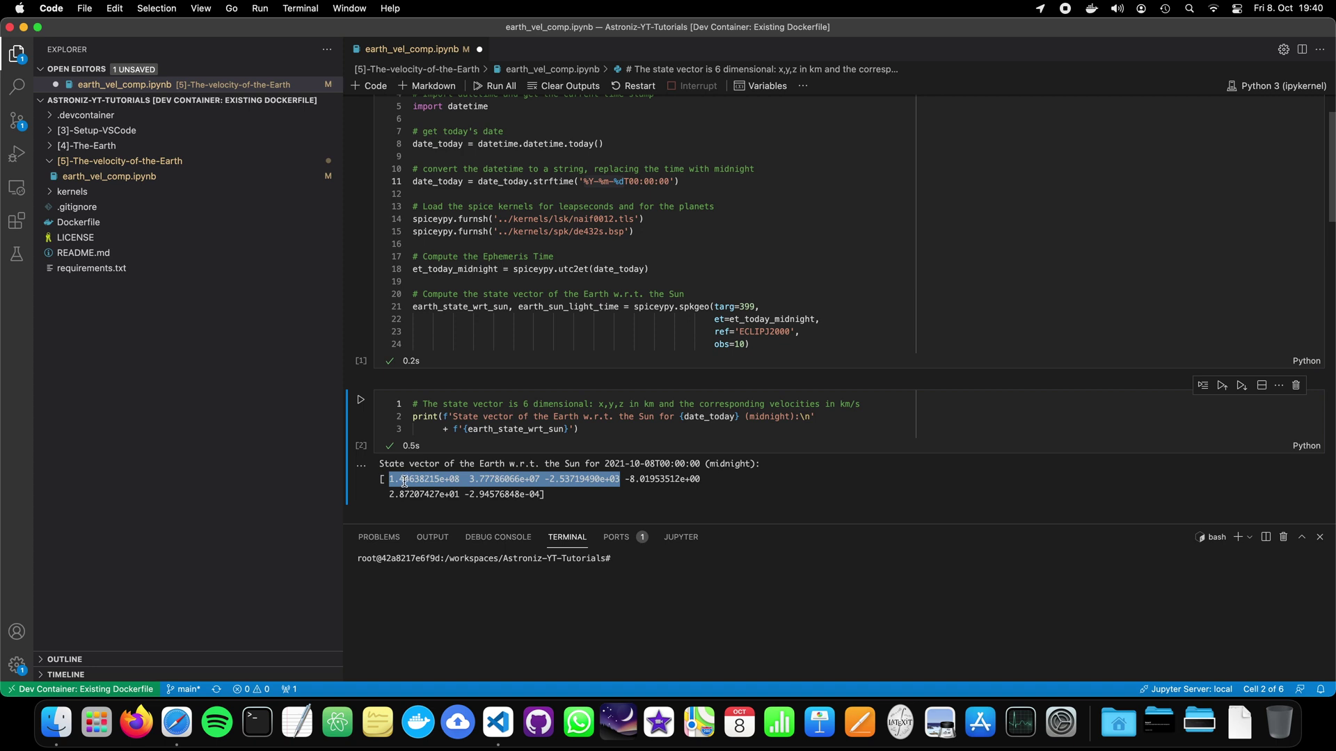
mouse_move(596, 474)
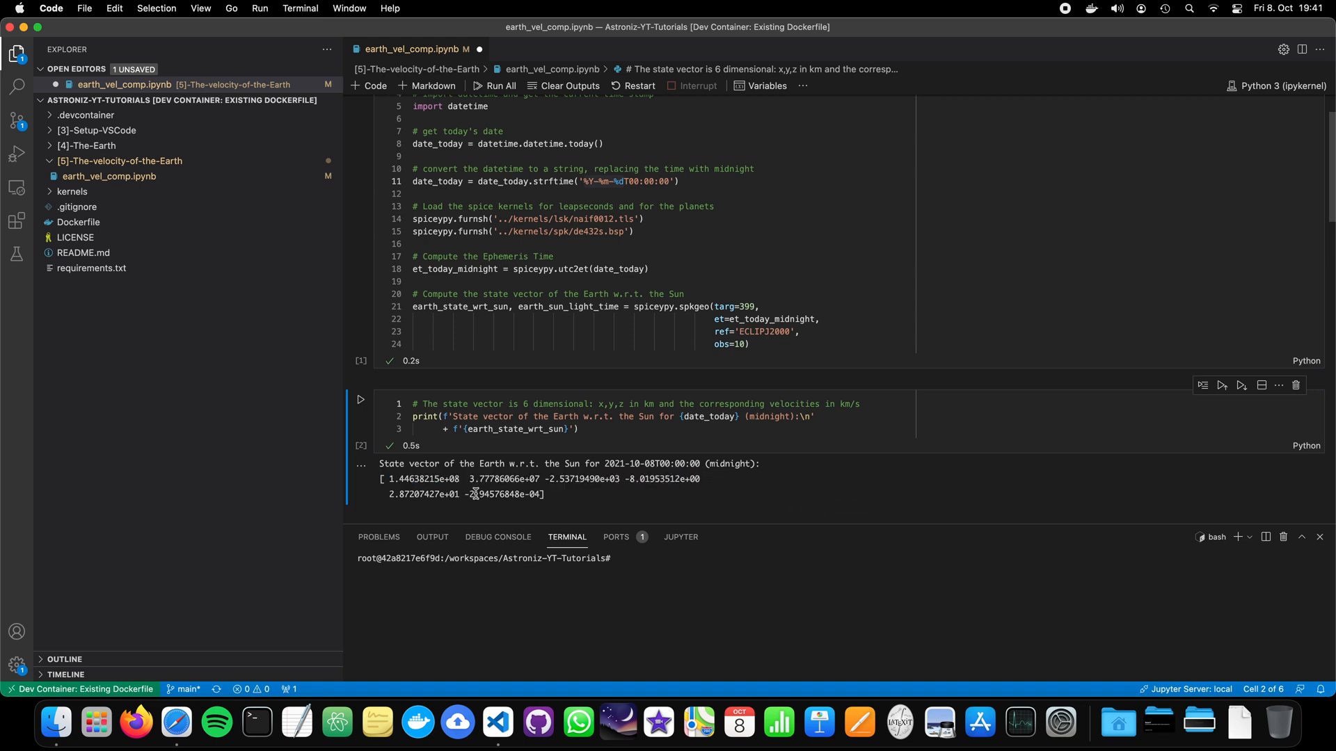
double_click(503, 493)
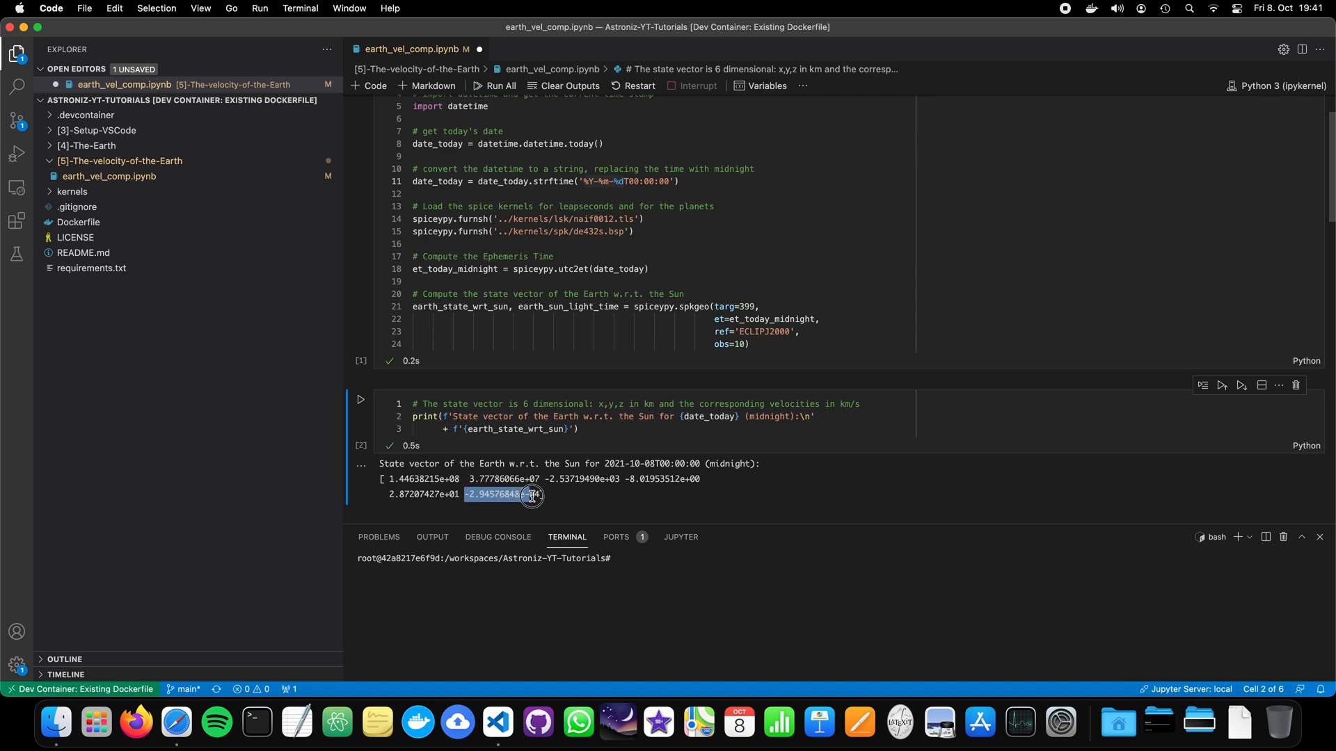
mouse_move(606, 505)
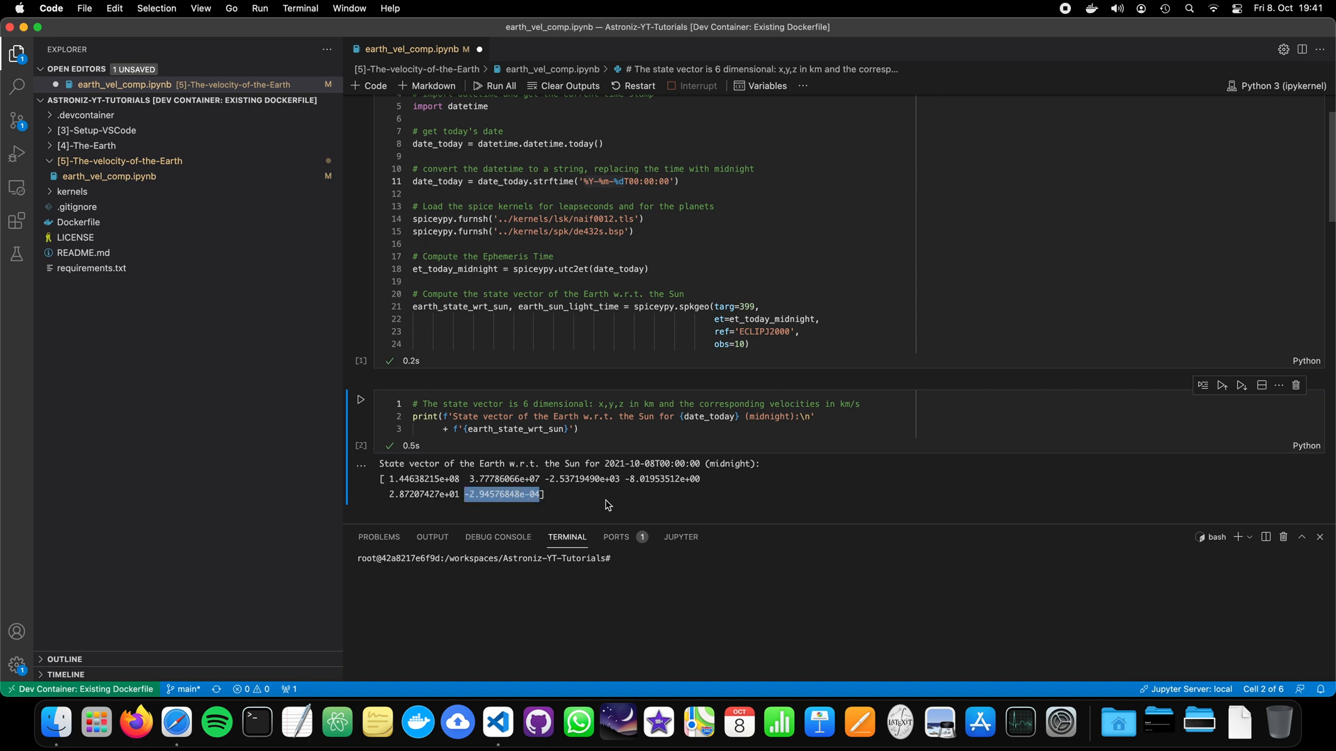
mouse_move(643, 478)
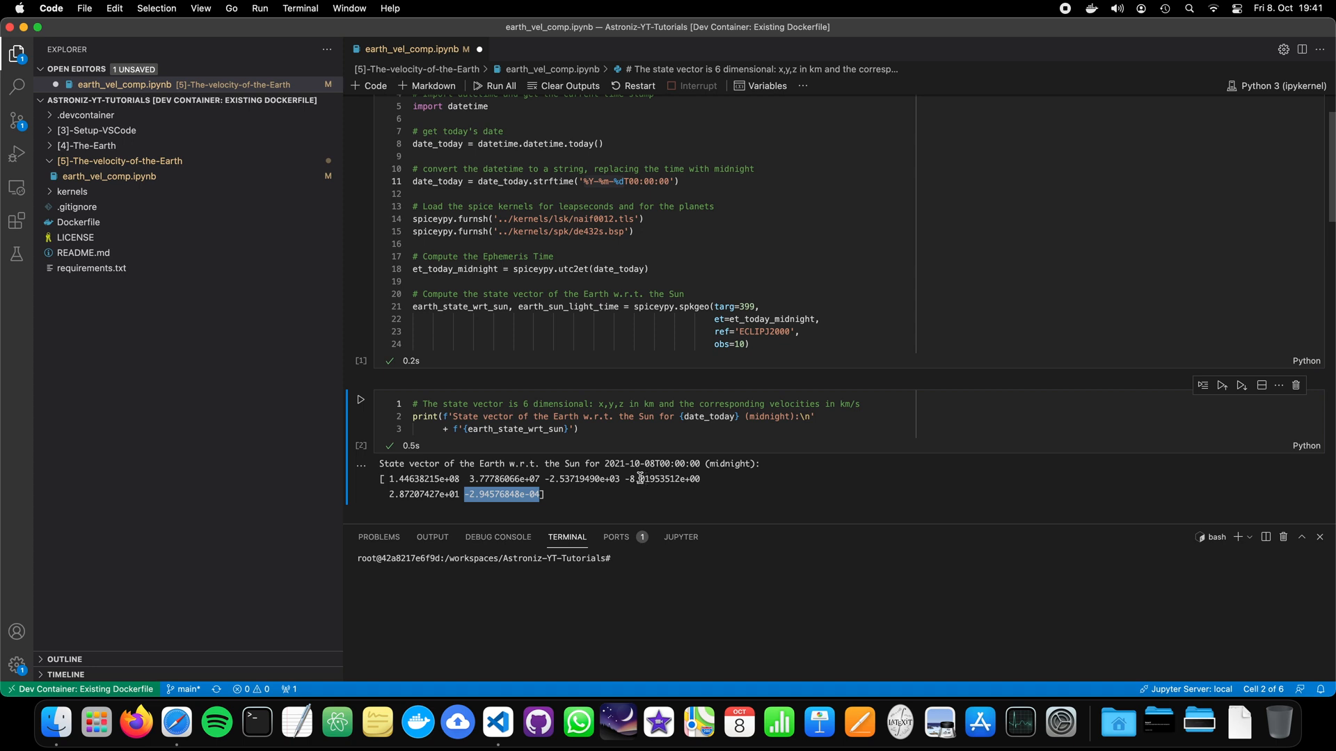
mouse_move(618, 508)
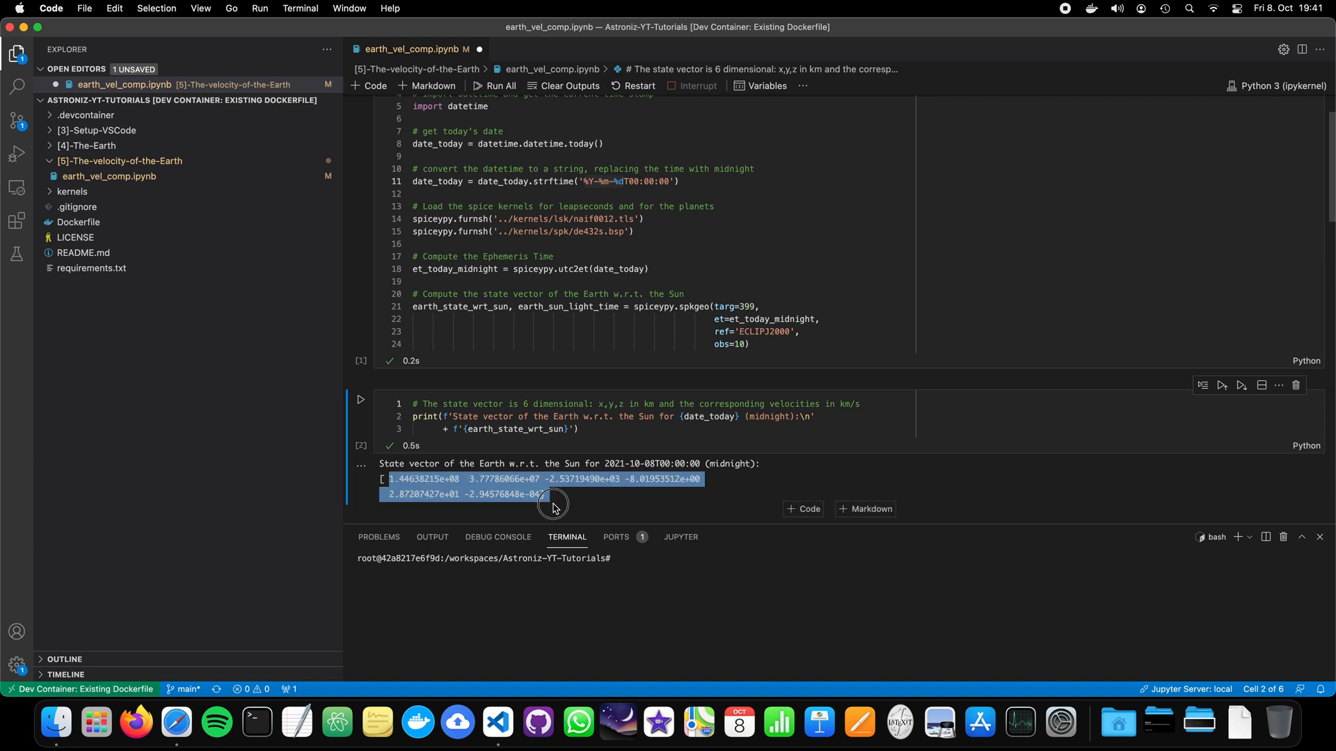
left_click(555, 502)
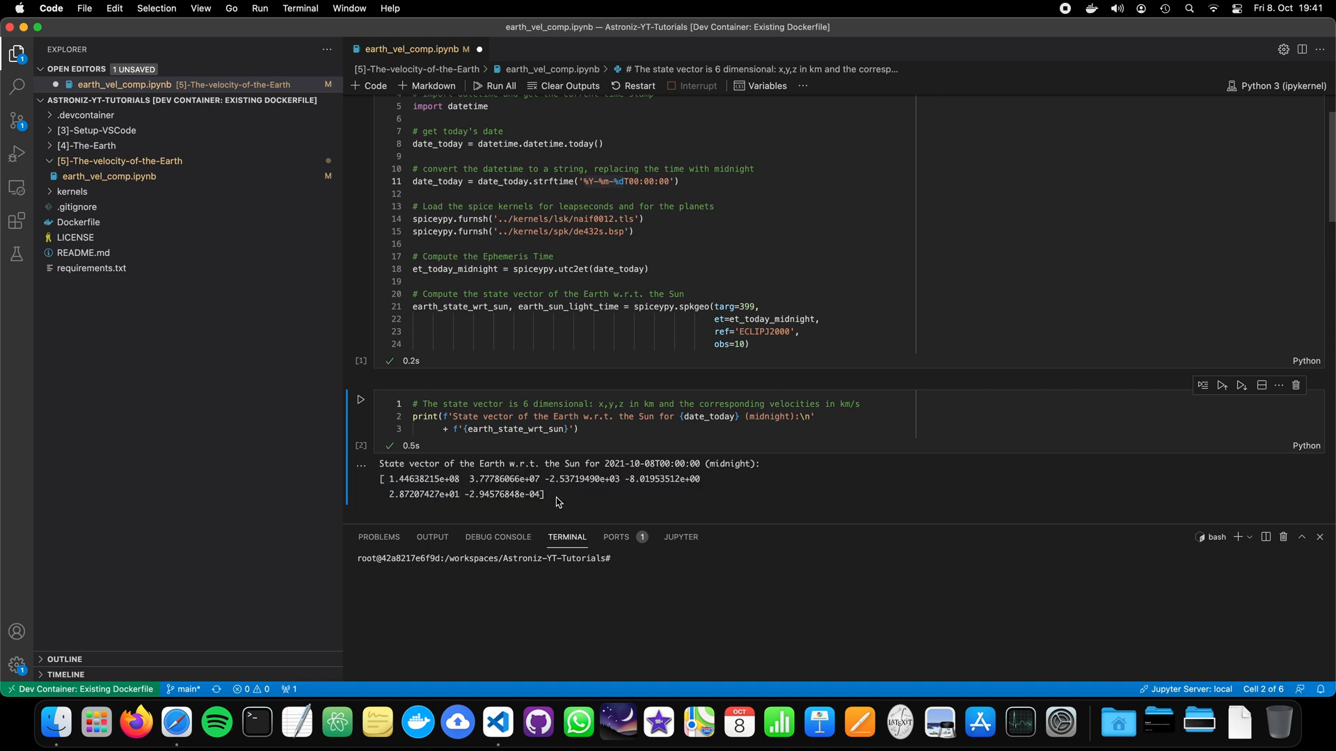
mouse_move(545, 462)
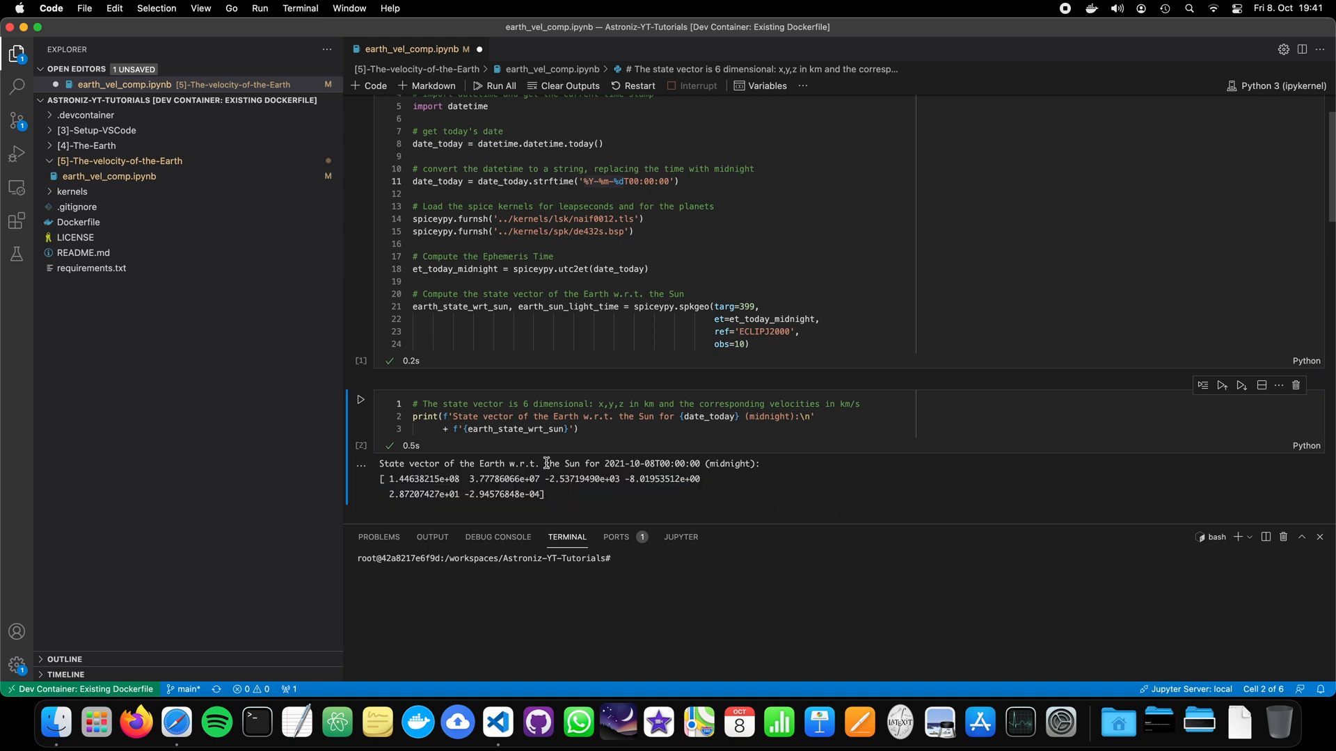
- Switch to the Safari tab showing the Horizons System About page
left_click(175, 724)
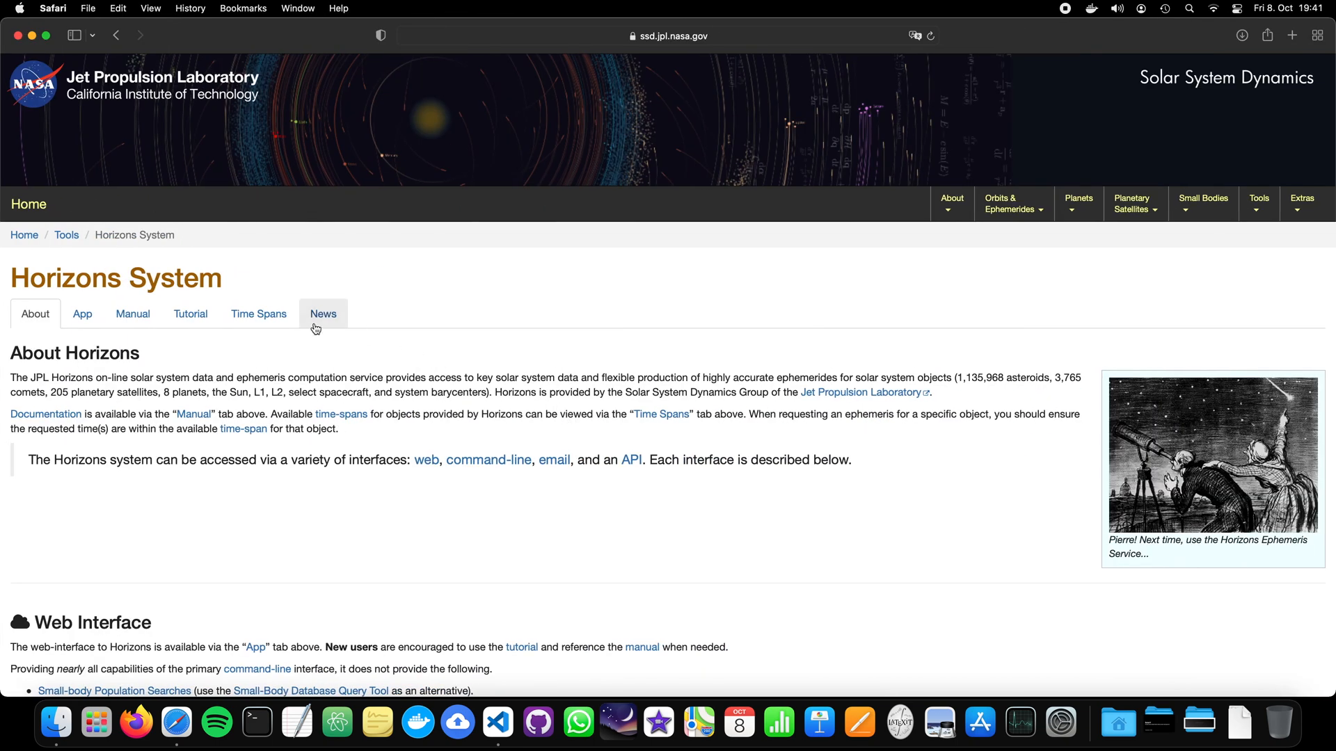
mouse_move(179, 278)
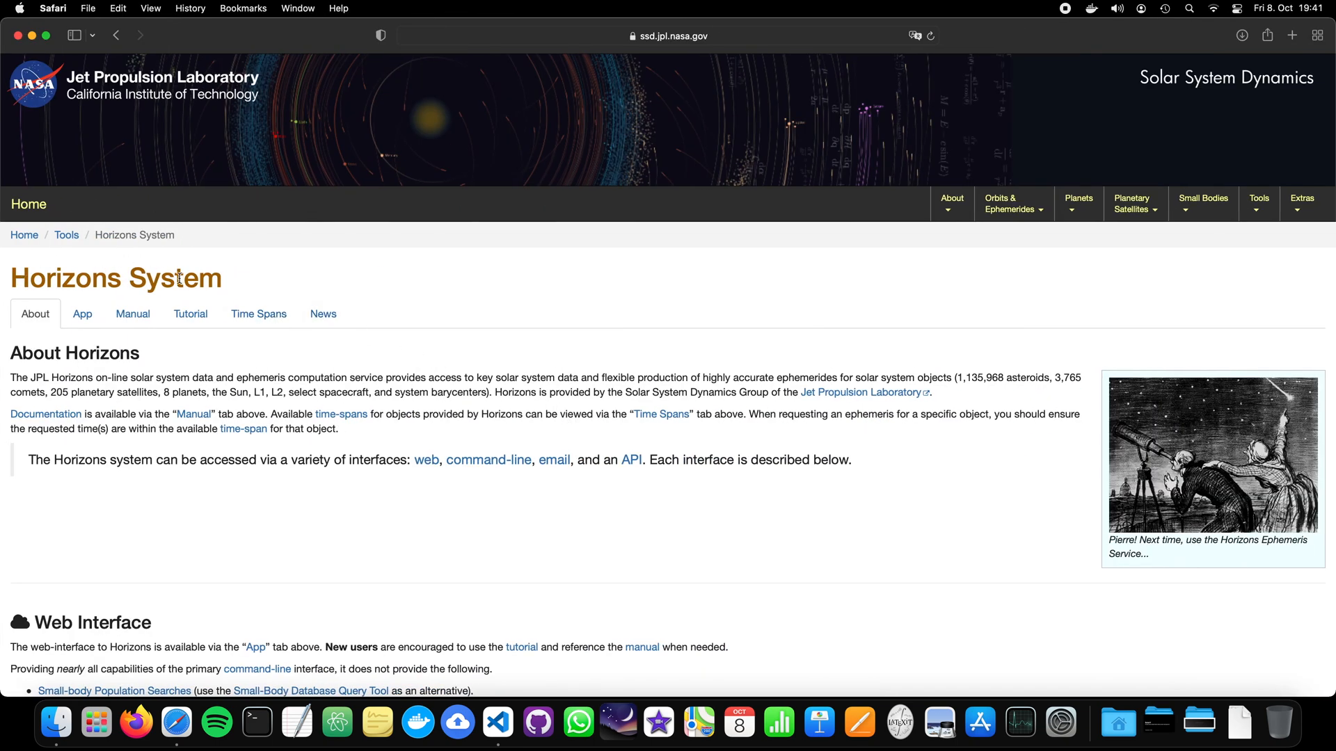
mouse_move(259, 313)
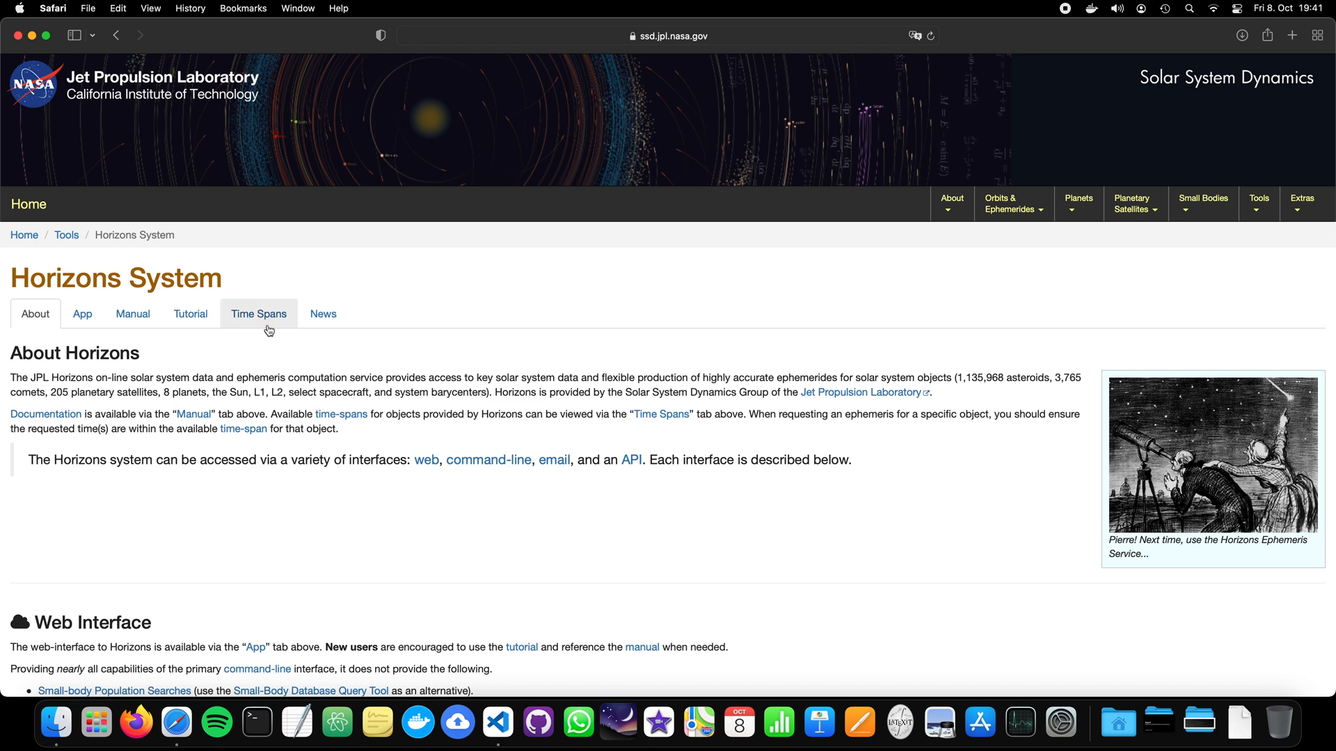
mouse_move(239, 373)
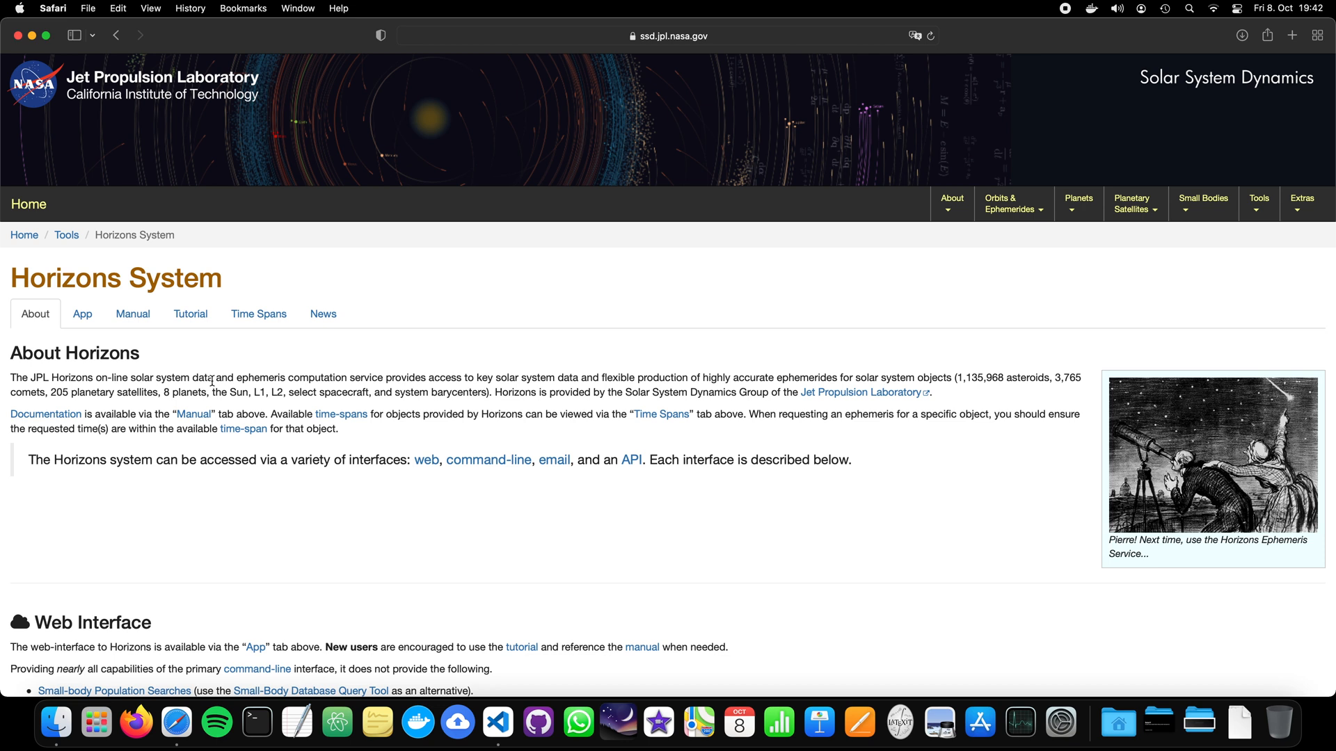
mouse_move(166, 336)
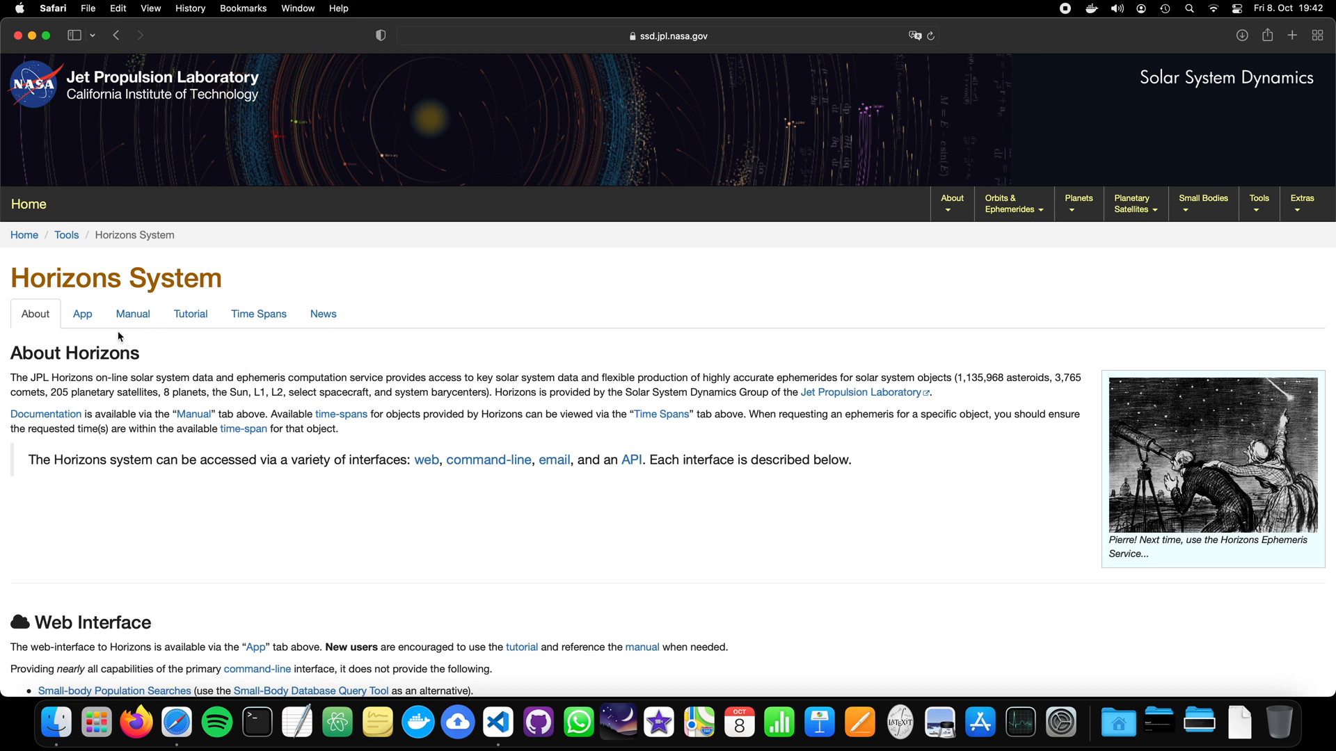
mouse_move(82, 314)
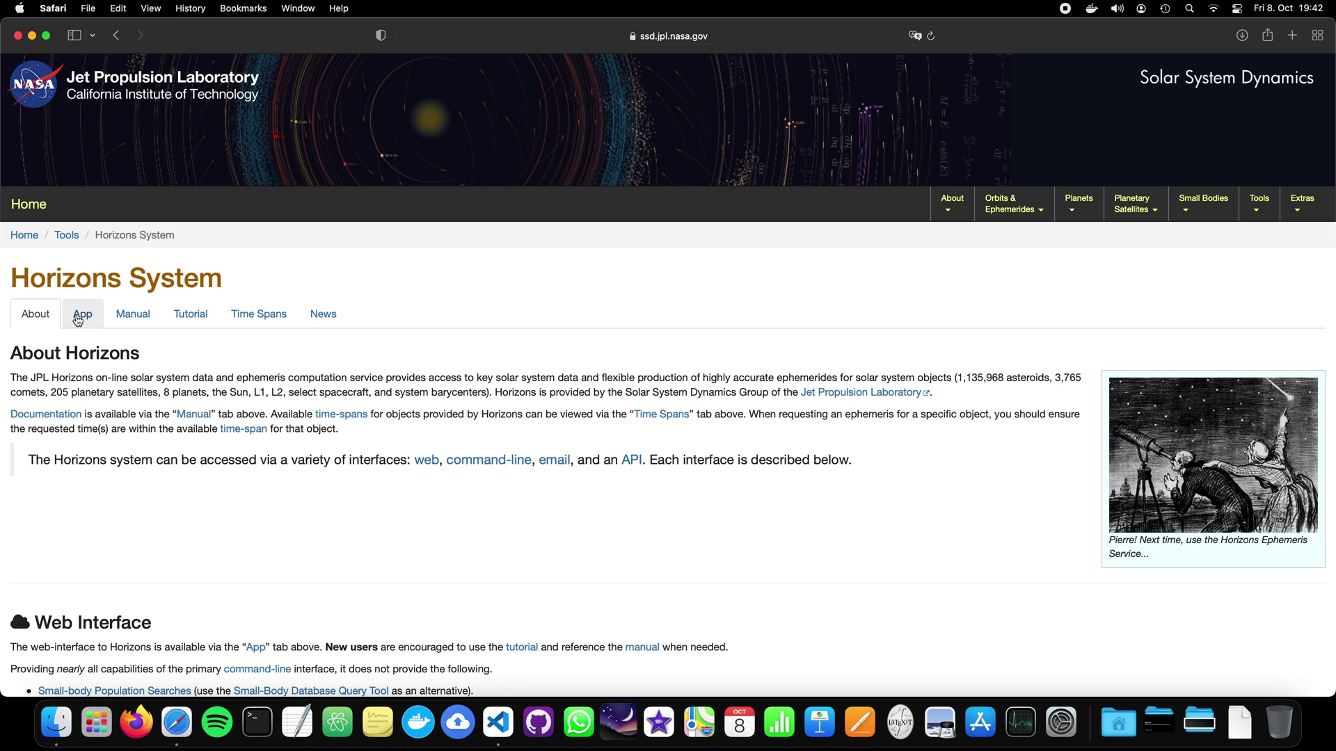
- Open the Horizons App and inspect the Ephemeris Type list, keeping Vector Table
left_click(82, 314)
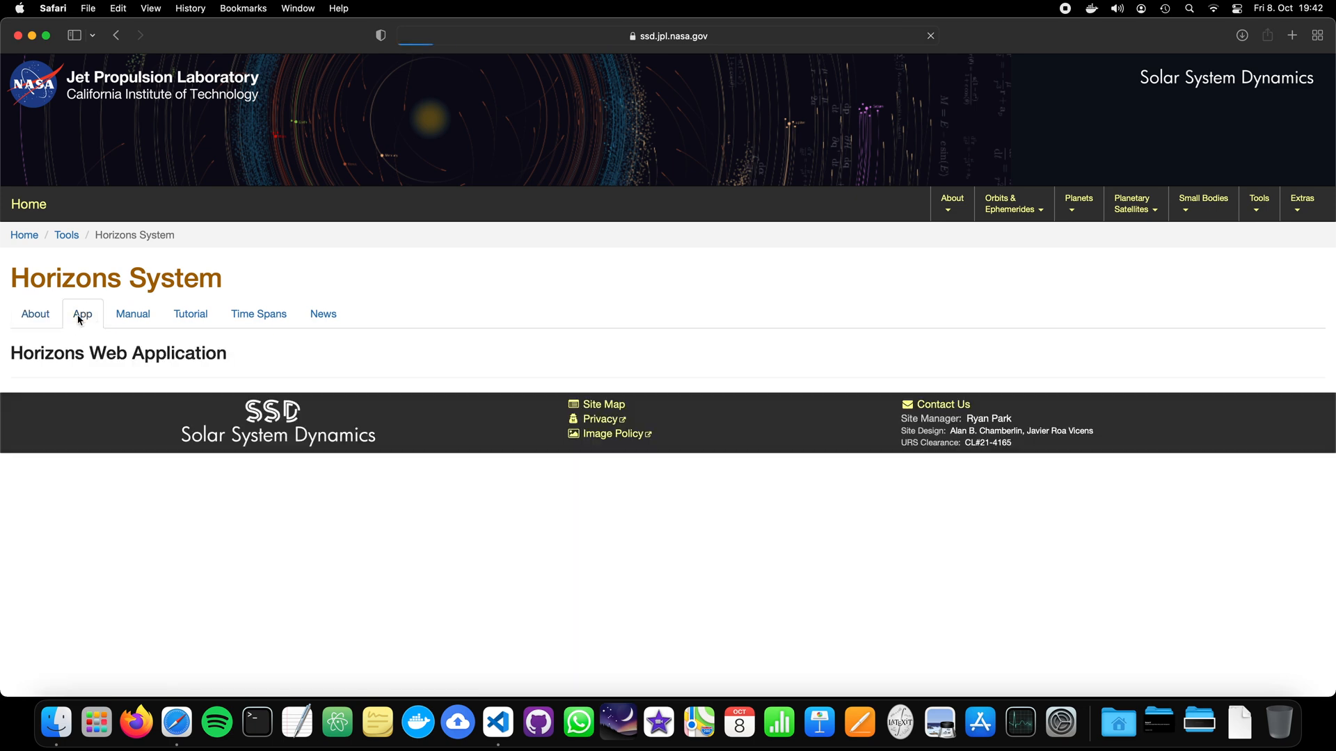
left_click(82, 314)
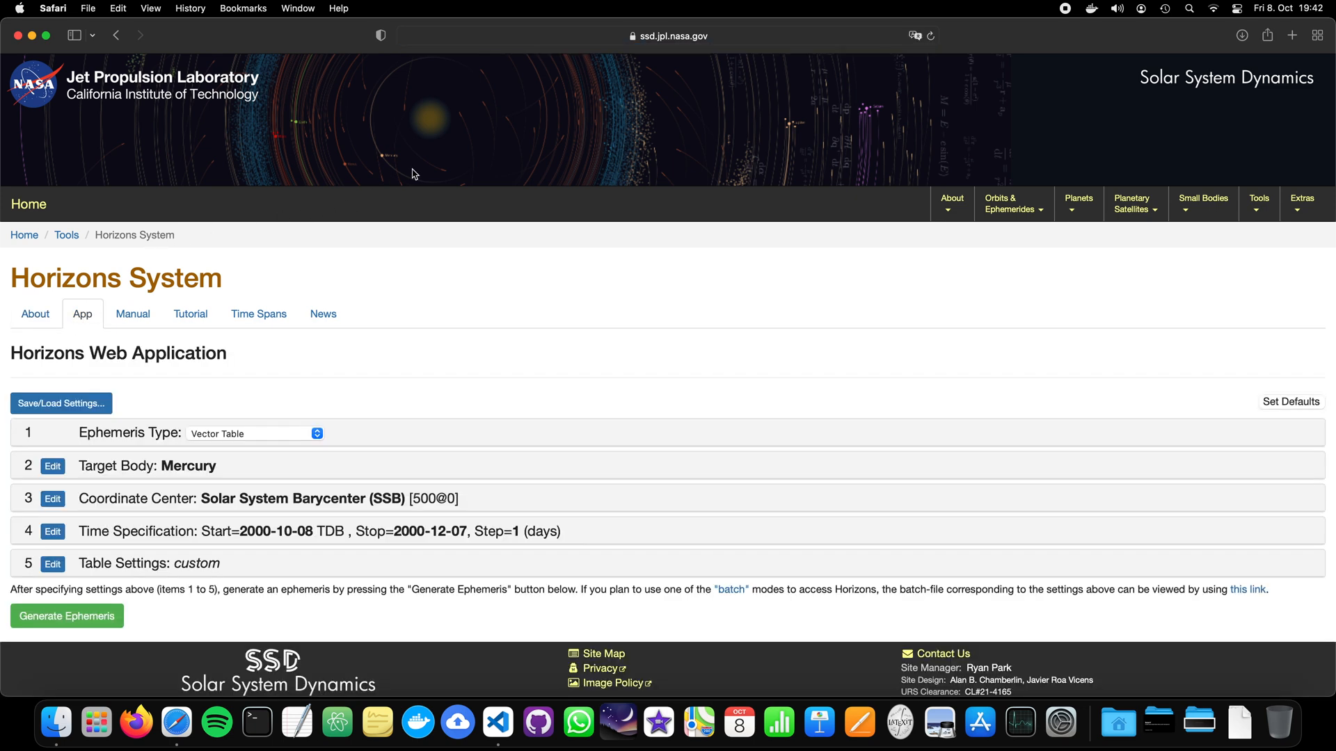
mouse_move(333, 368)
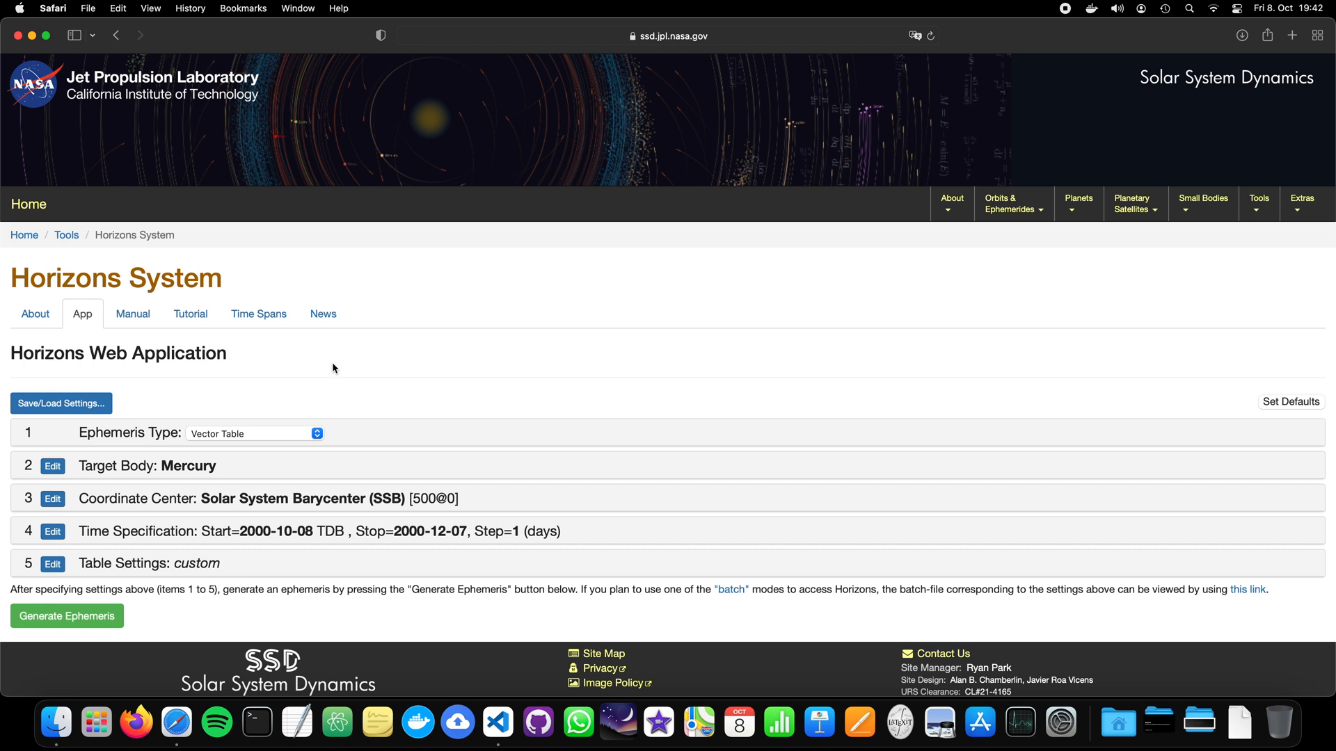
mouse_move(190, 413)
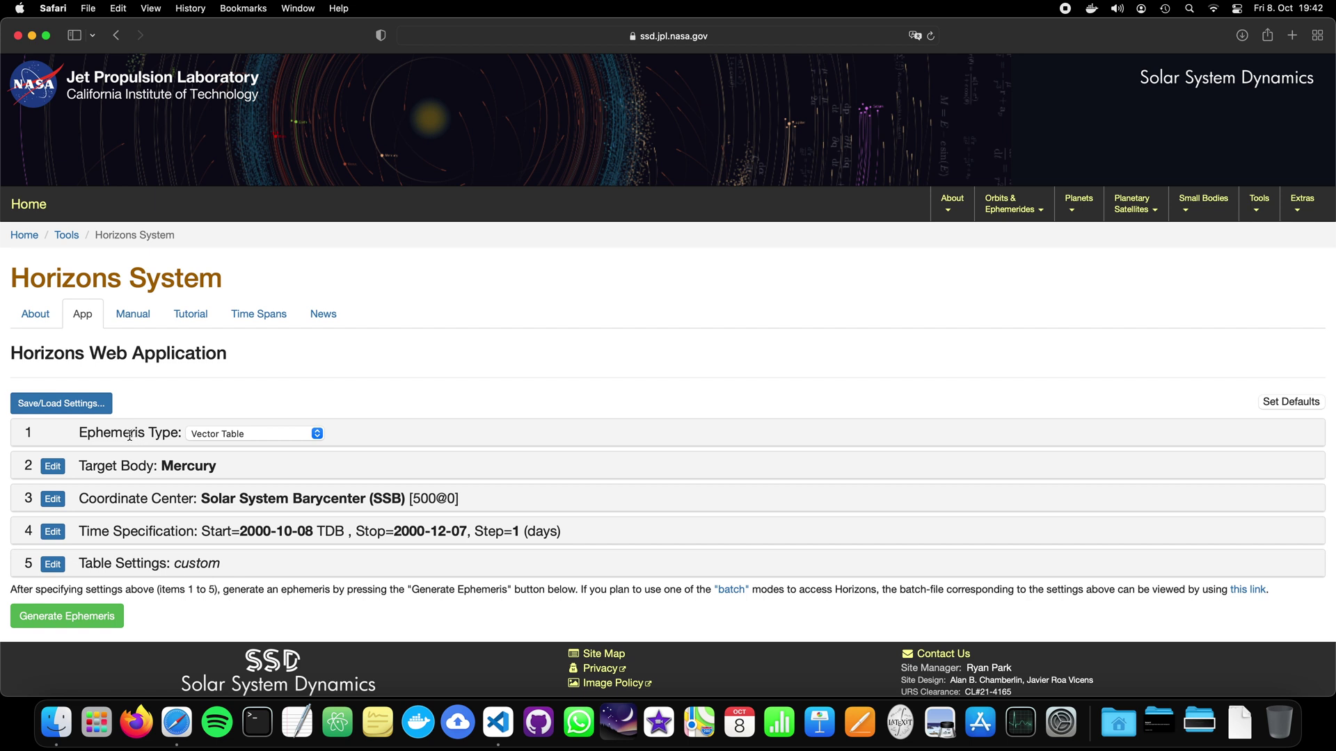
mouse_move(82, 433)
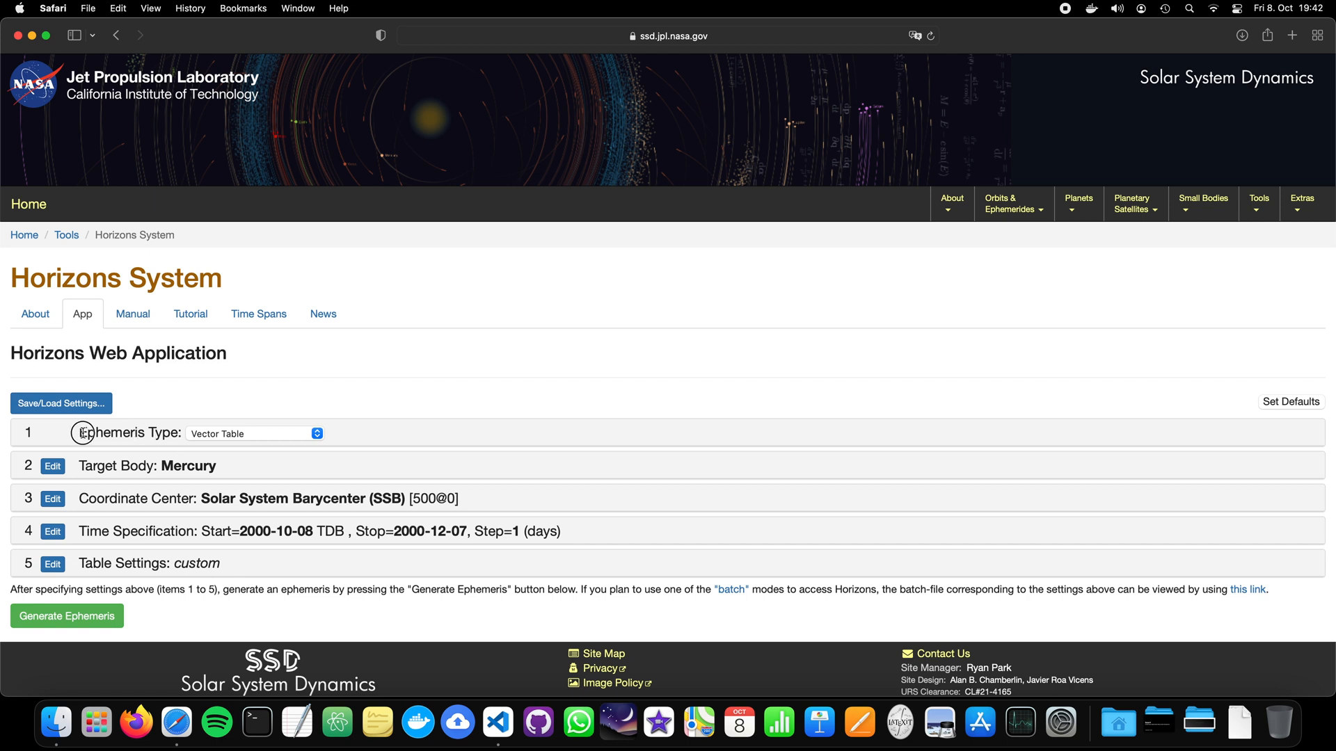
double_click(129, 432)
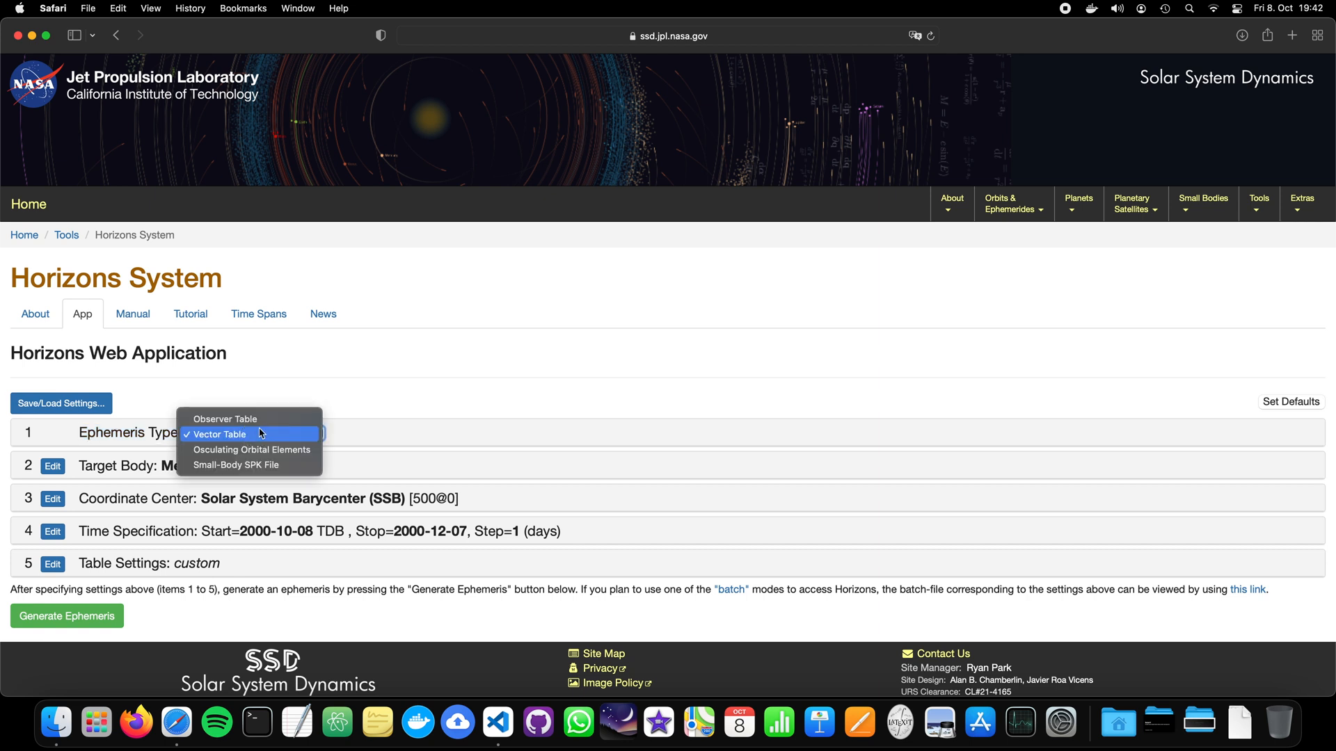
mouse_move(248, 434)
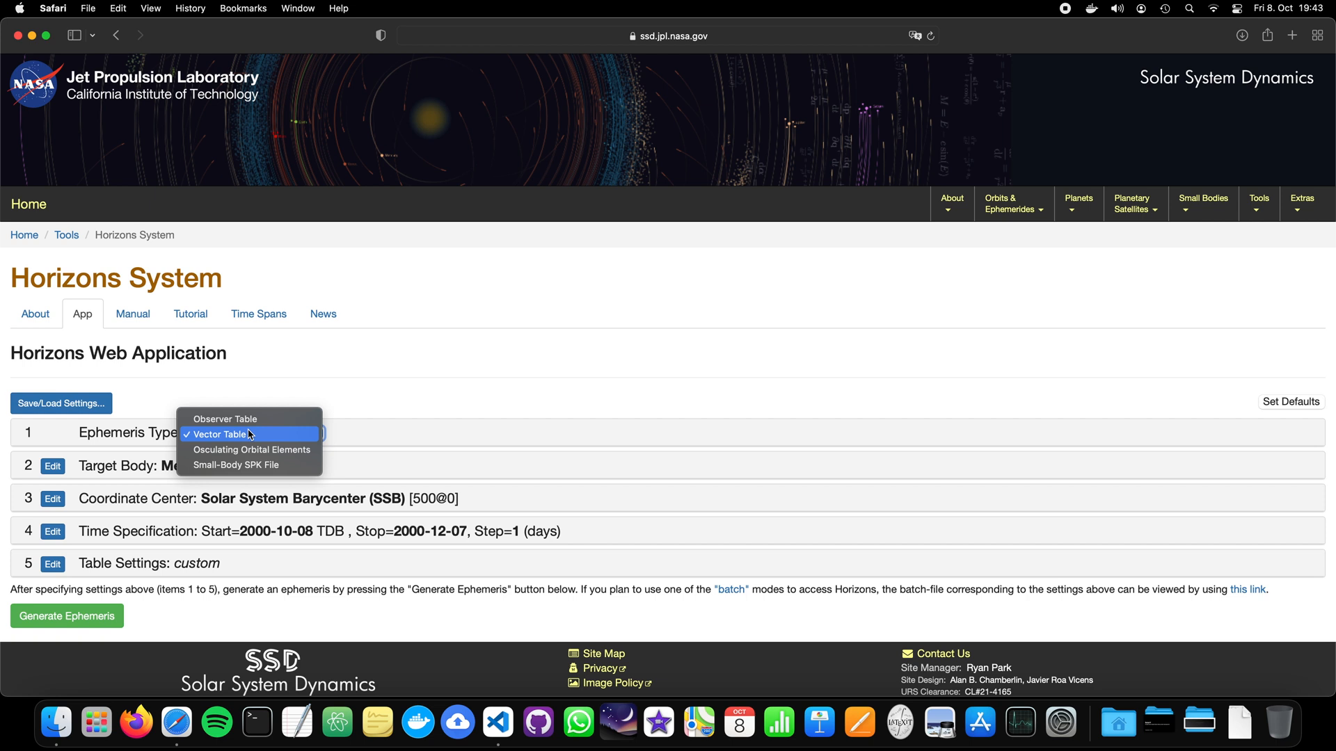
mouse_move(255, 436)
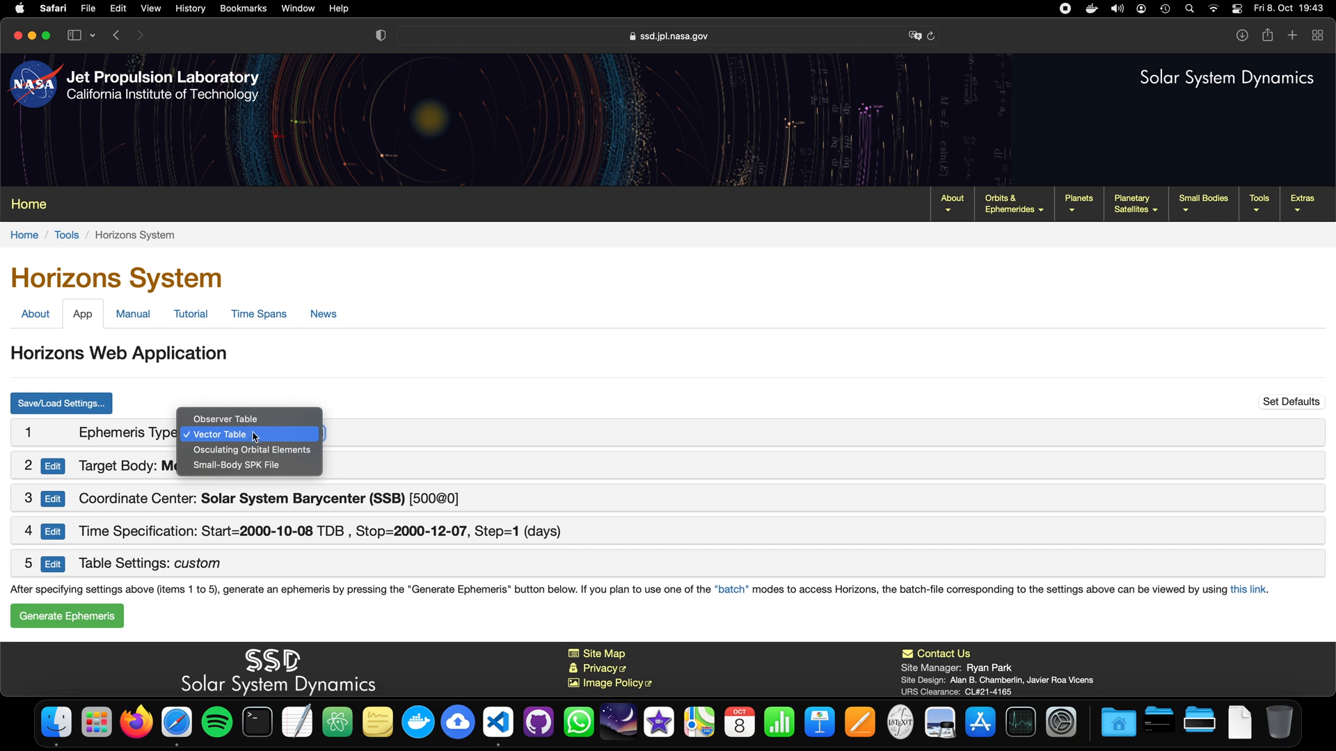
mouse_move(251, 451)
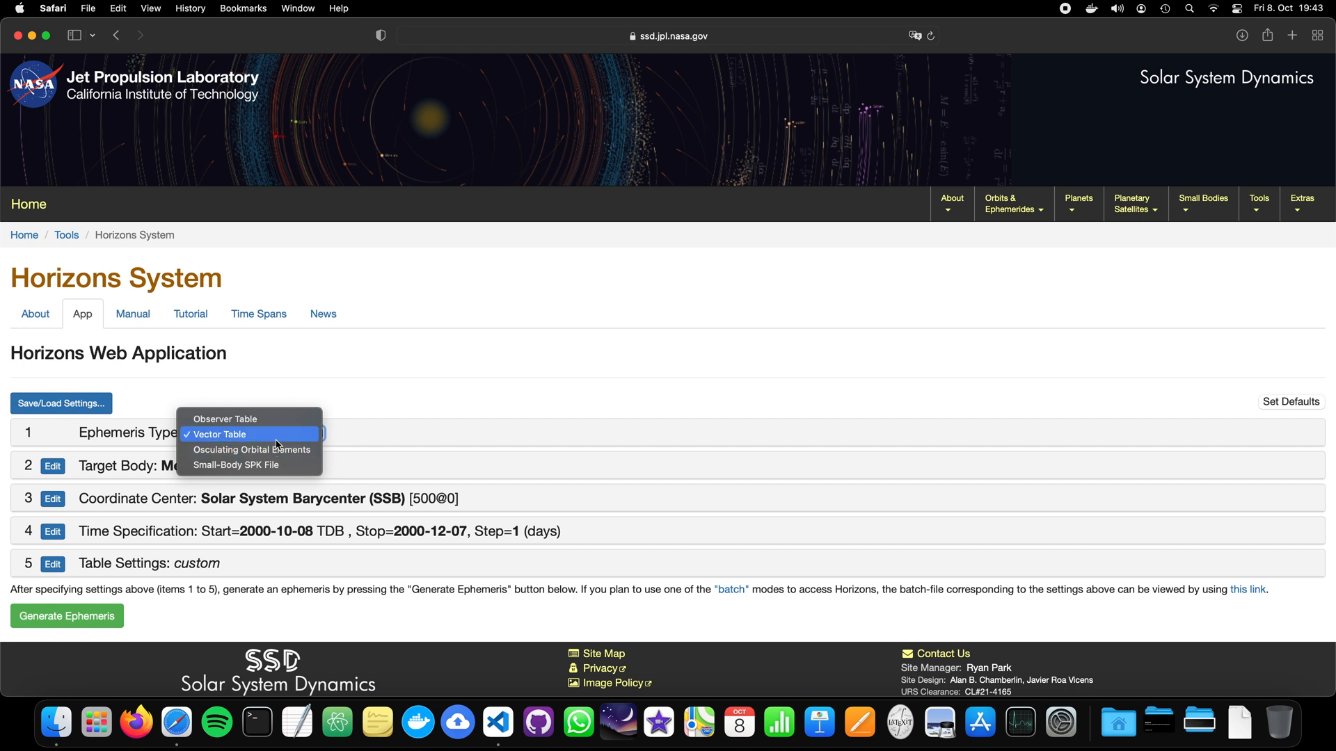
mouse_move(252, 450)
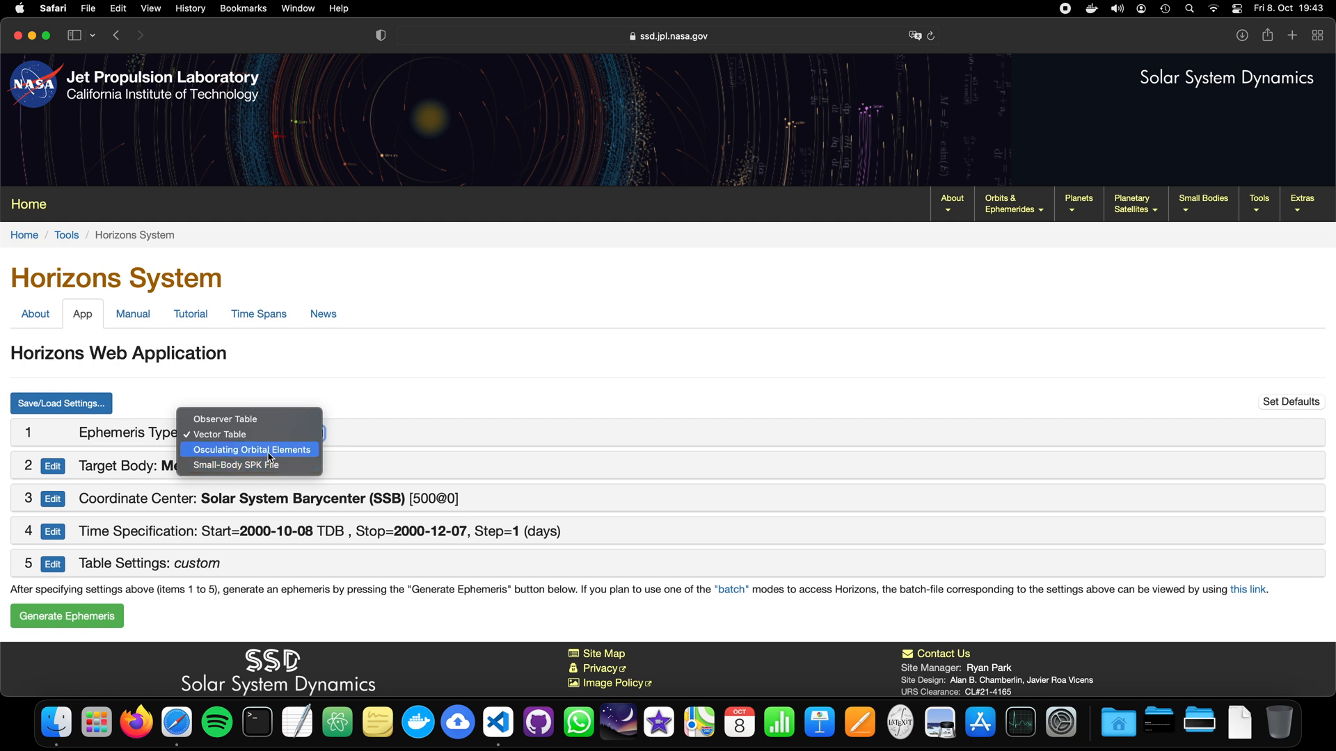
mouse_move(265, 454)
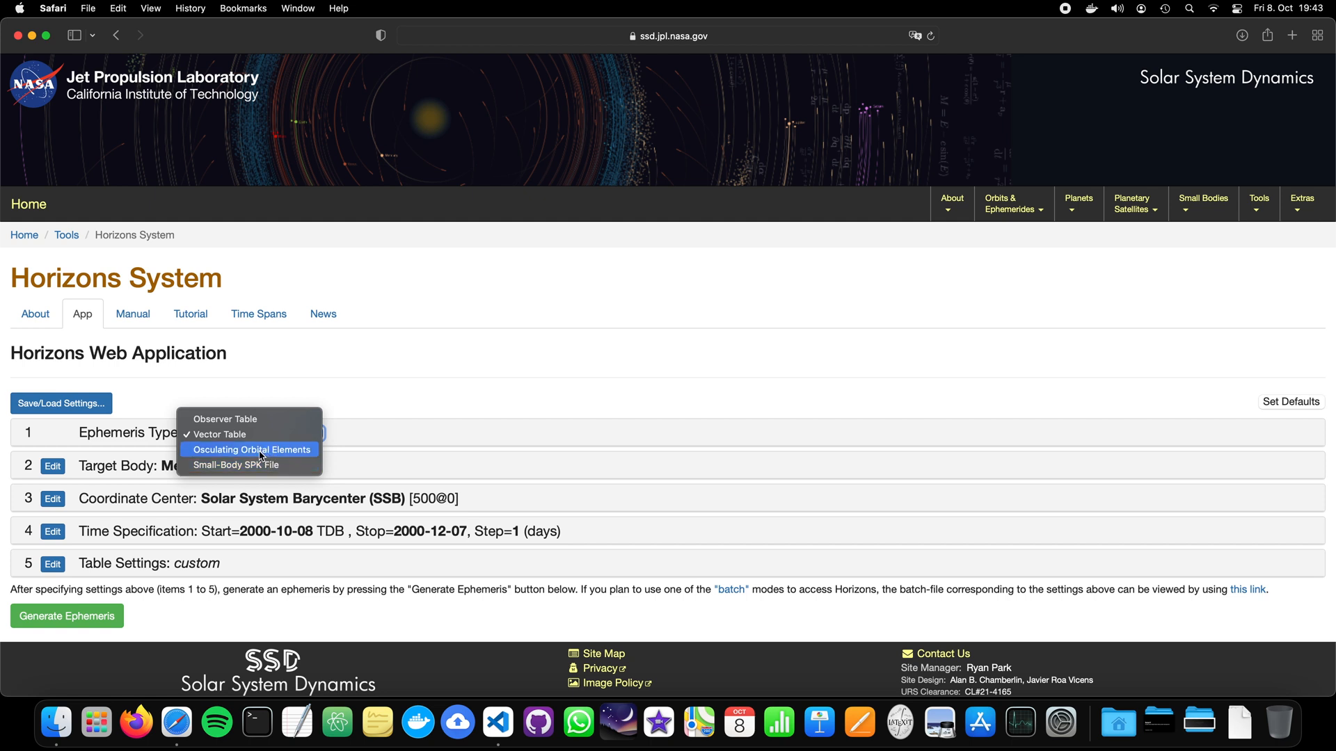
mouse_move(267, 459)
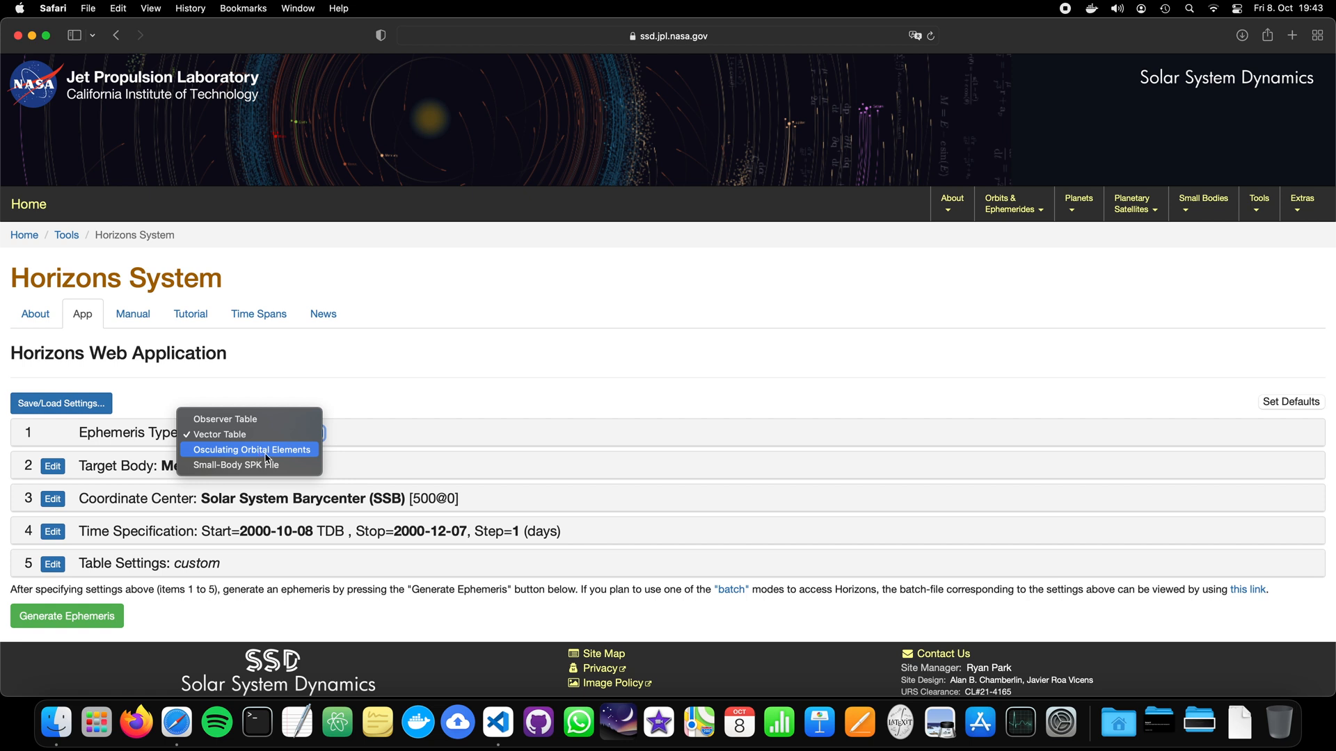
mouse_move(269, 455)
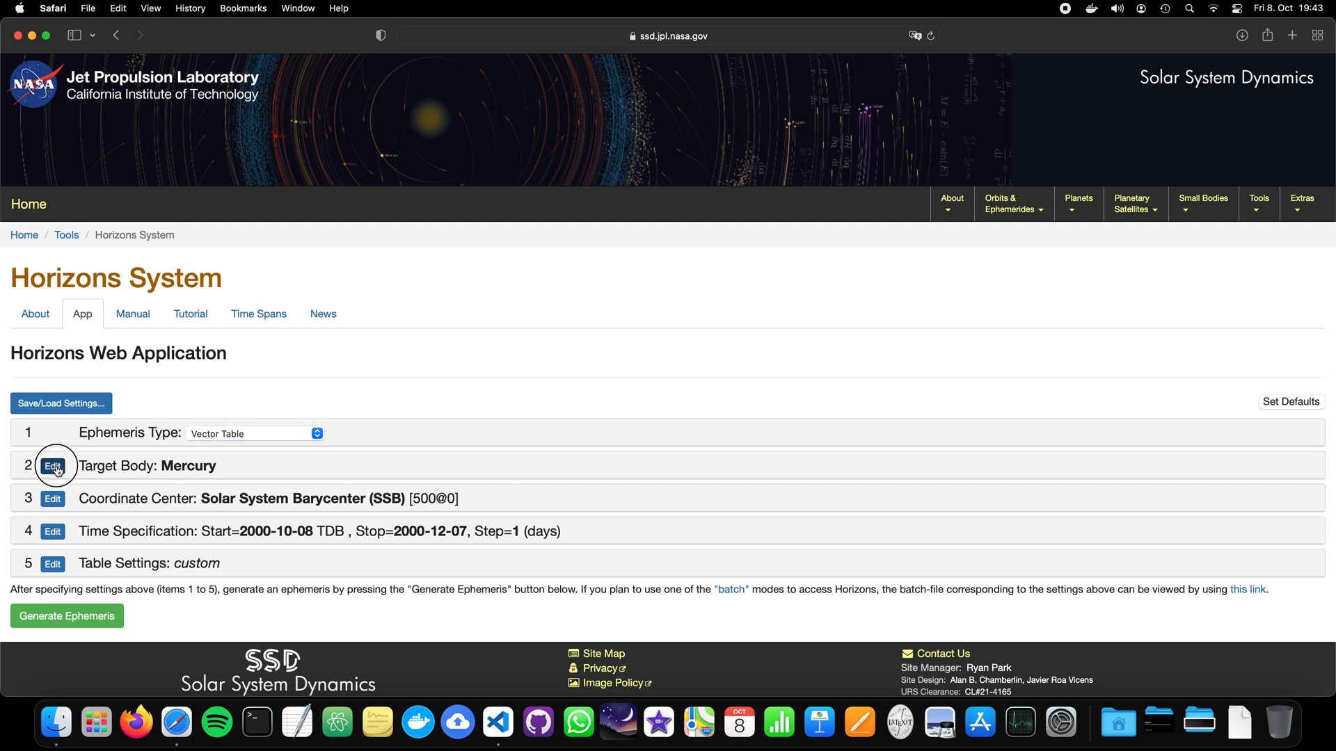
- Pick Earth from the major bodies list as the target body
left_click(52, 465)
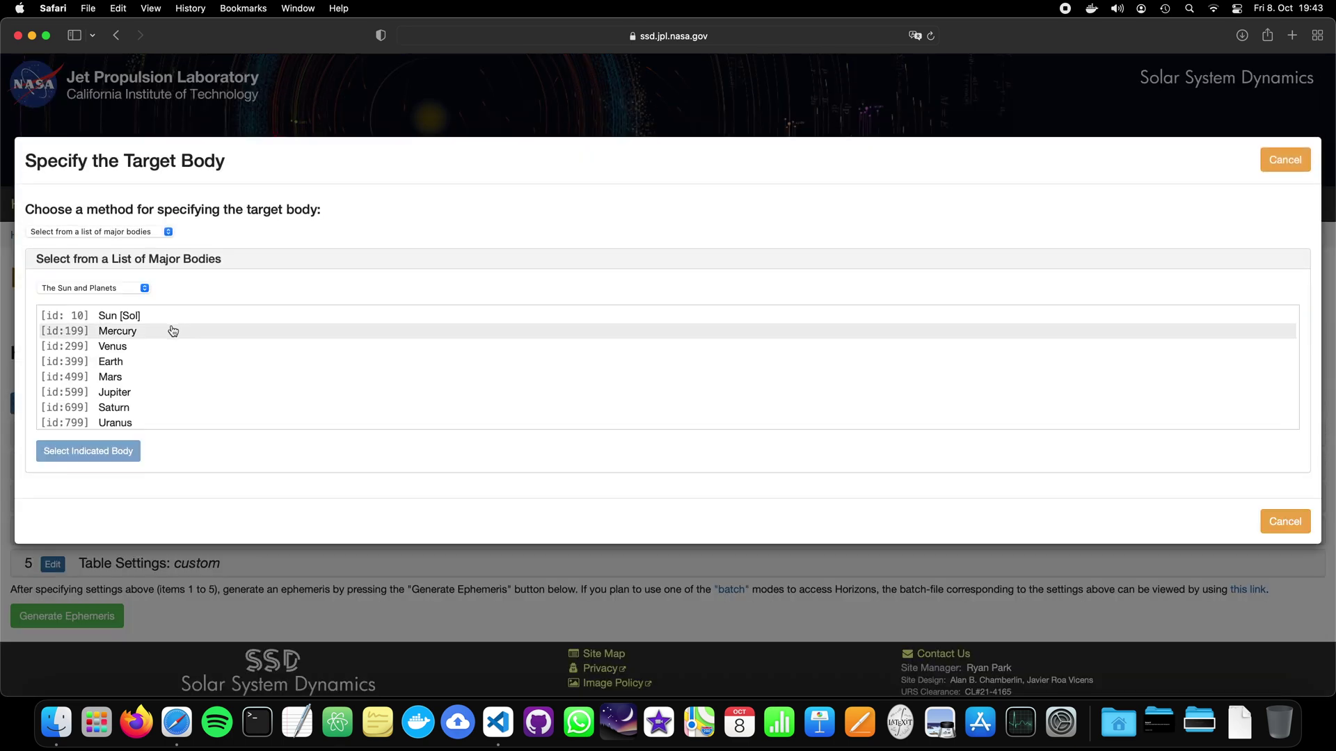
mouse_move(124, 304)
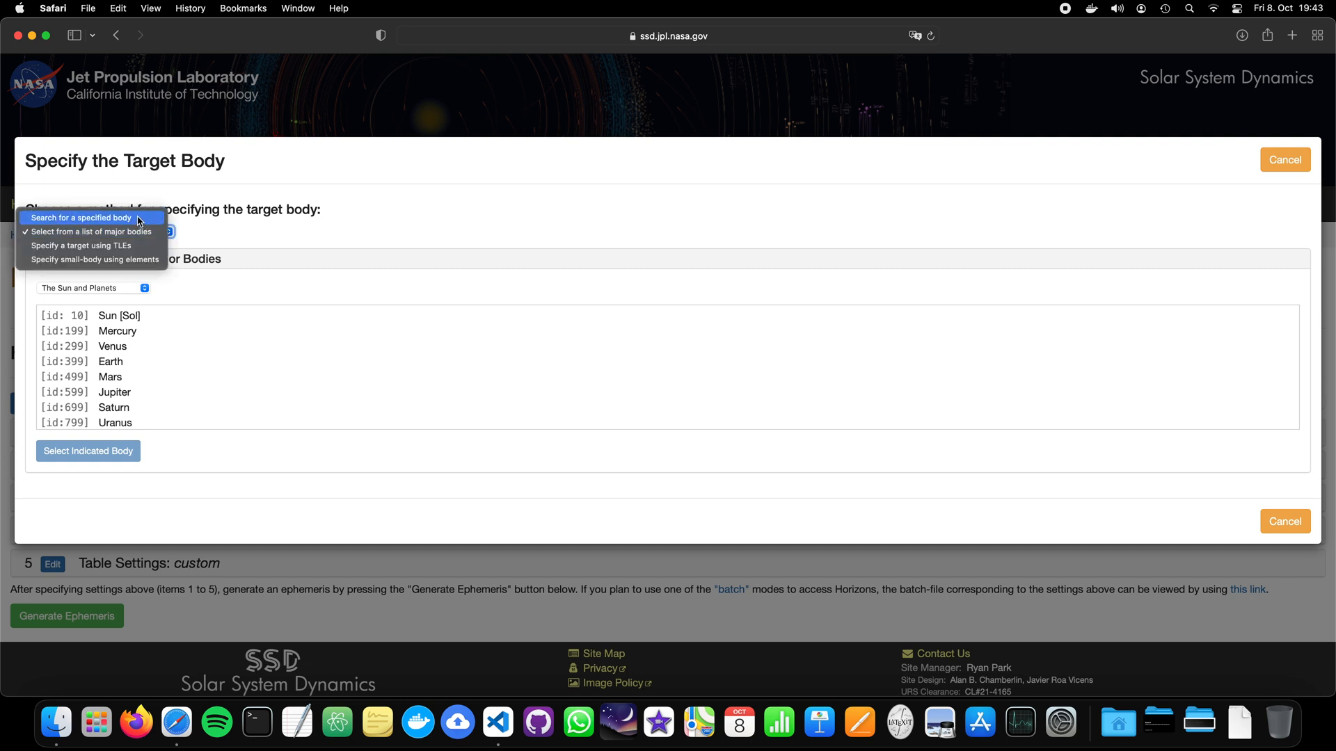
left_click(80, 217)
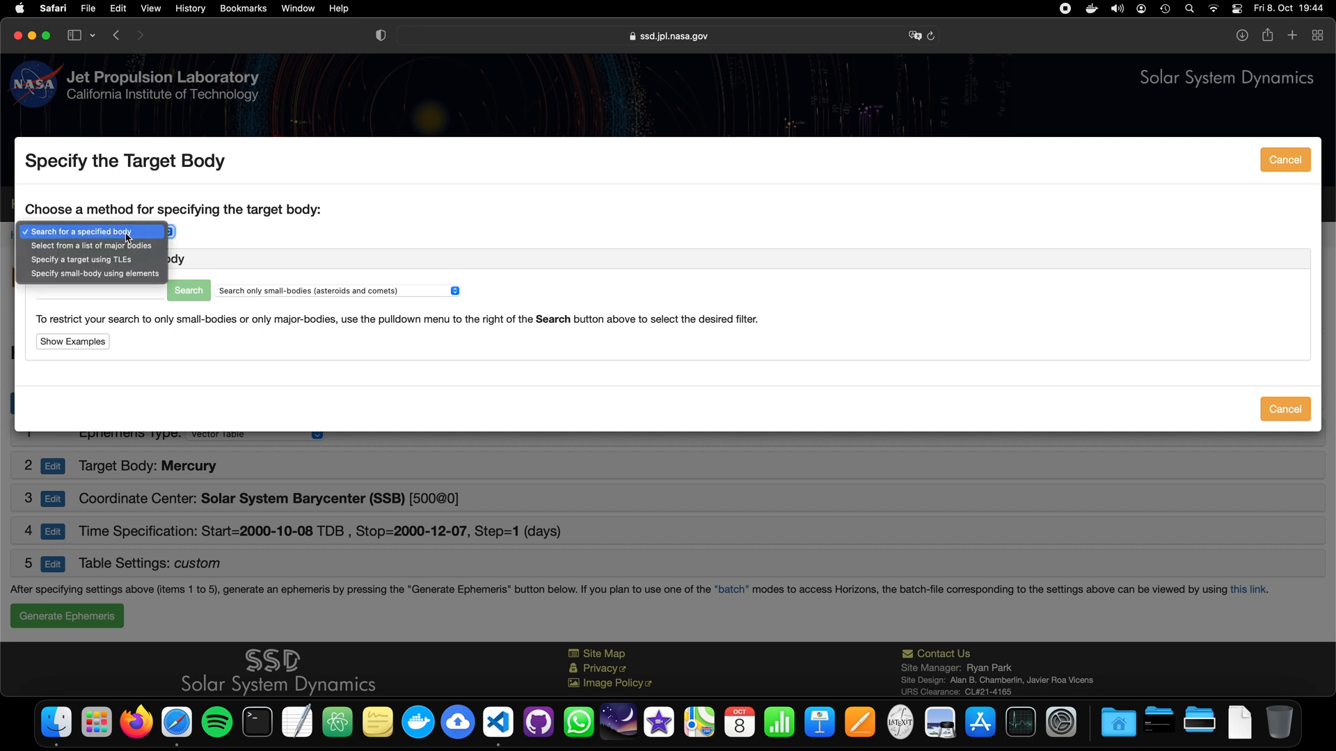
mouse_move(90, 245)
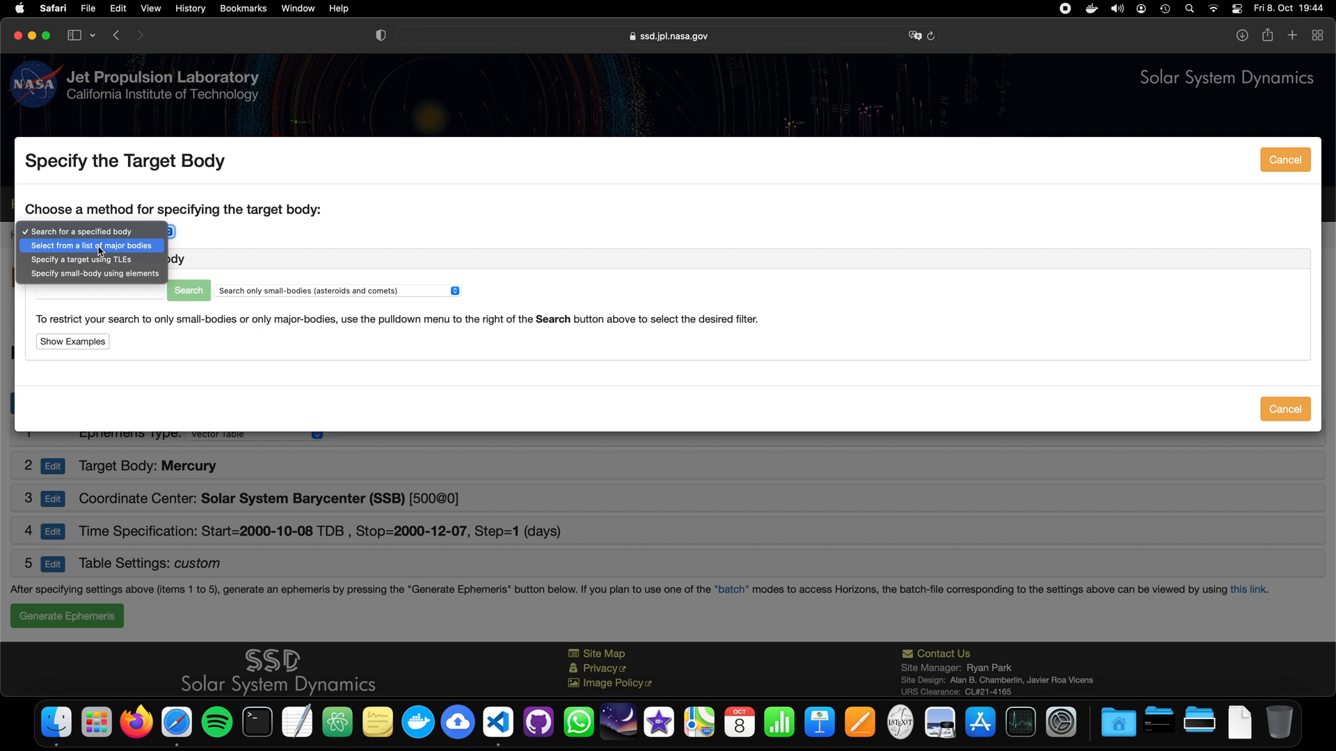
left_click(92, 246)
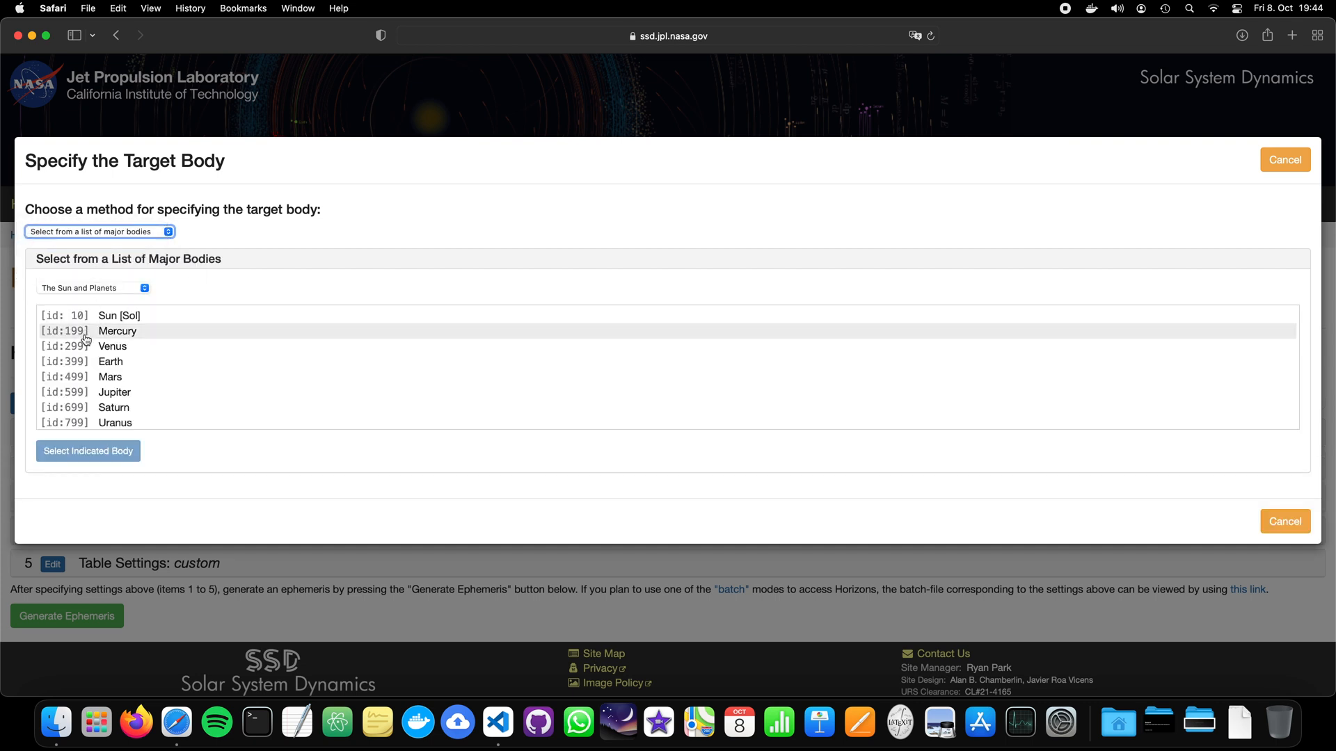
left_click(110, 361)
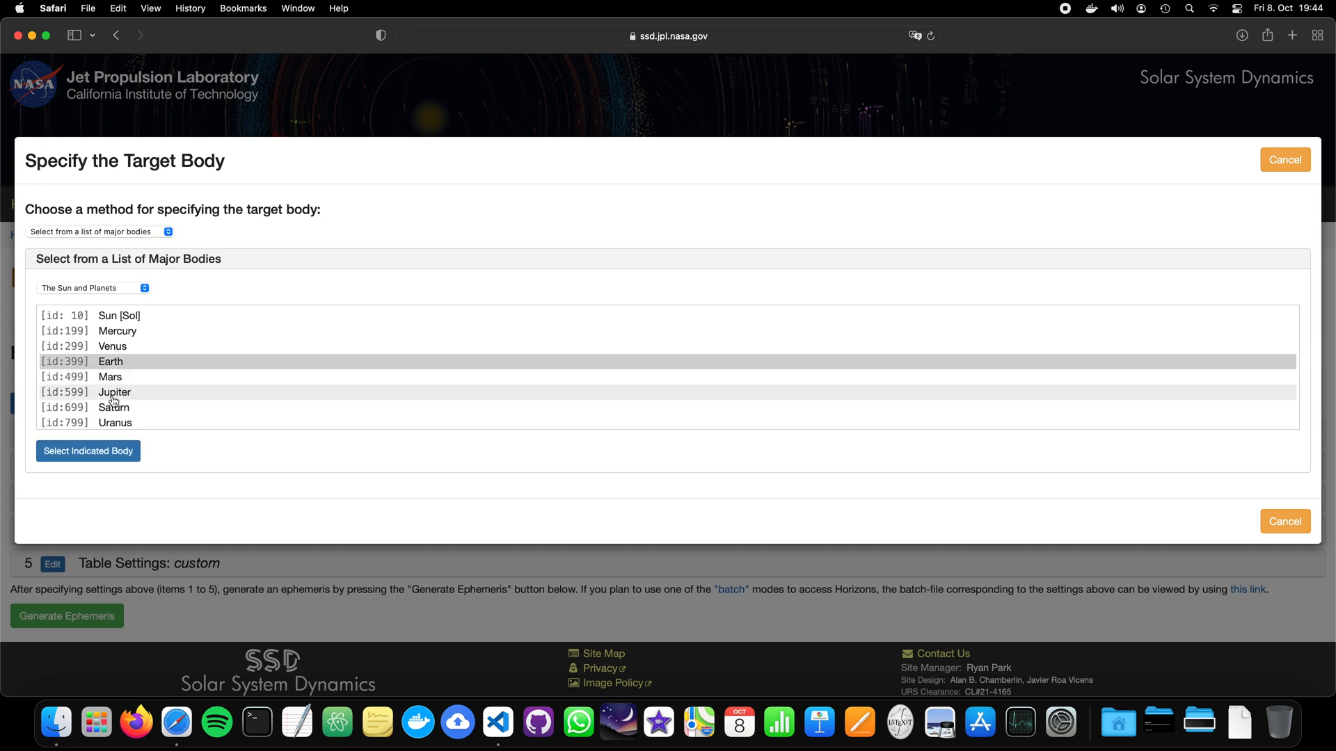
mouse_move(110, 393)
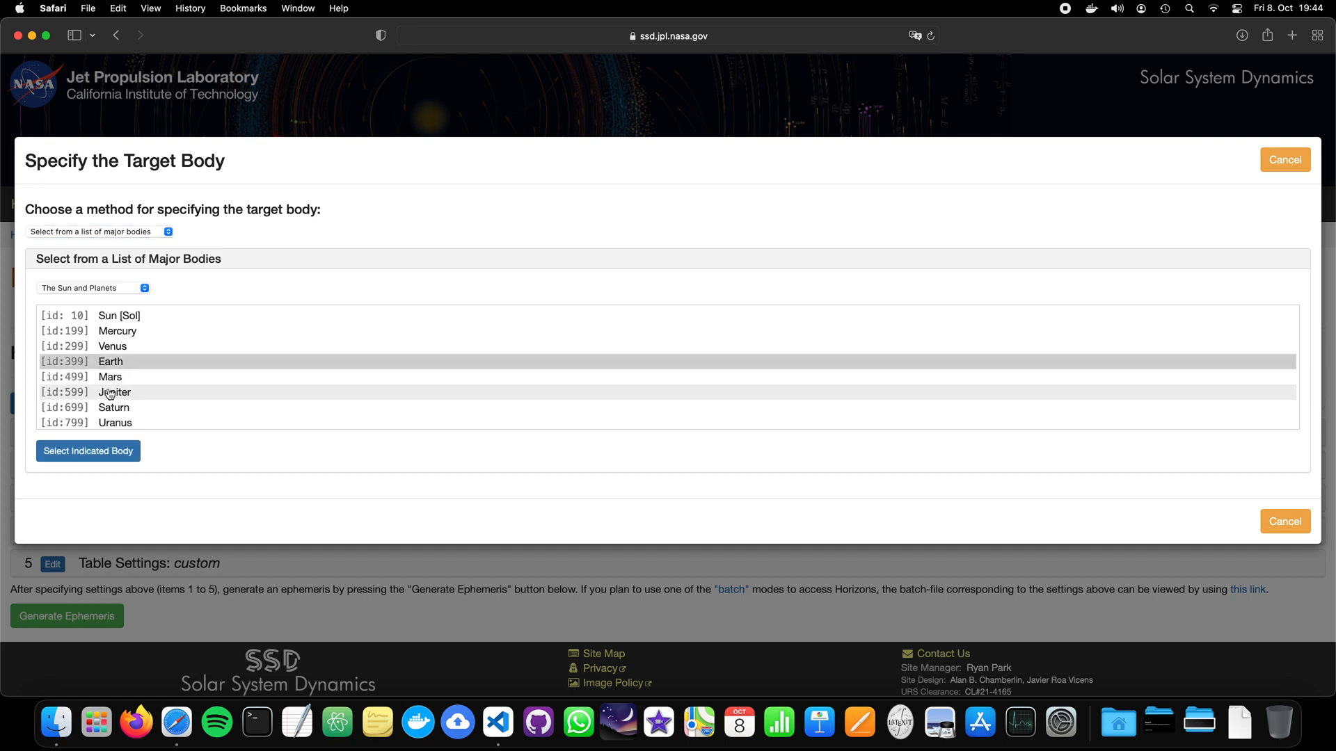
mouse_move(87, 451)
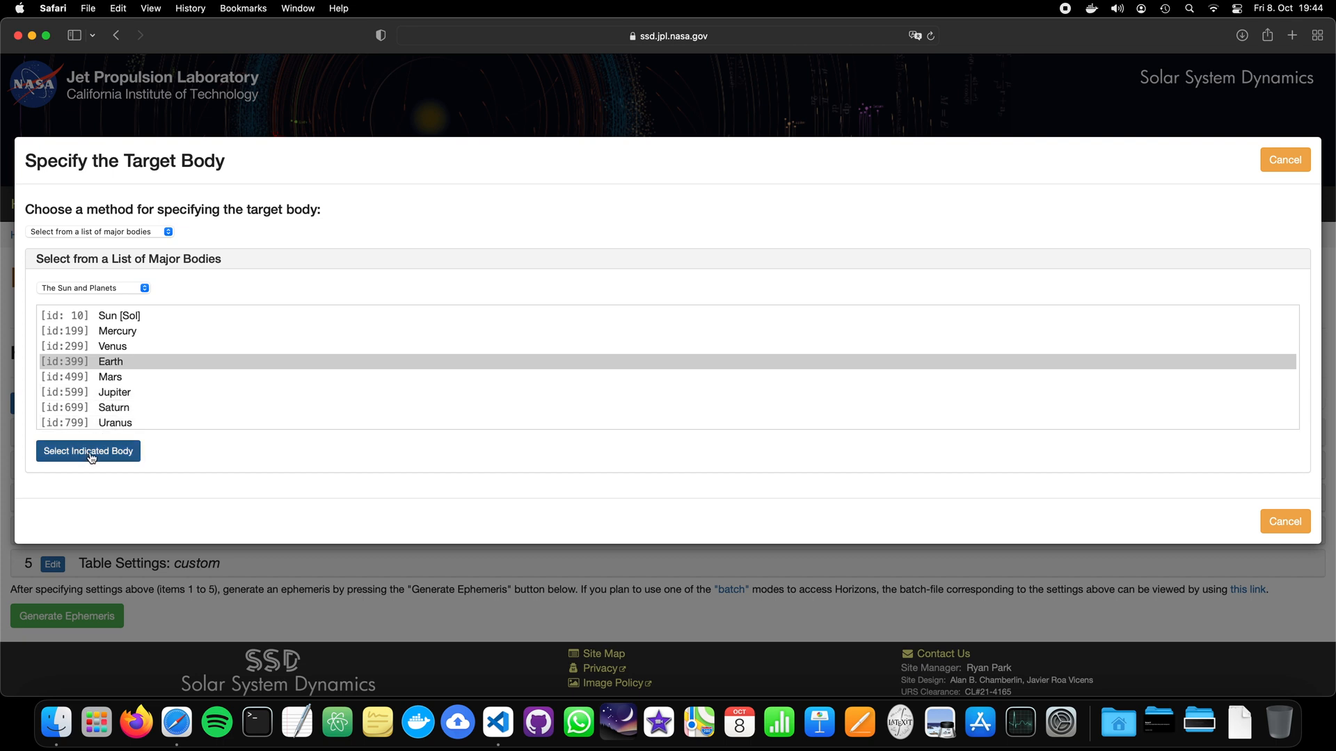
left_click(88, 451)
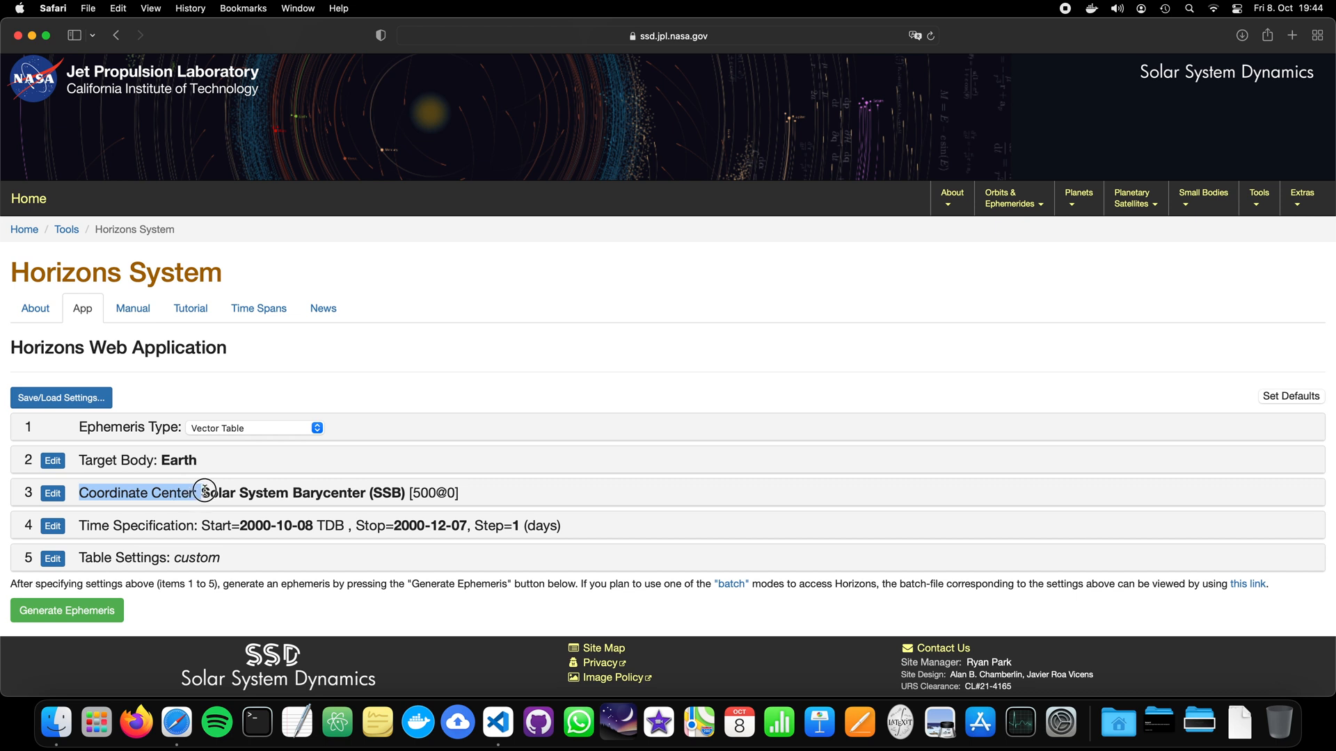
mouse_move(202, 492)
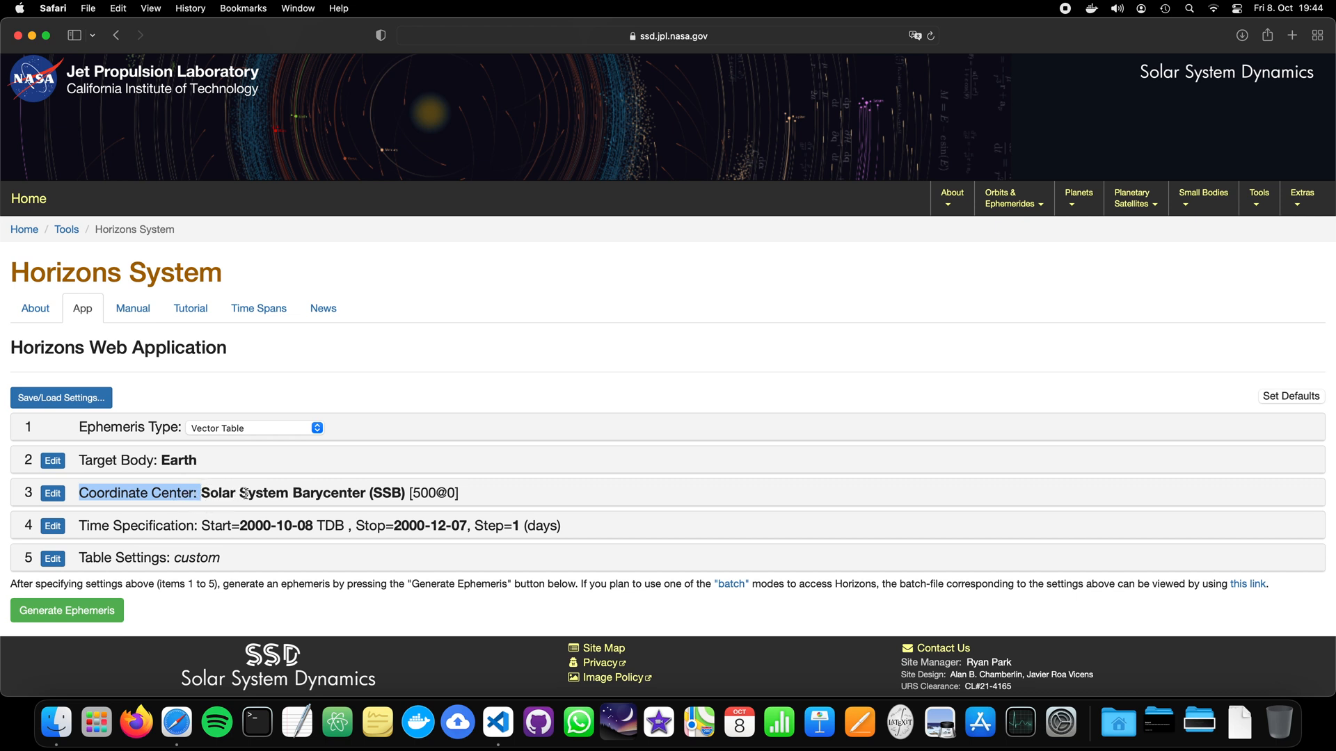
- Search the location lookup for 'sun' to center coordinates on Sun (body center) [500@10]
left_click(52, 493)
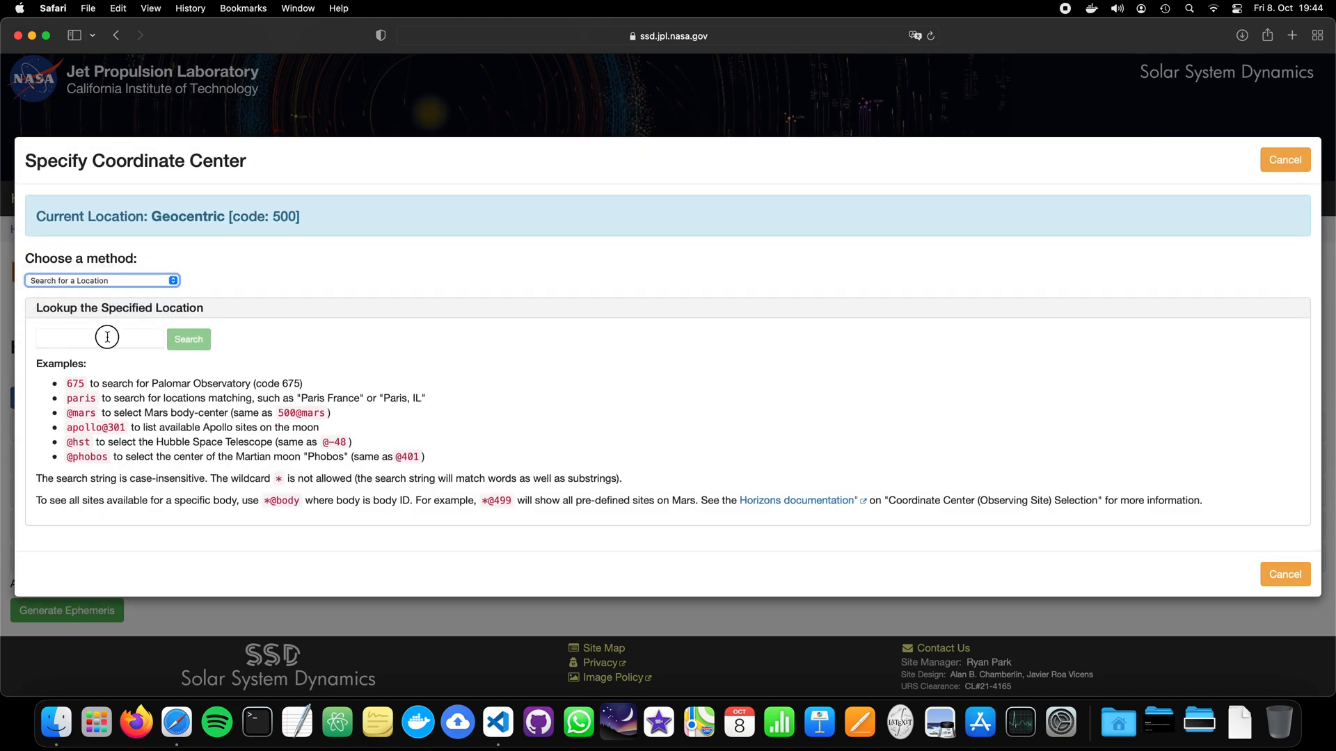
left_click(99, 338)
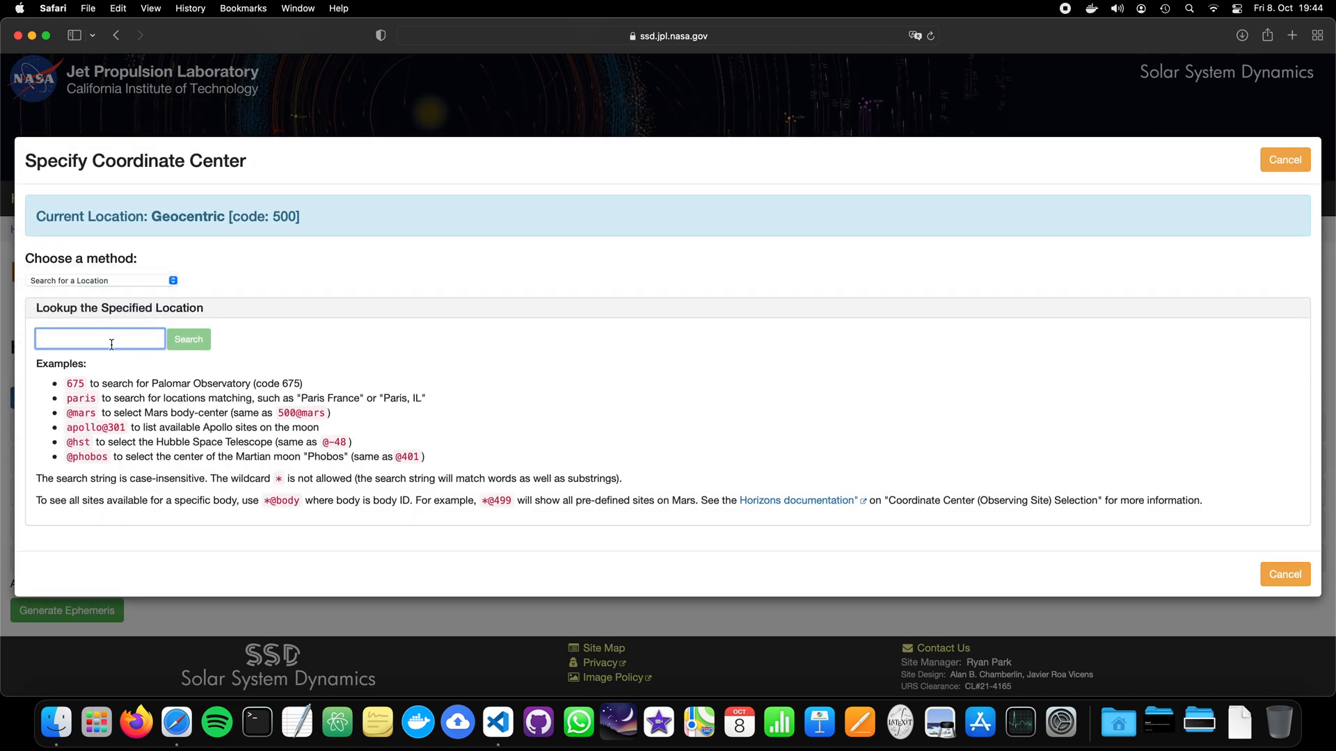
left_click(188, 339)
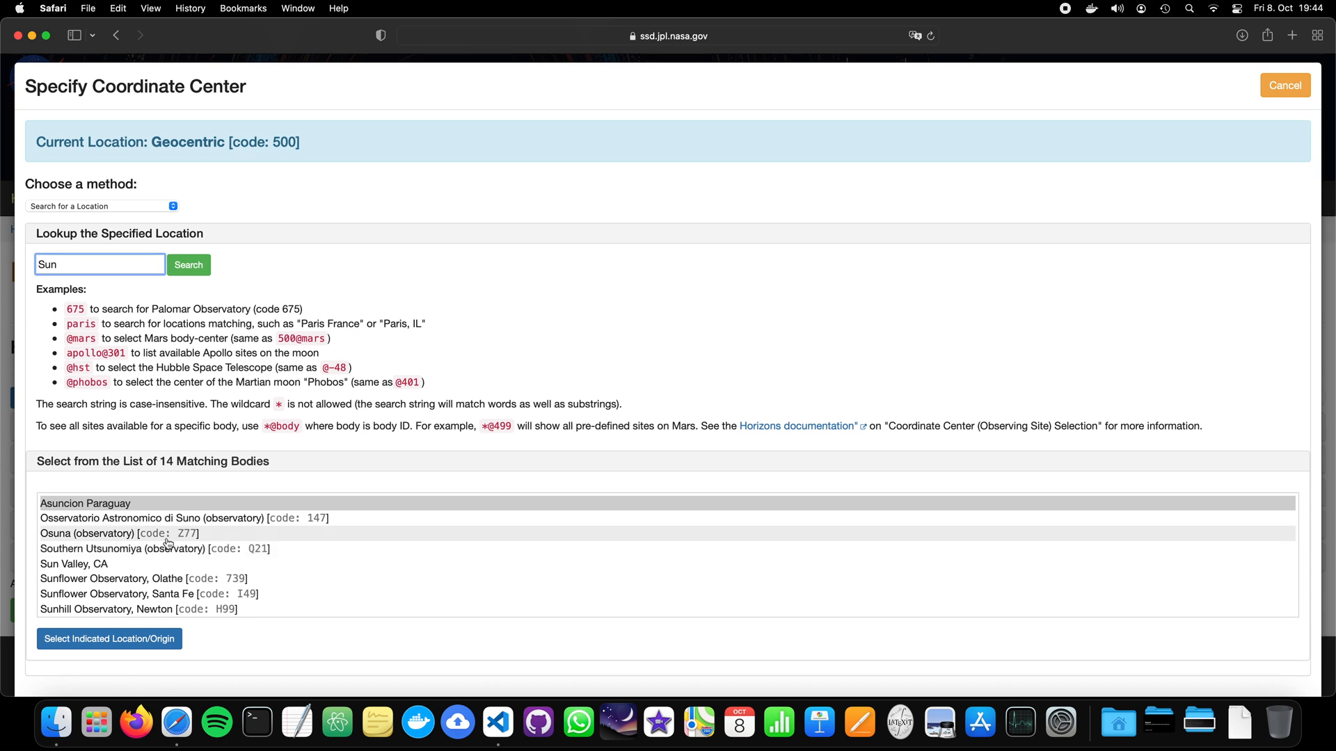
mouse_move(145, 558)
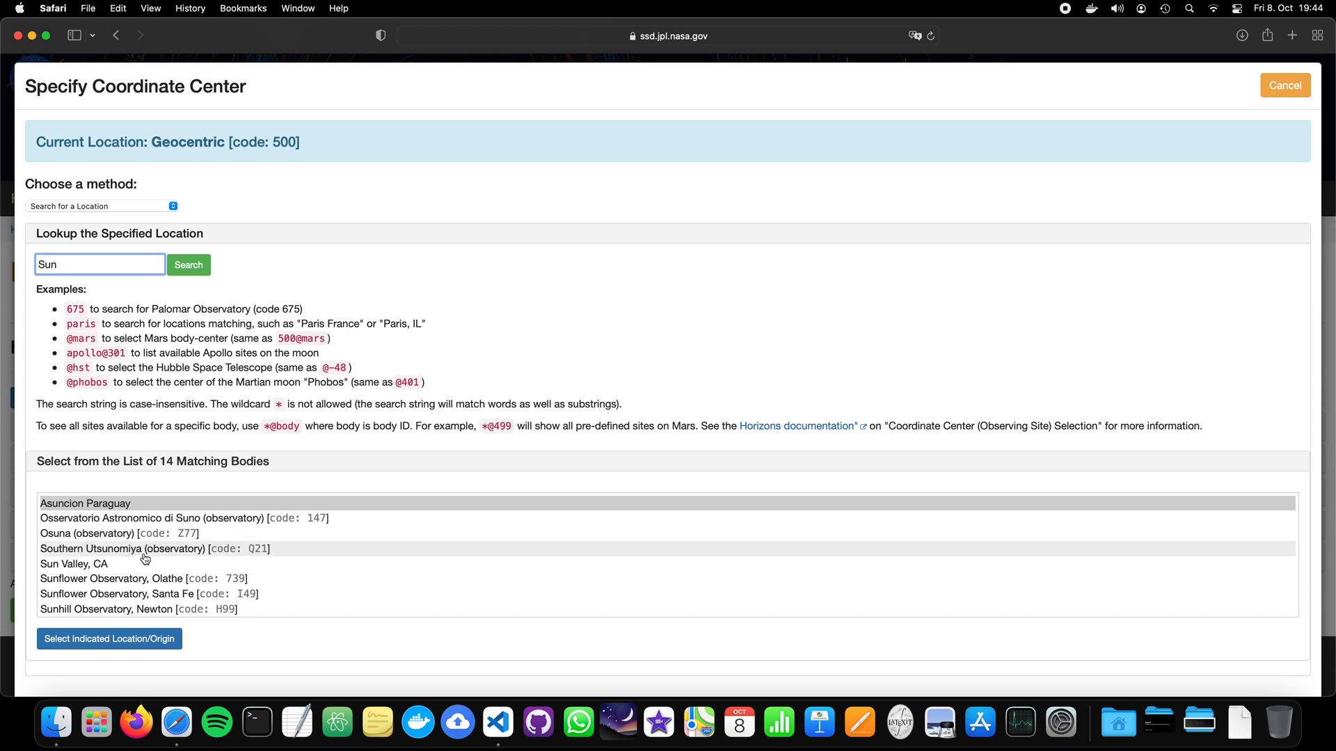
scroll("down", 3)
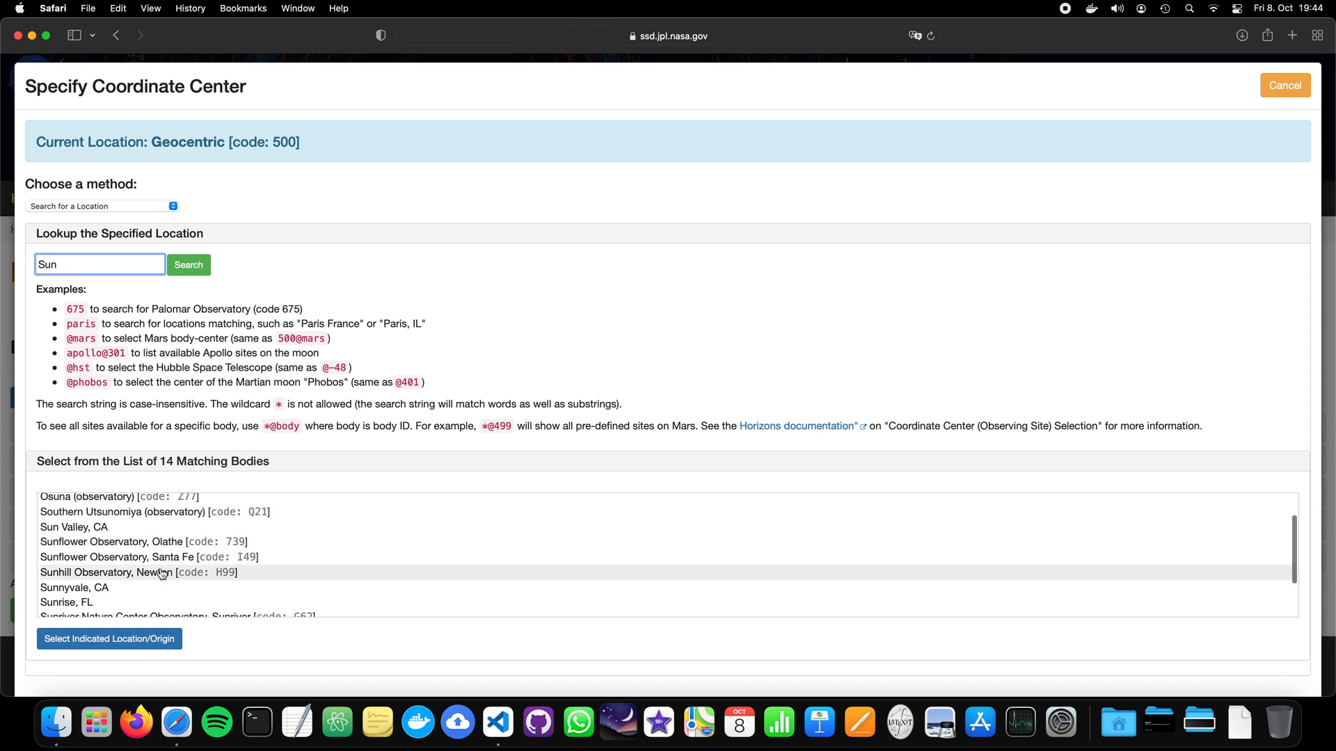
scroll("down", 3)
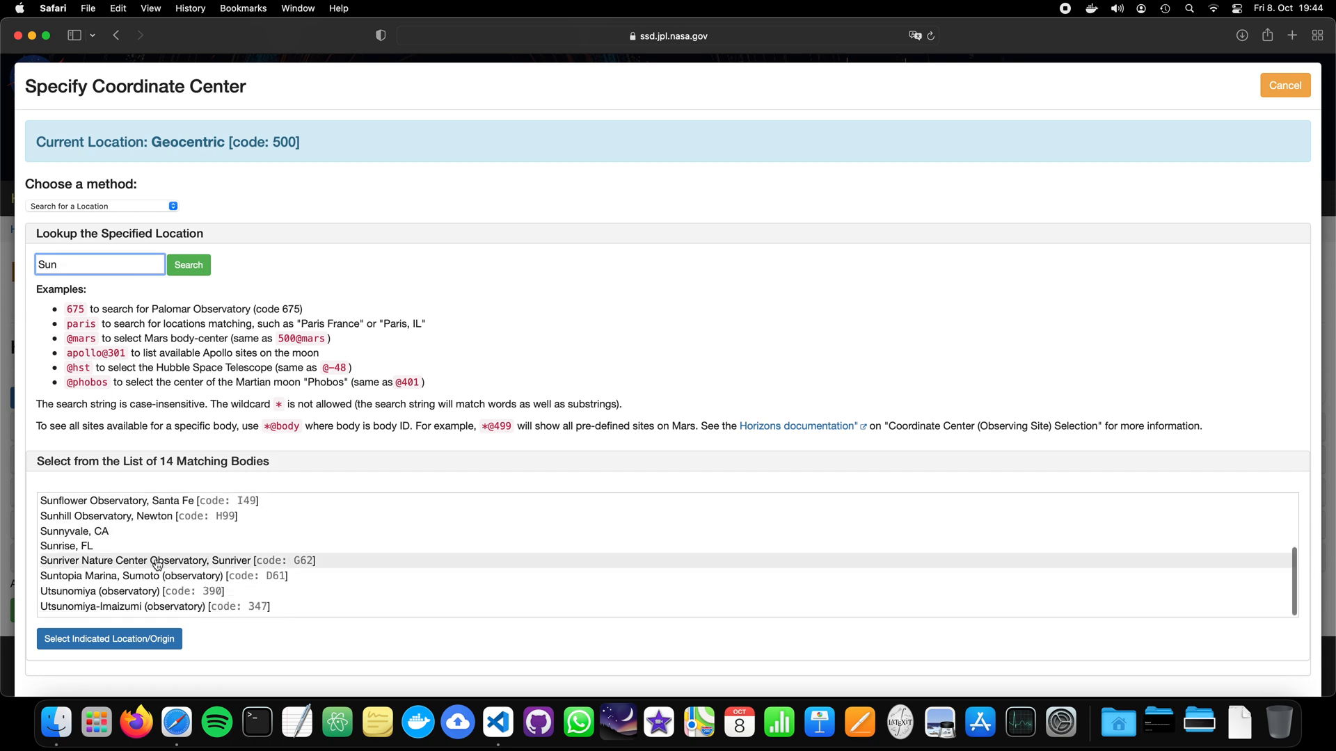
mouse_move(140, 531)
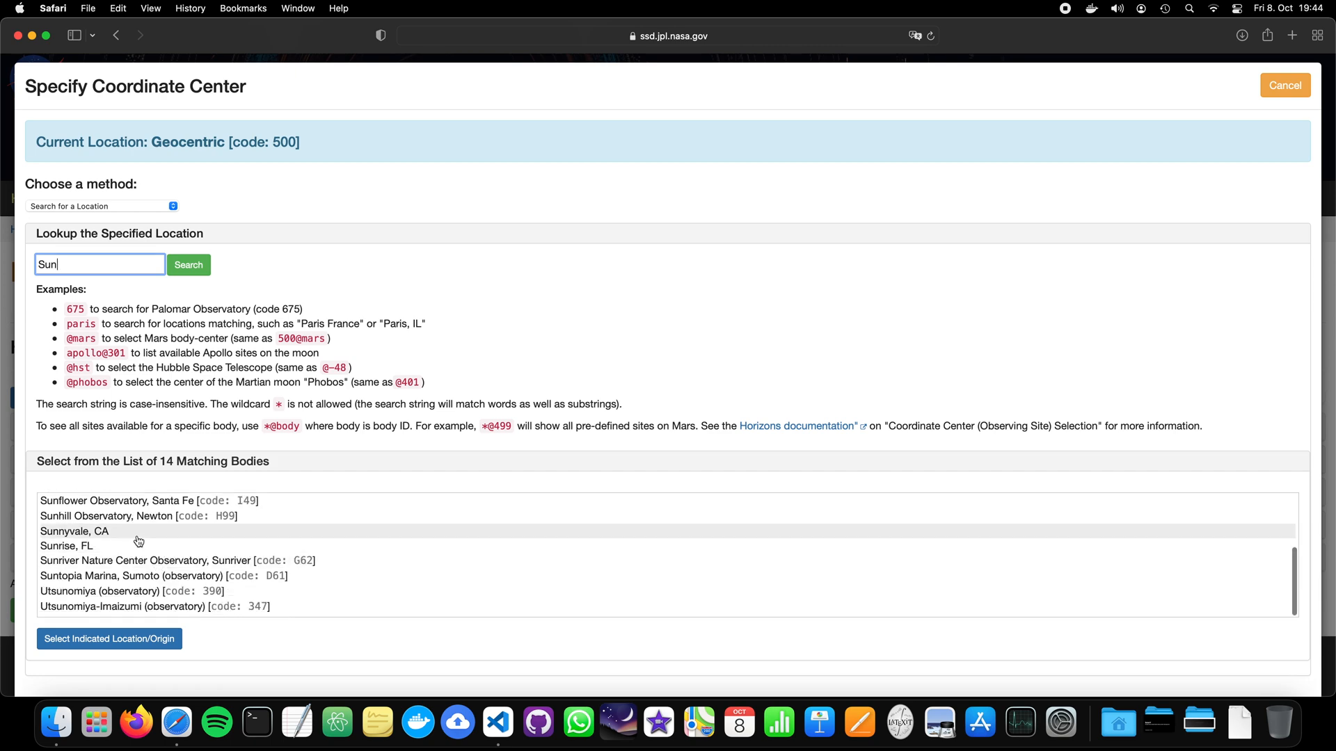
scroll("down", 3)
type("@")
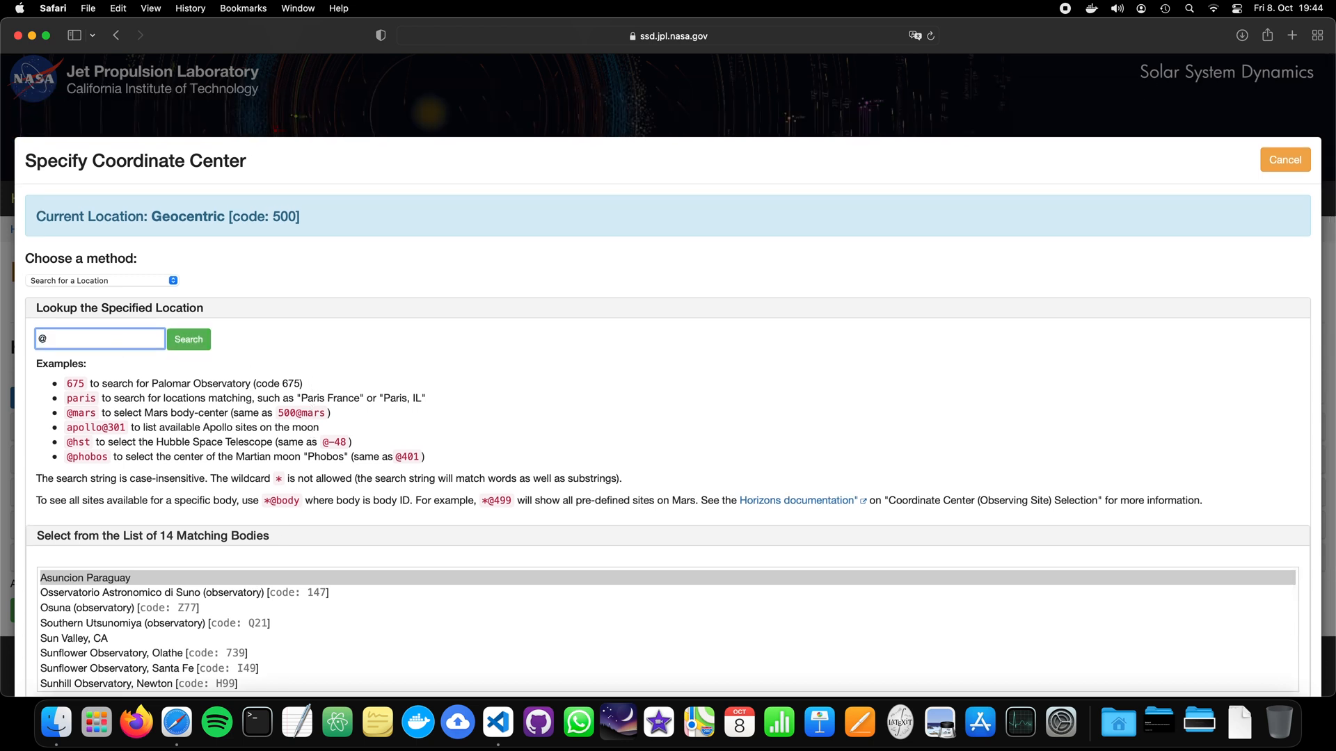
type("sun")
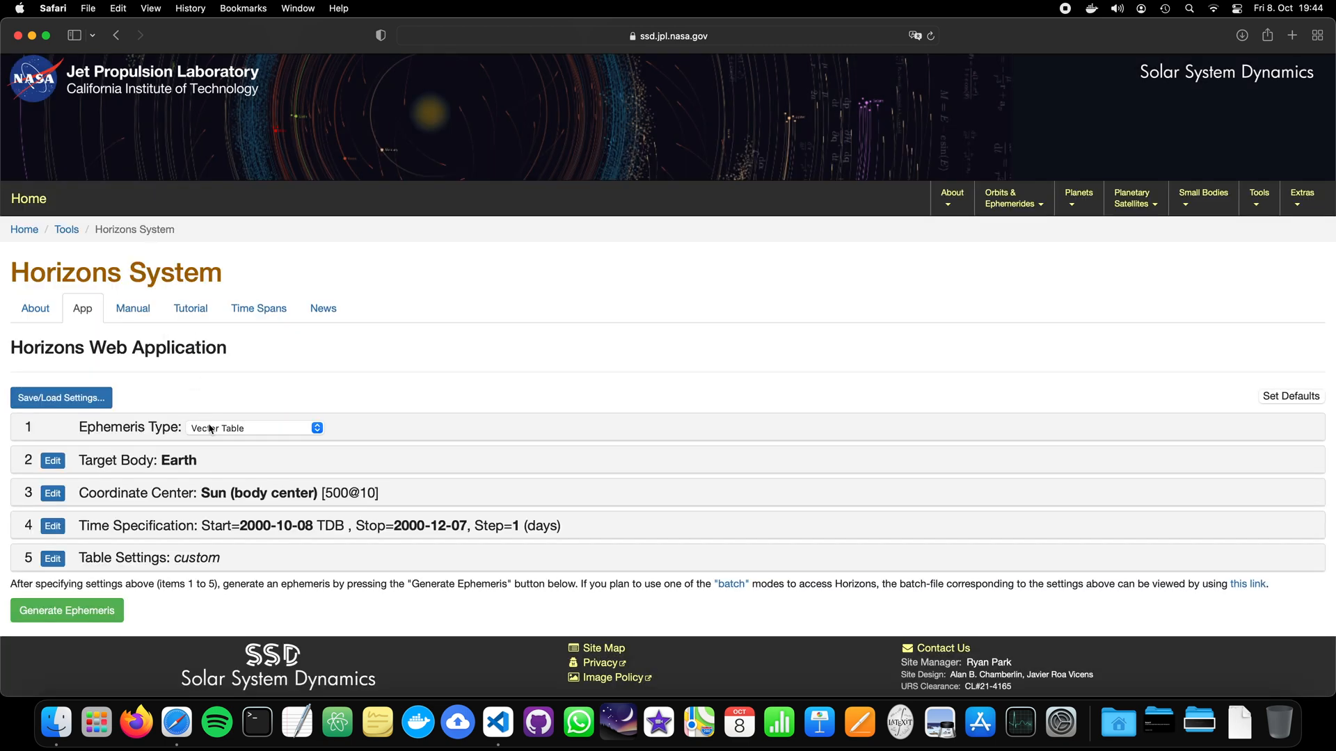
mouse_move(192, 494)
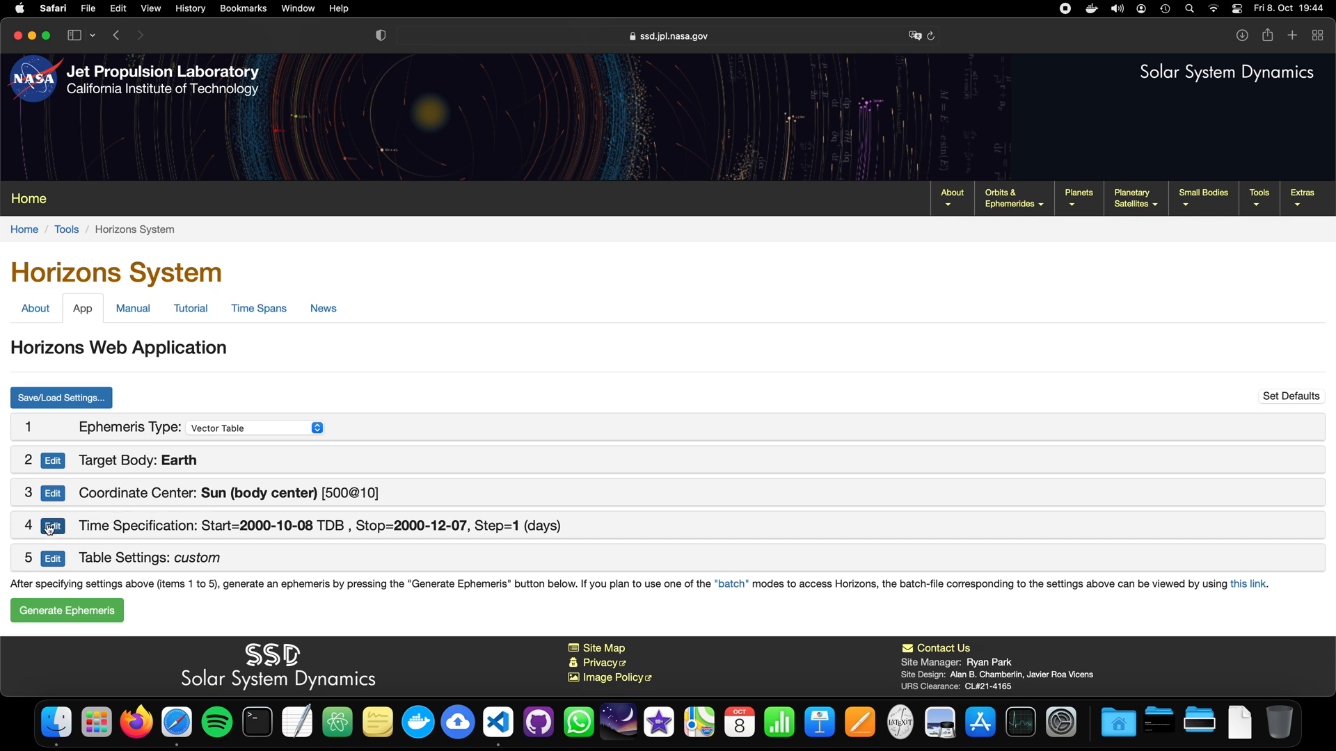
- Set start time 2021-10-08 and stop time 2021-10-10 with a 1-day step
left_click(52, 526)
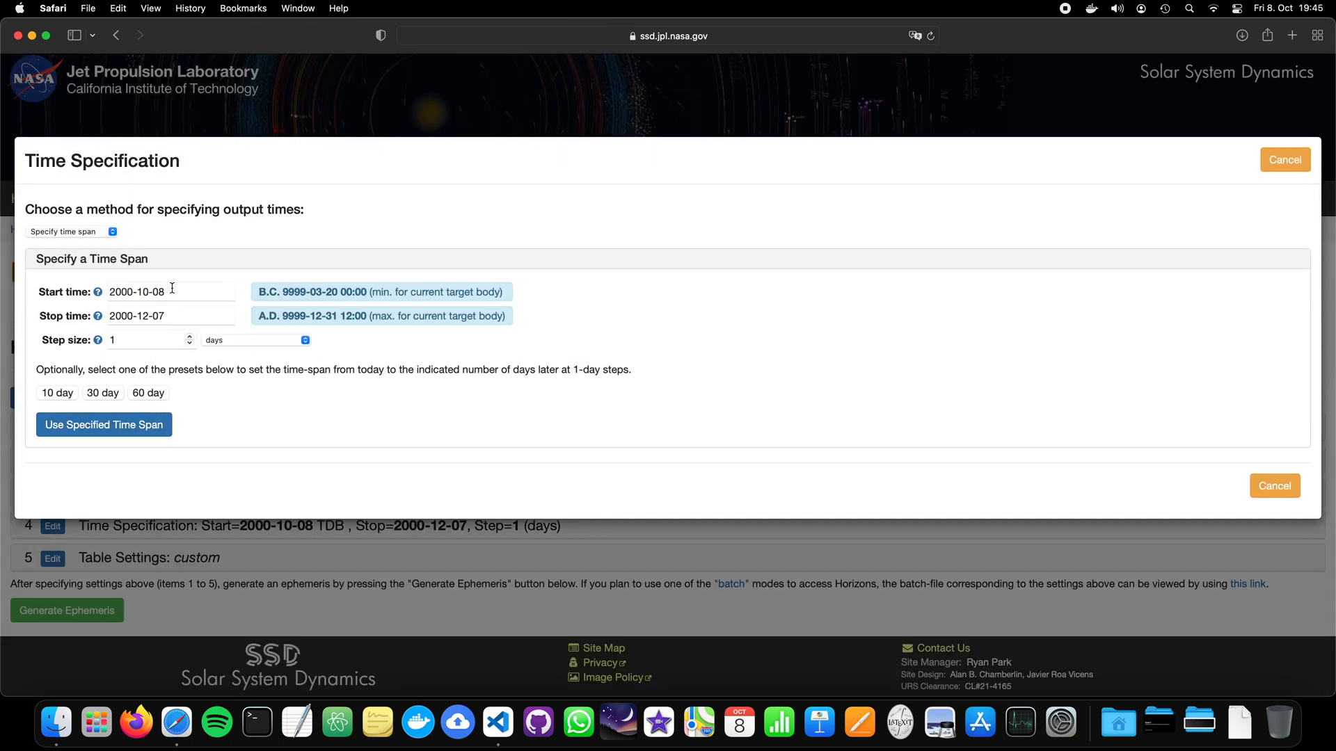
left_click(171, 292)
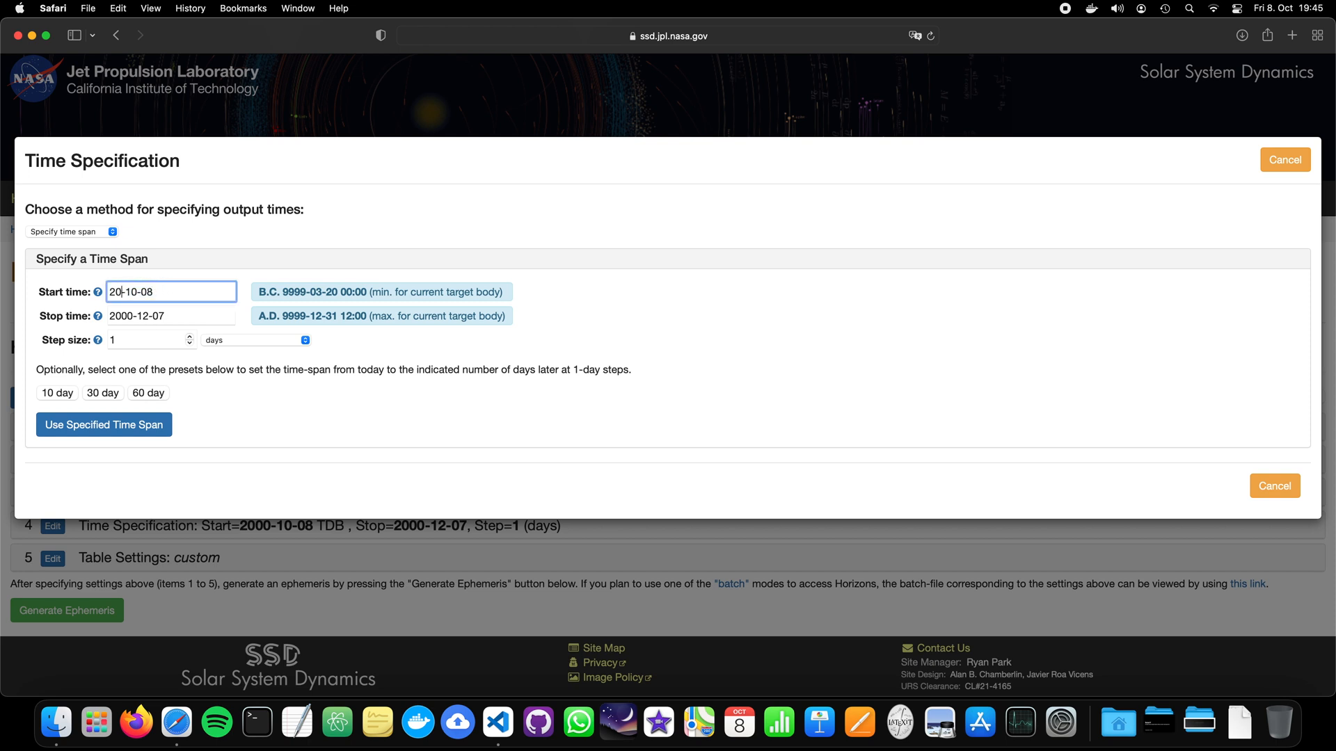
left_click(170, 315)
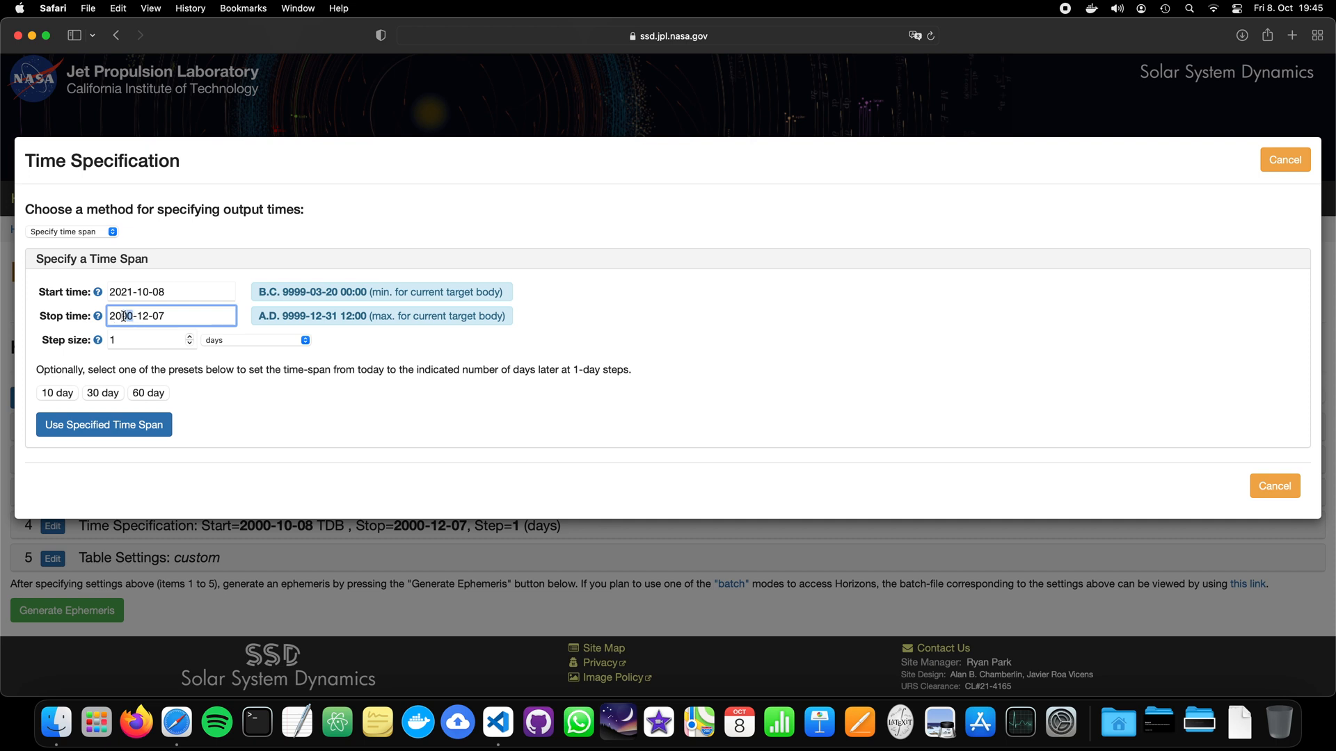
type("2021-20-")
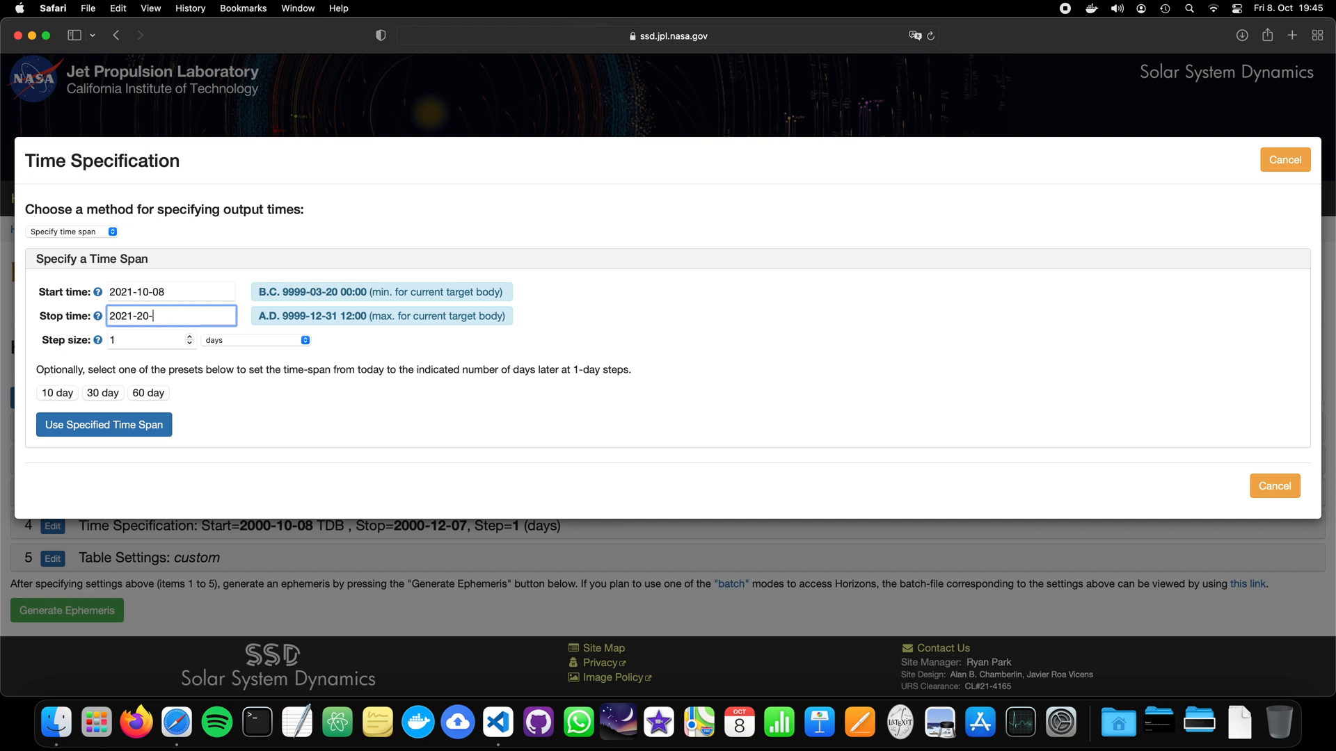
key("Backspace")
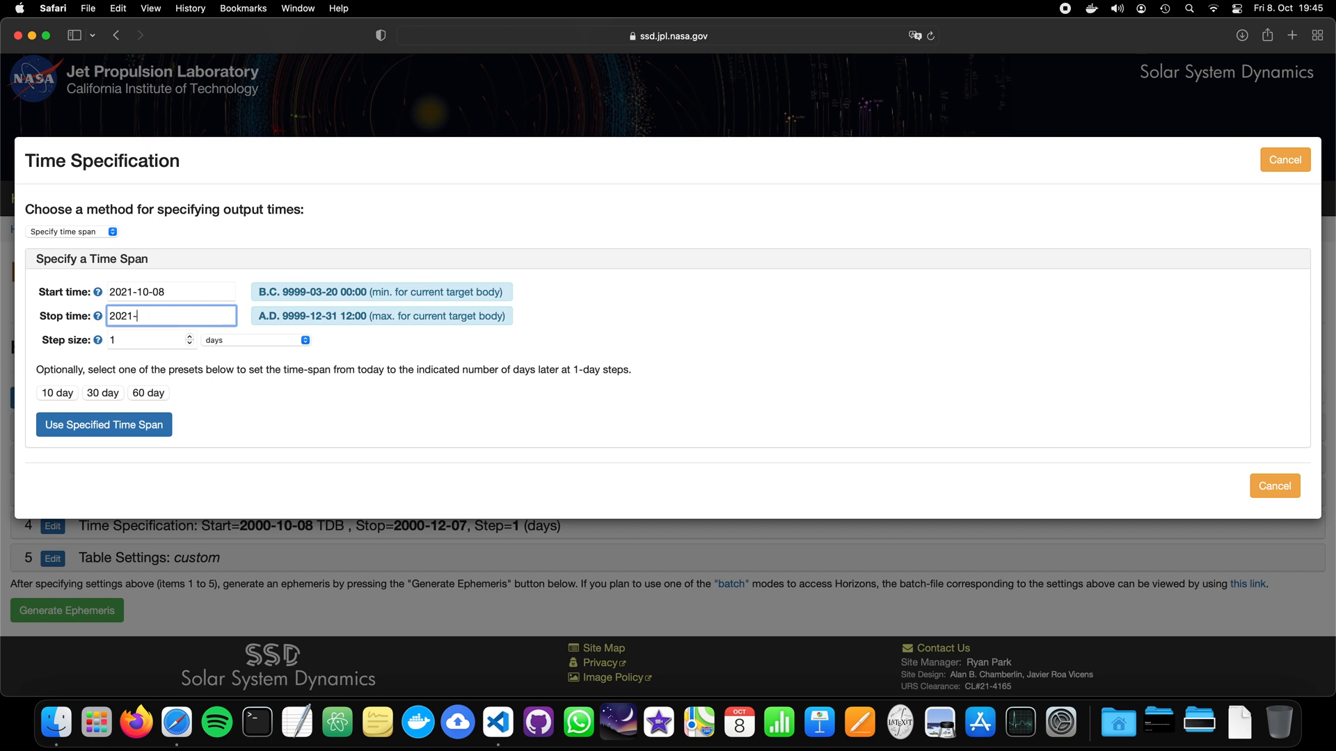
type("10-10")
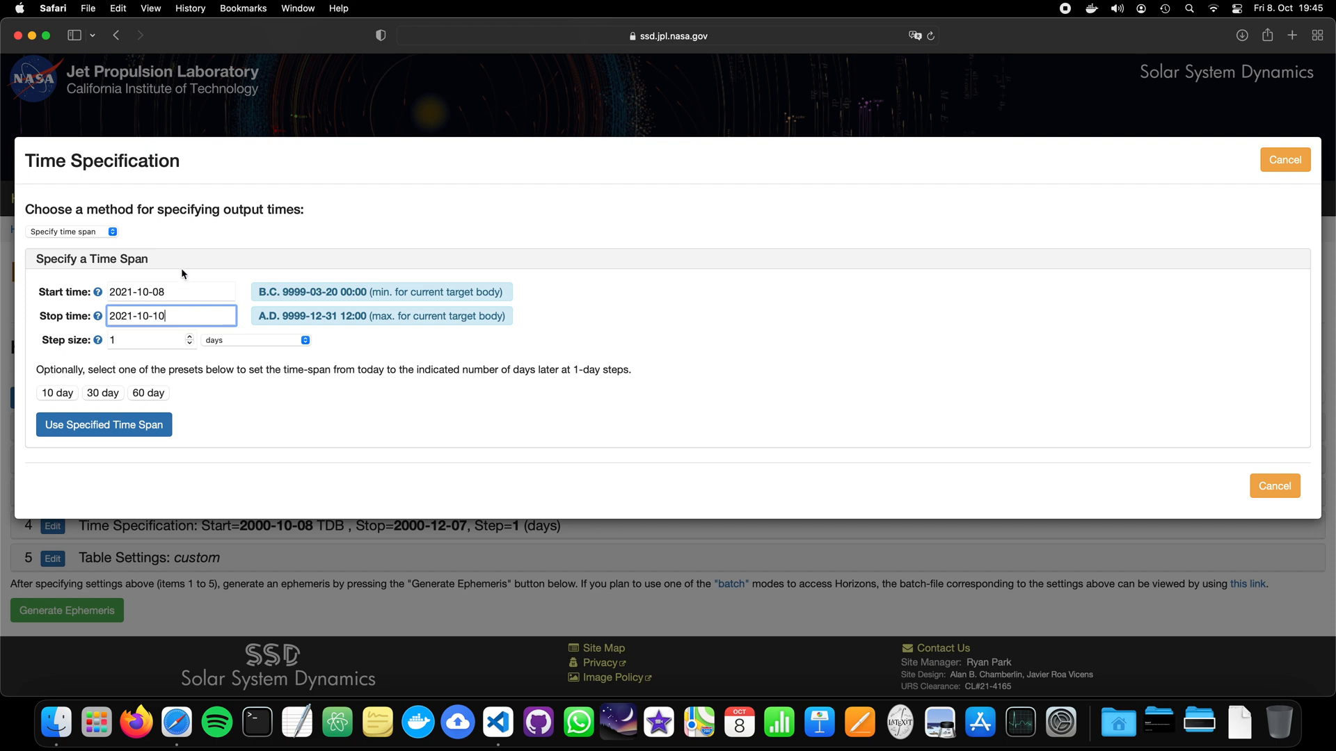
mouse_move(244, 346)
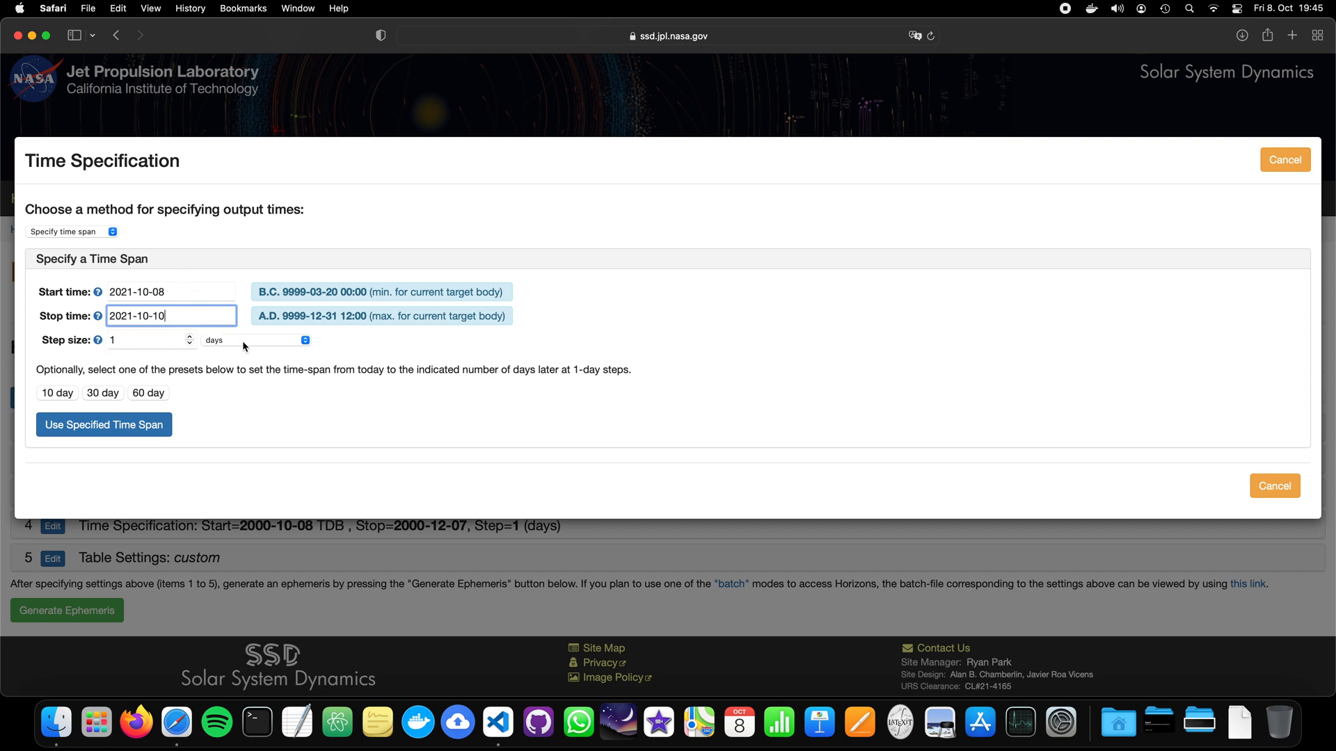
left_click(254, 340)
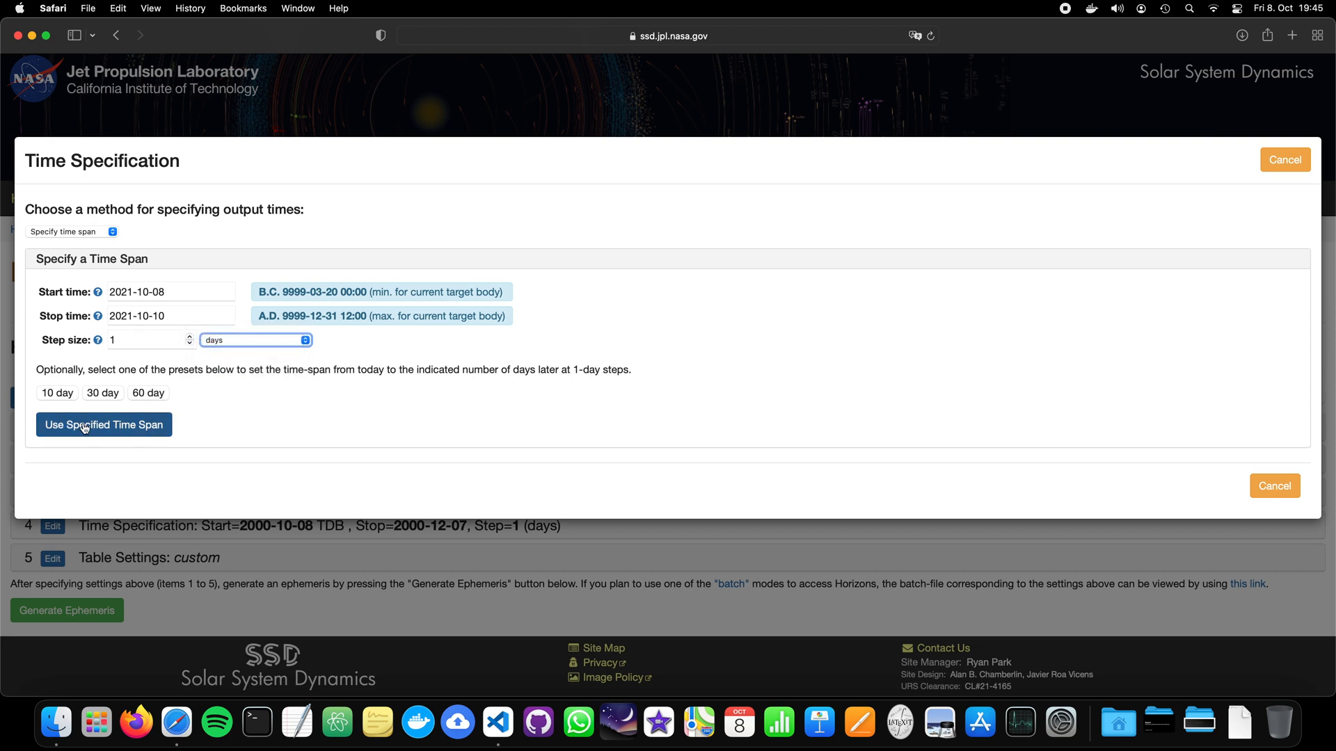
left_click(103, 424)
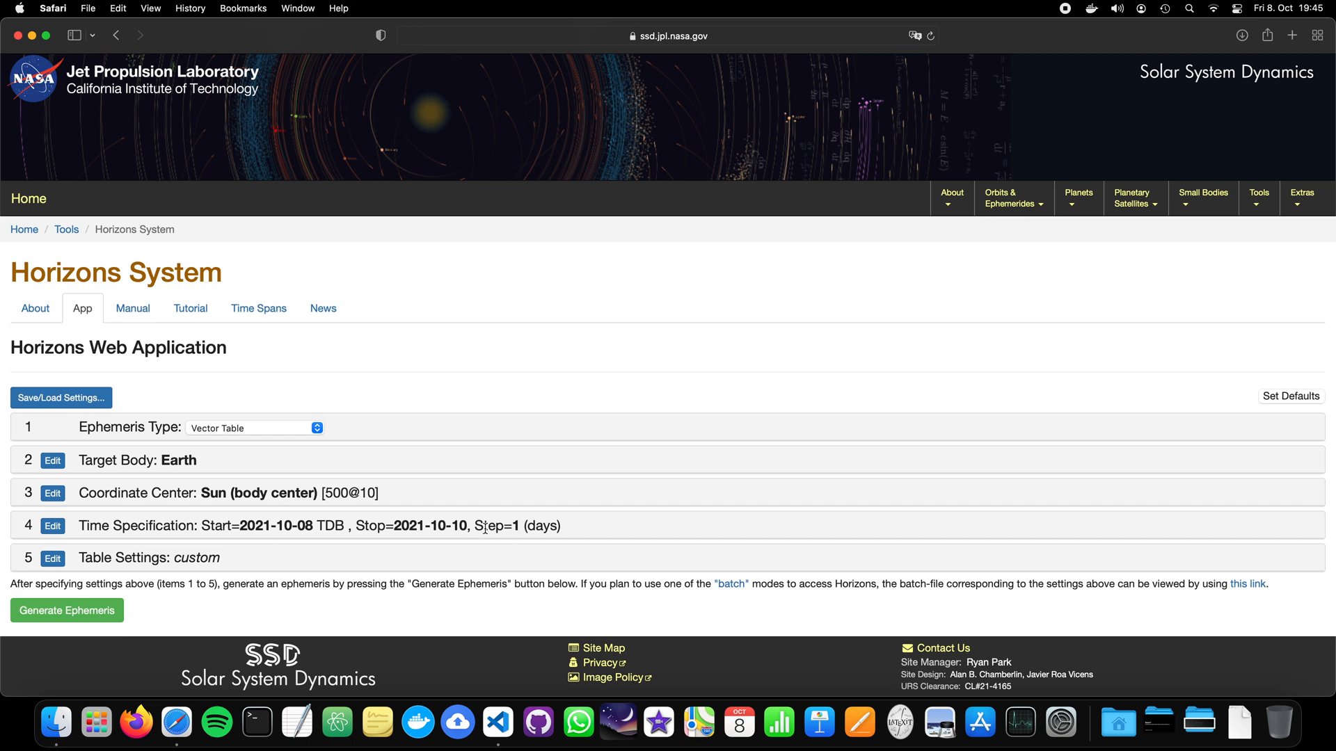
mouse_move(304, 523)
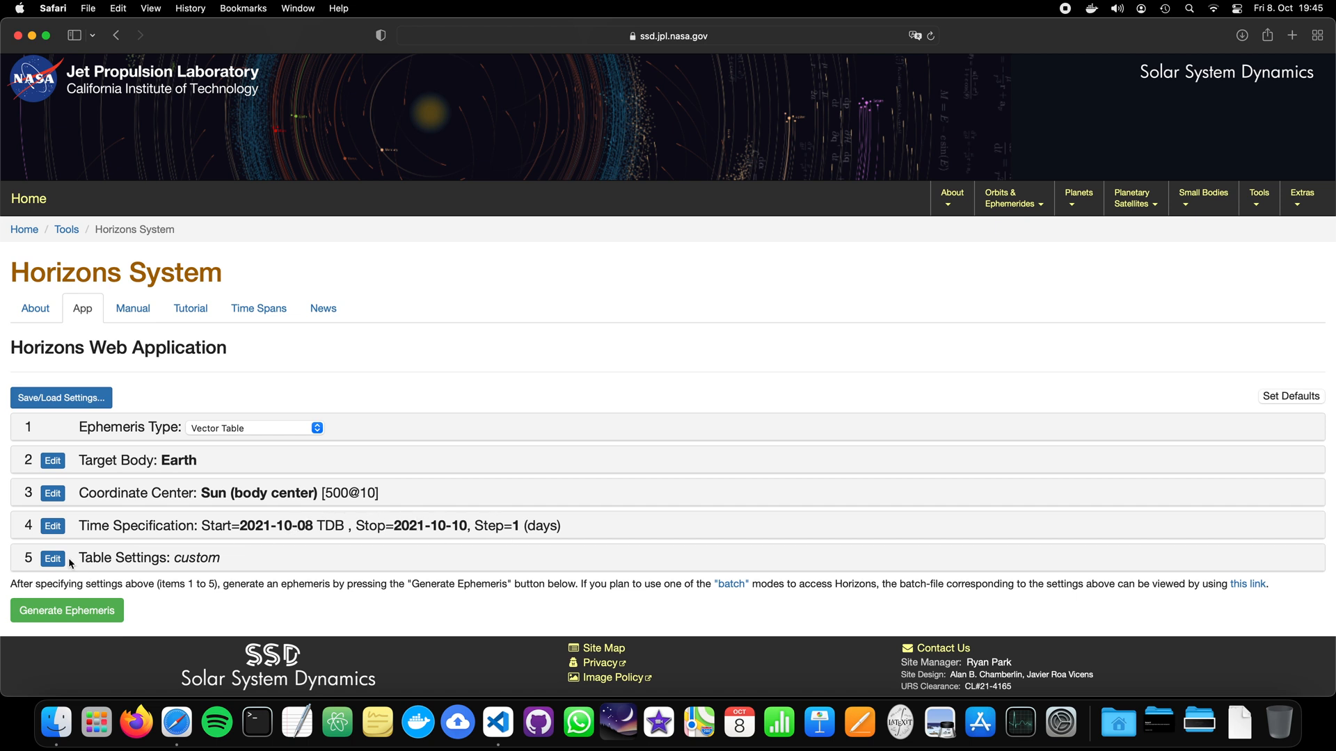
mouse_move(53, 558)
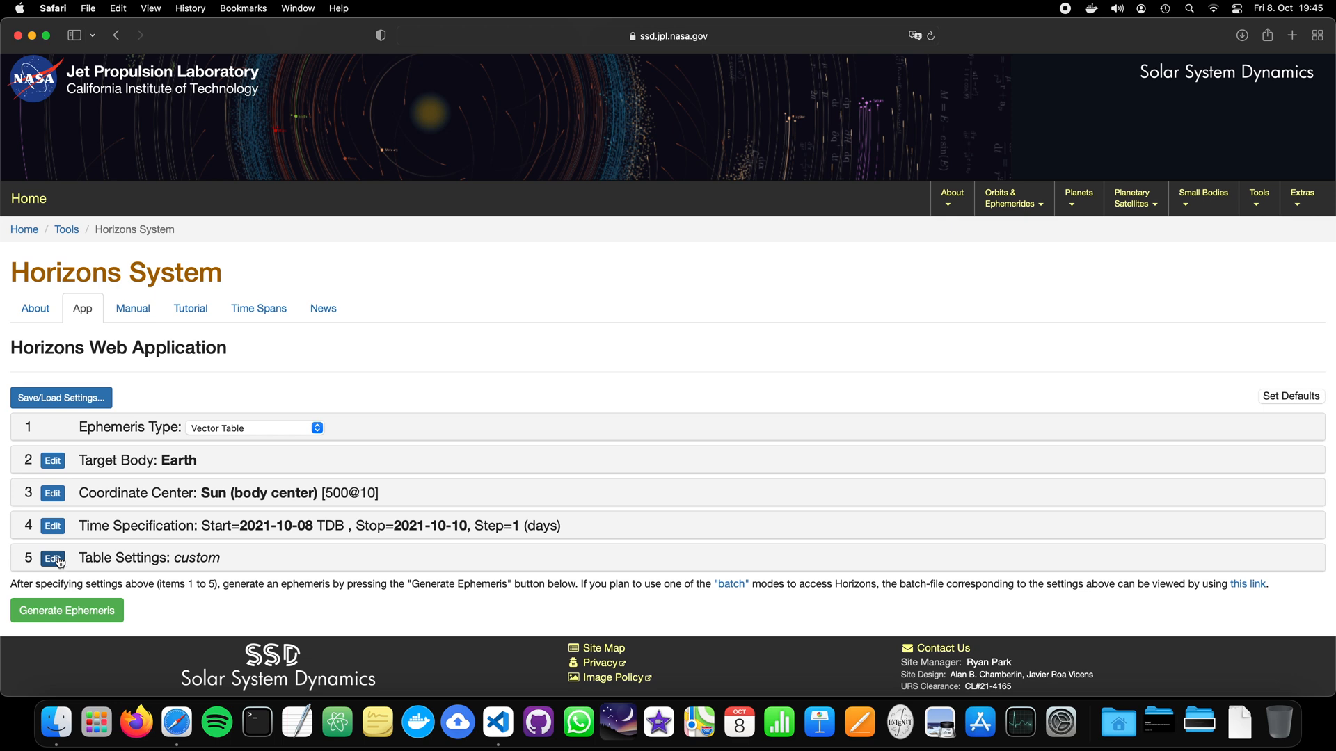
left_click(53, 558)
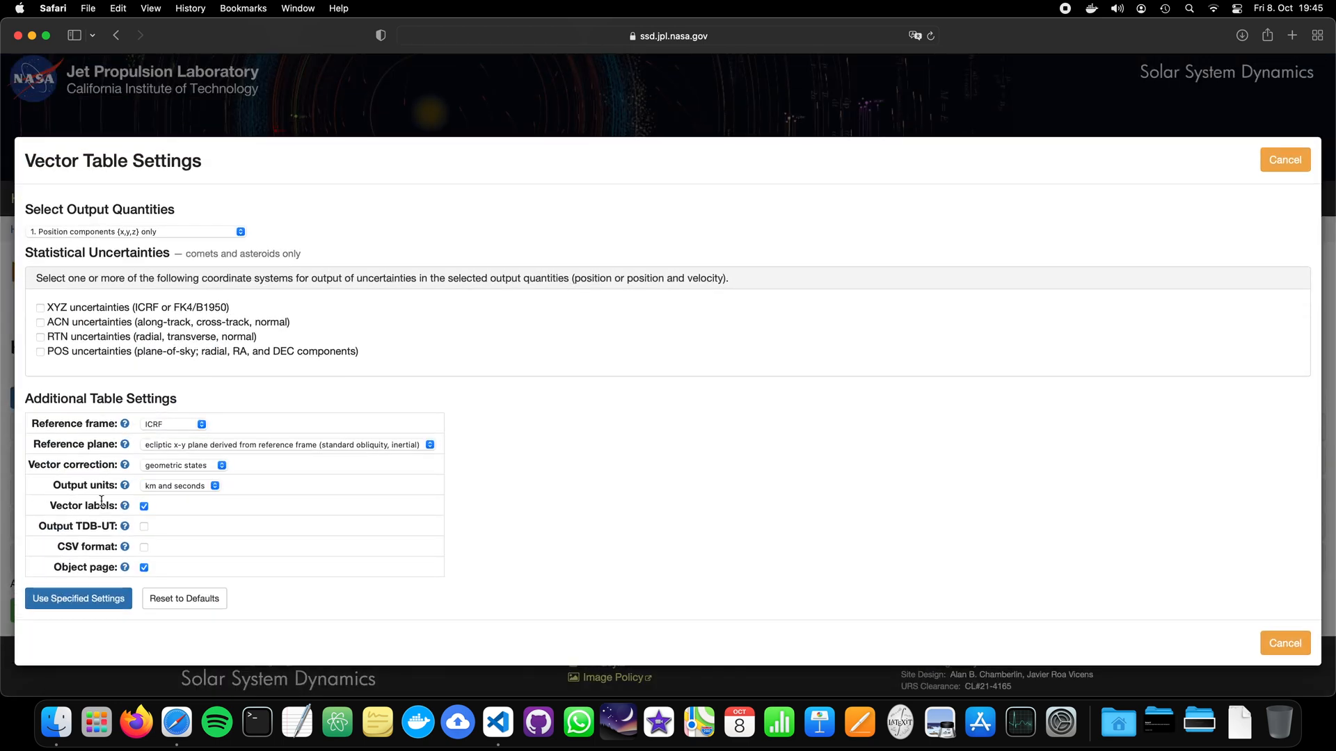
mouse_move(179, 272)
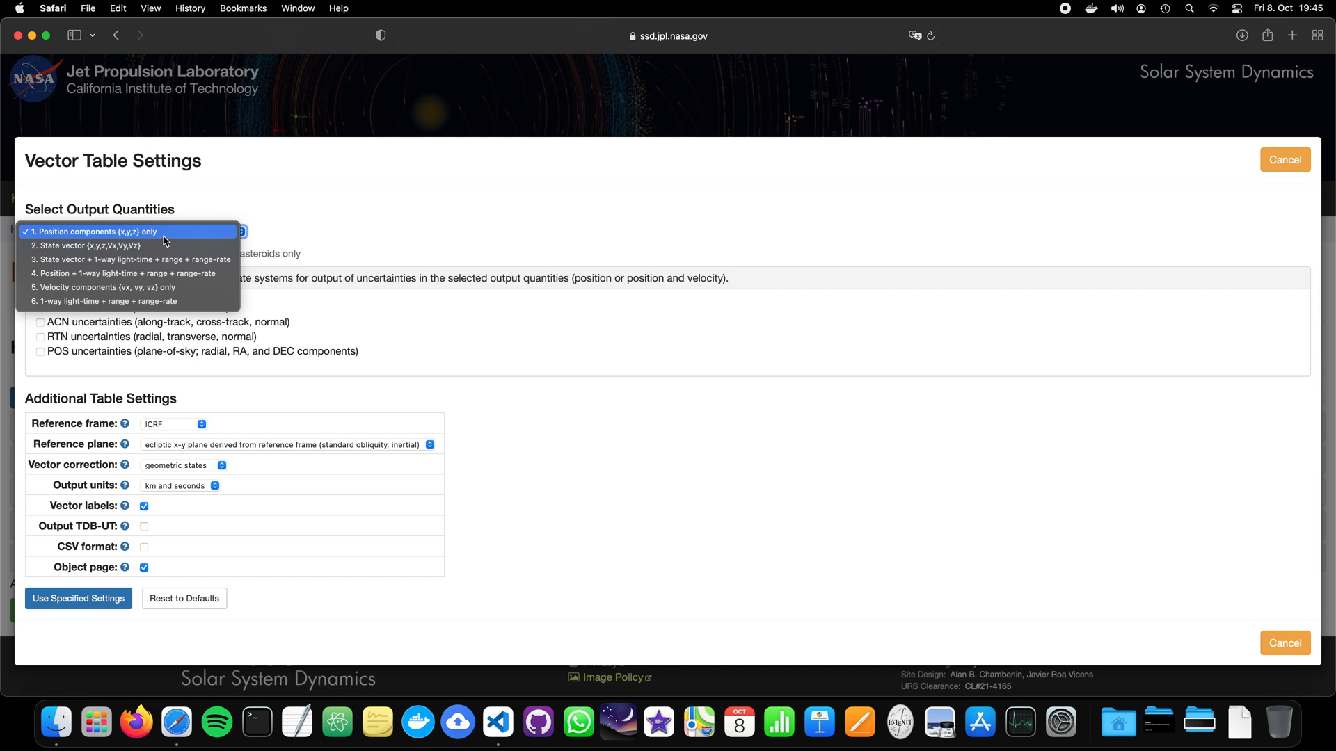
mouse_move(175, 236)
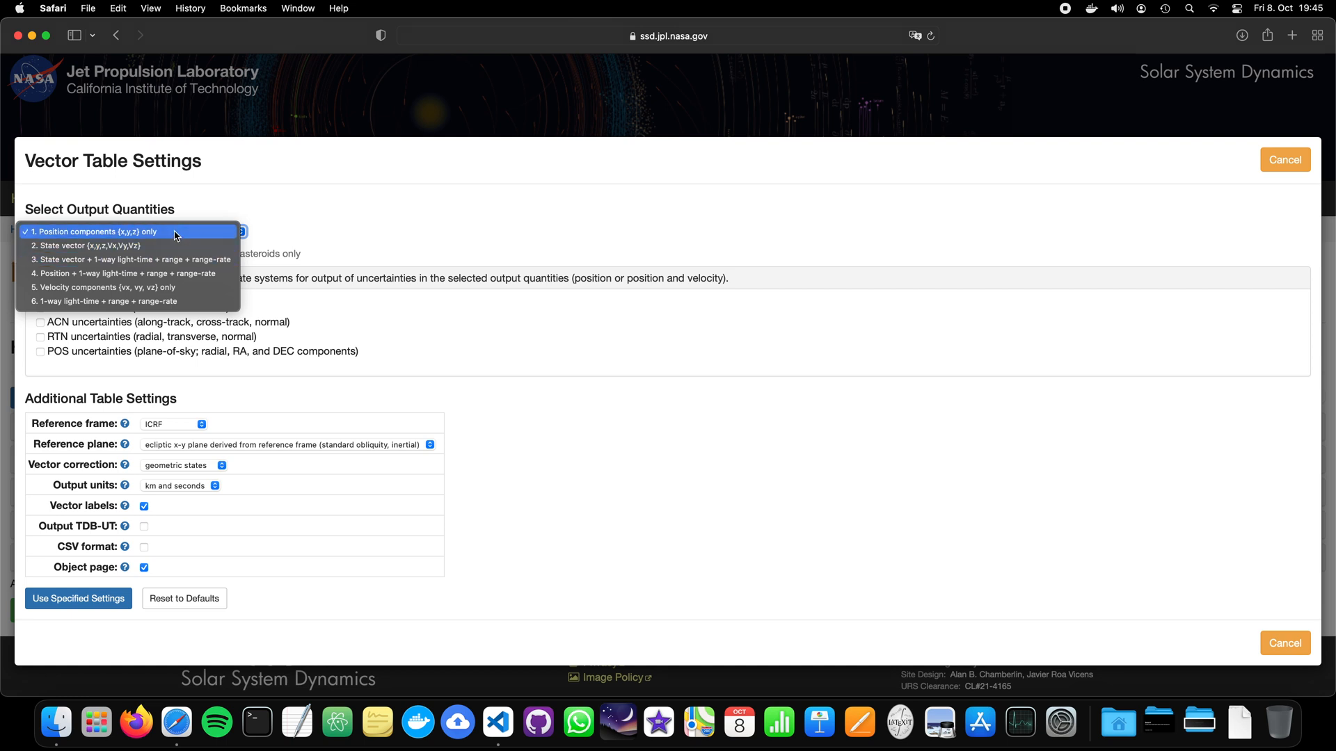
mouse_move(142, 236)
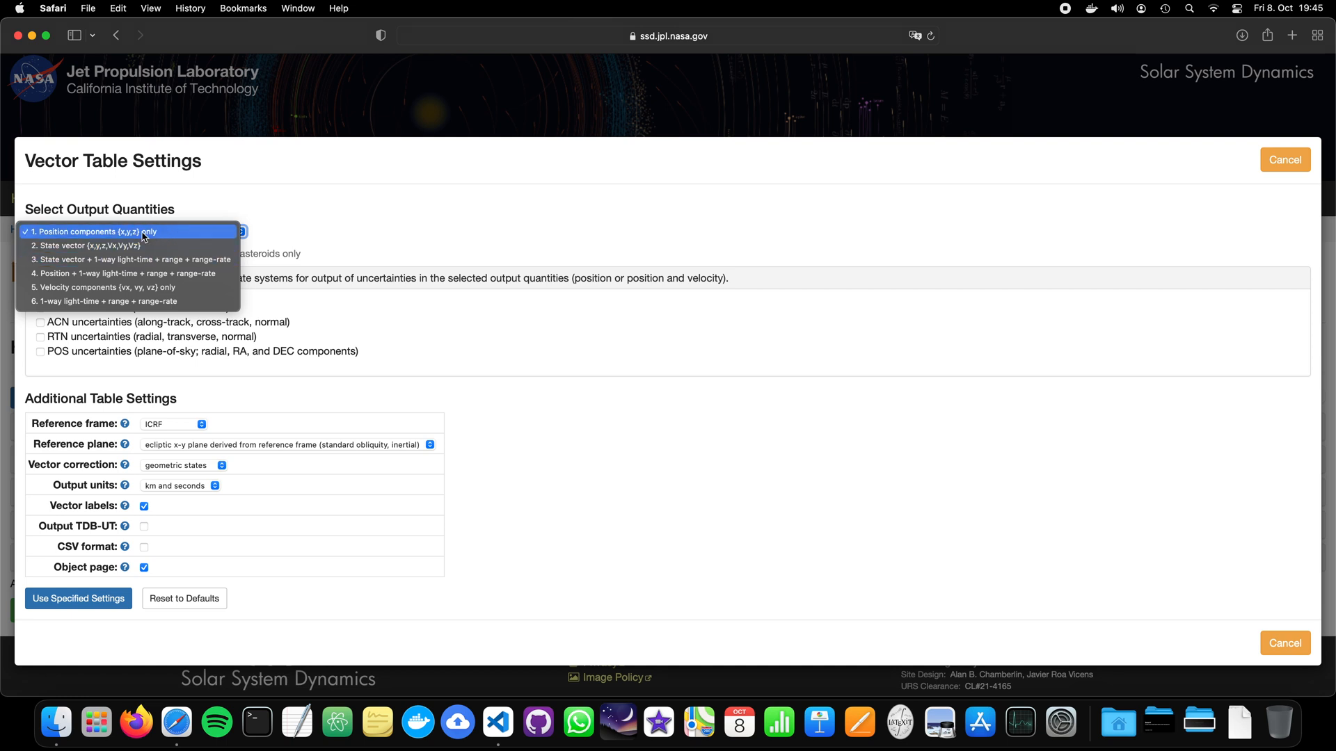
mouse_move(145, 237)
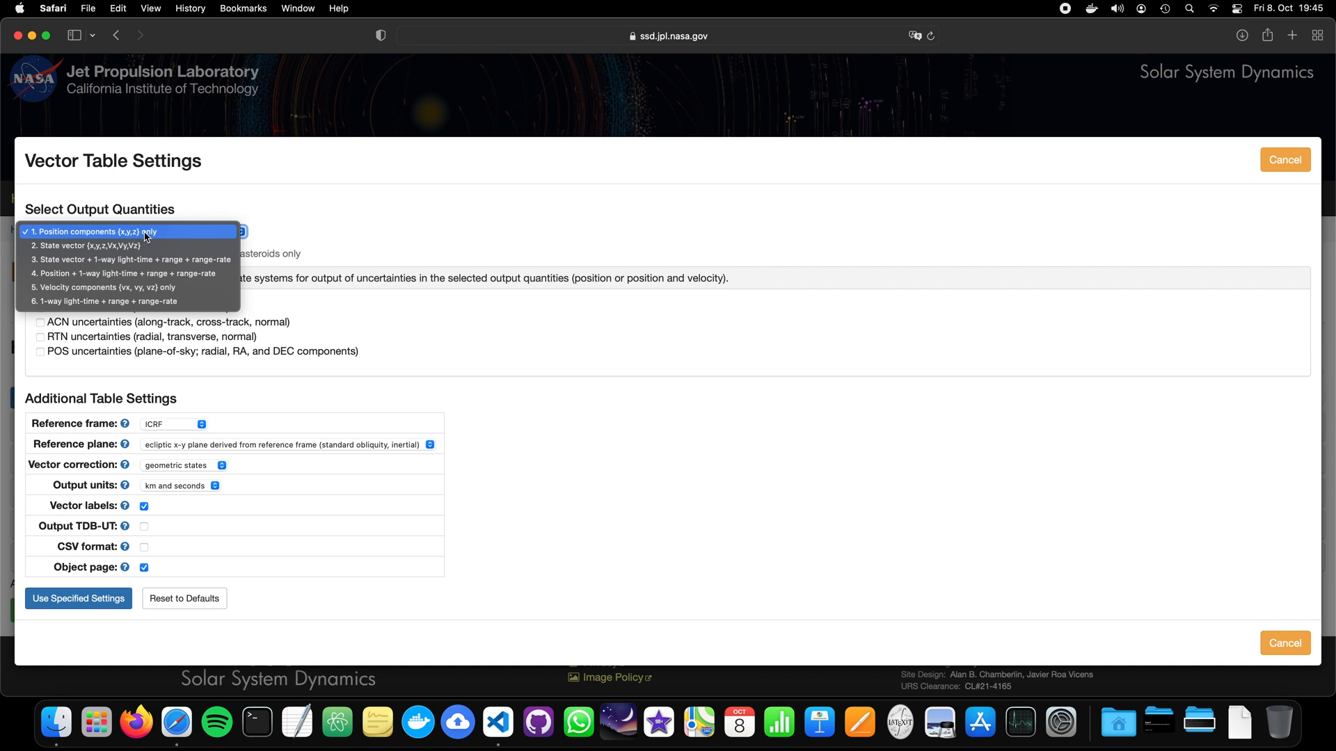
mouse_move(138, 245)
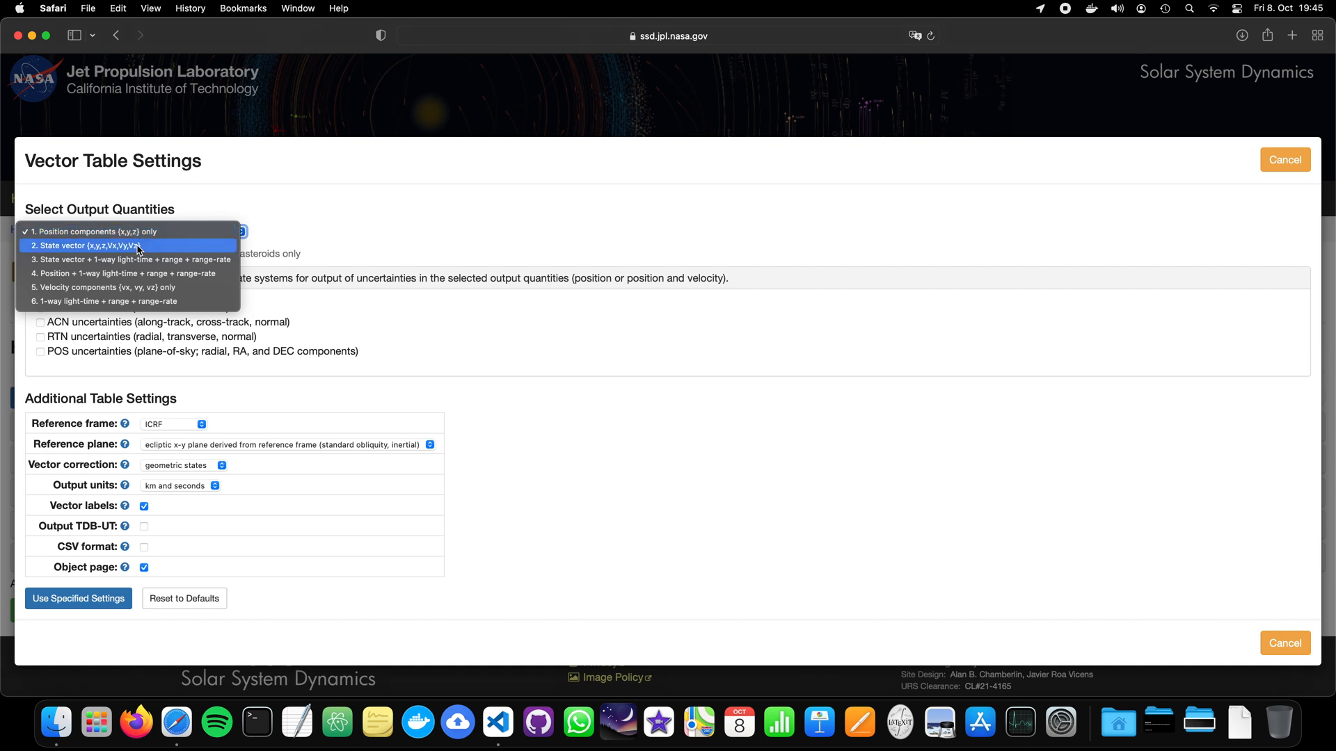
mouse_move(136, 259)
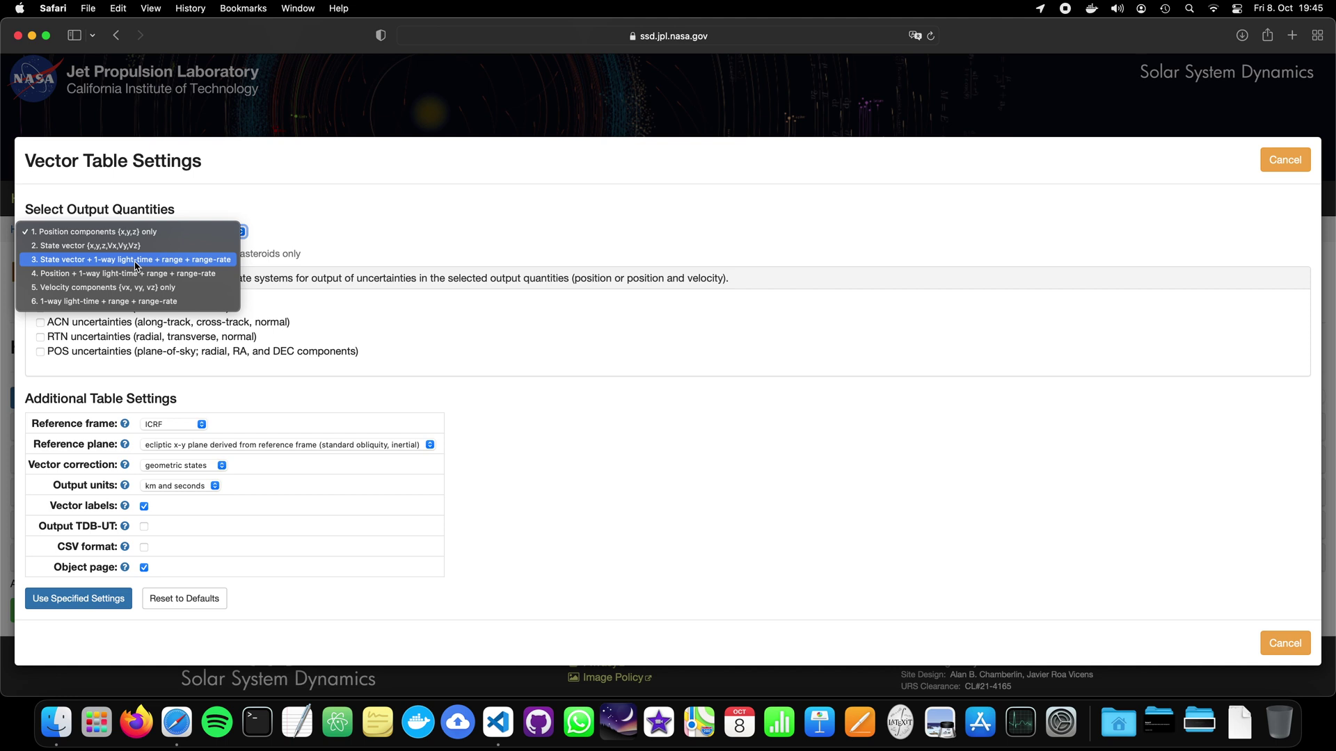
mouse_move(132, 245)
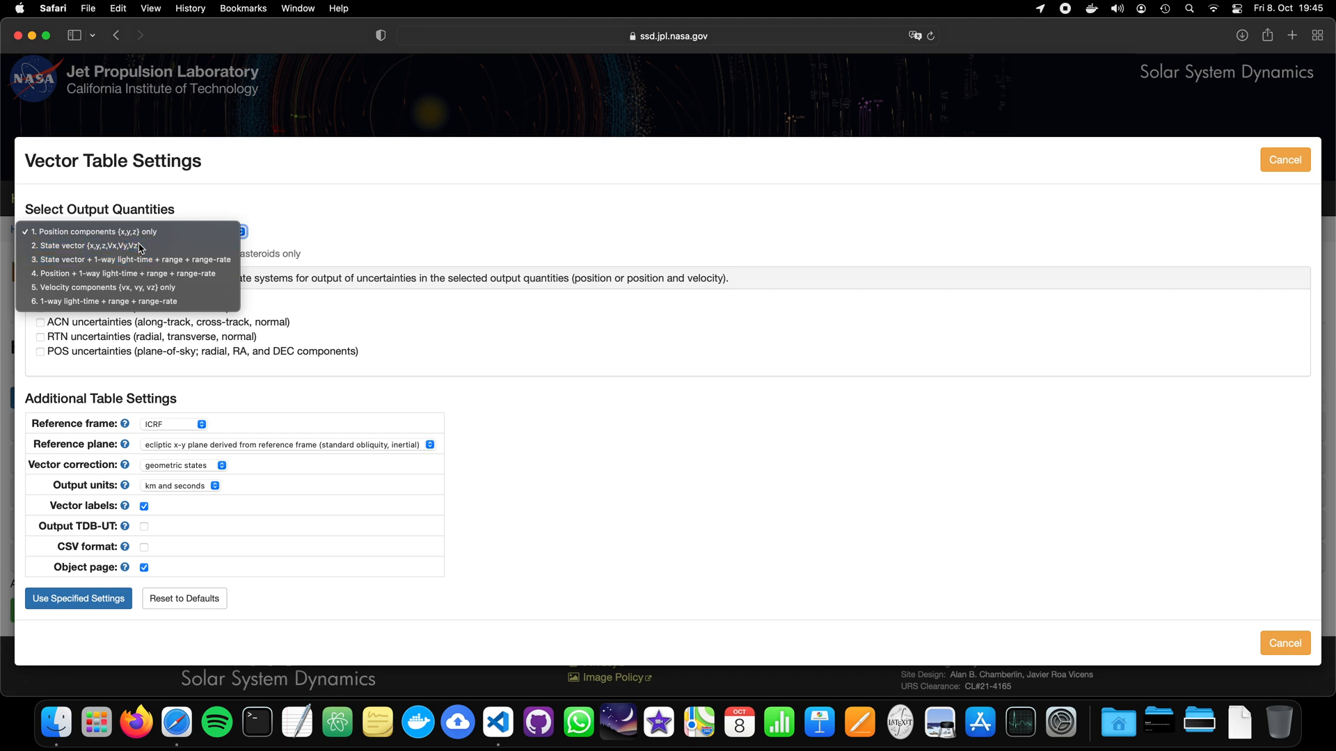
- Choose output quantity '2. State vector (x,y,z,Vx,Vy,Vz)' in Vector Table Settings
left_click(111, 246)
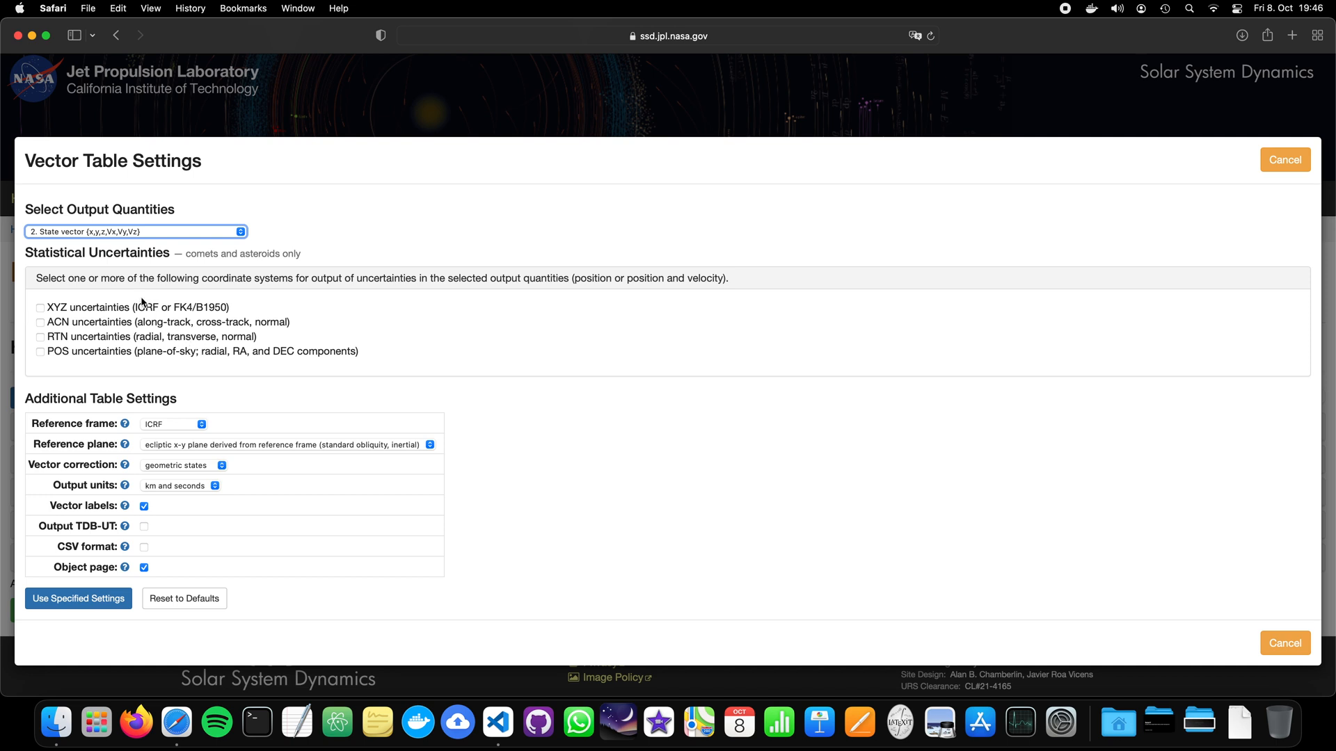
mouse_move(201, 333)
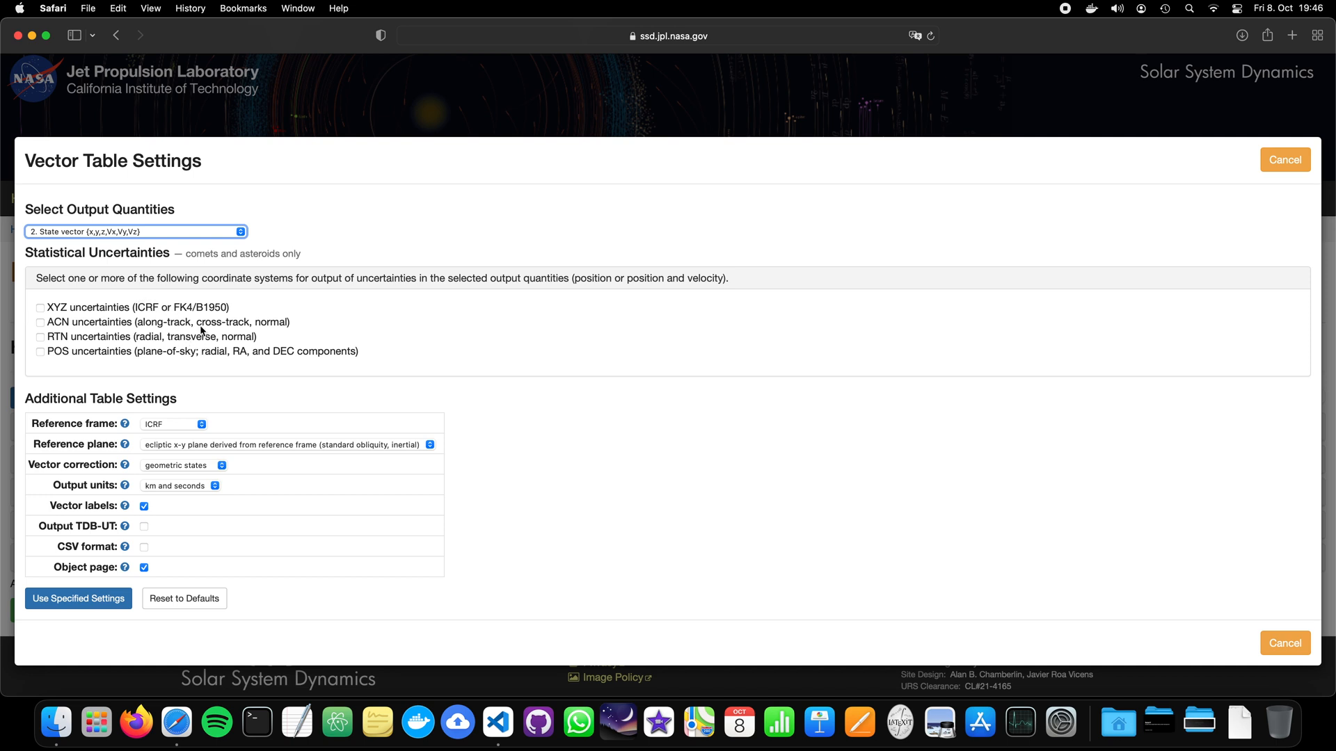
mouse_move(50, 354)
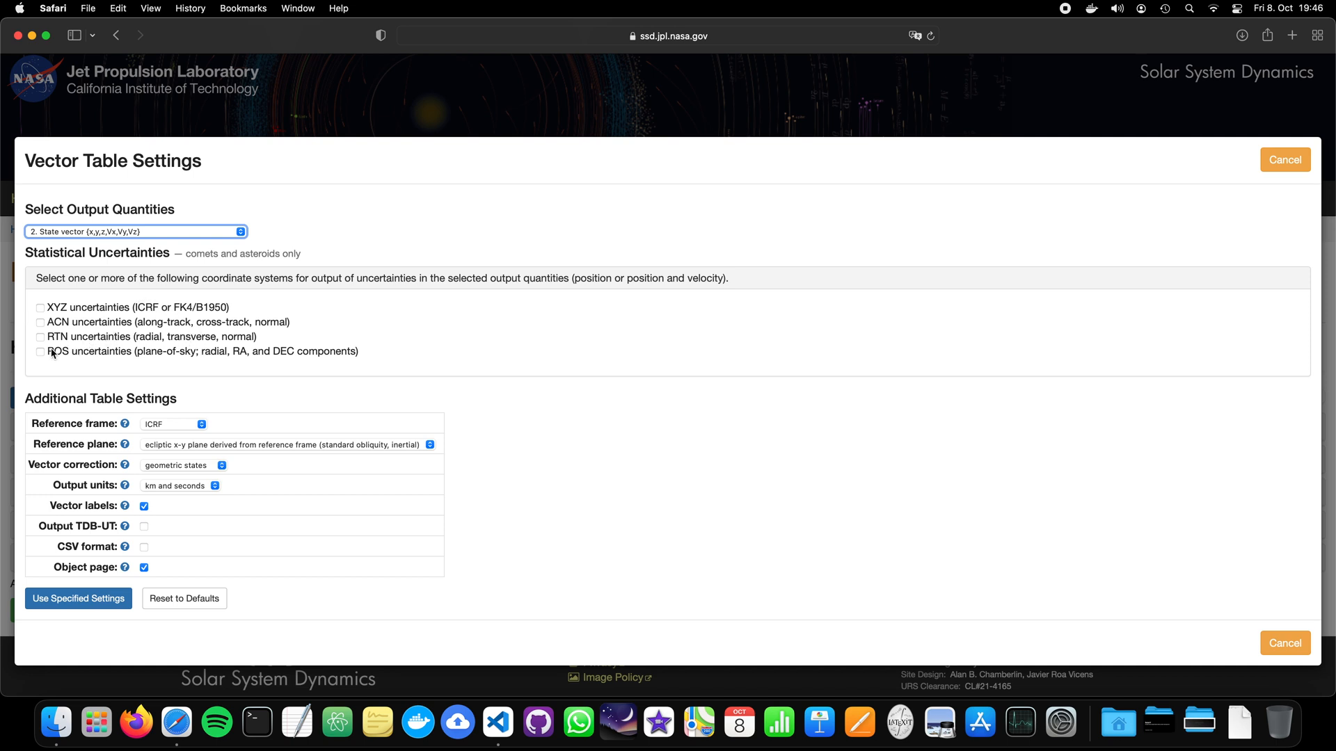
mouse_move(140, 485)
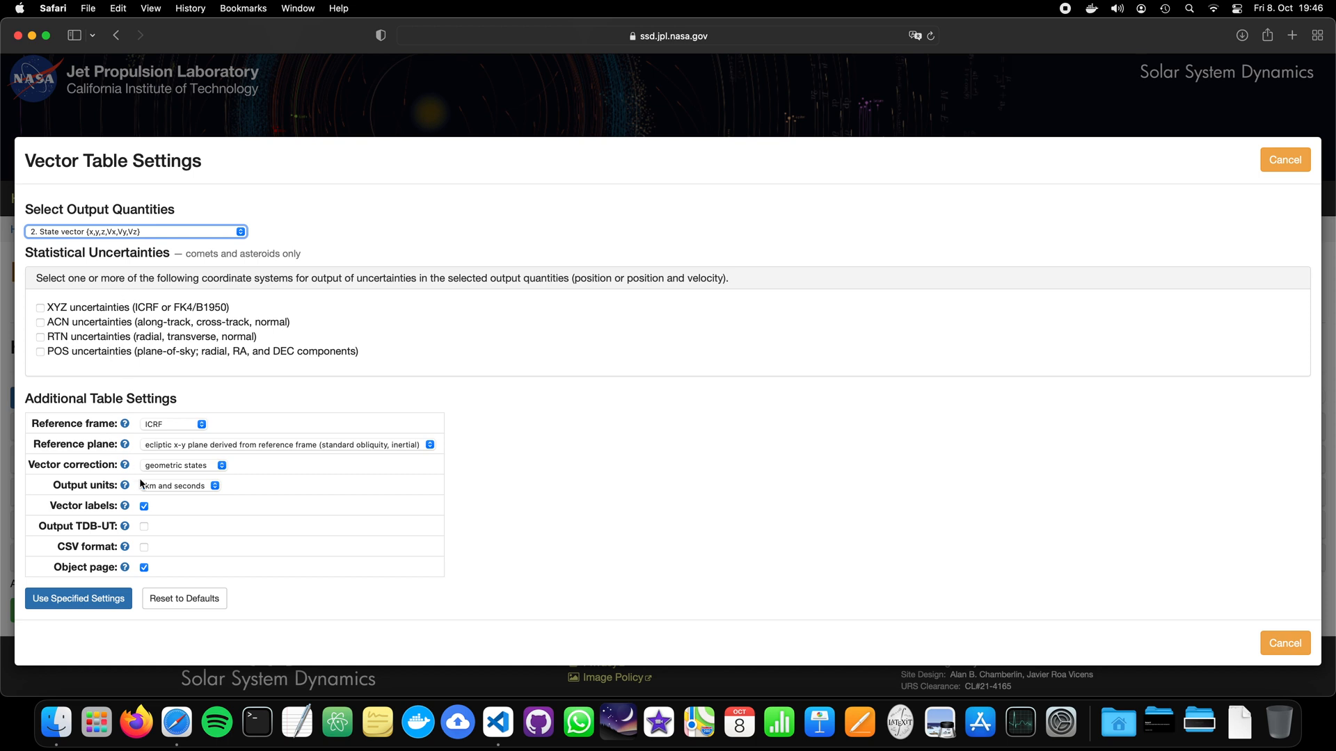
mouse_move(193, 460)
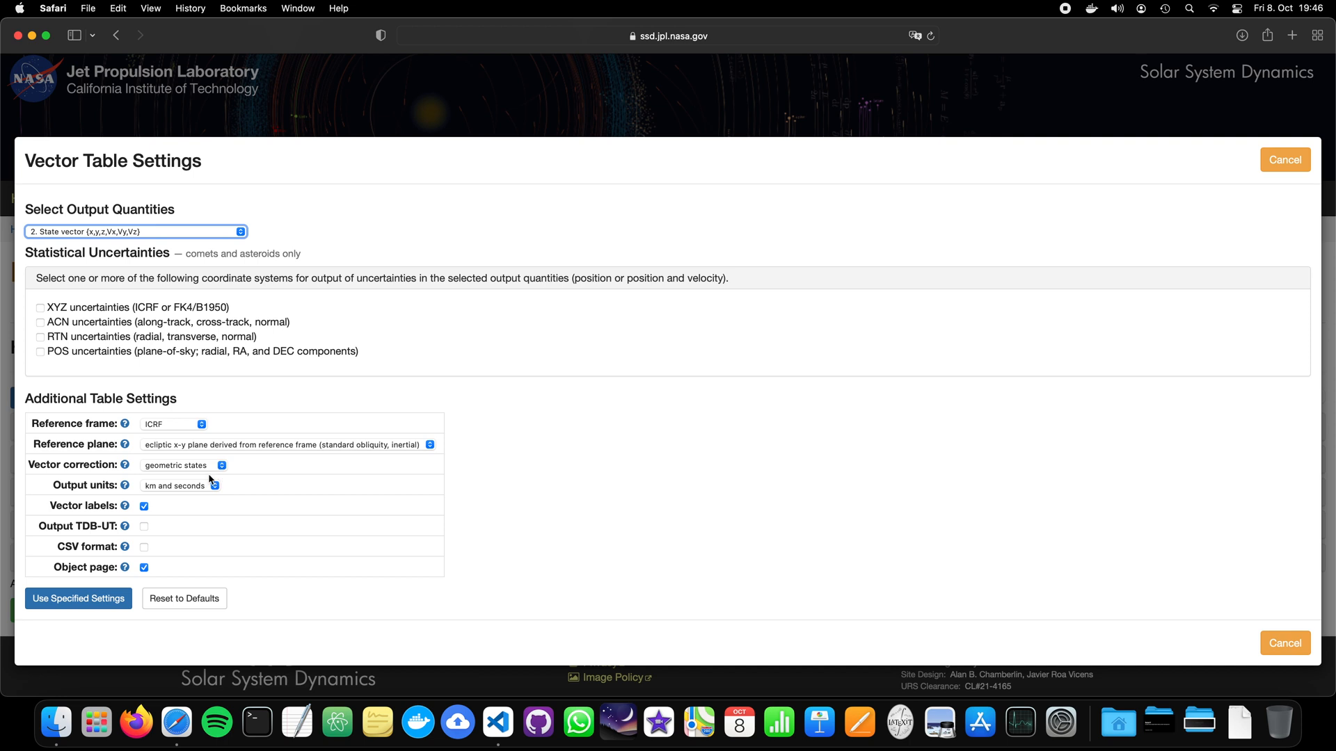
mouse_move(102, 476)
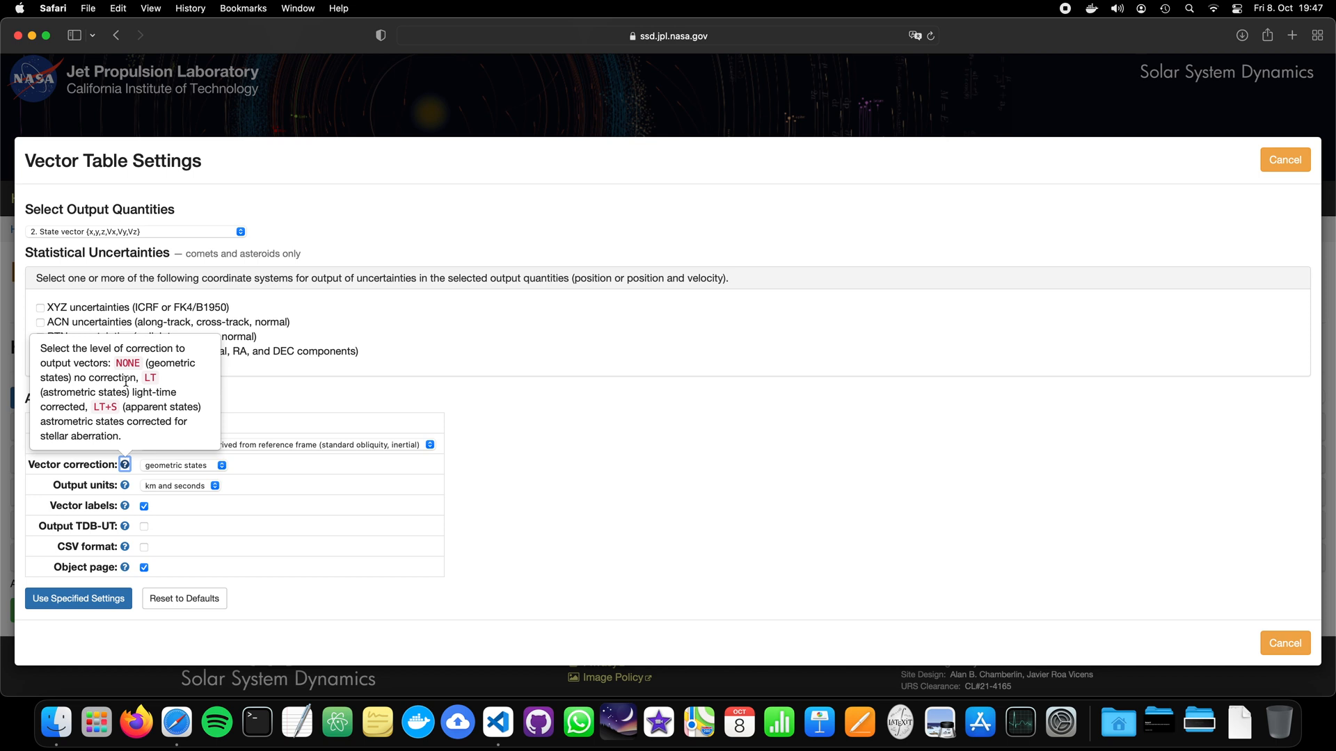
- Keep geometric states and km/seconds units, enable CSV format, and apply the settings
left_click(177, 464)
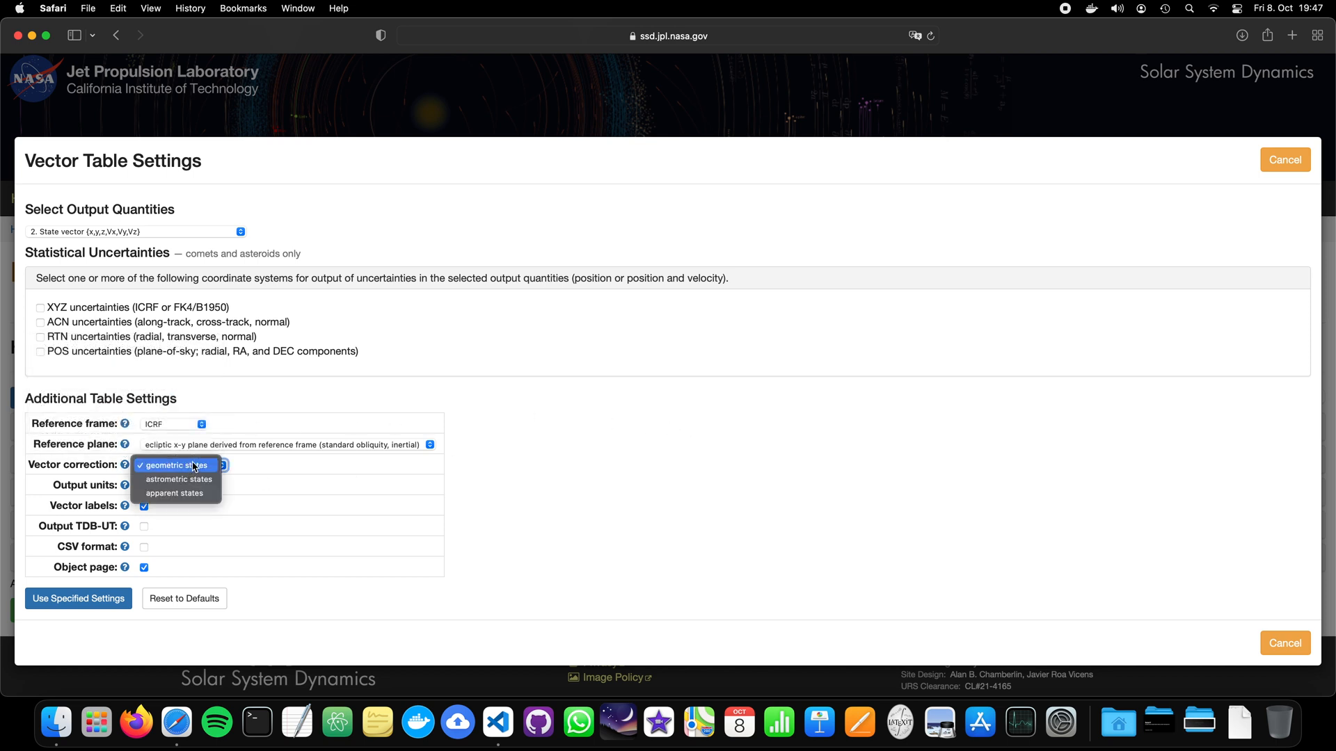
left_click(174, 466)
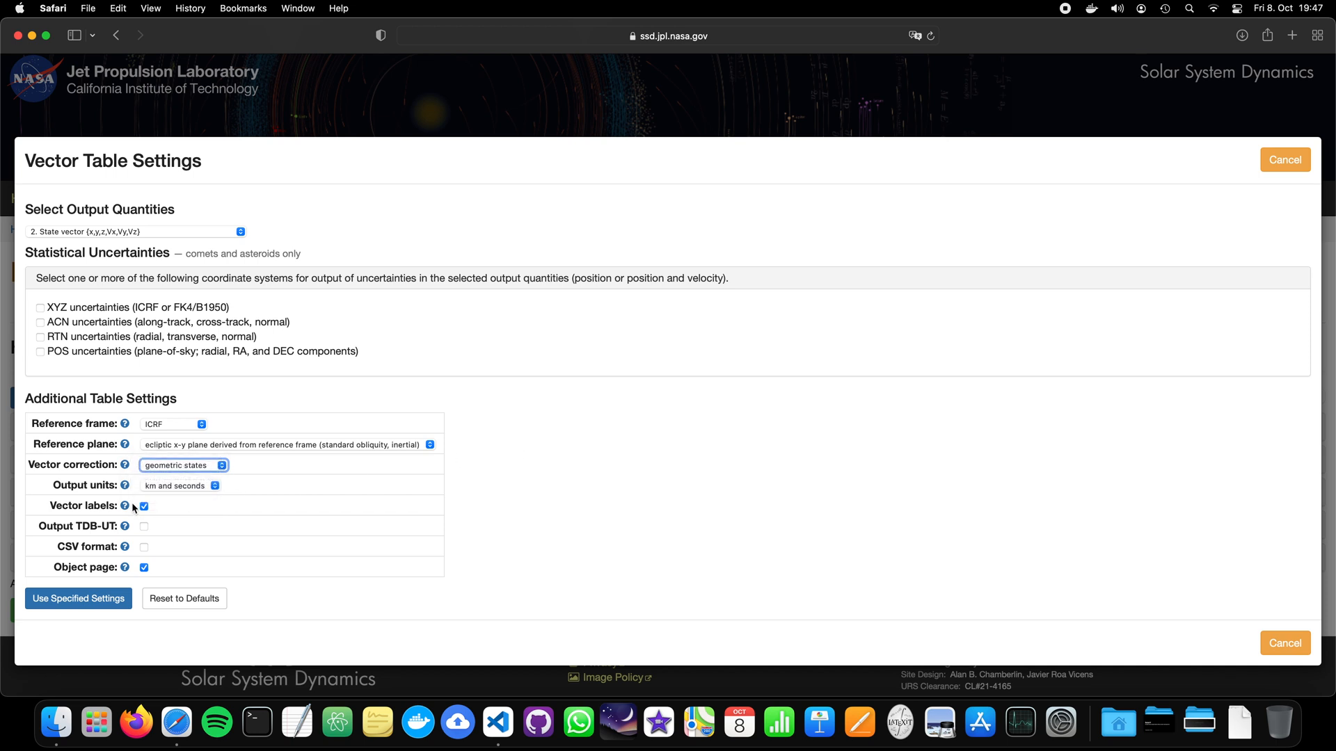
mouse_move(189, 487)
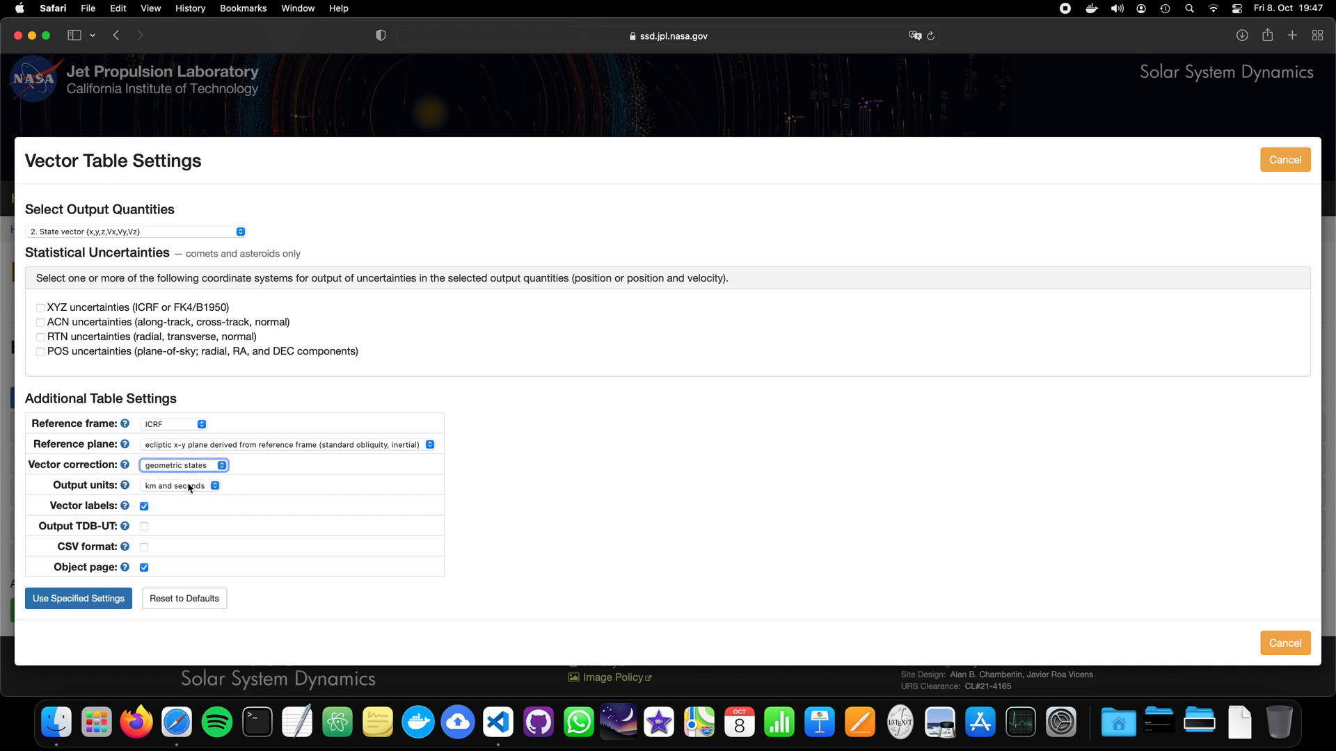
left_click(179, 485)
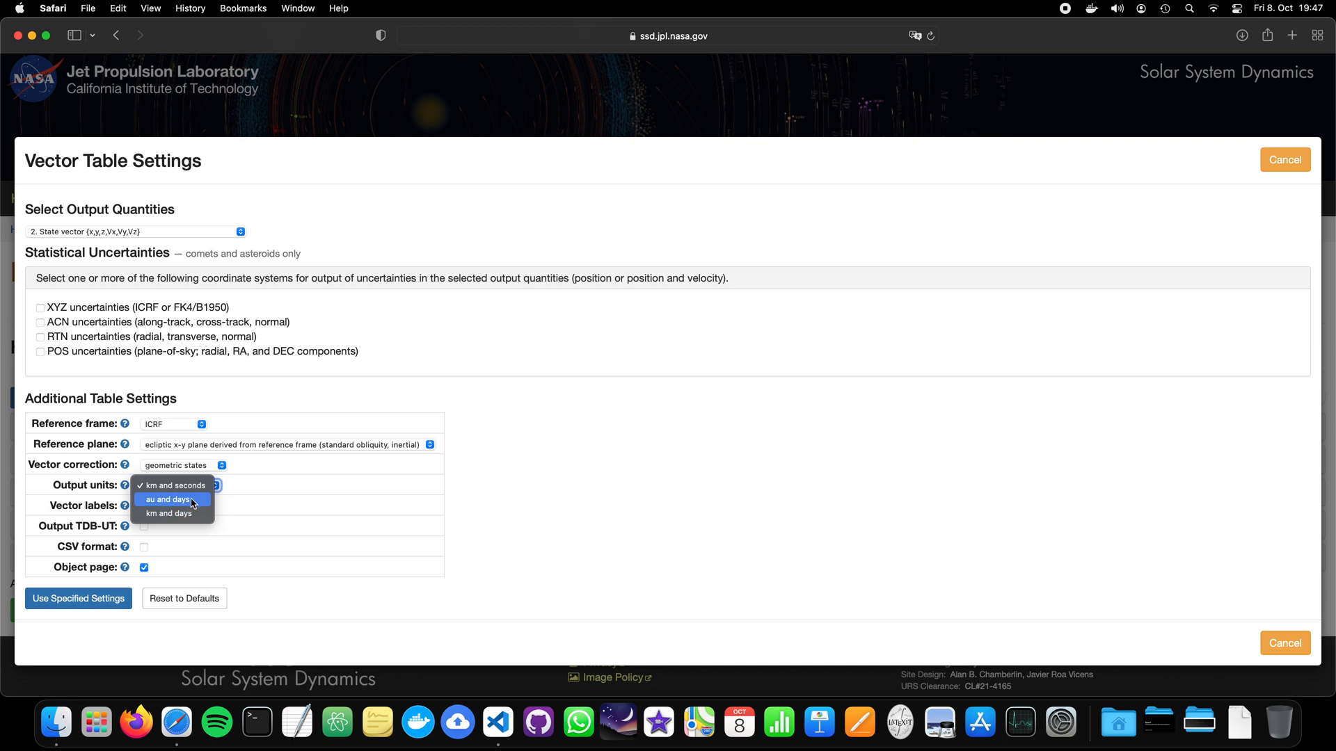
mouse_move(171, 513)
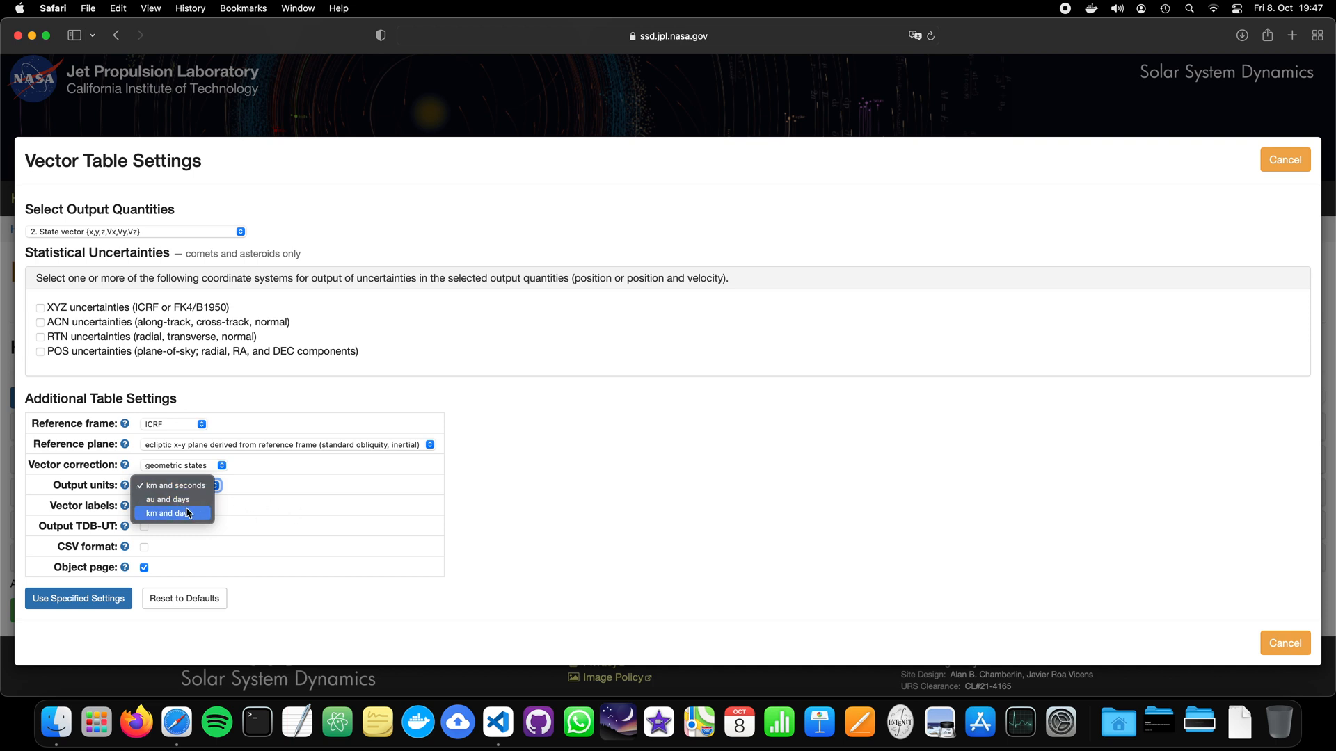
left_click(175, 485)
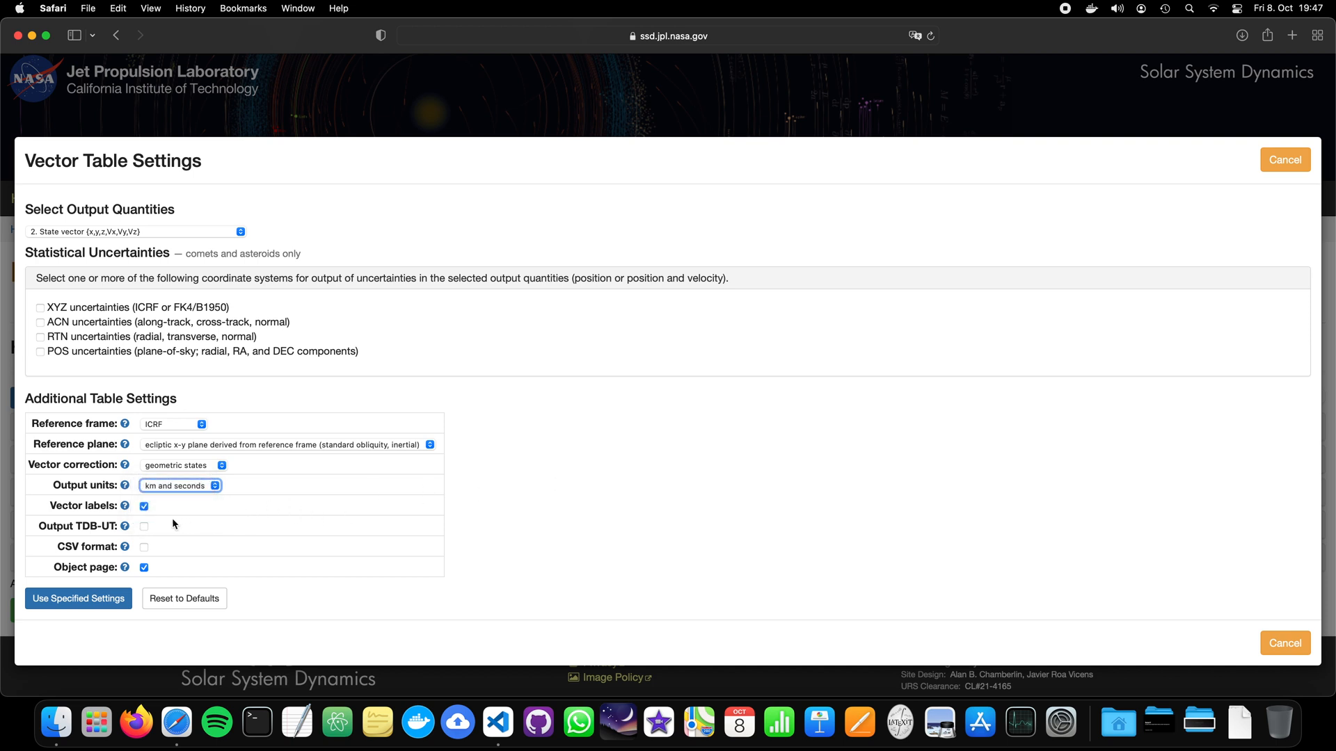
left_click(143, 546)
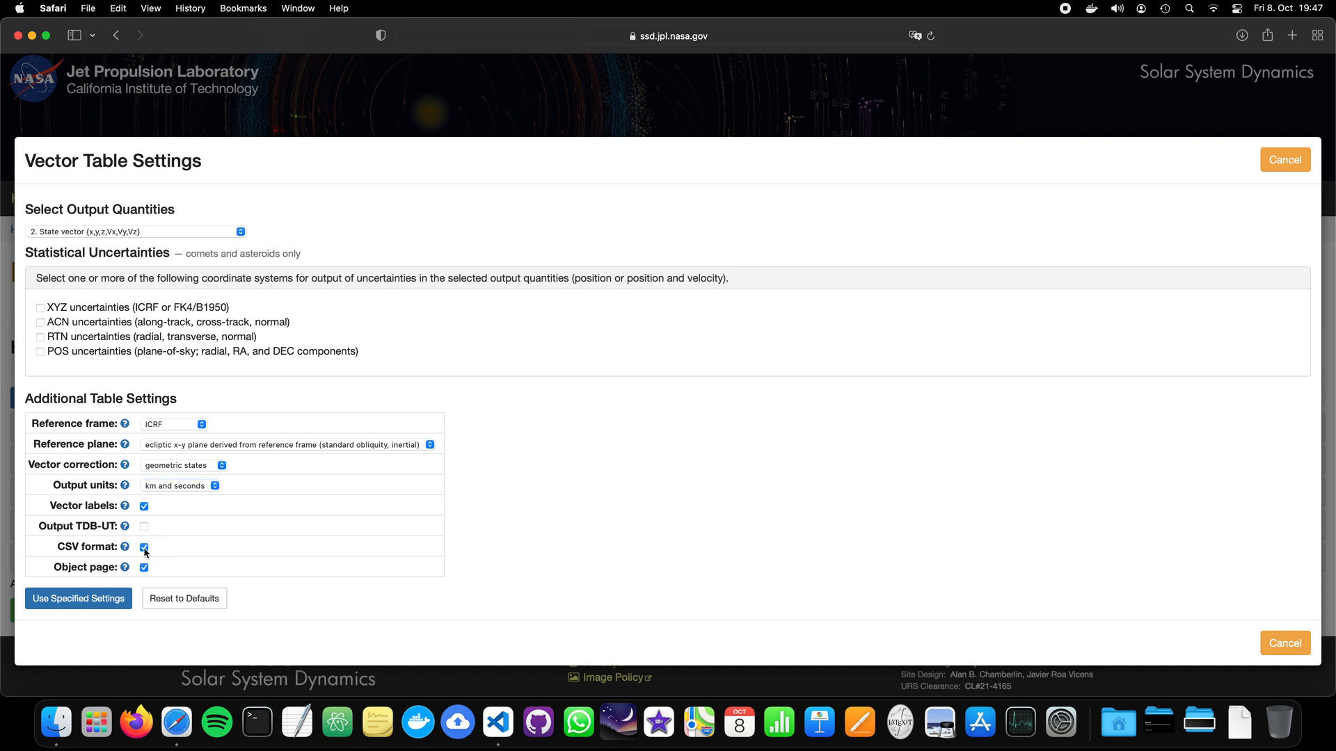
left_click(78, 599)
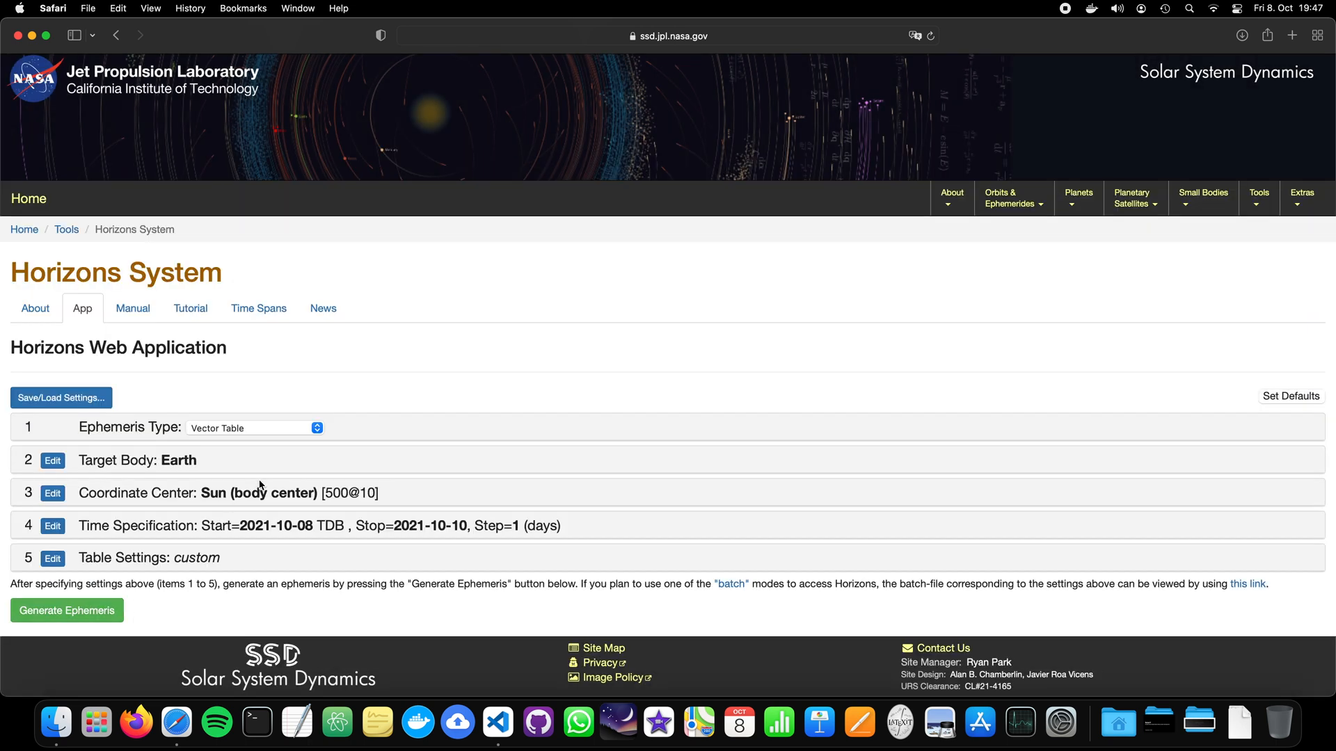
- Generate the Earth ephemeris and scroll through its geophysical properties and vector header
left_click(67, 611)
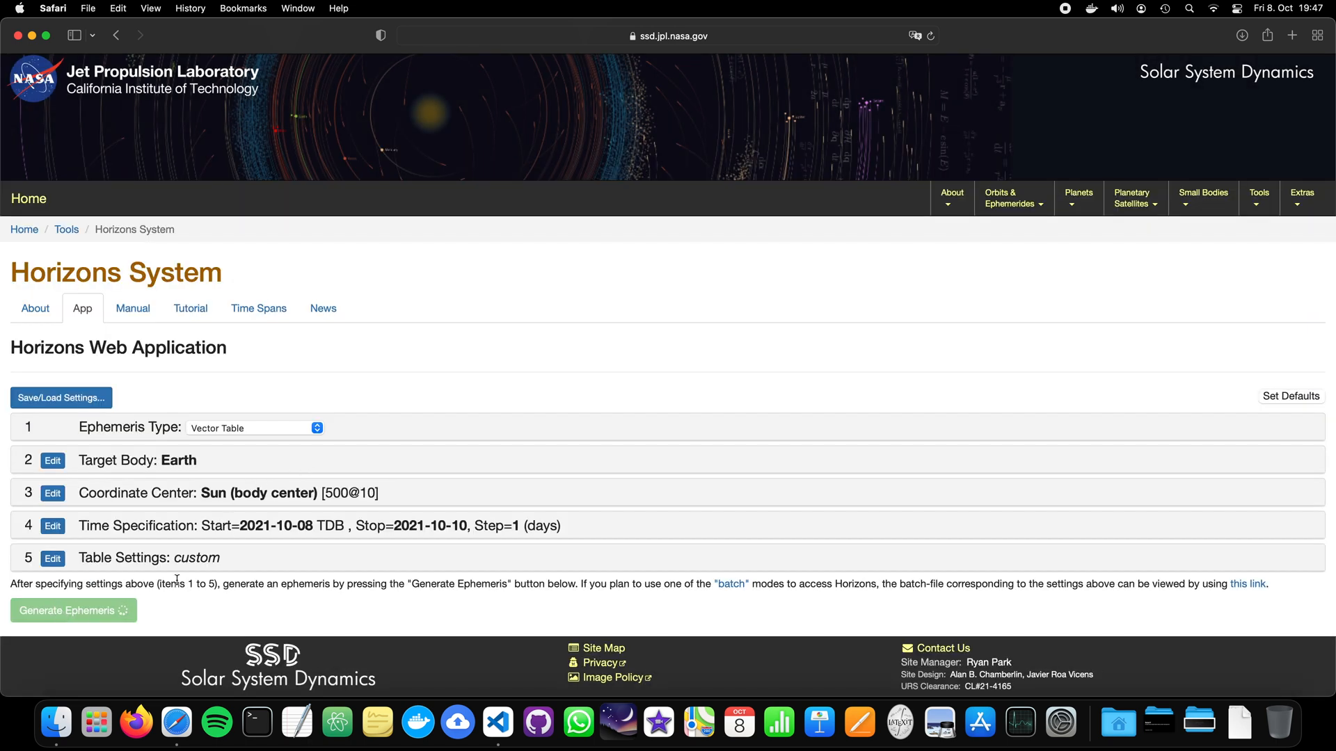
left_click(67, 610)
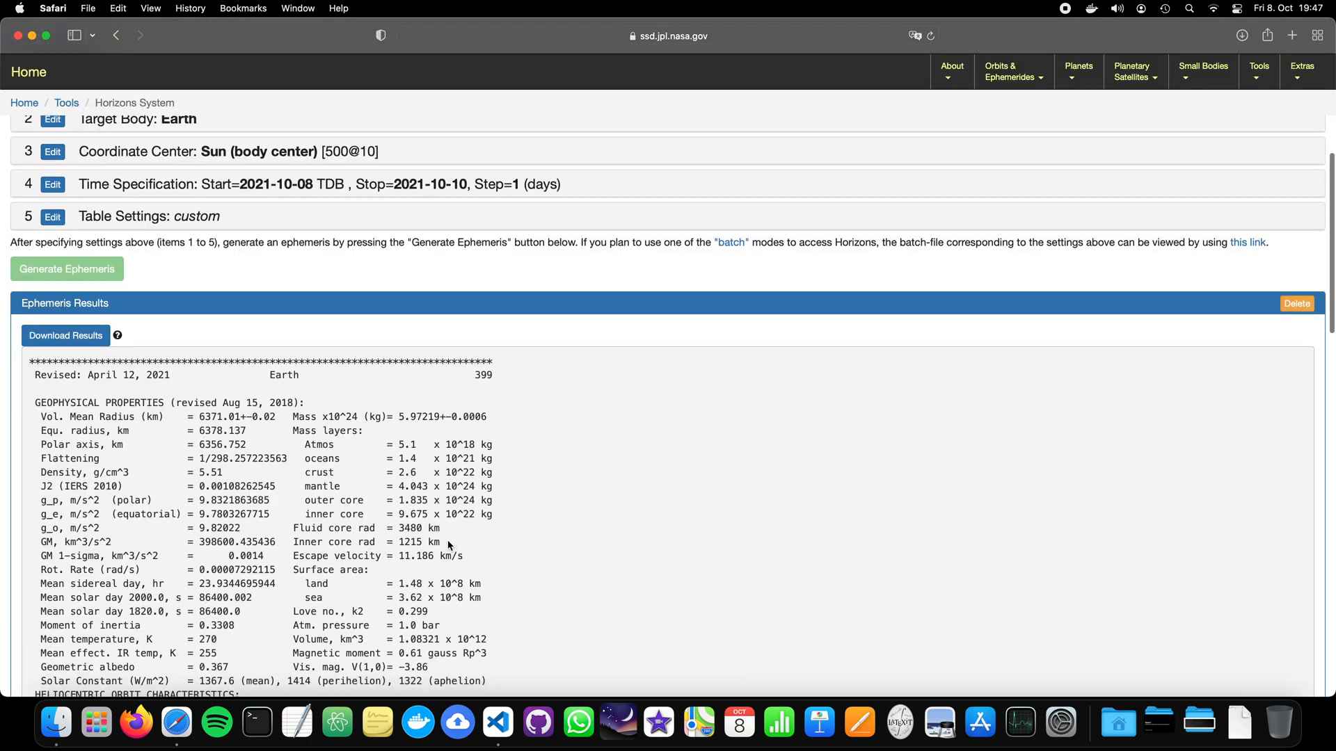
mouse_move(315, 385)
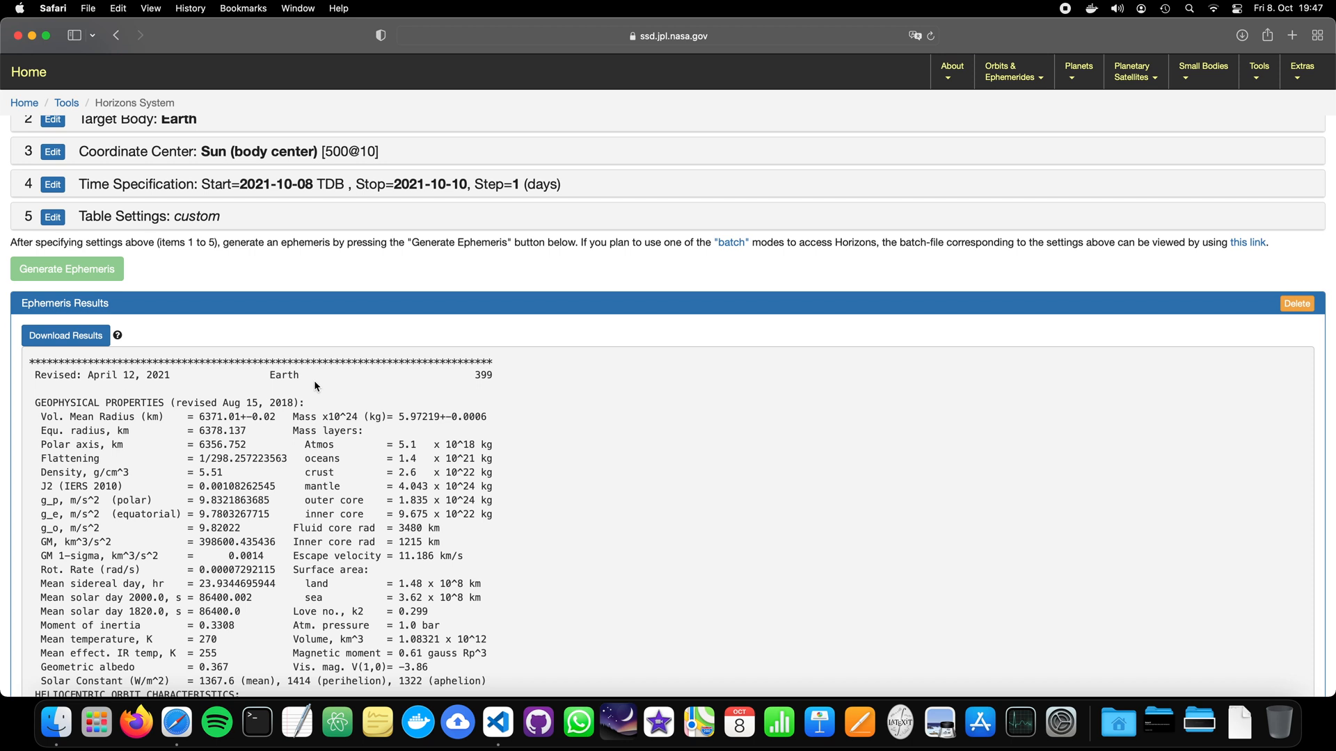
scroll("down", 3)
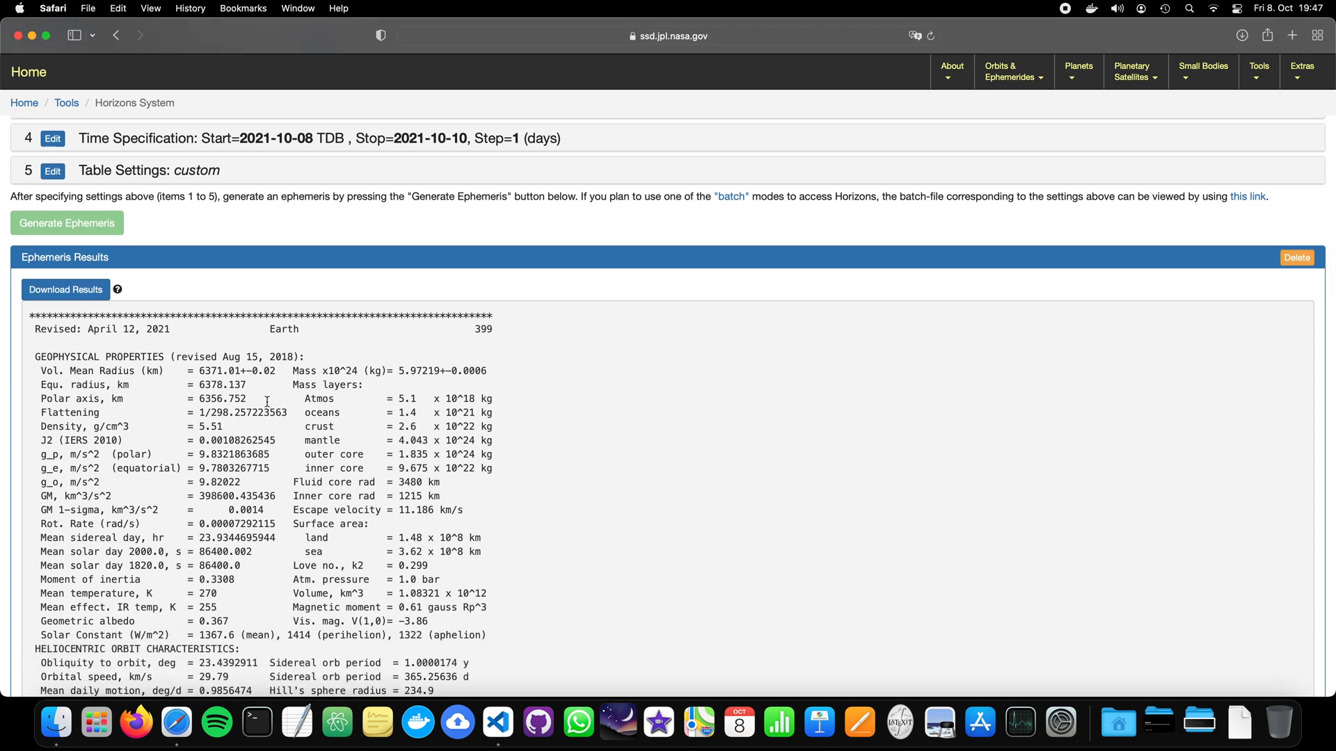
mouse_move(73, 454)
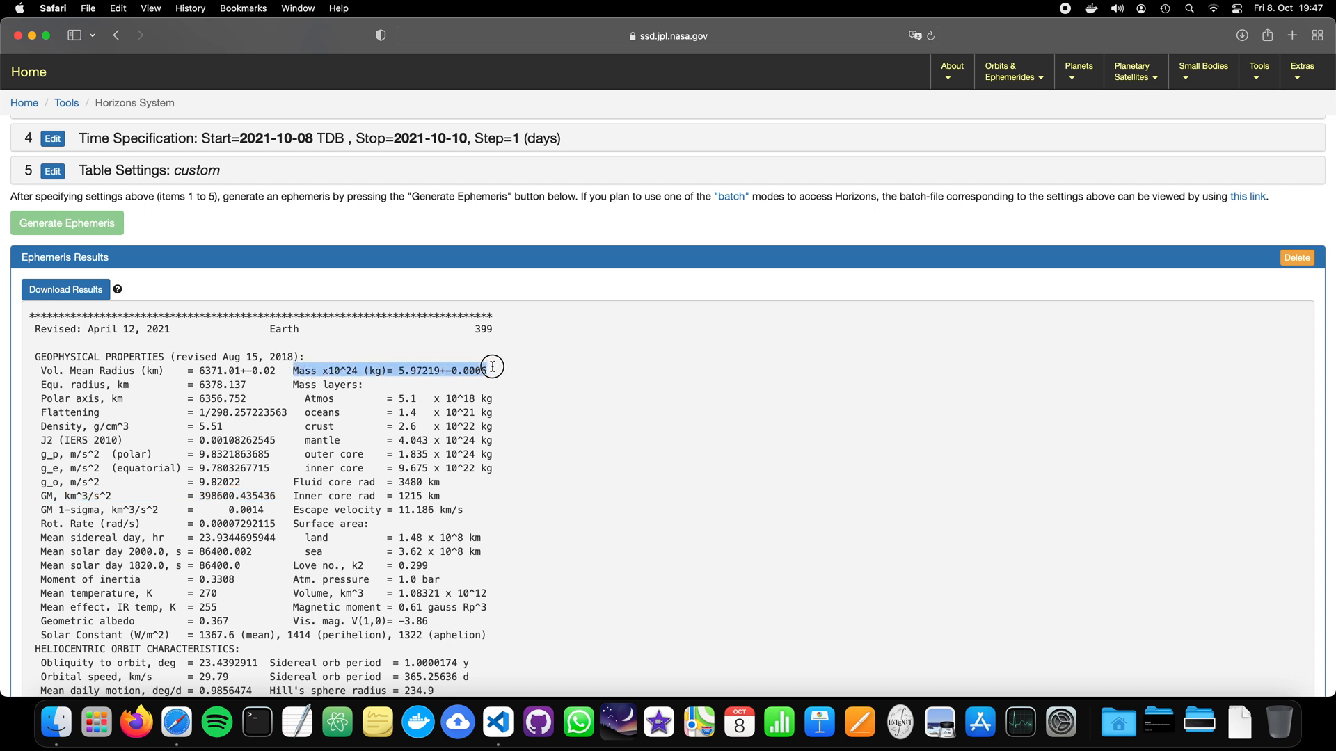
mouse_move(285, 482)
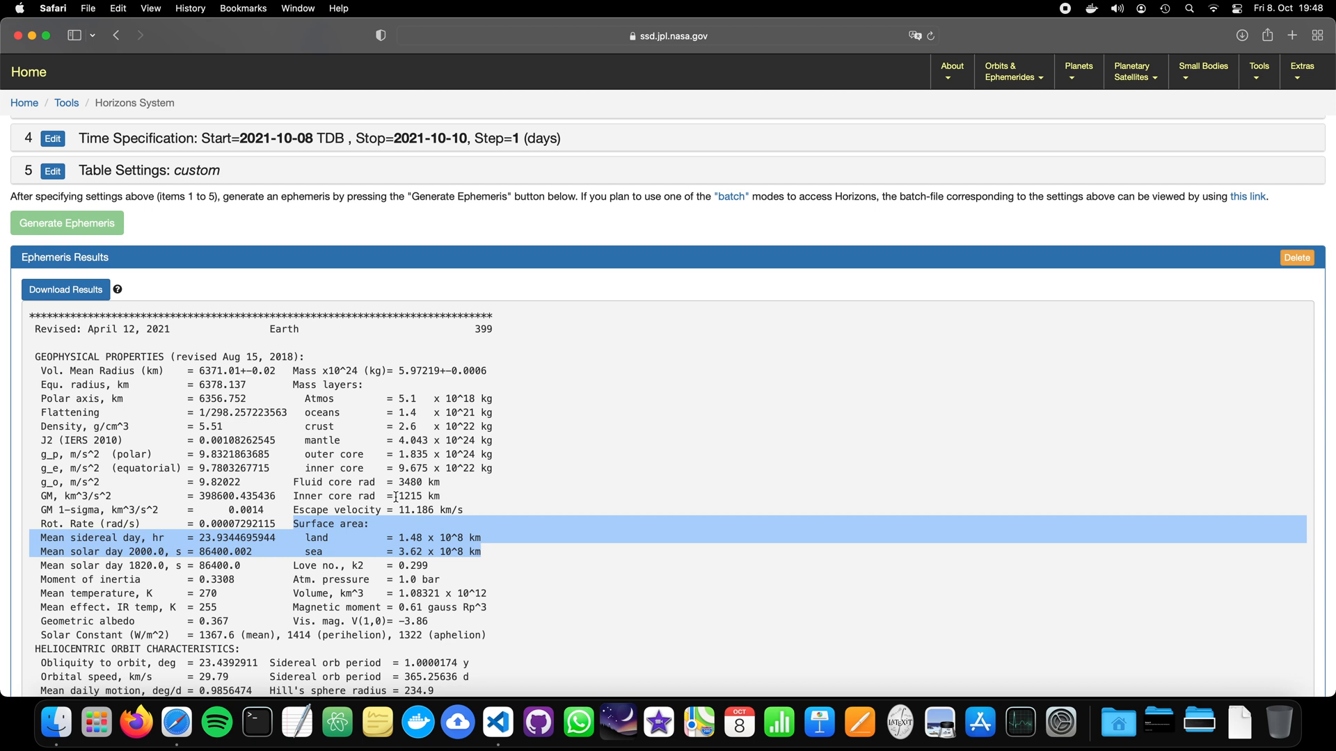
scroll("down", 3)
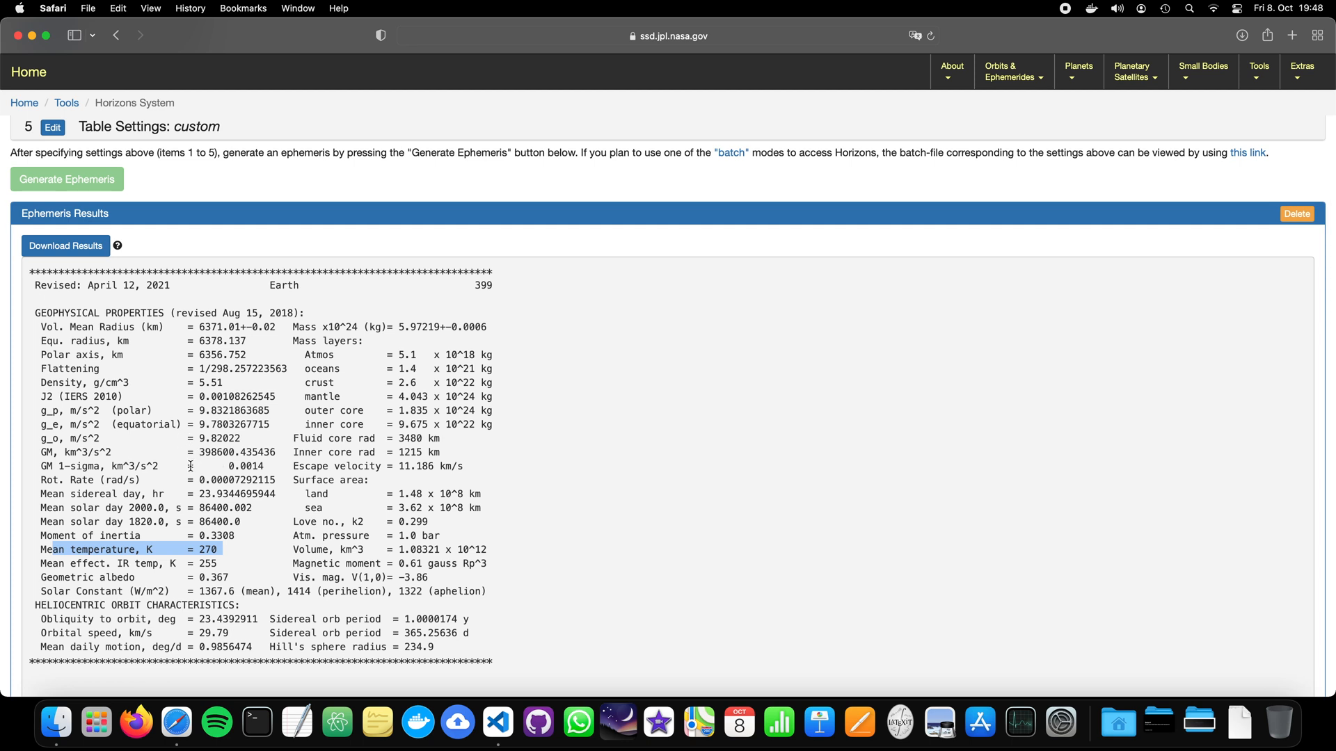
scroll("down", 3)
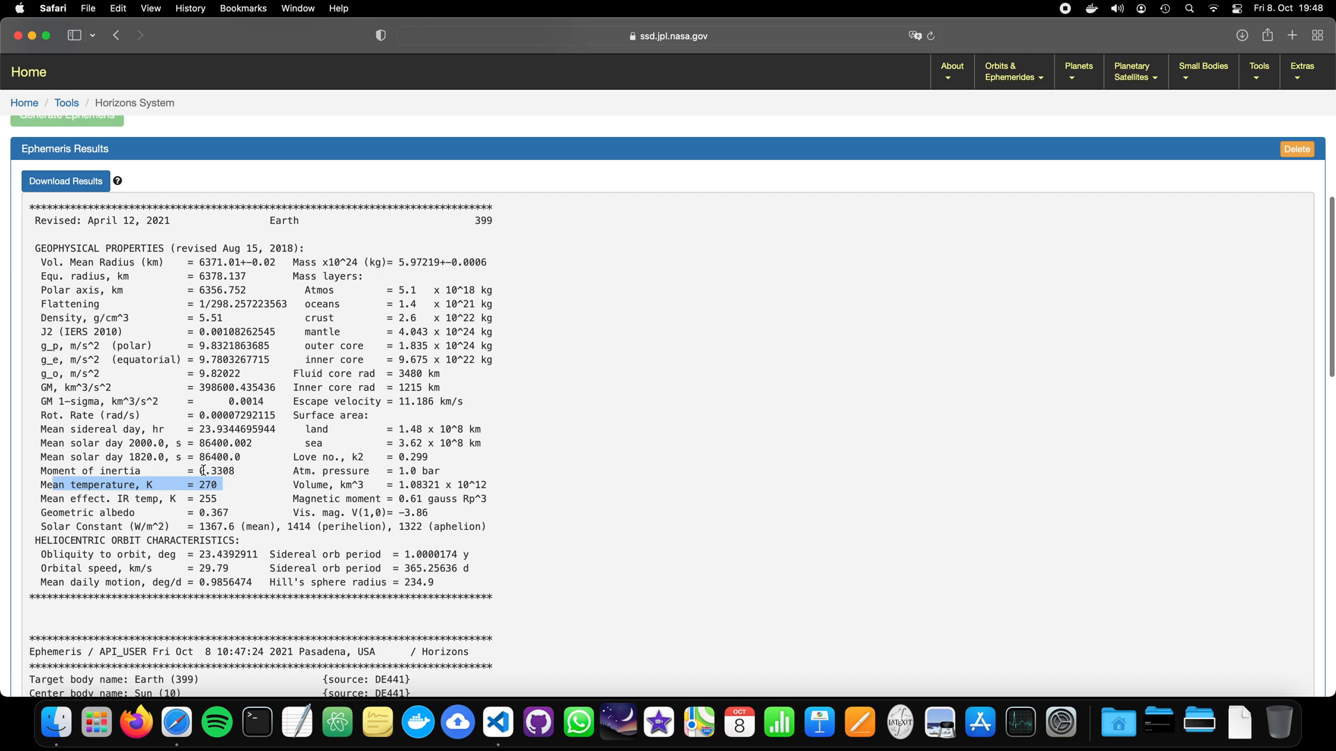
scroll("down", 3)
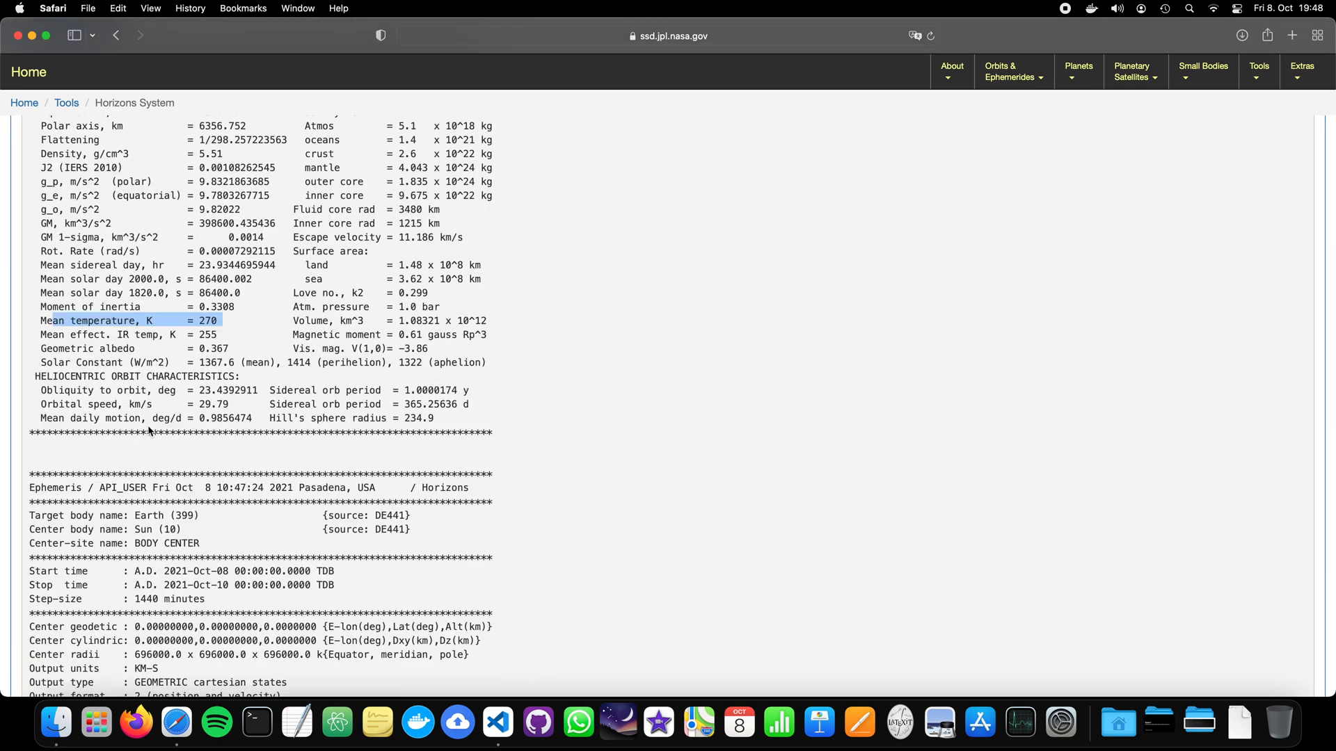
scroll("down", 3)
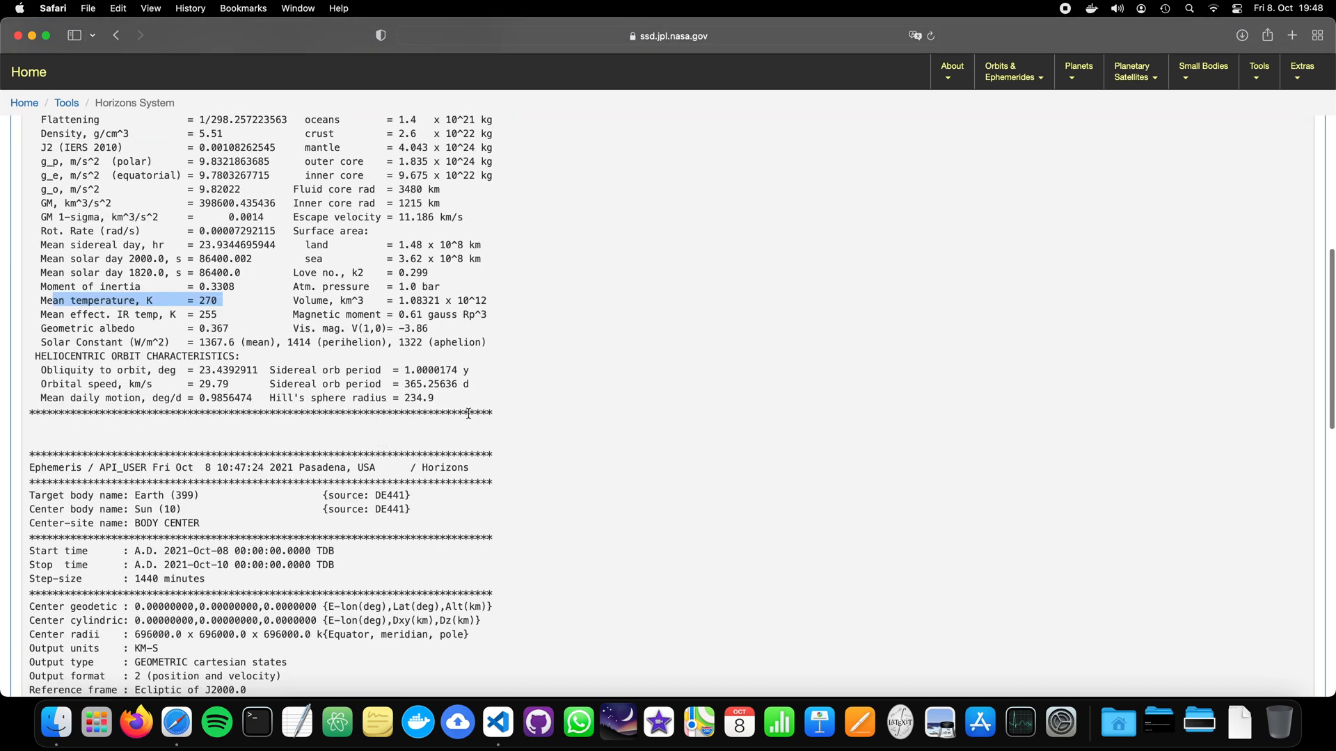
scroll("down", 3)
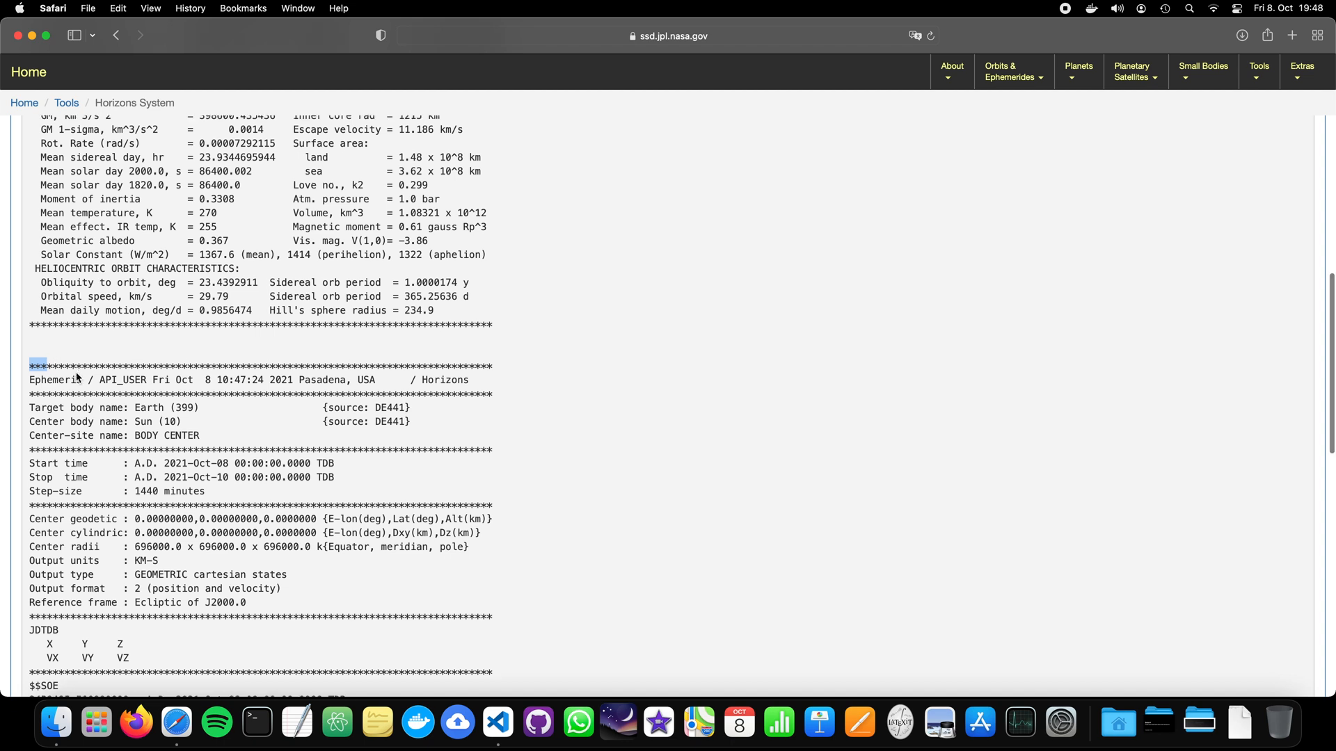
mouse_move(110, 352)
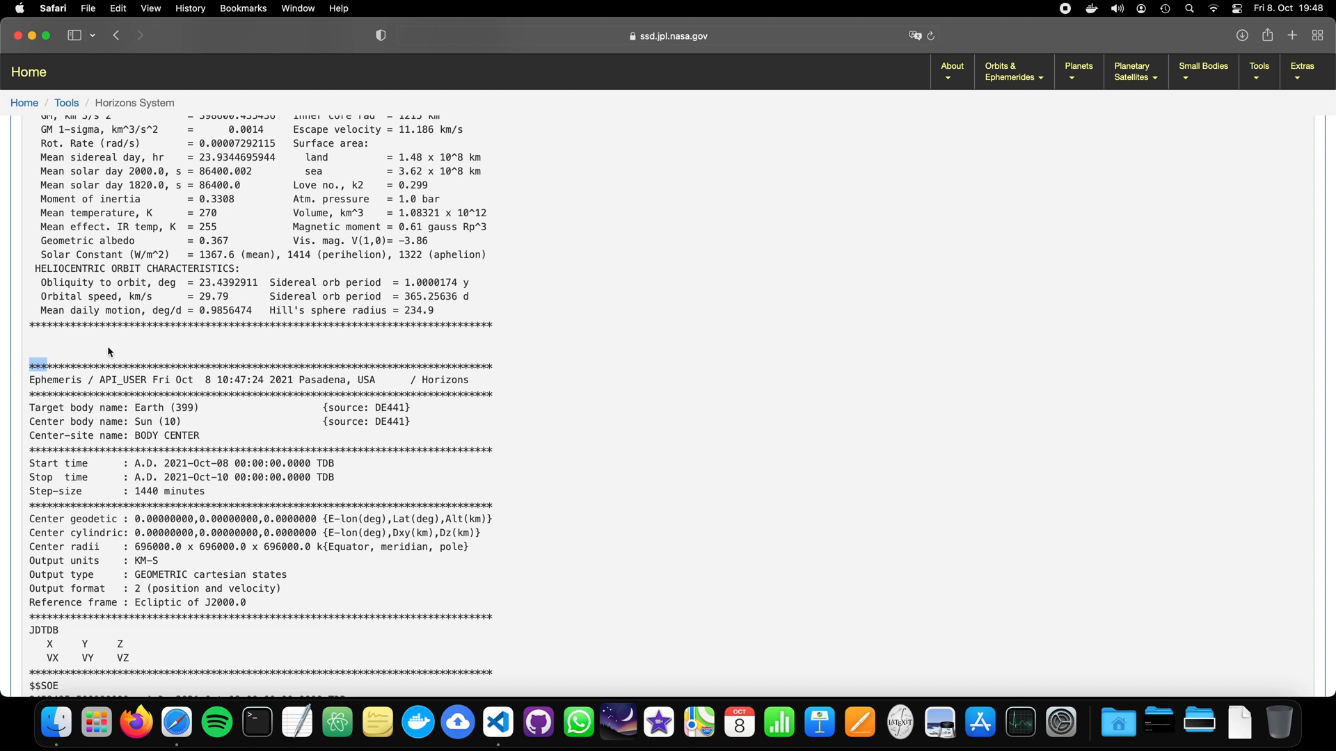
mouse_move(104, 364)
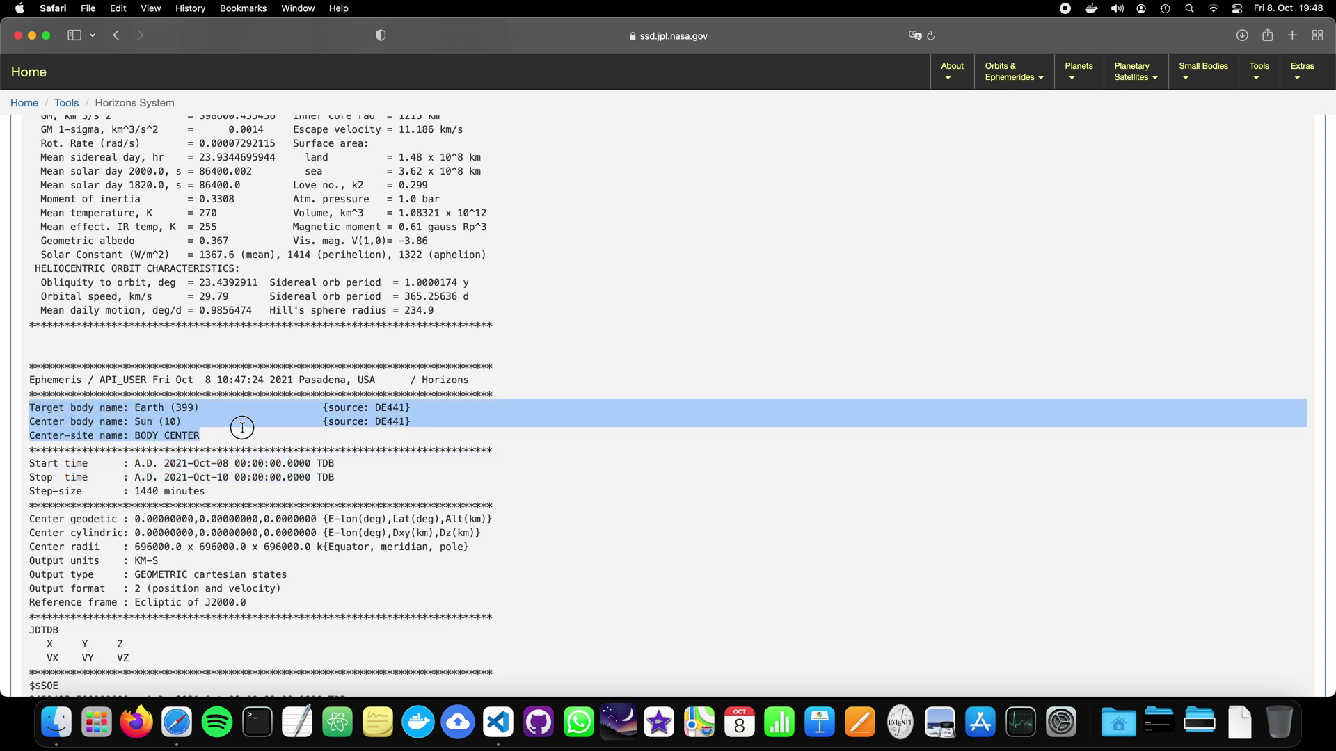
mouse_move(367, 407)
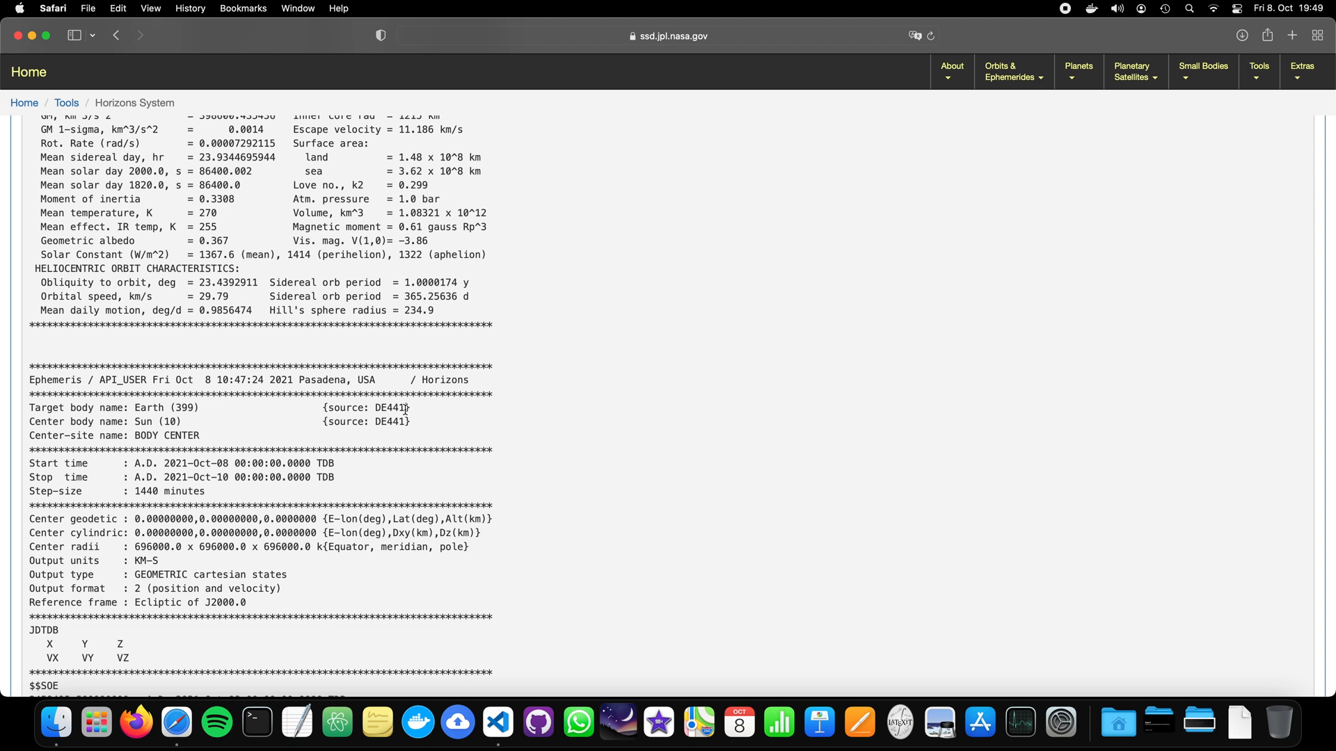
mouse_move(235, 647)
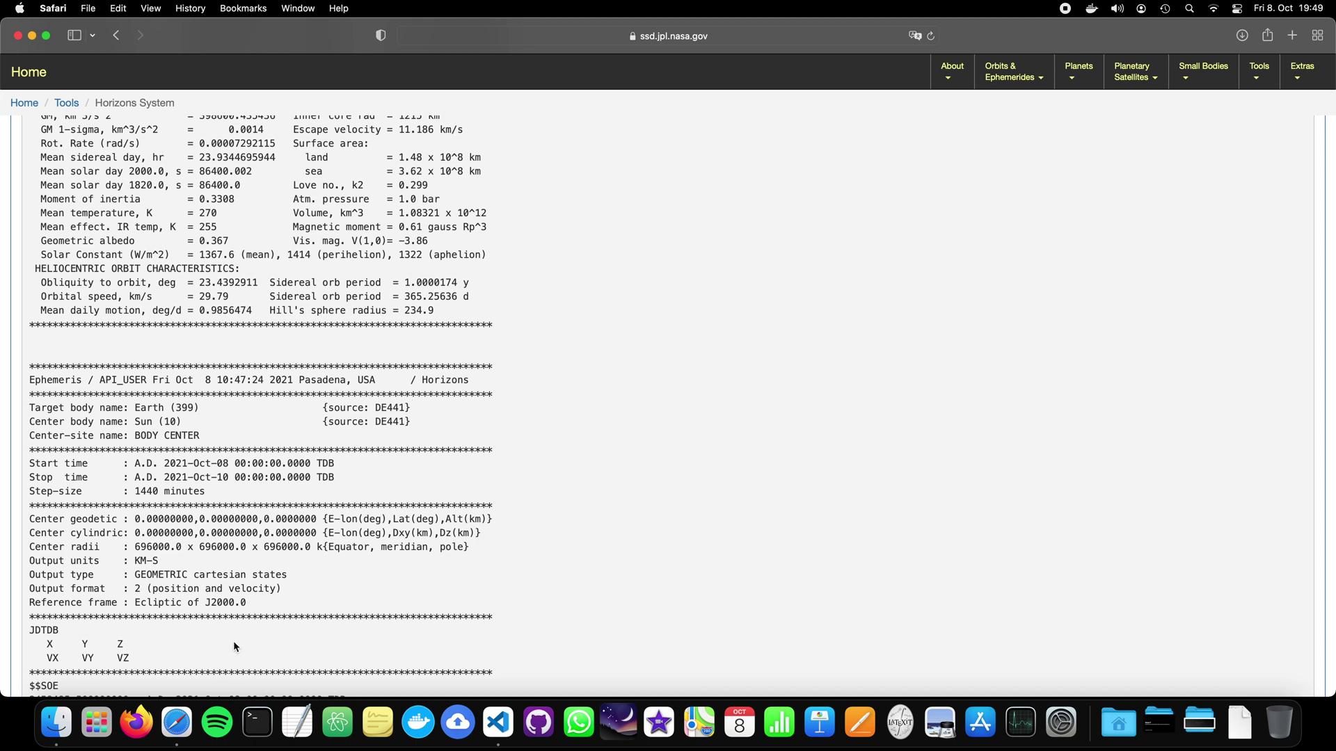
mouse_move(478, 504)
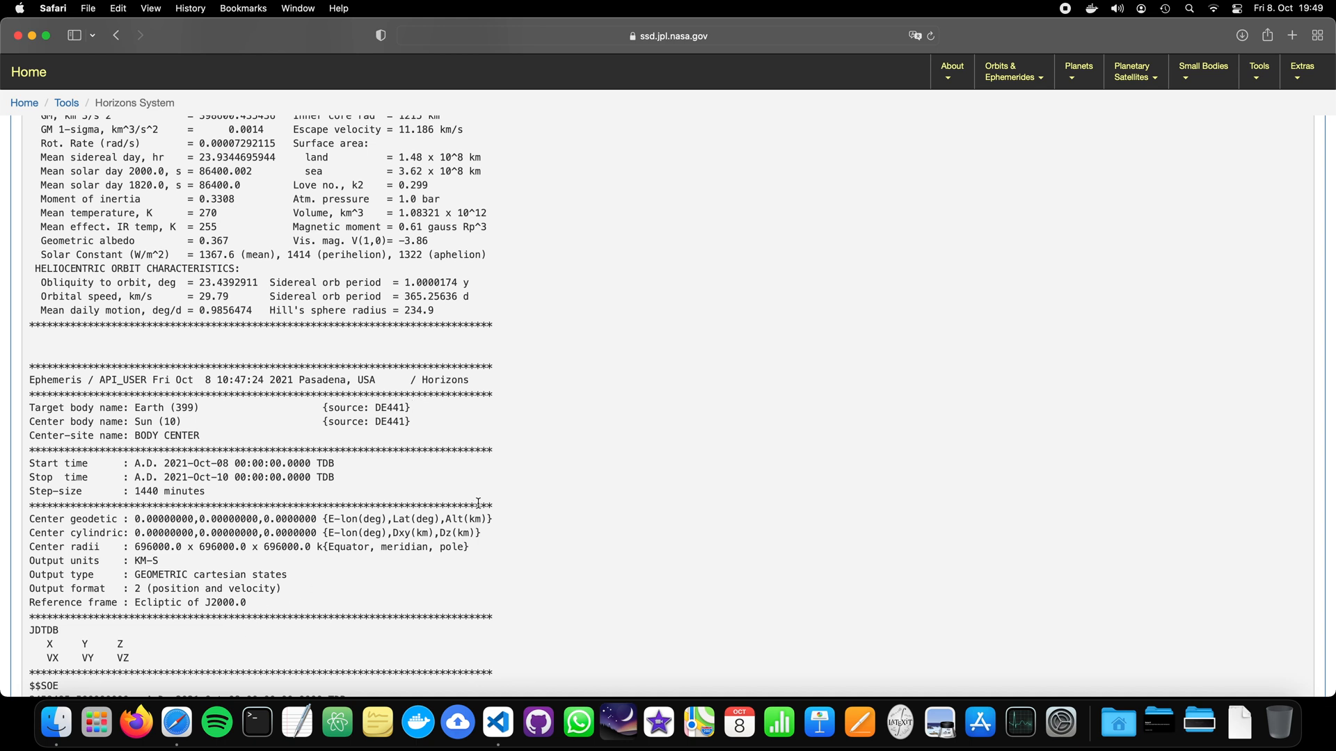
scroll("down", 3)
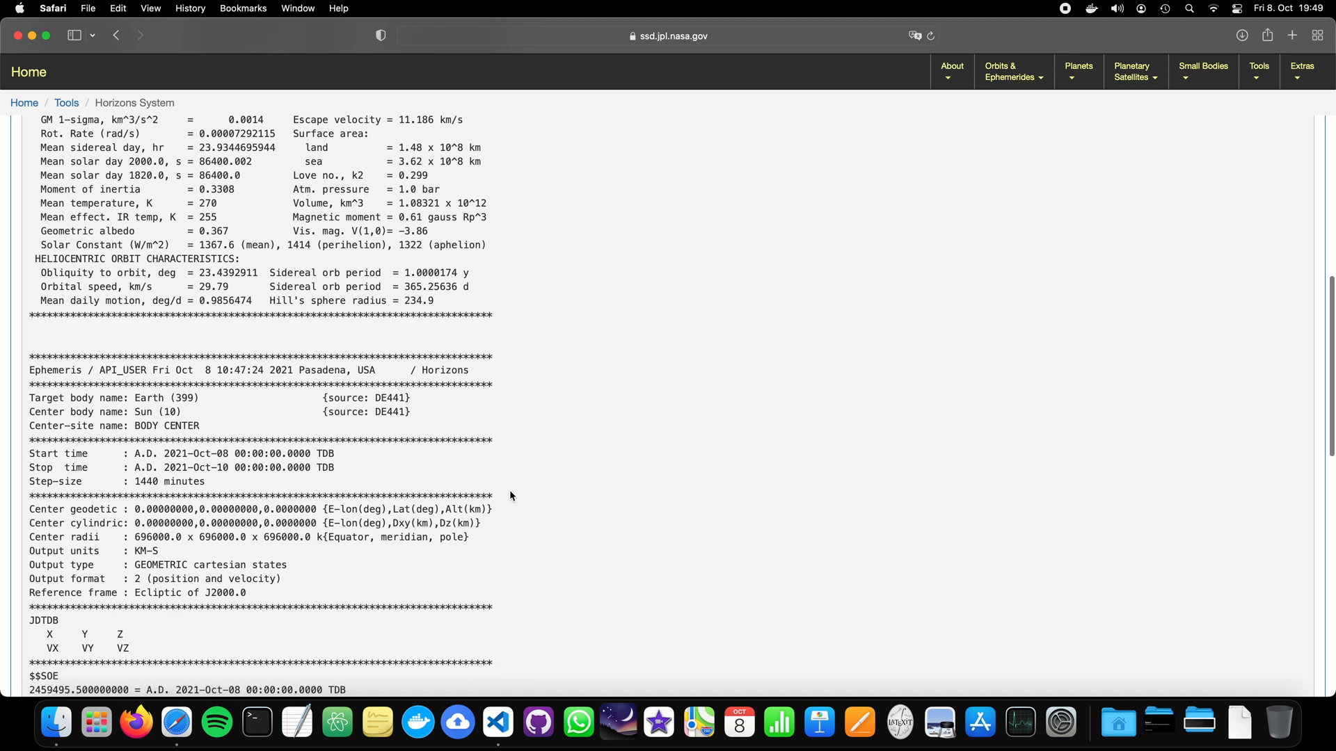
- Scroll to the $$SOE block with Earth's 2021-Oct-08 to Oct-10 state records
scroll("down", 3)
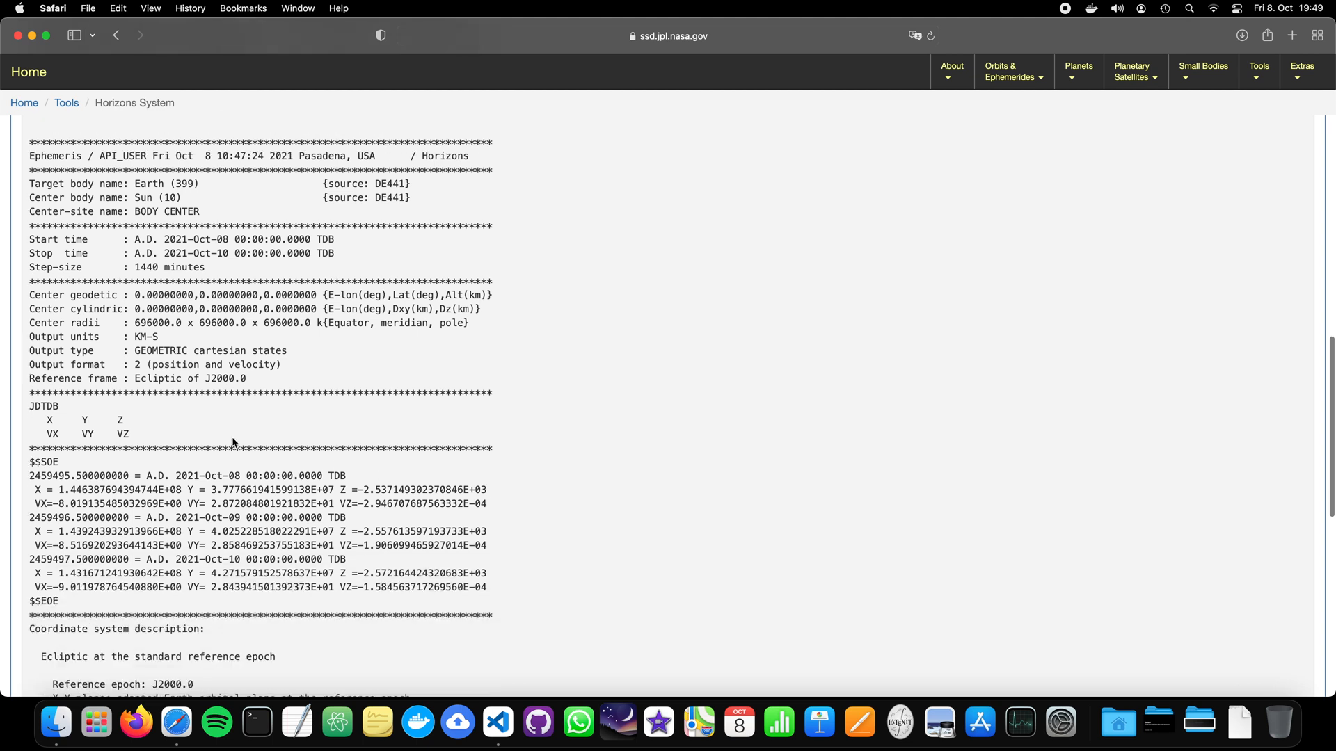
mouse_move(68, 416)
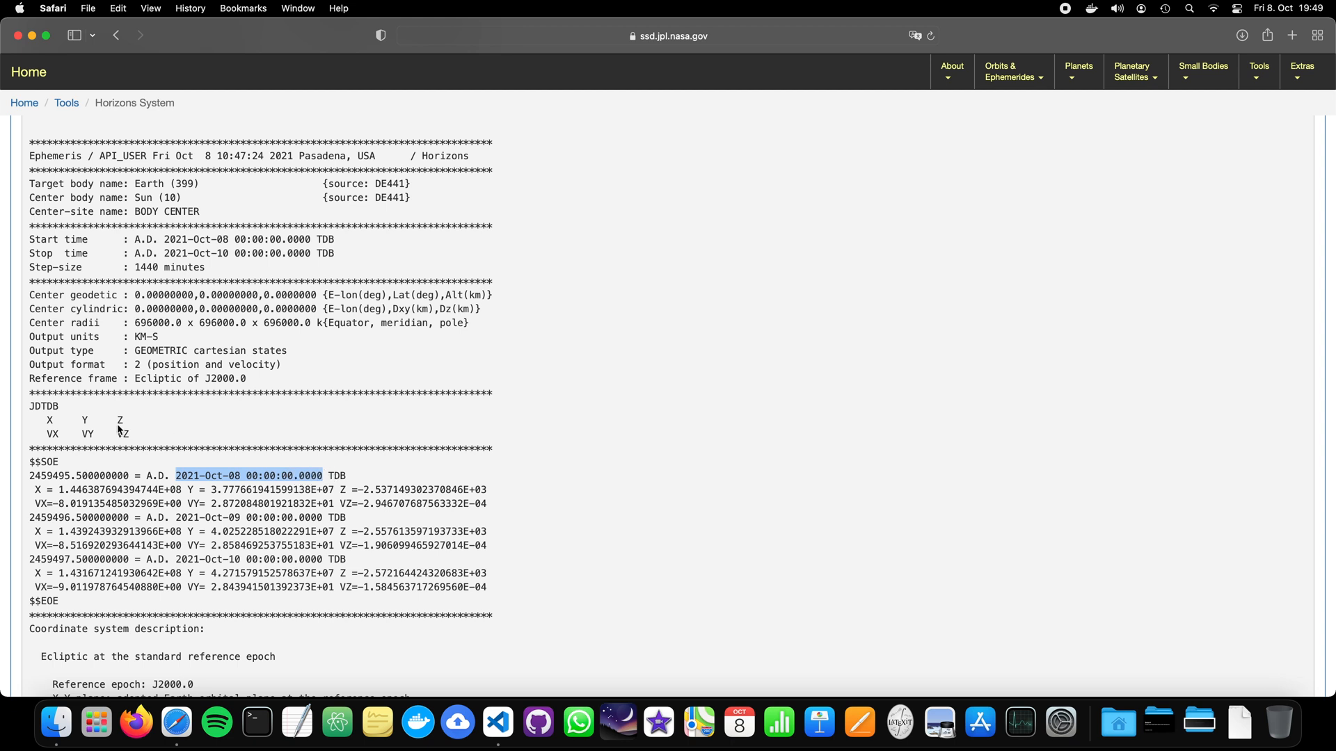
mouse_move(128, 425)
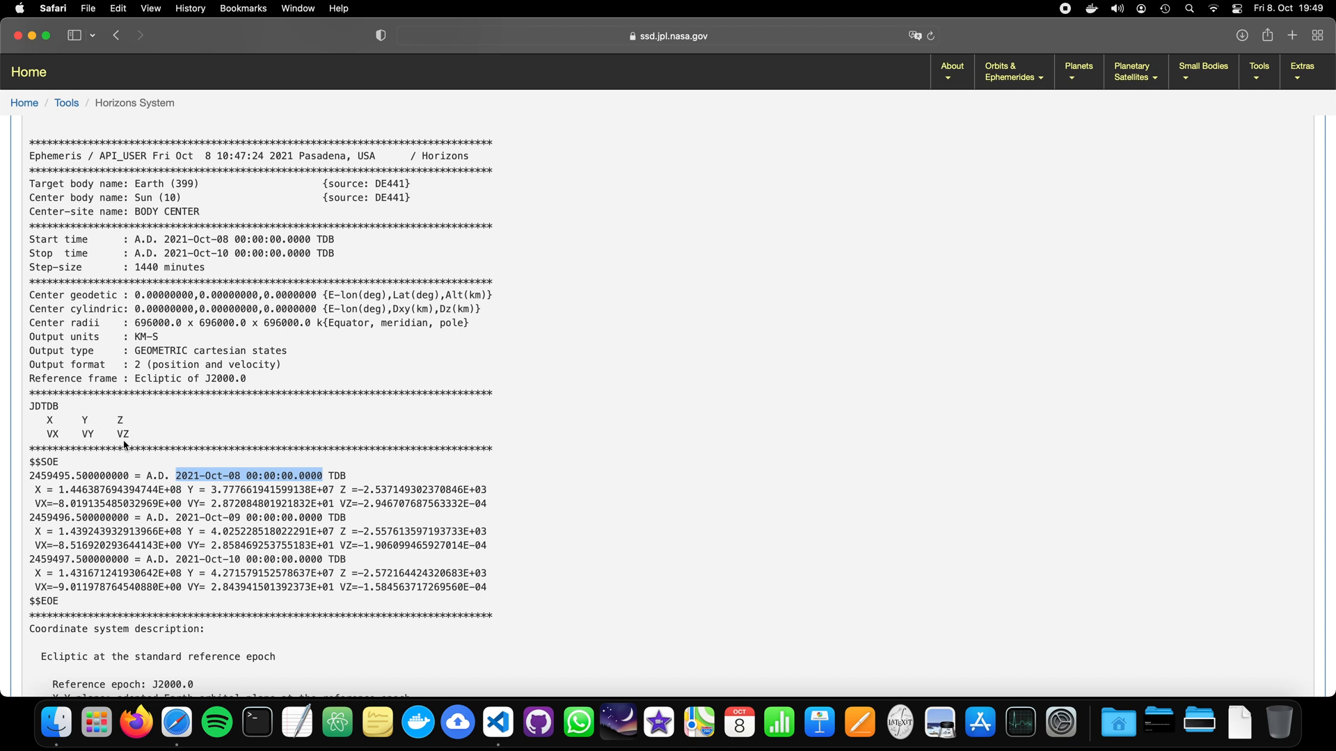
mouse_move(142, 460)
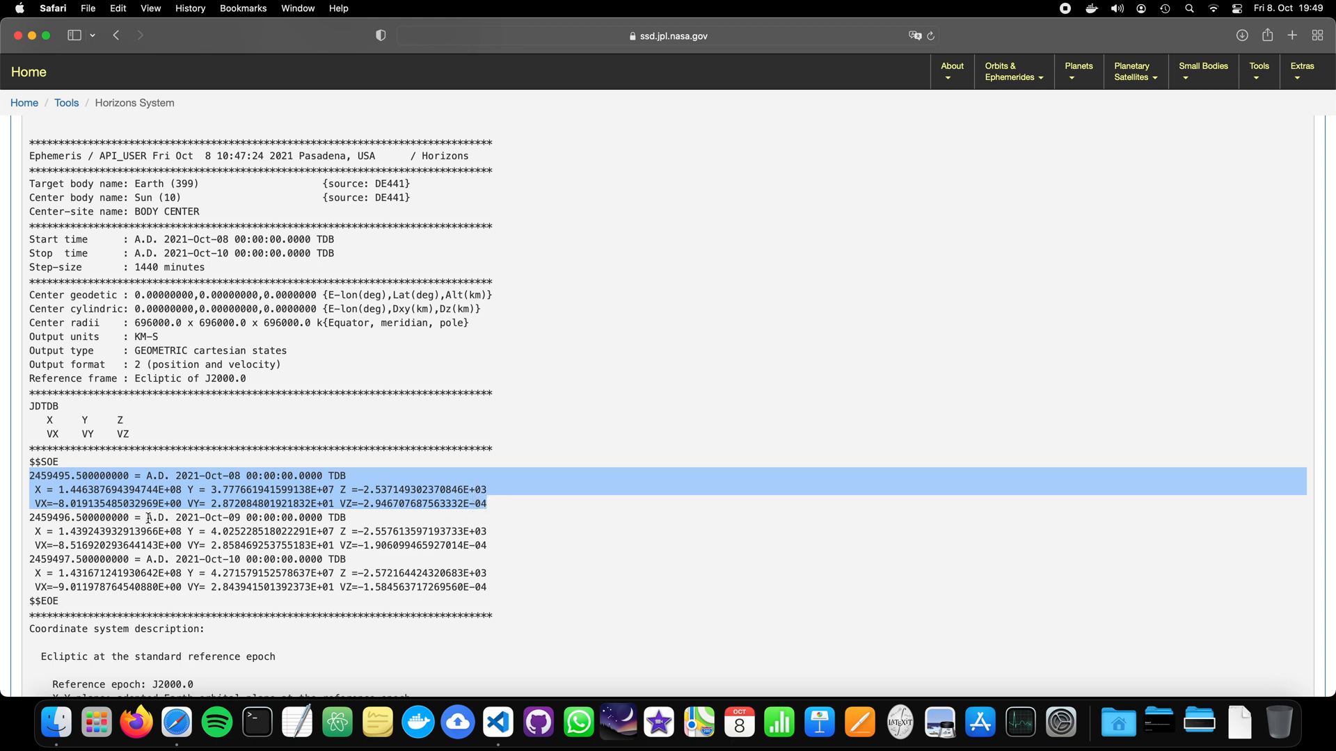
mouse_move(62, 492)
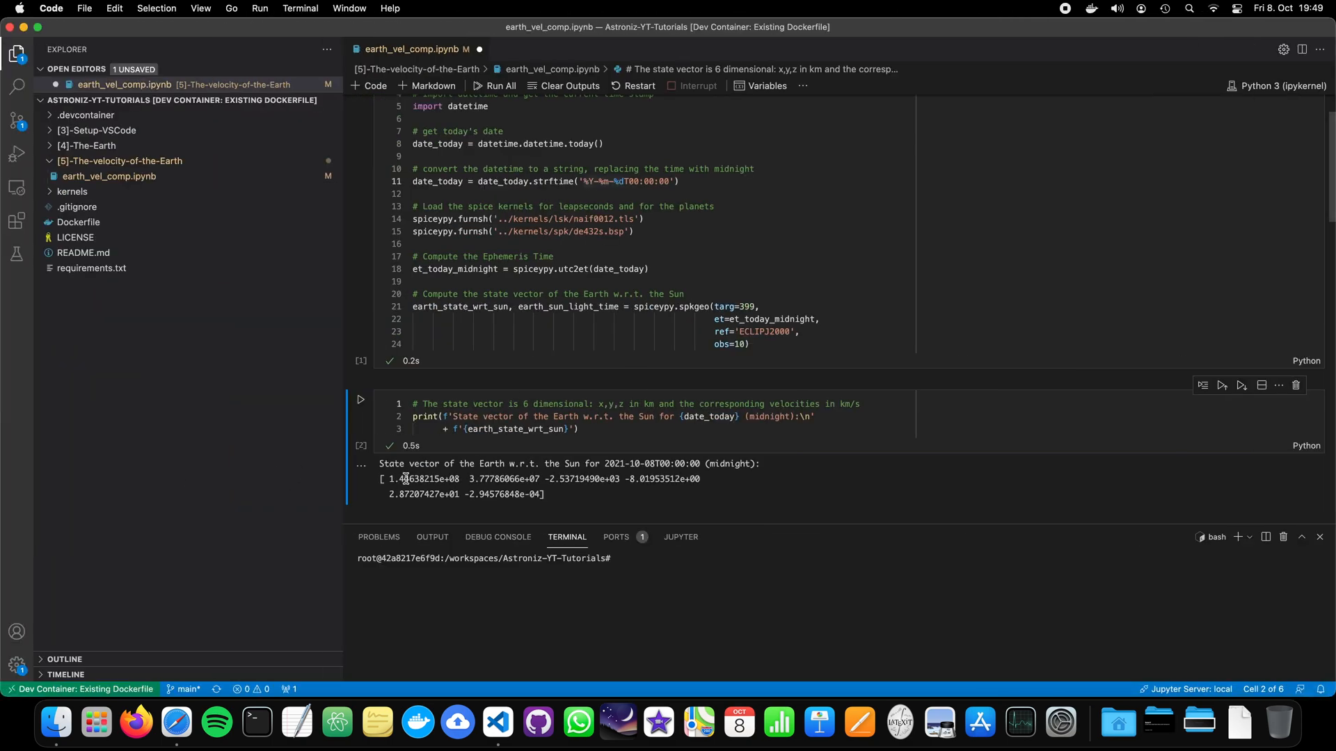
- Compare the notebook's 2021-10-08 Earth position values against the Horizons Oct-08 record
double_click(414, 478)
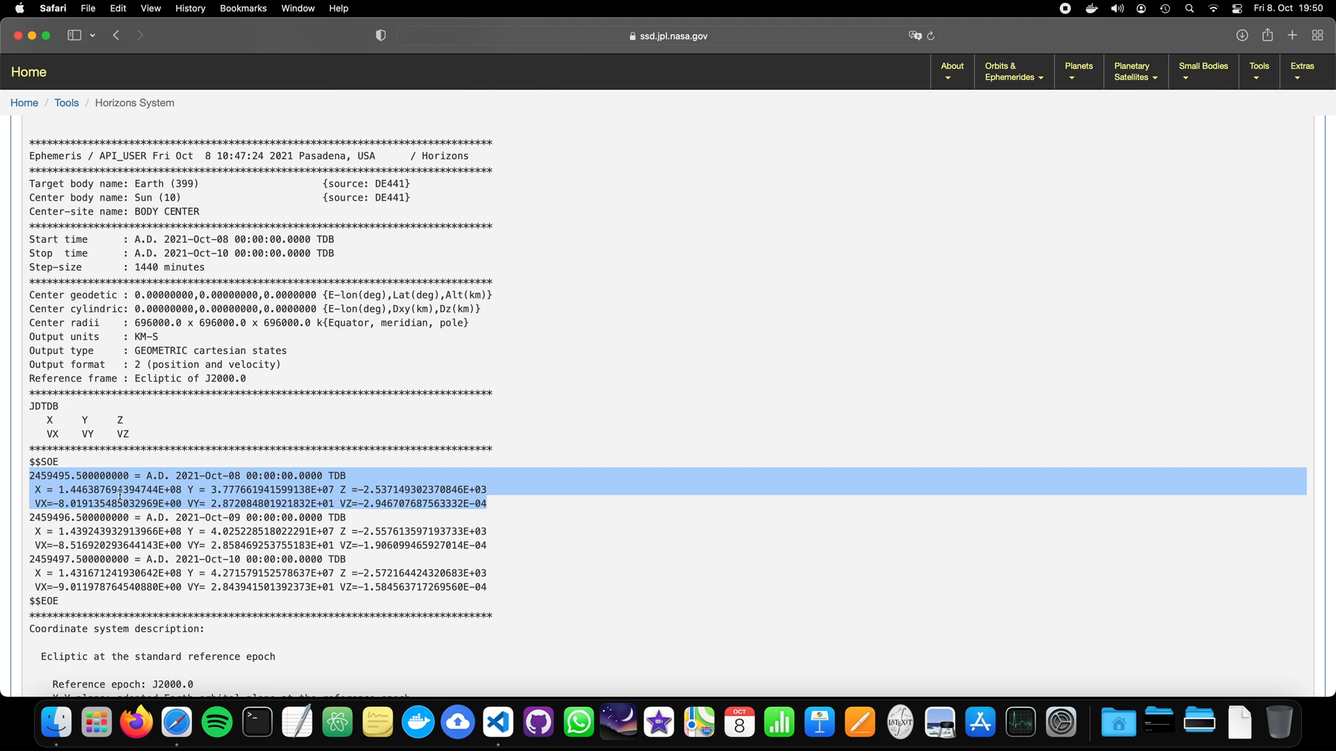
left_click(107, 490)
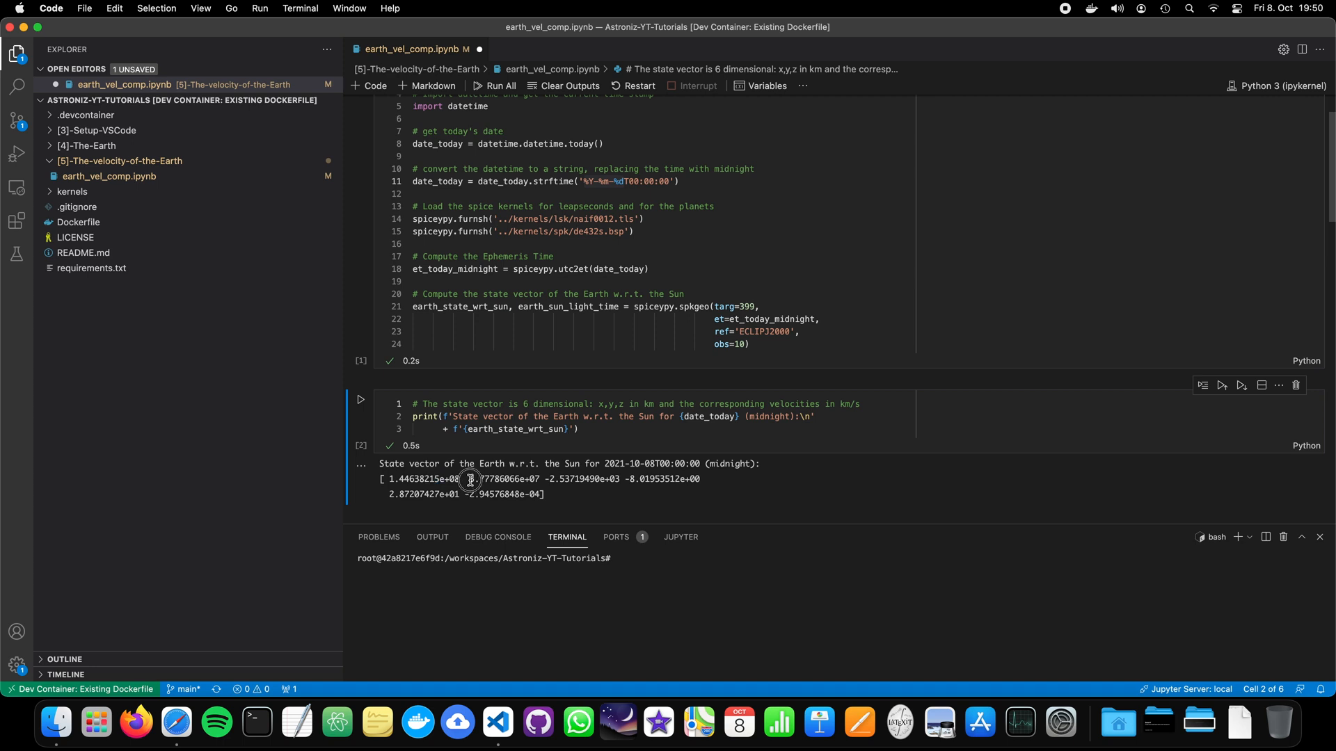
double_click(493, 478)
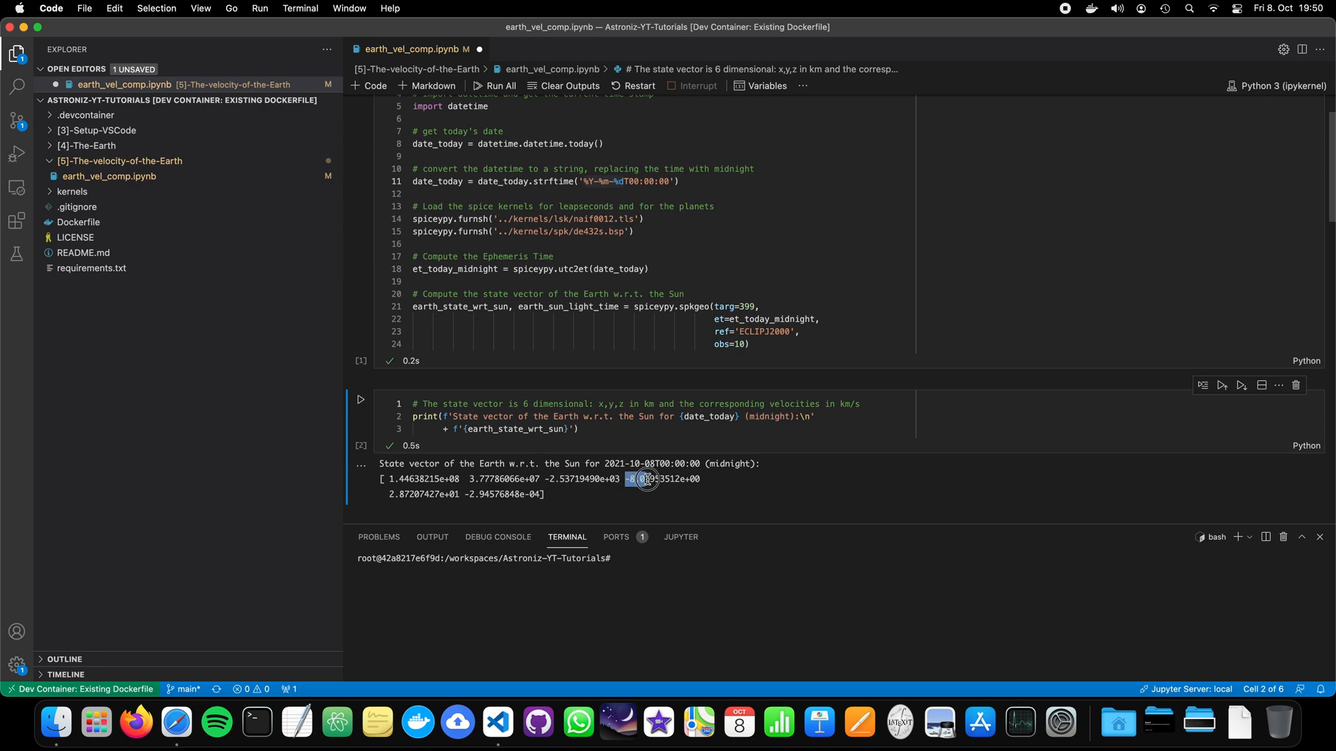
mouse_move(746, 474)
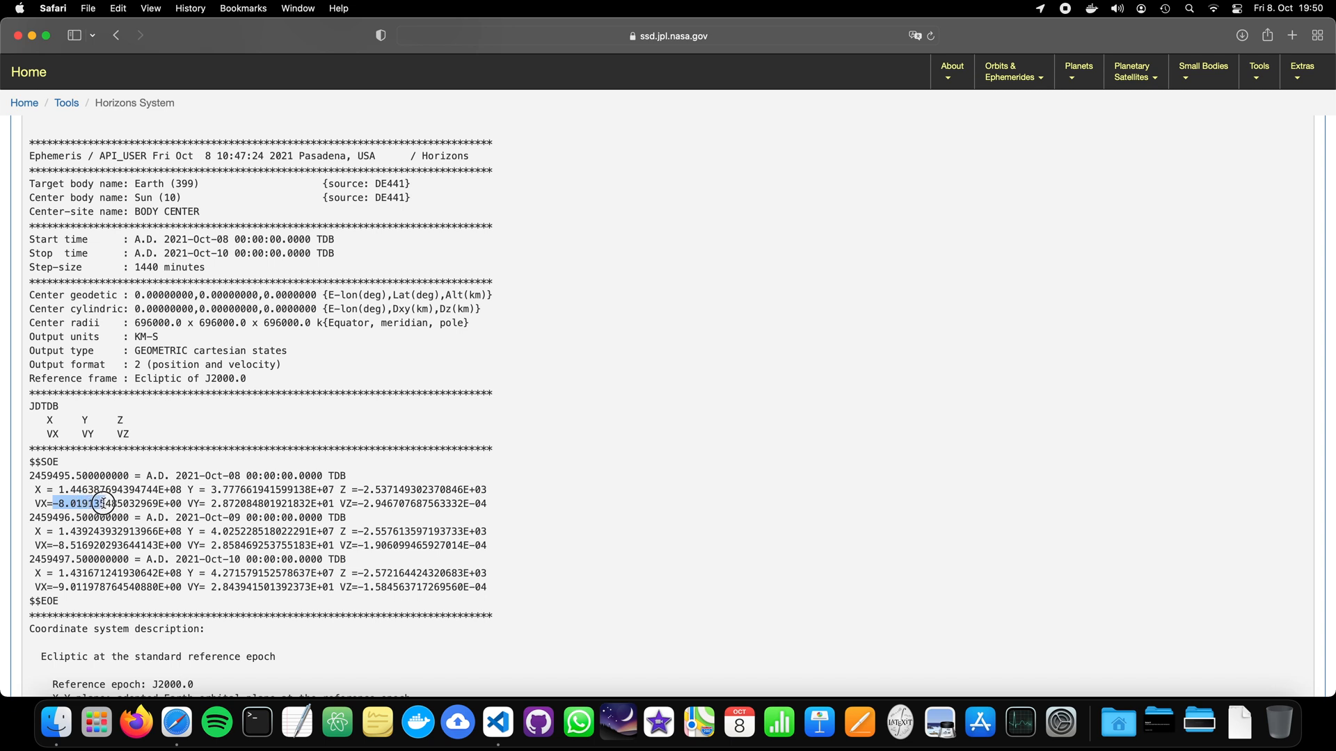
mouse_move(210, 503)
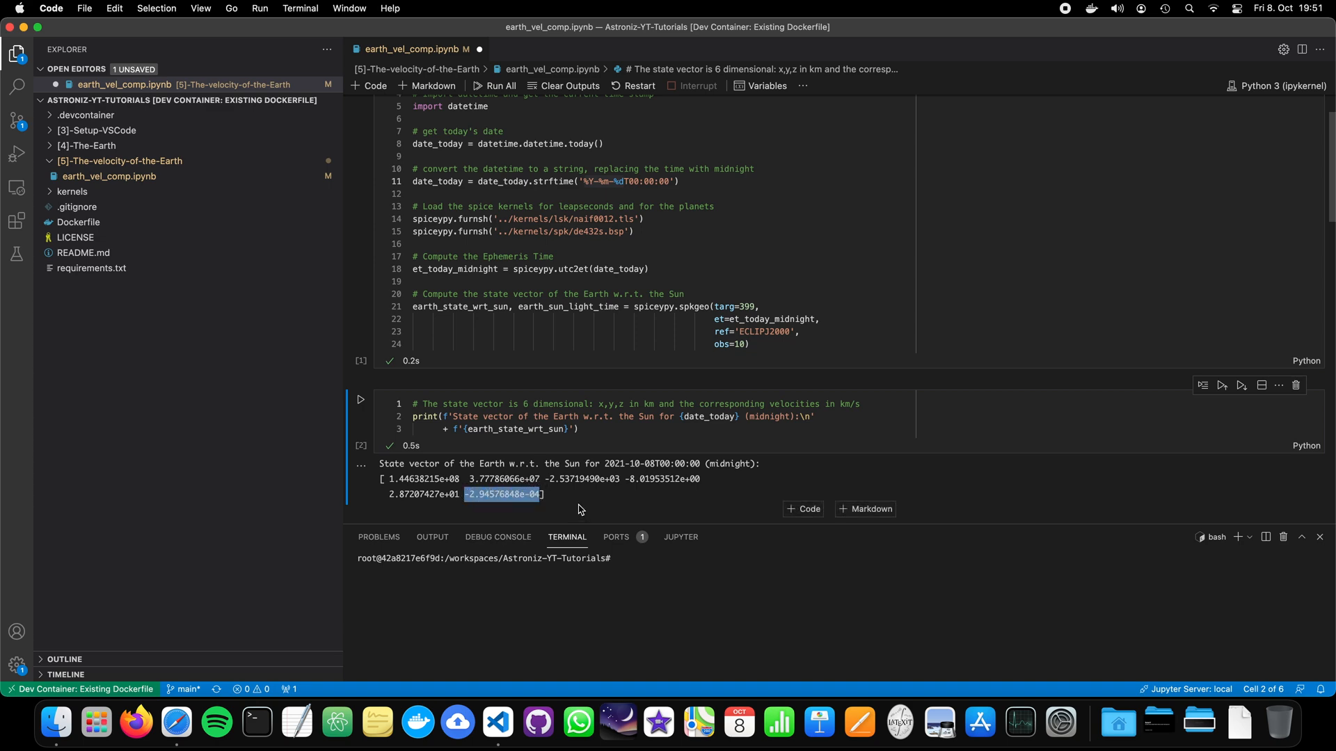
mouse_move(566, 494)
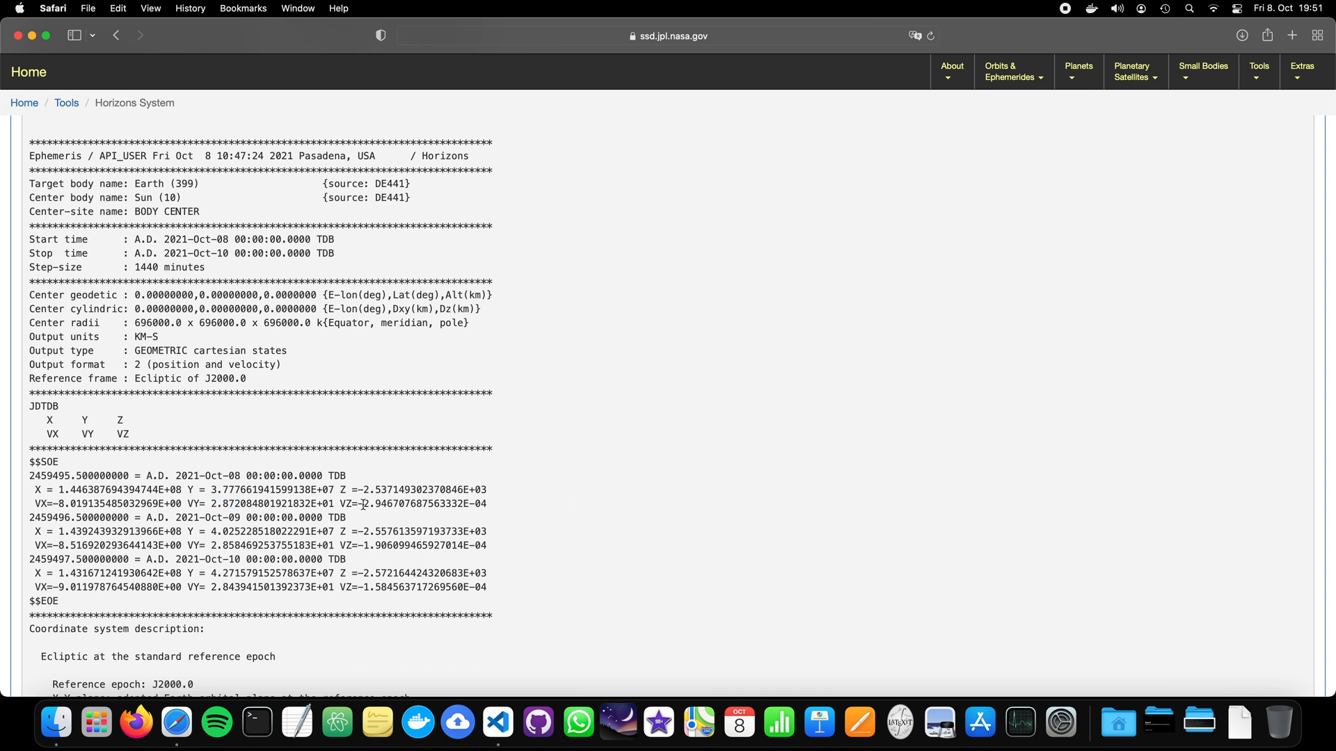
mouse_move(429, 418)
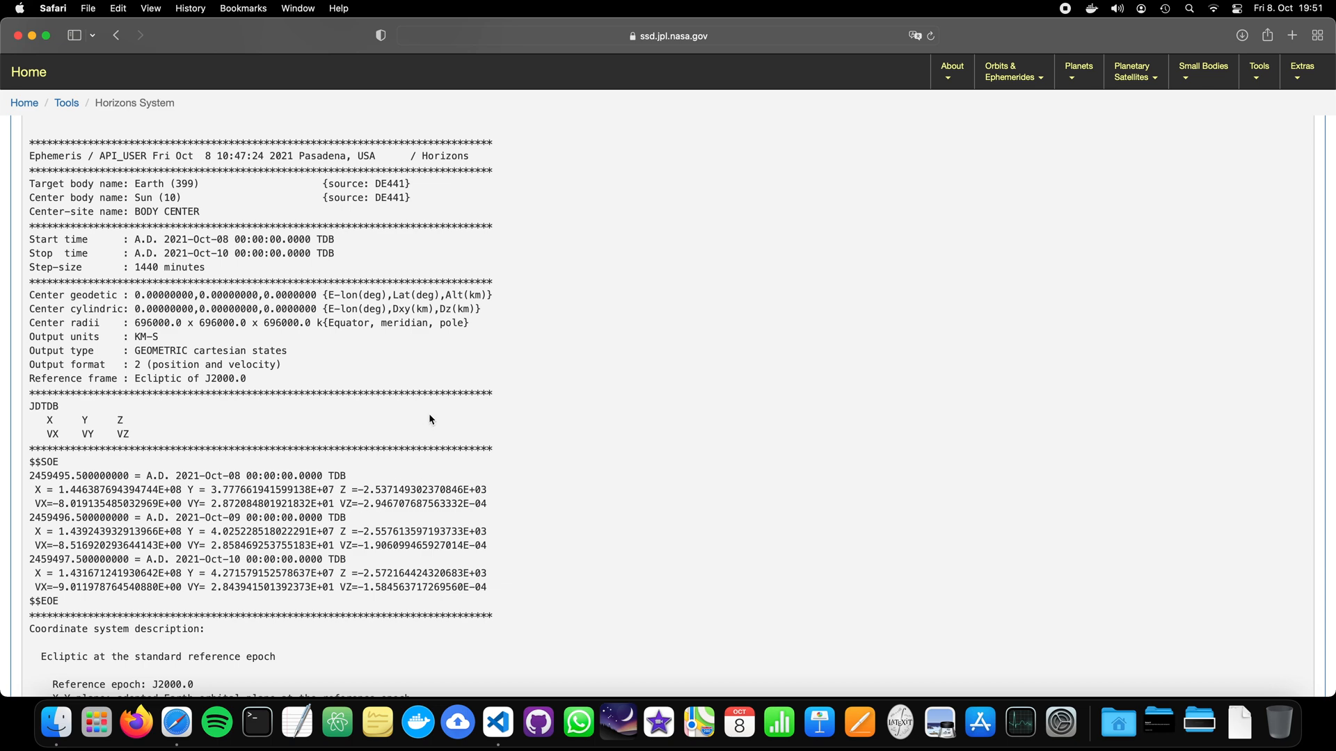
scroll("down", 3)
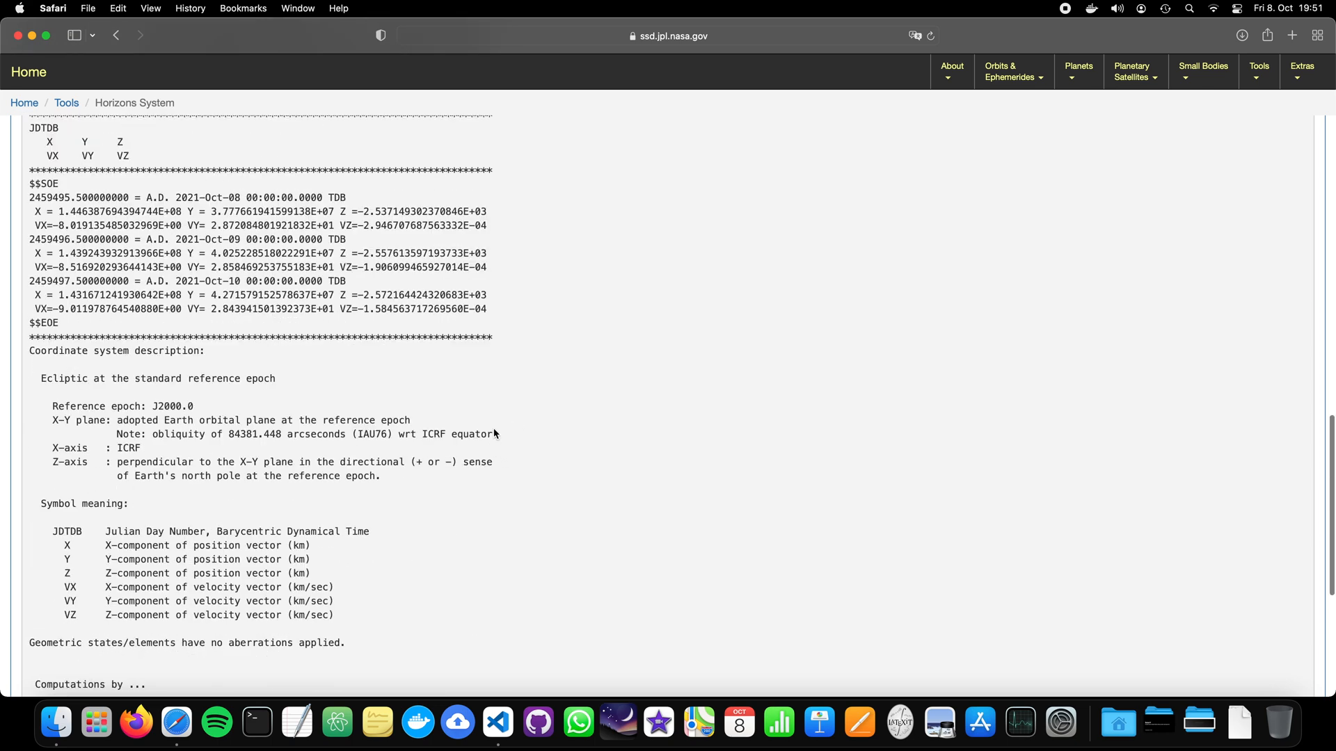
mouse_move(37, 353)
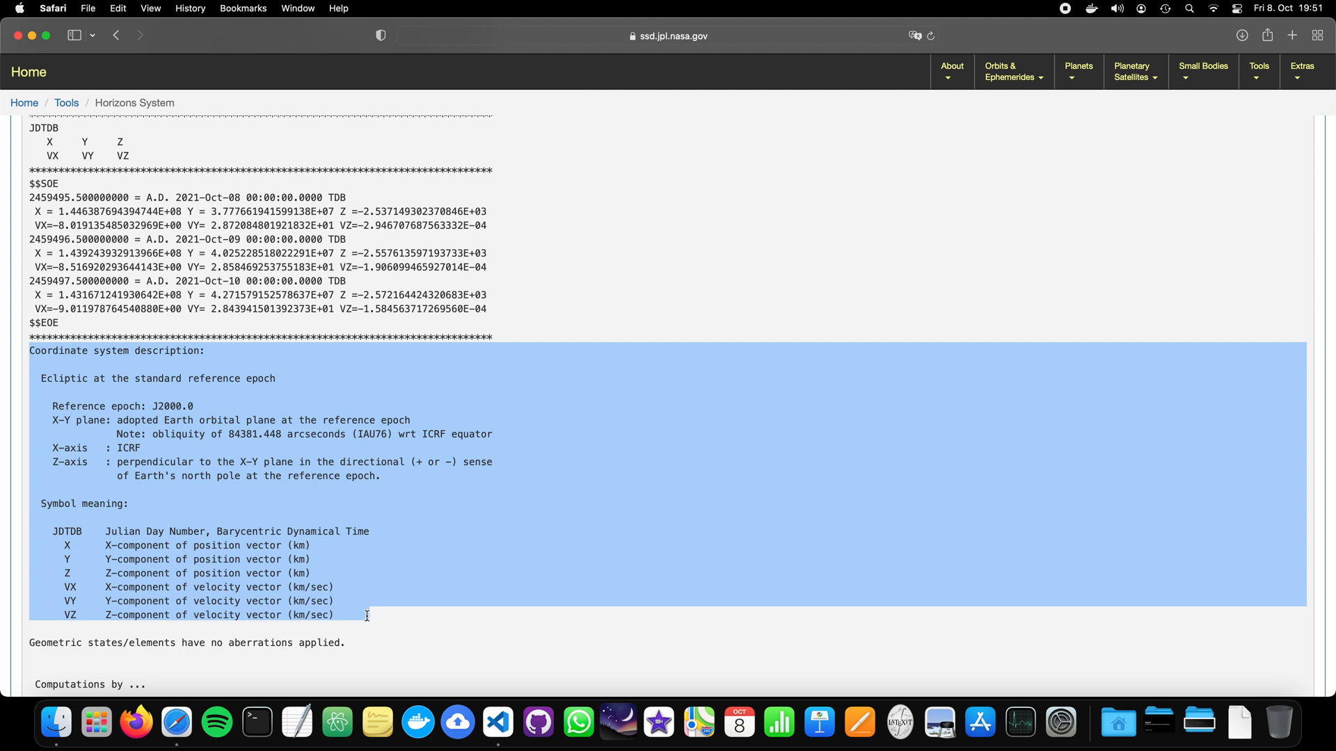
scroll("down", 3)
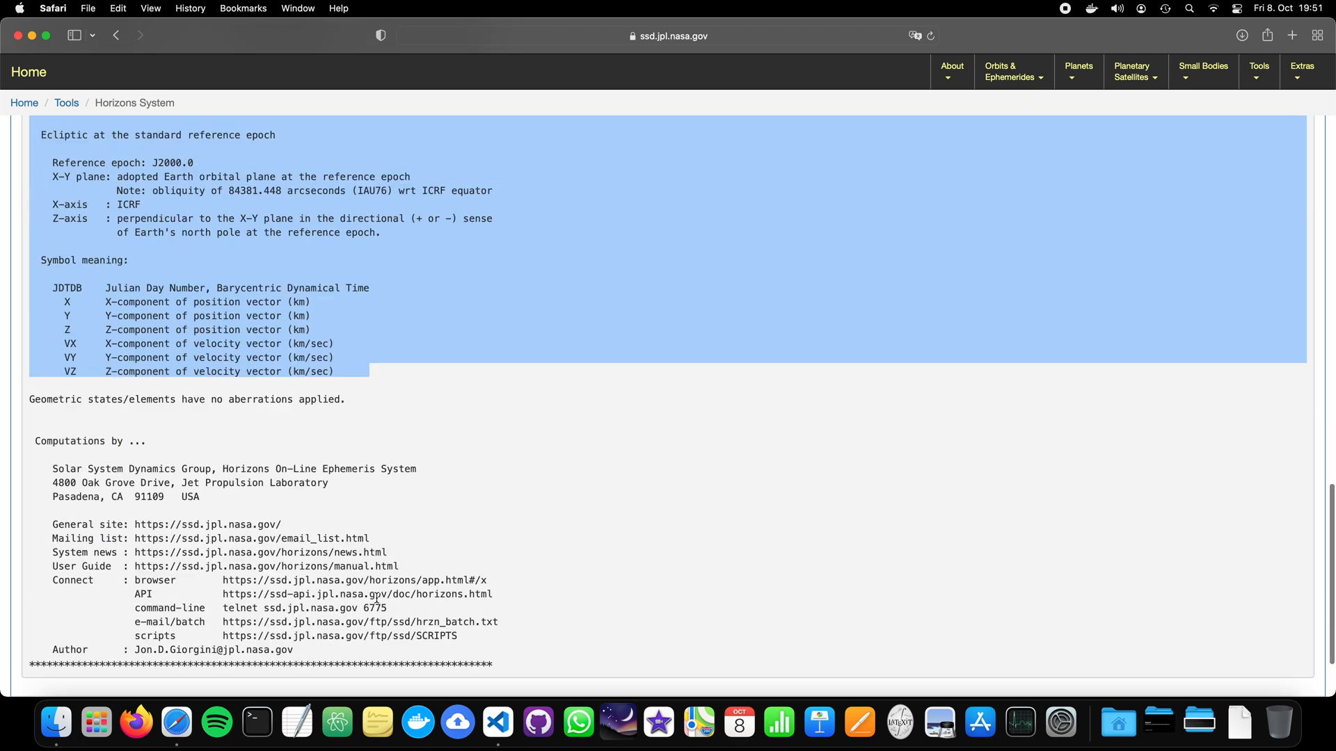
scroll("down", 3)
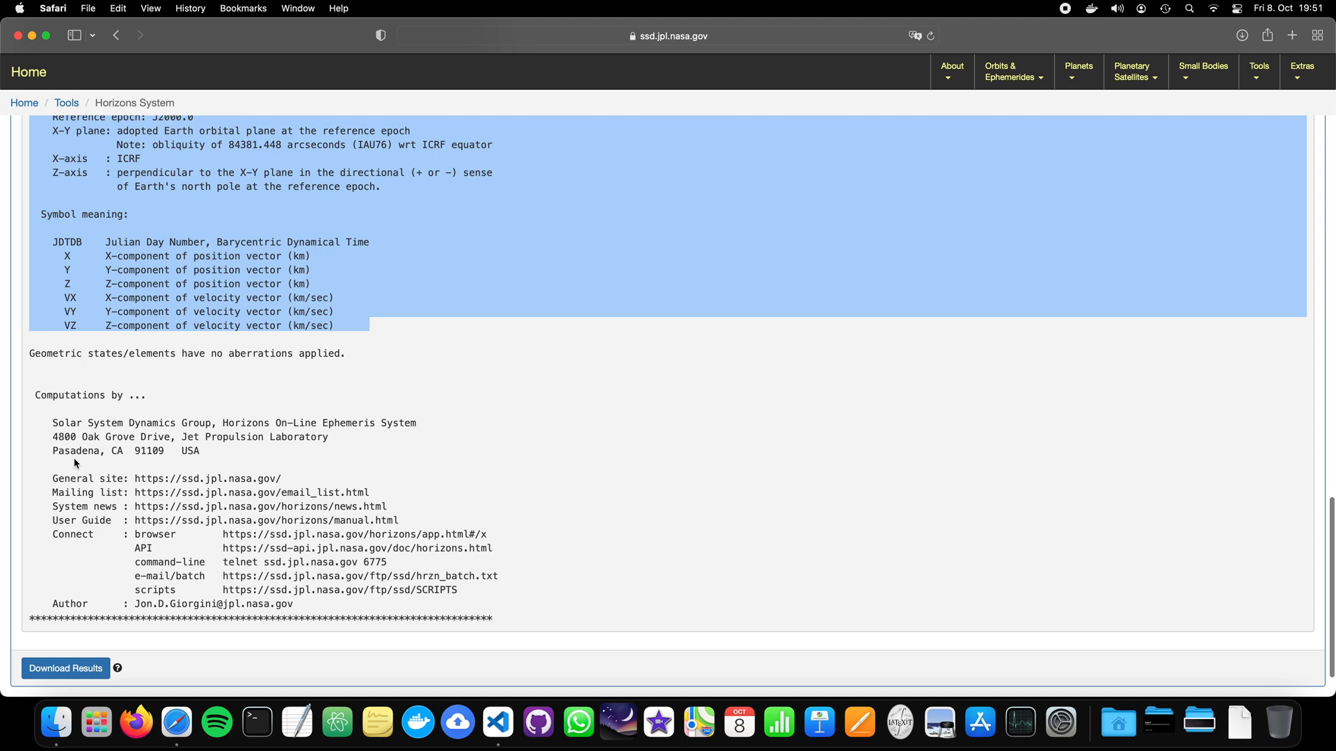
scroll("up", 3)
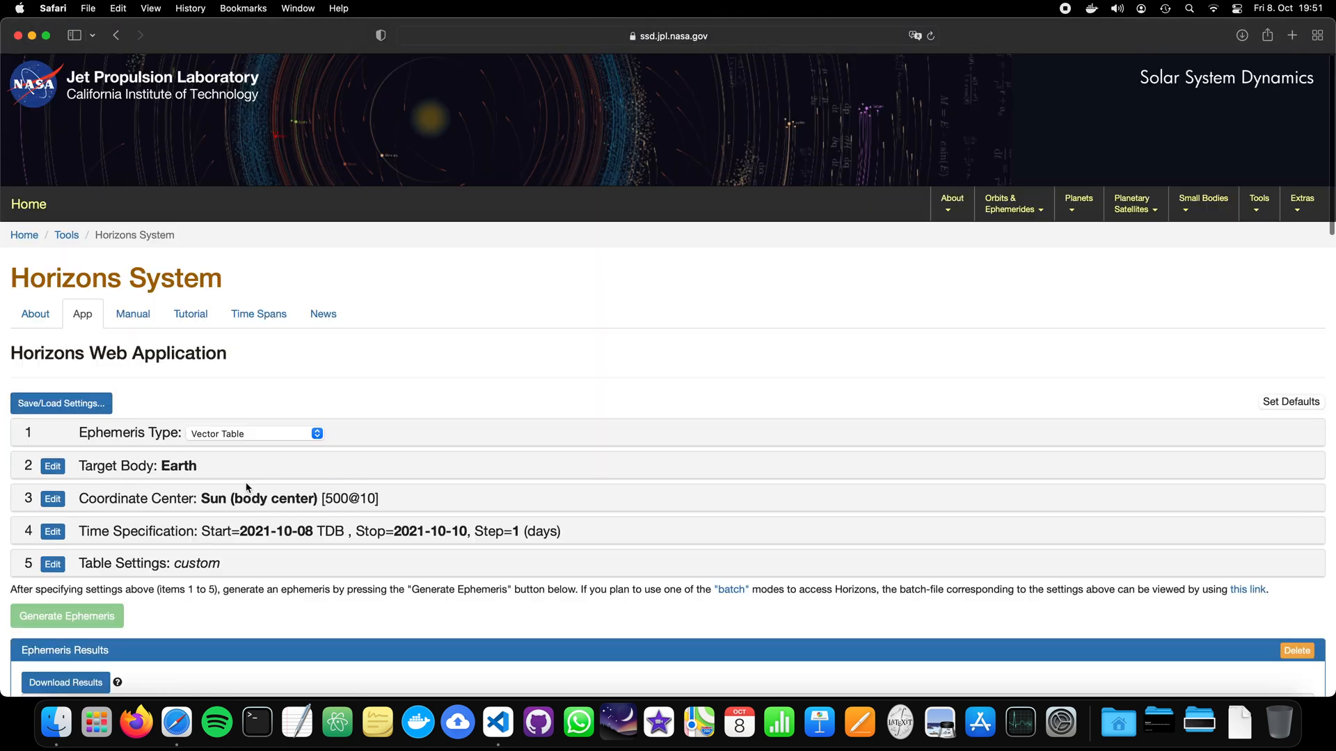
mouse_move(132, 314)
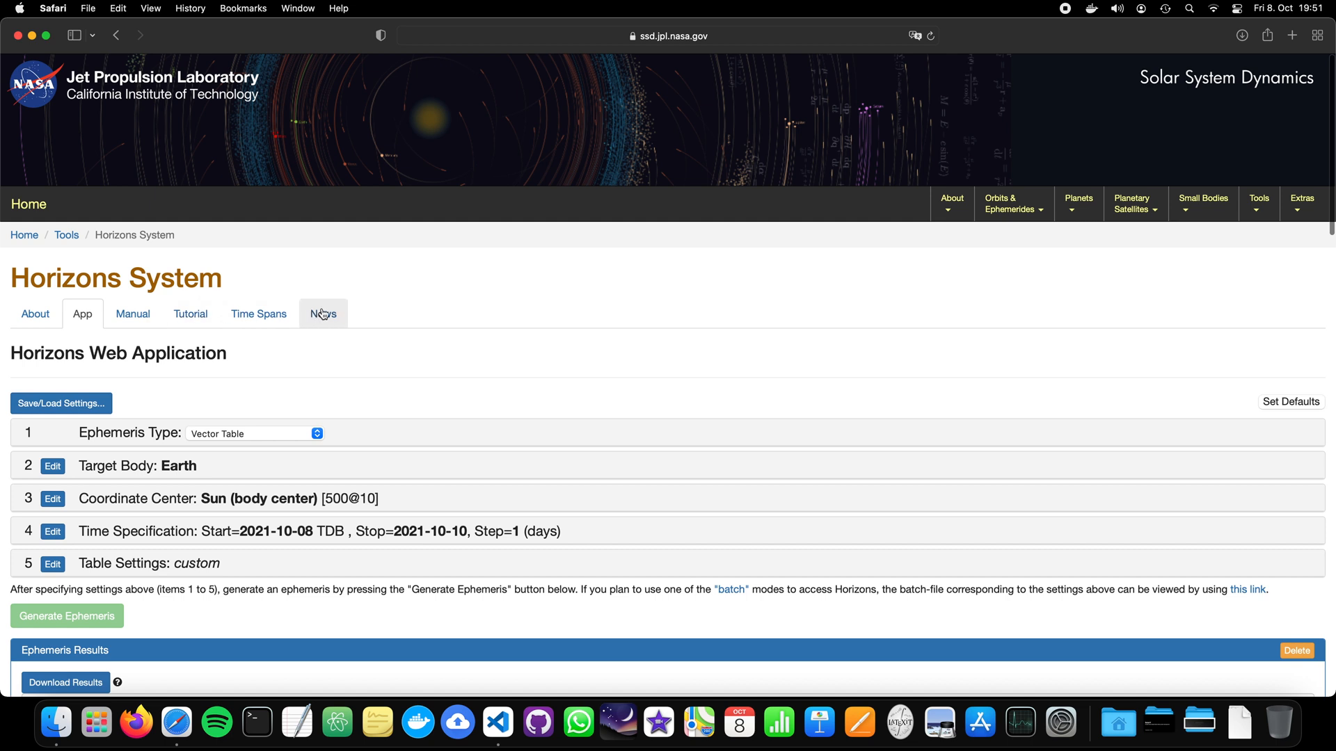
mouse_move(322, 410)
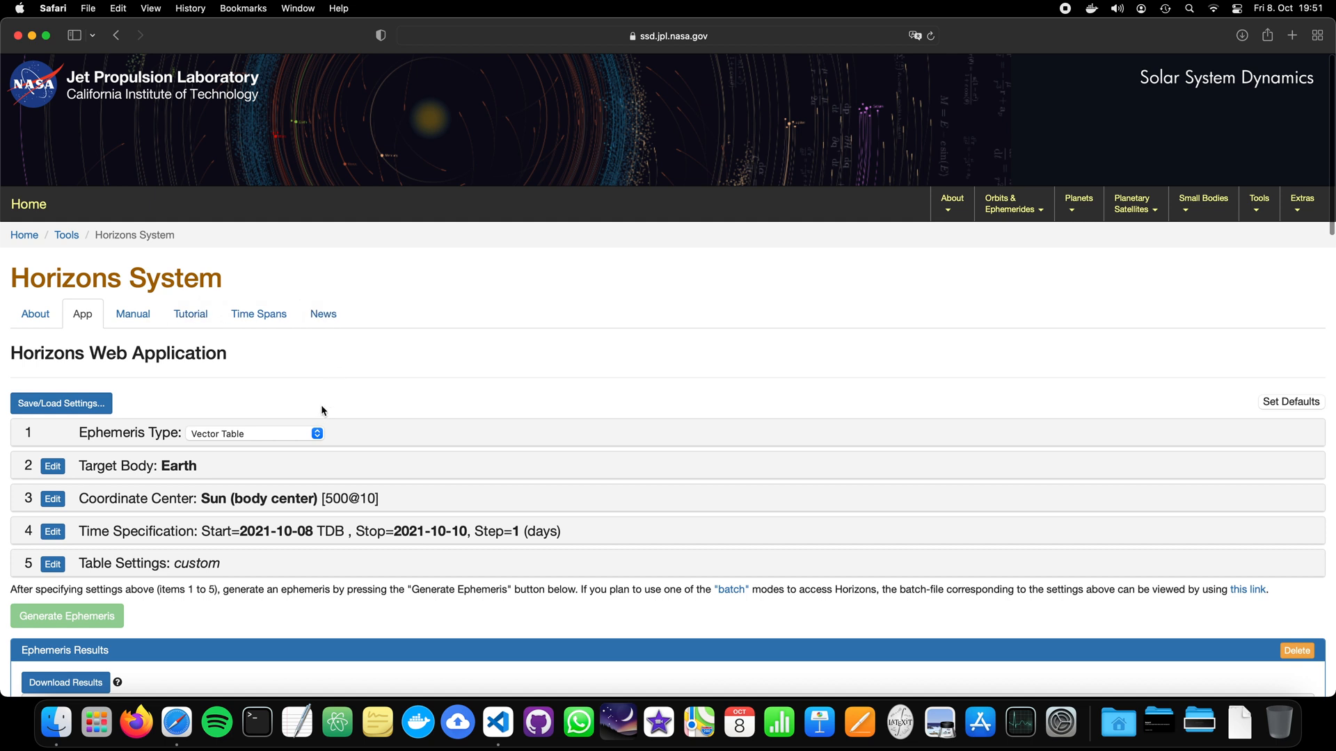
mouse_move(393, 169)
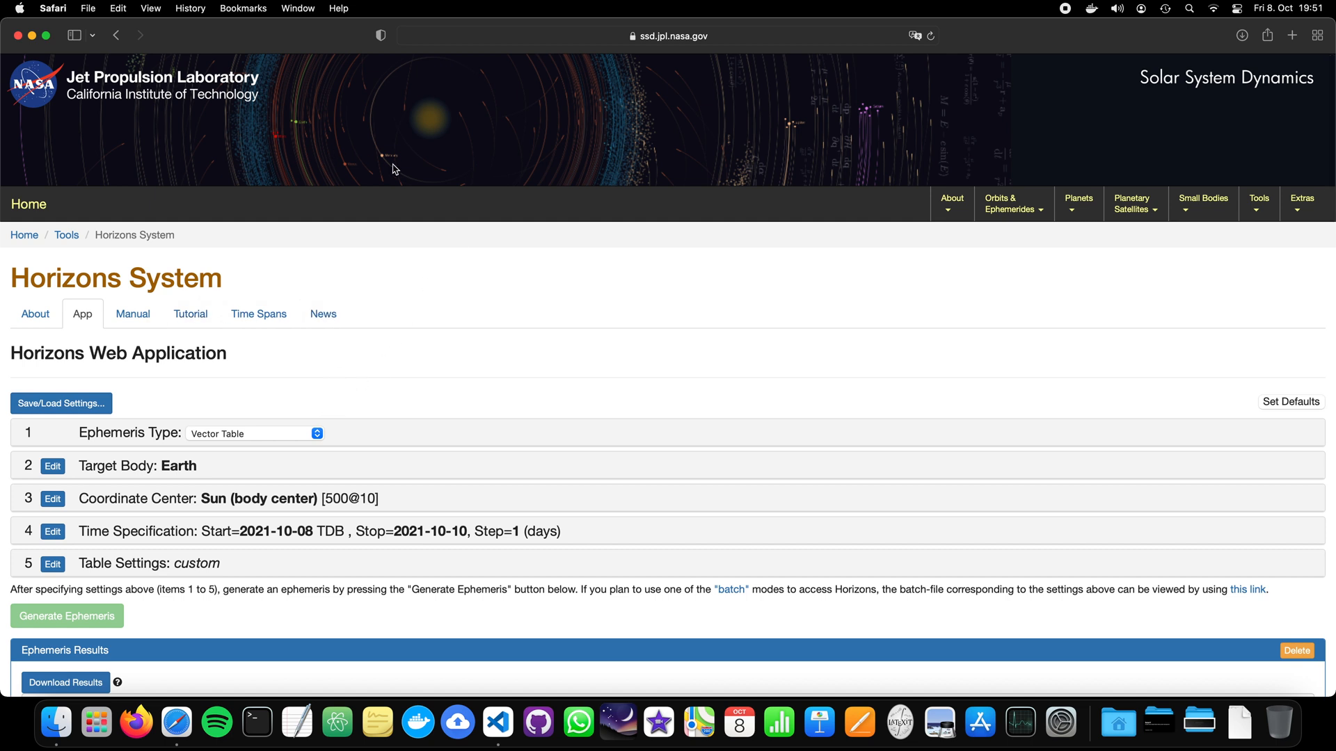
left_click(1078, 202)
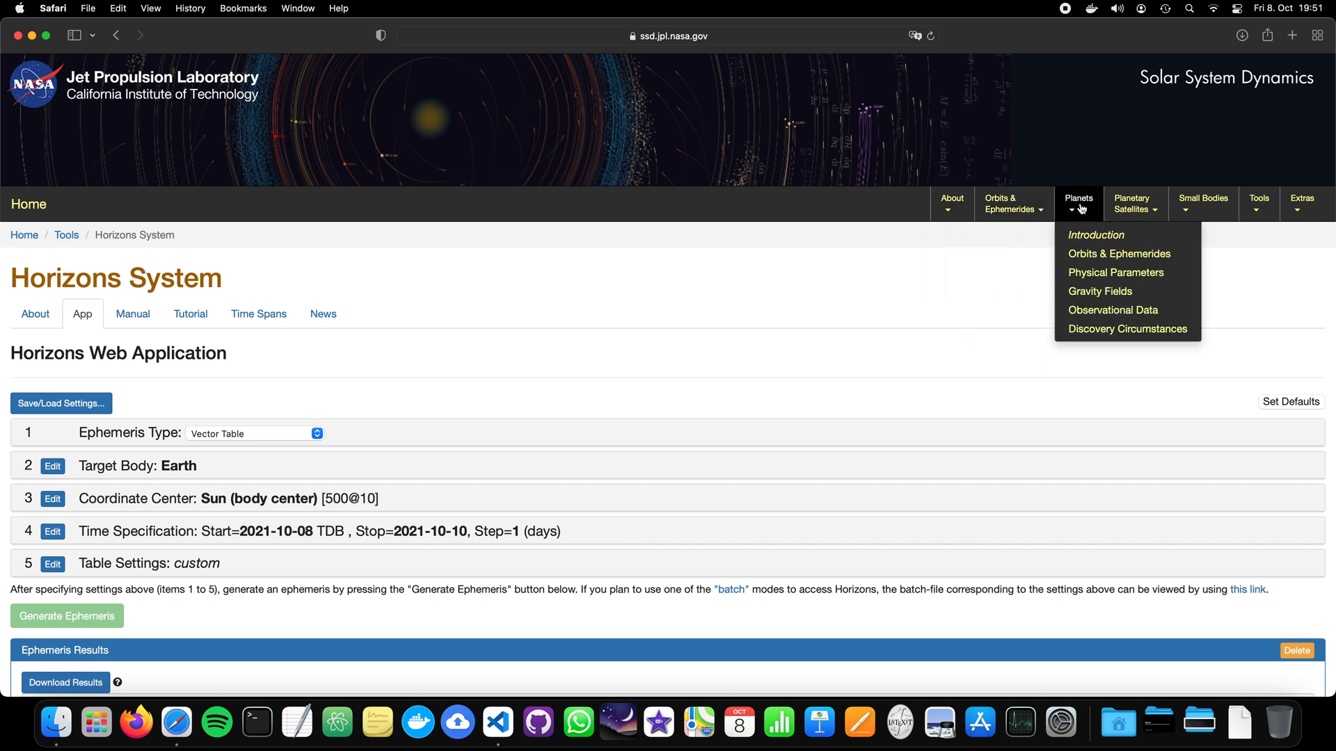
left_click(1259, 205)
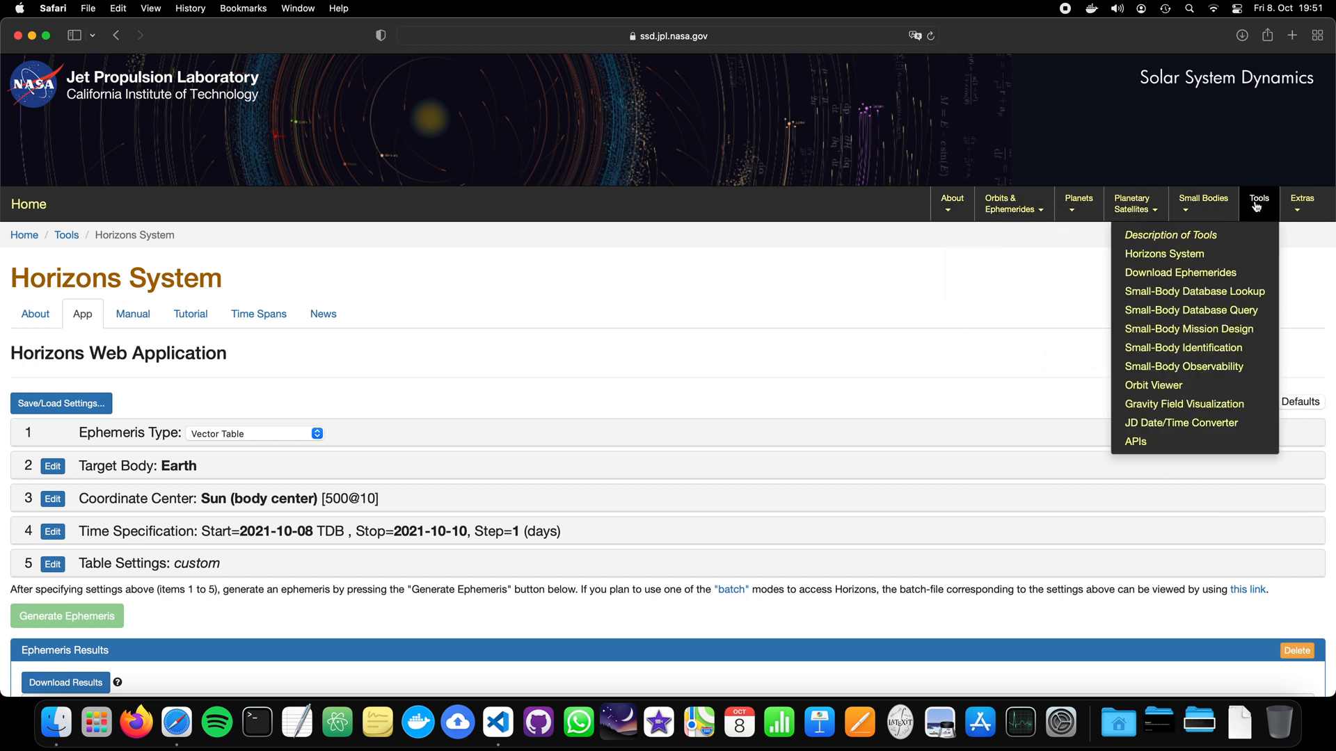
left_click(781, 324)
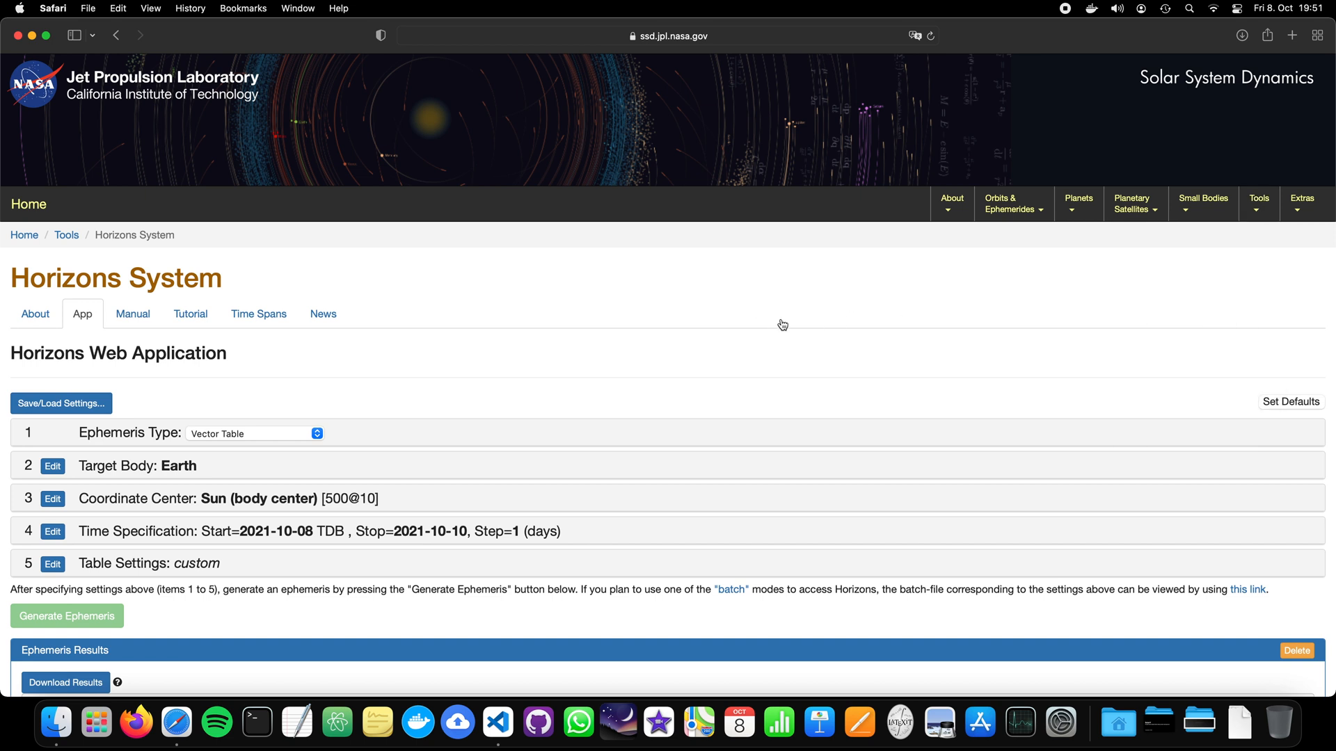
mouse_move(258, 314)
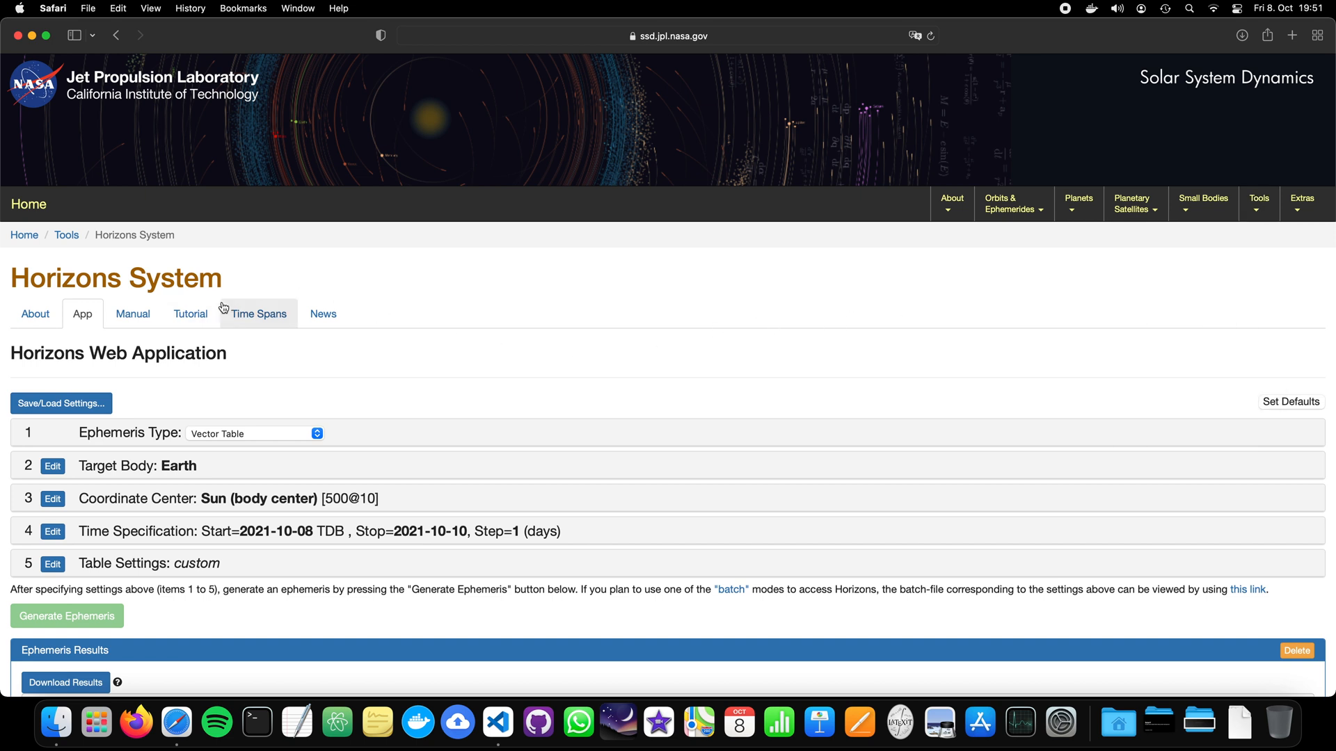
mouse_move(248, 435)
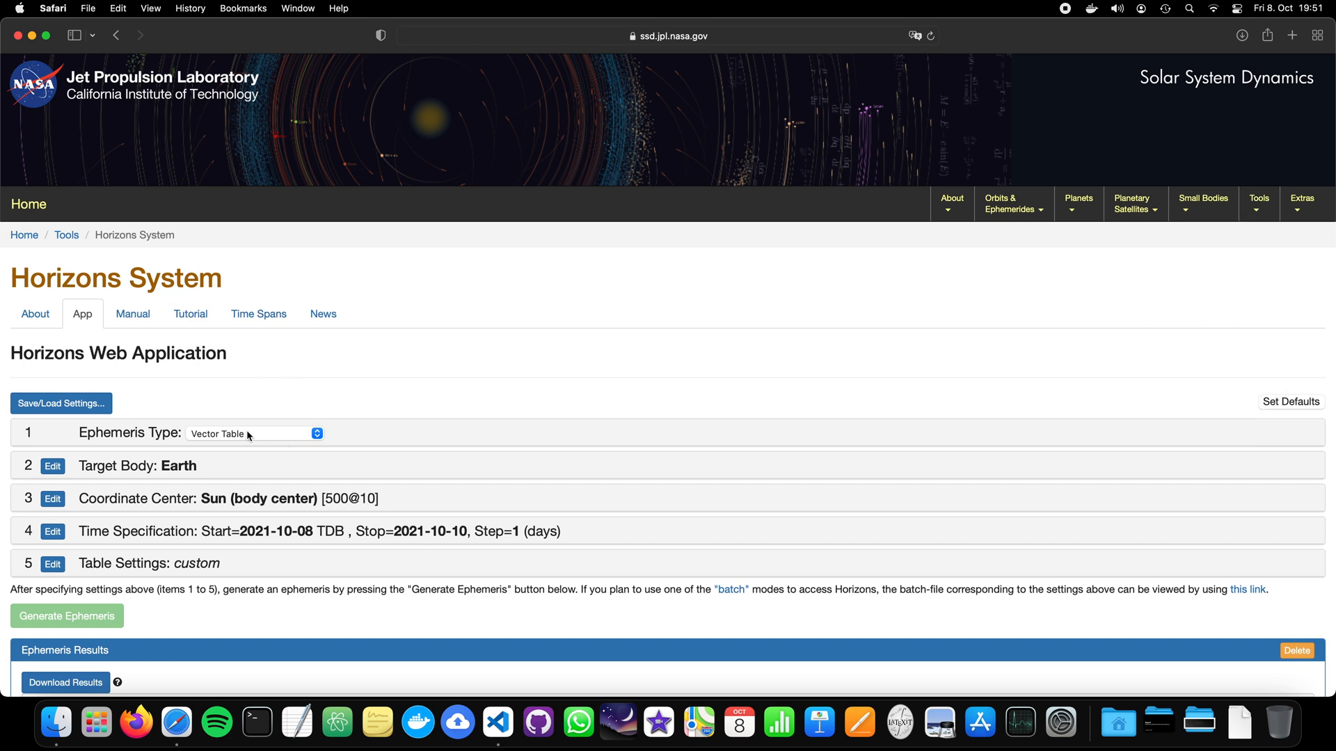
mouse_move(239, 382)
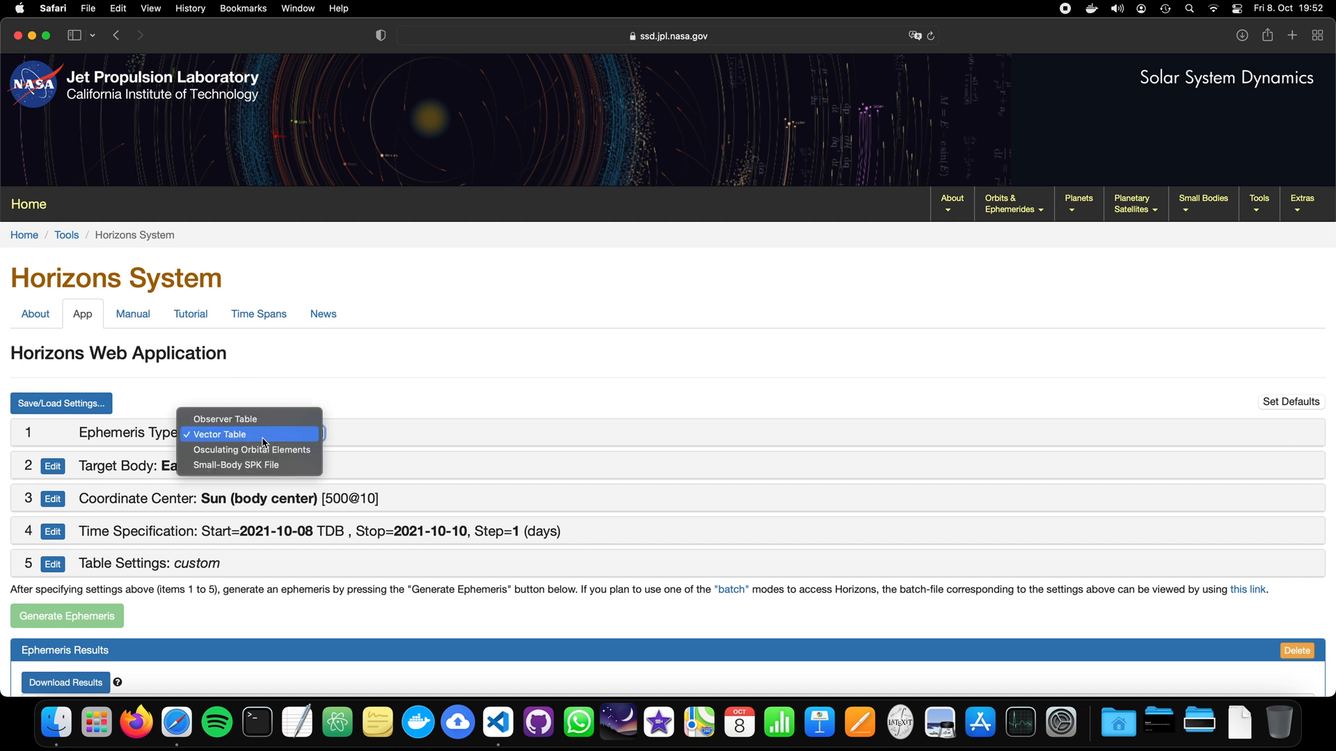
mouse_move(216, 469)
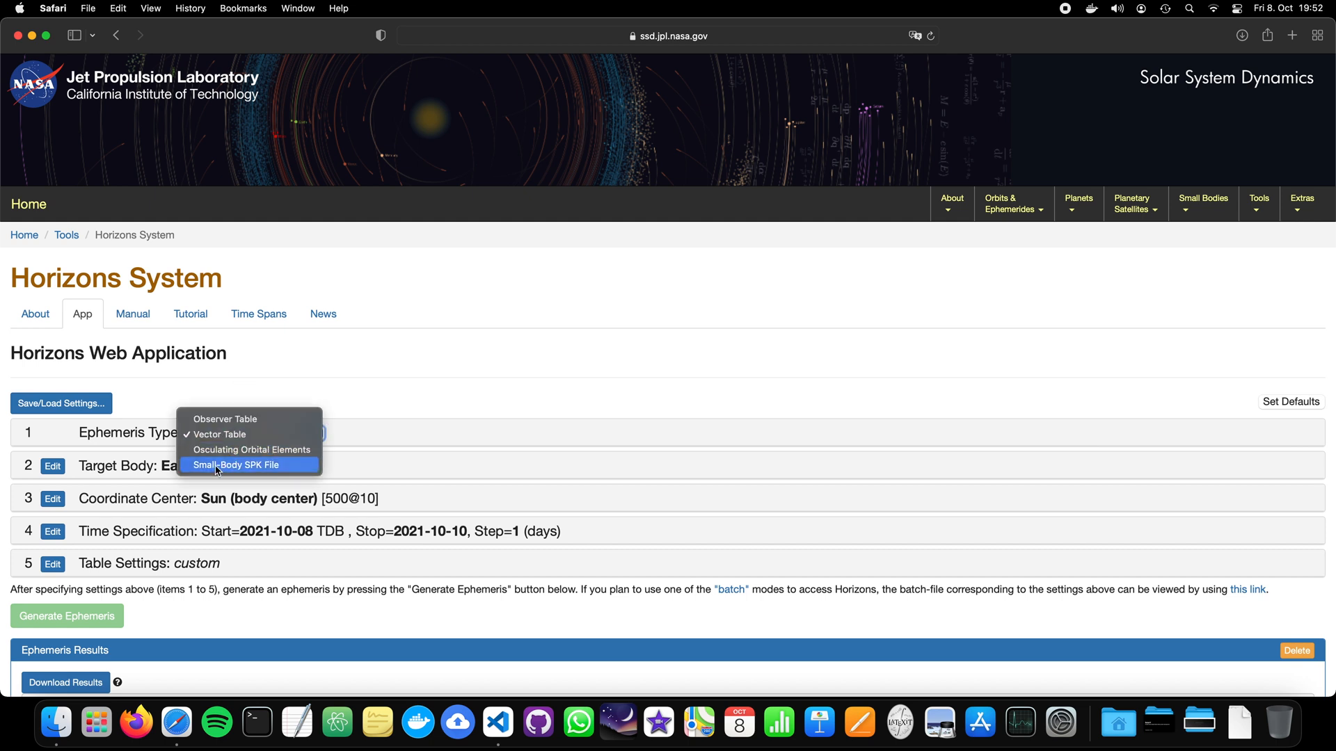
- Choose Small-Body SPK File as the Horizons ephemeris type
left_click(236, 464)
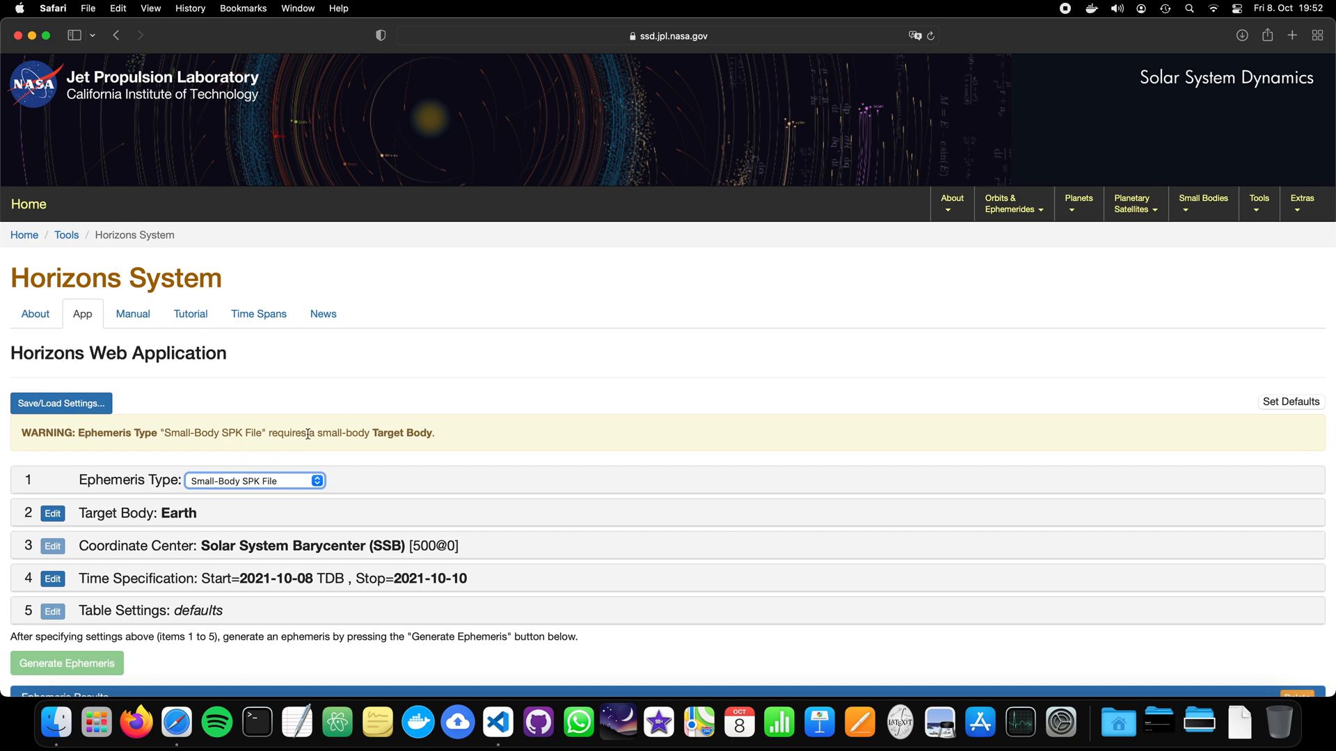
scroll("down", 3)
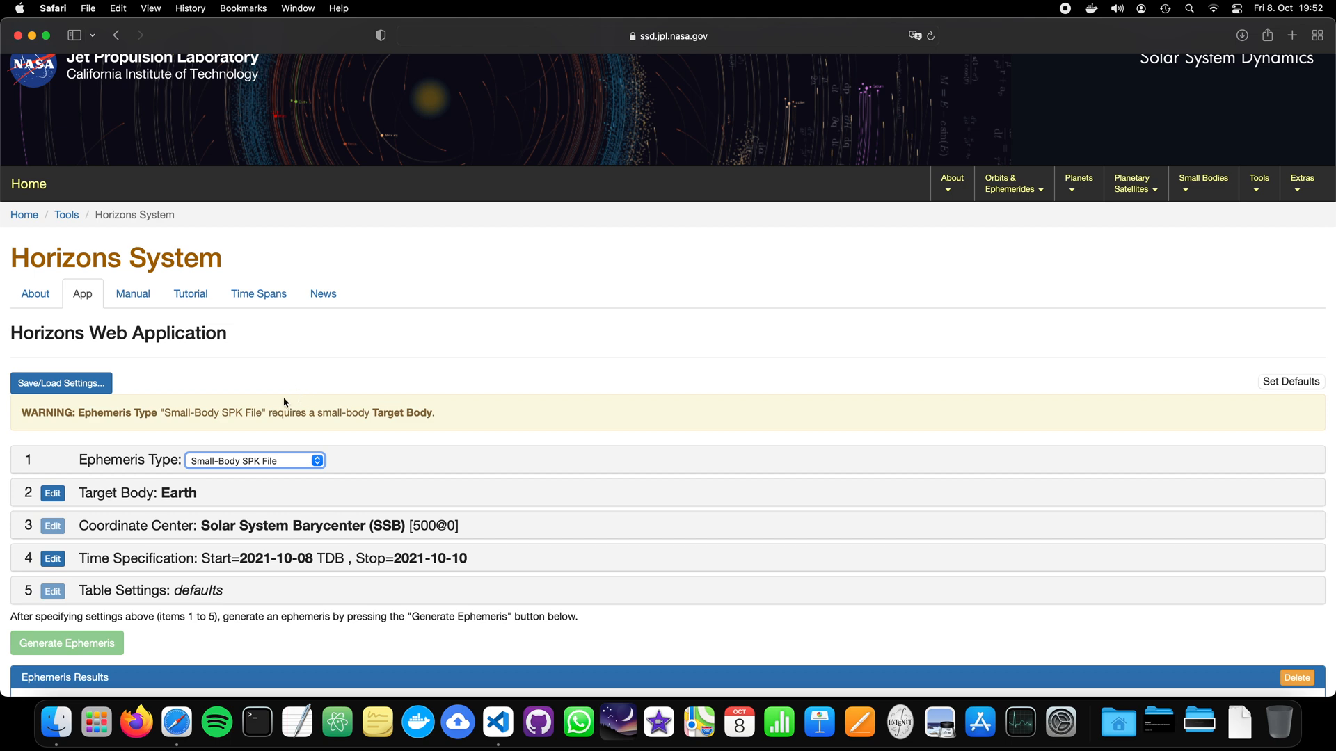
- Search for 'Cere' and select 1 Ceres (A801 AA) as the target body
left_click(52, 492)
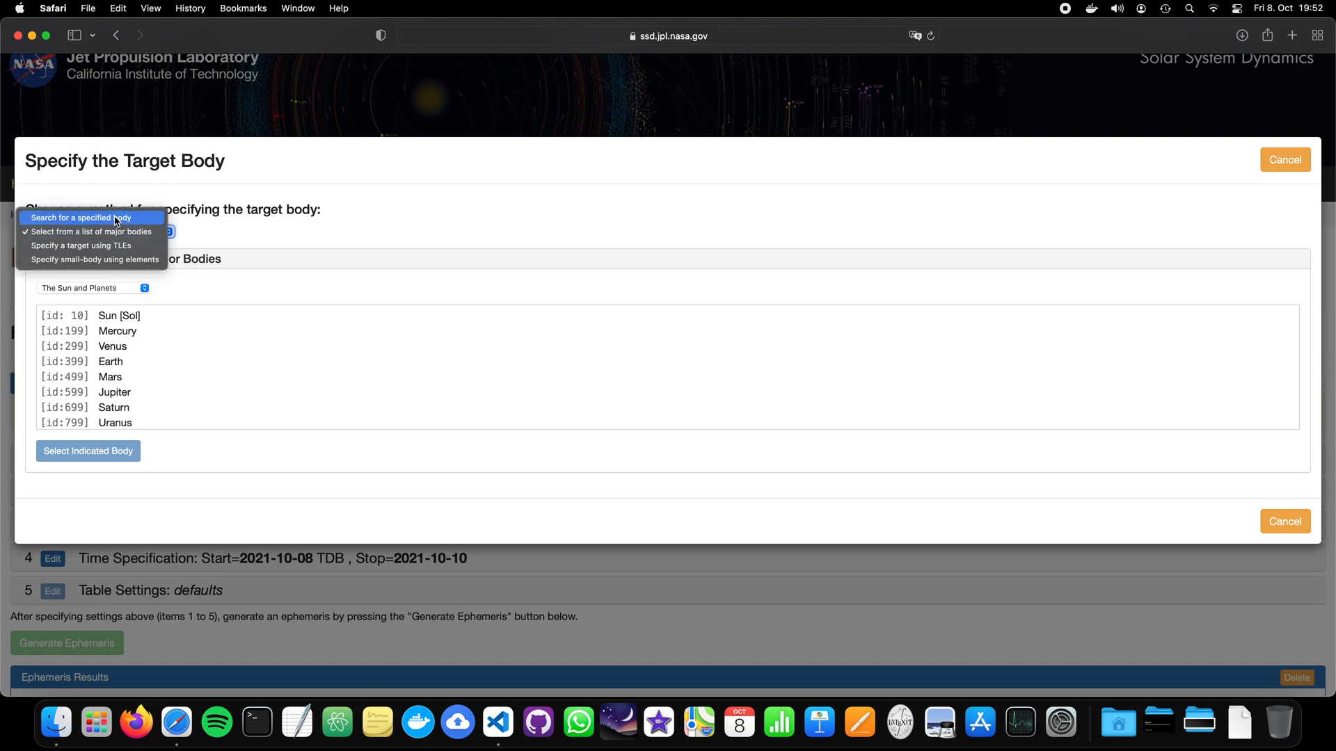
left_click(94, 217)
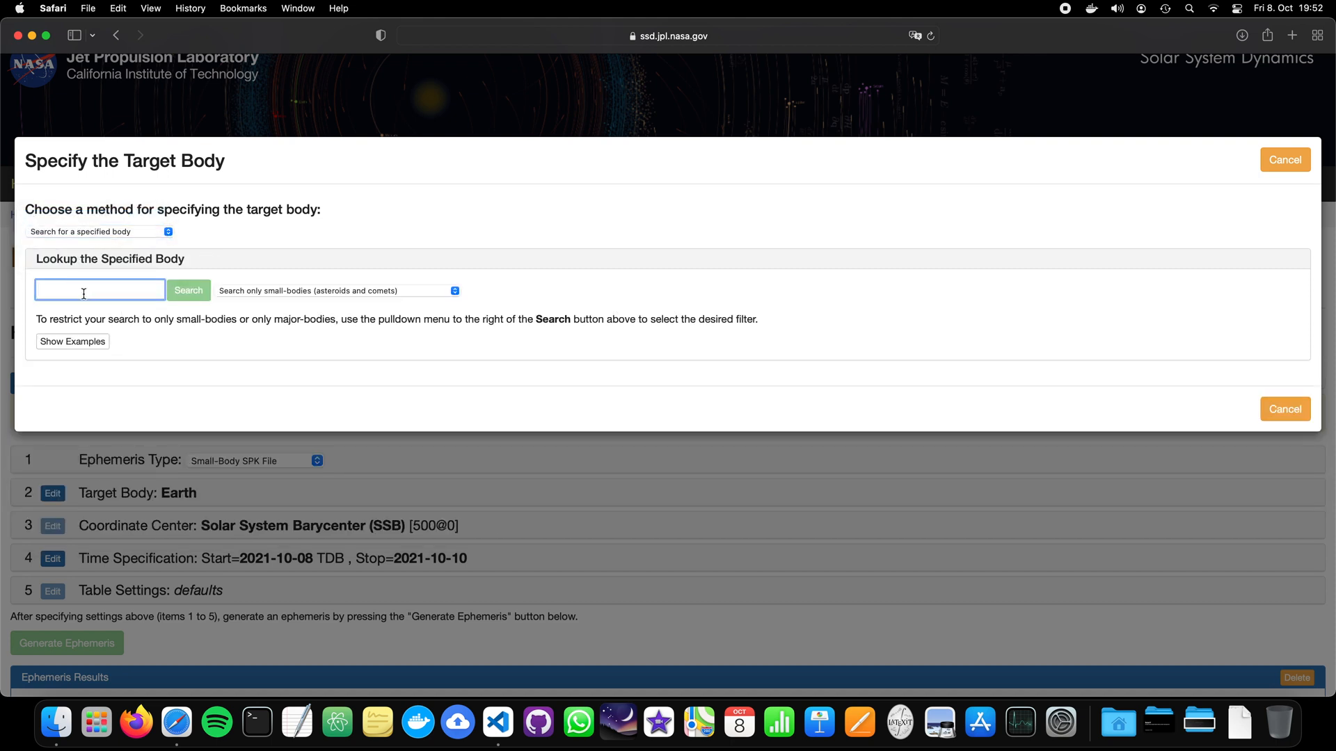
type("Cere")
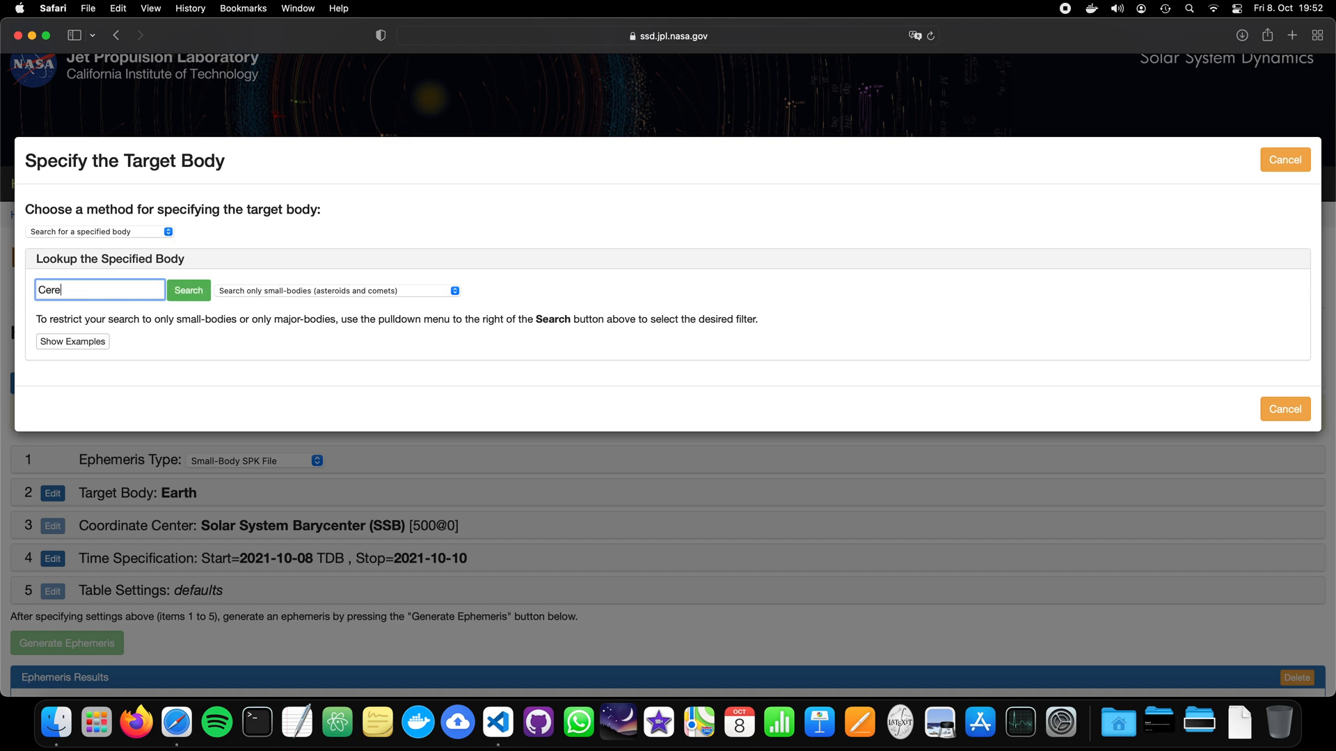
left_click(188, 290)
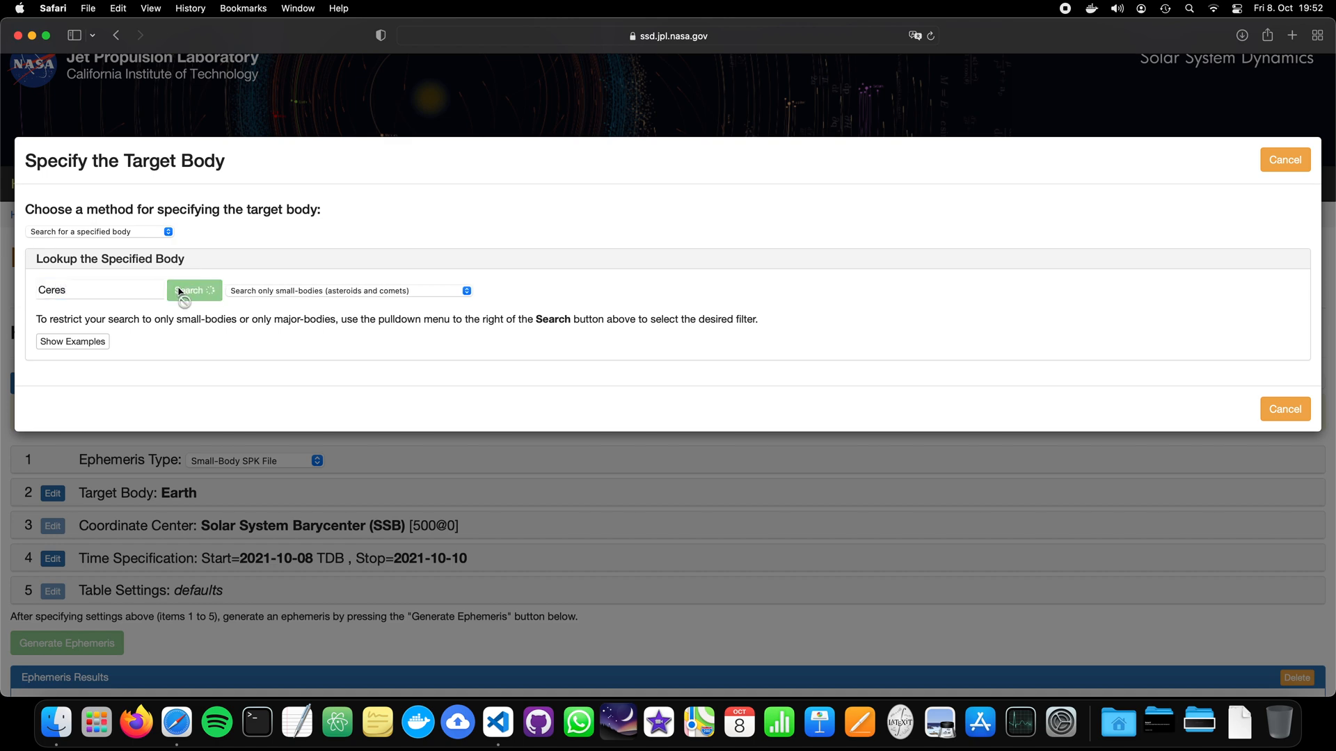
left_click(194, 289)
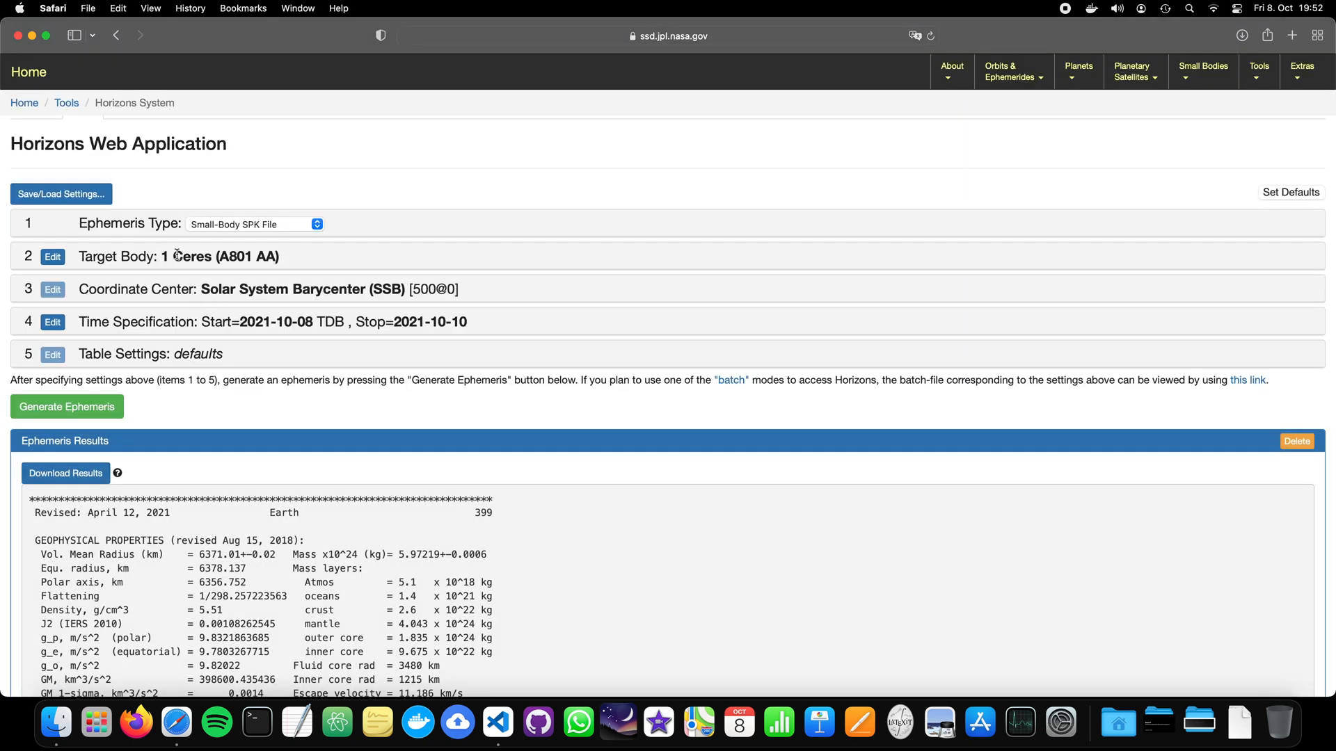
mouse_move(300, 267)
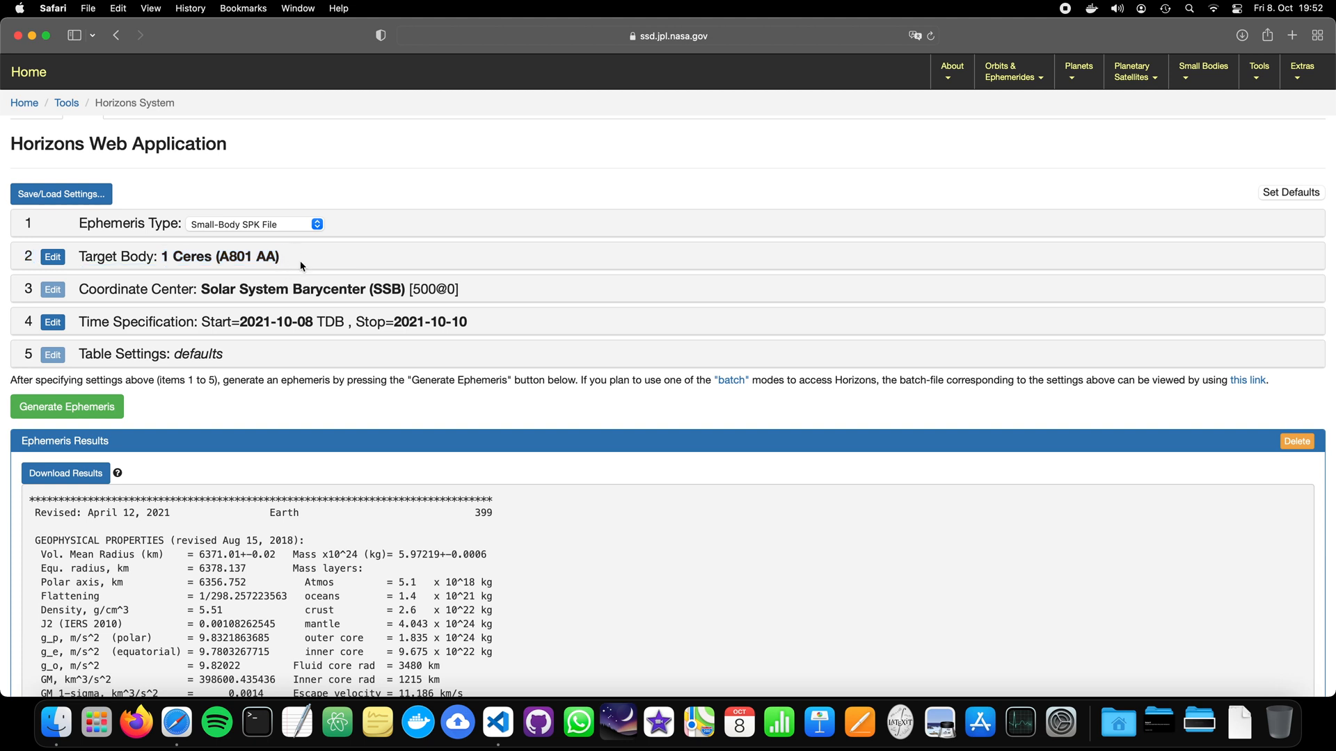
mouse_move(308, 252)
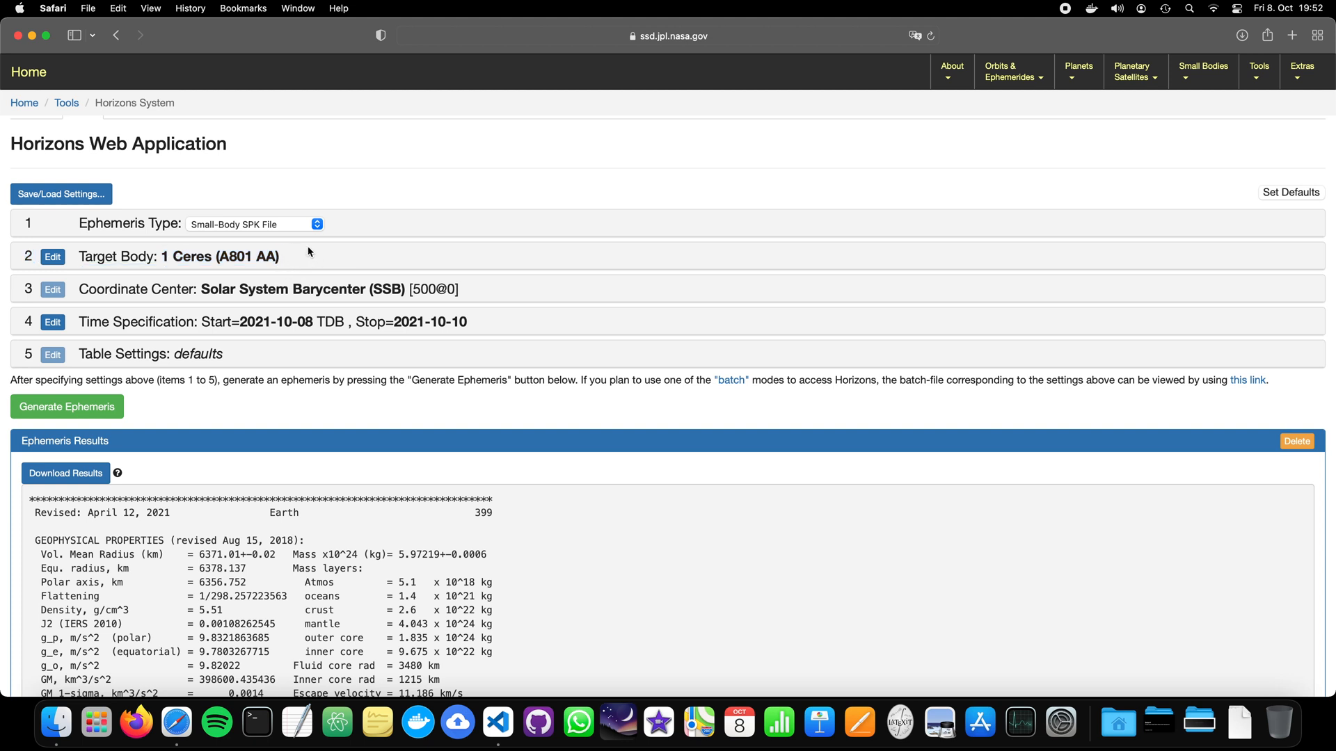
mouse_move(242, 281)
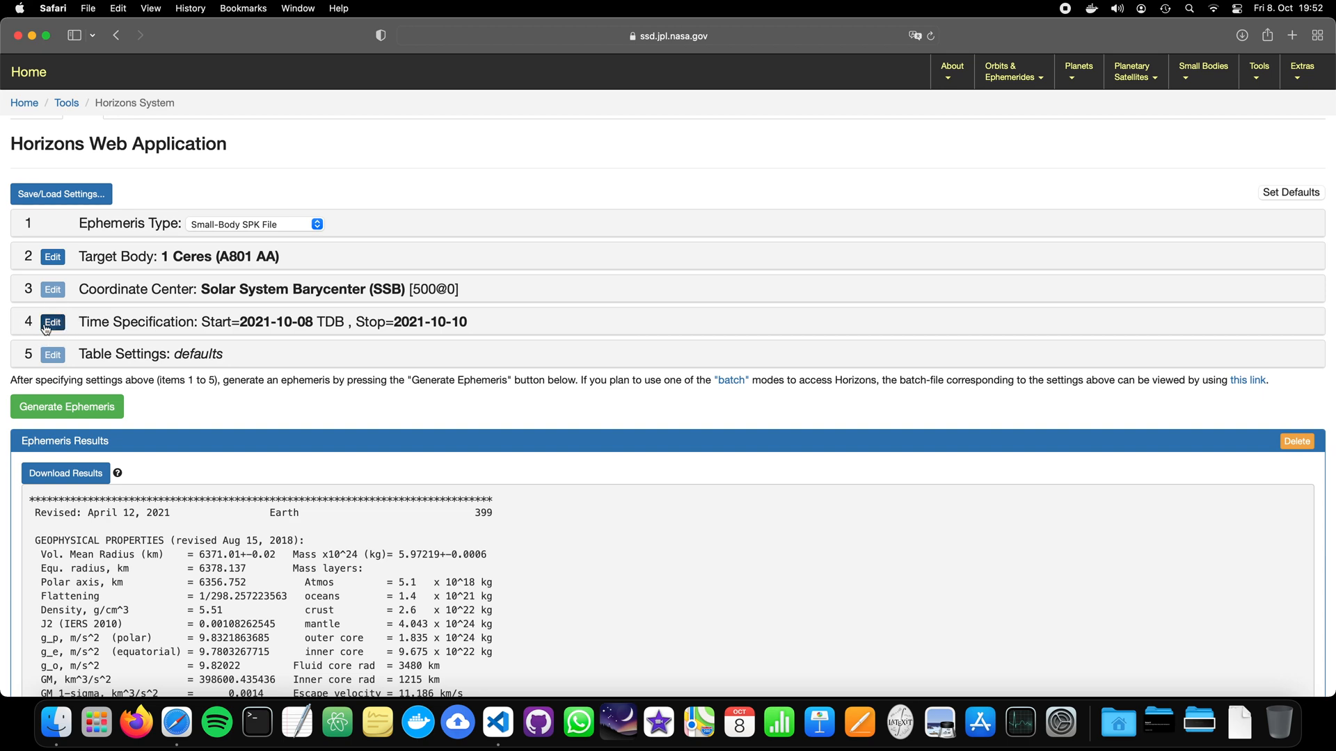
- Set the SPK time span to start 2021-01-01 and stop 2022-01-01
left_click(52, 322)
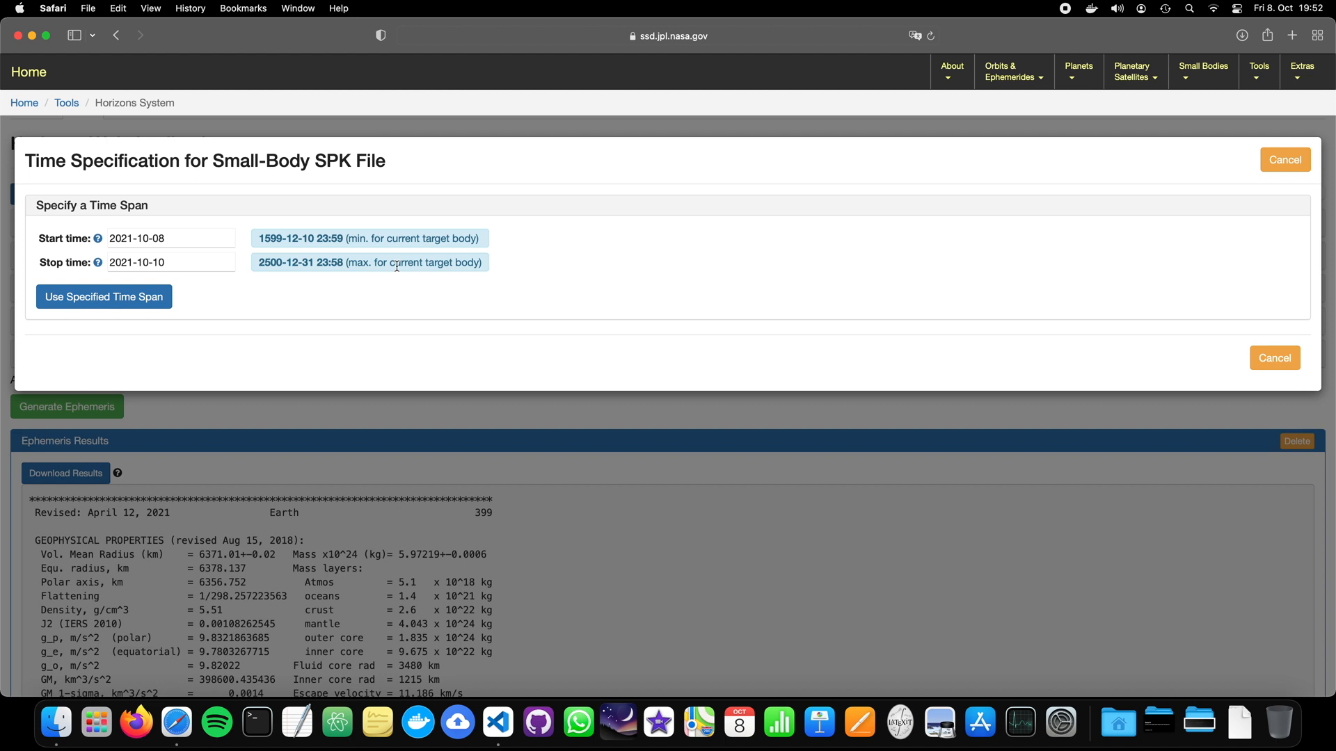
left_click(171, 238)
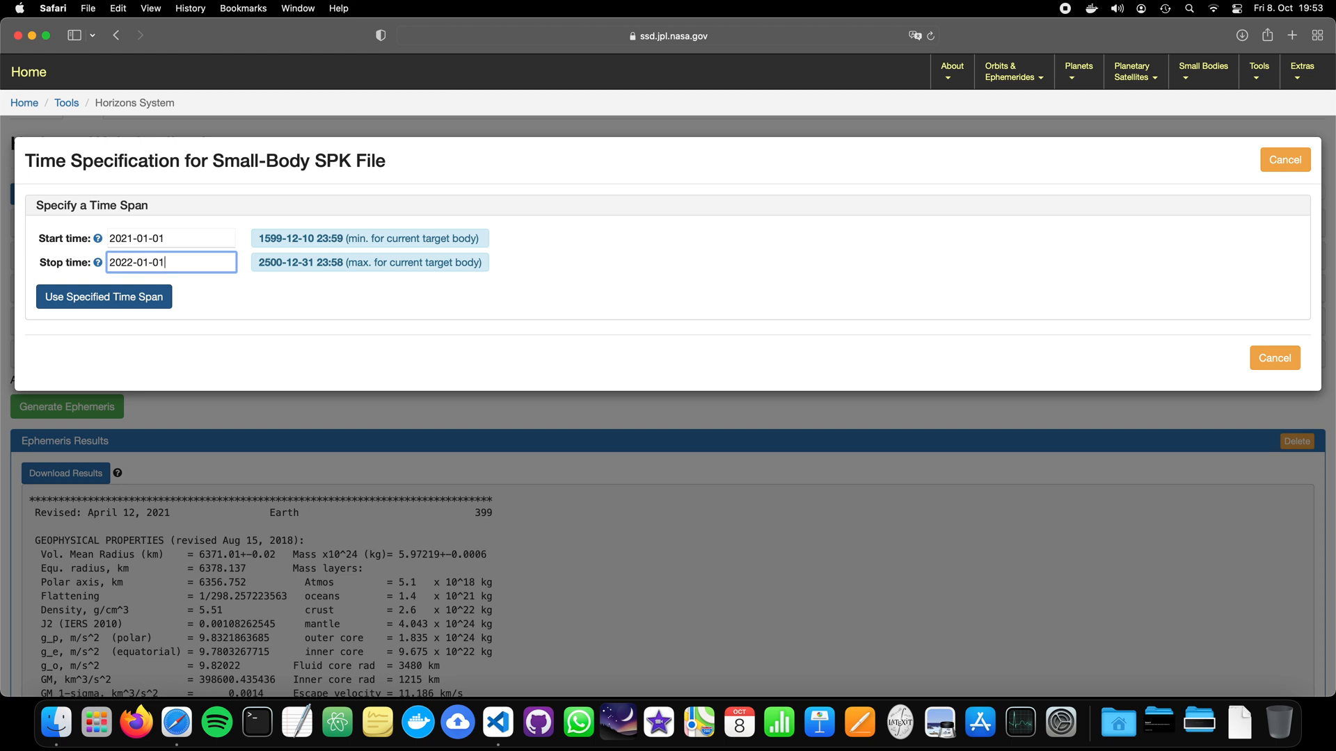
left_click(103, 297)
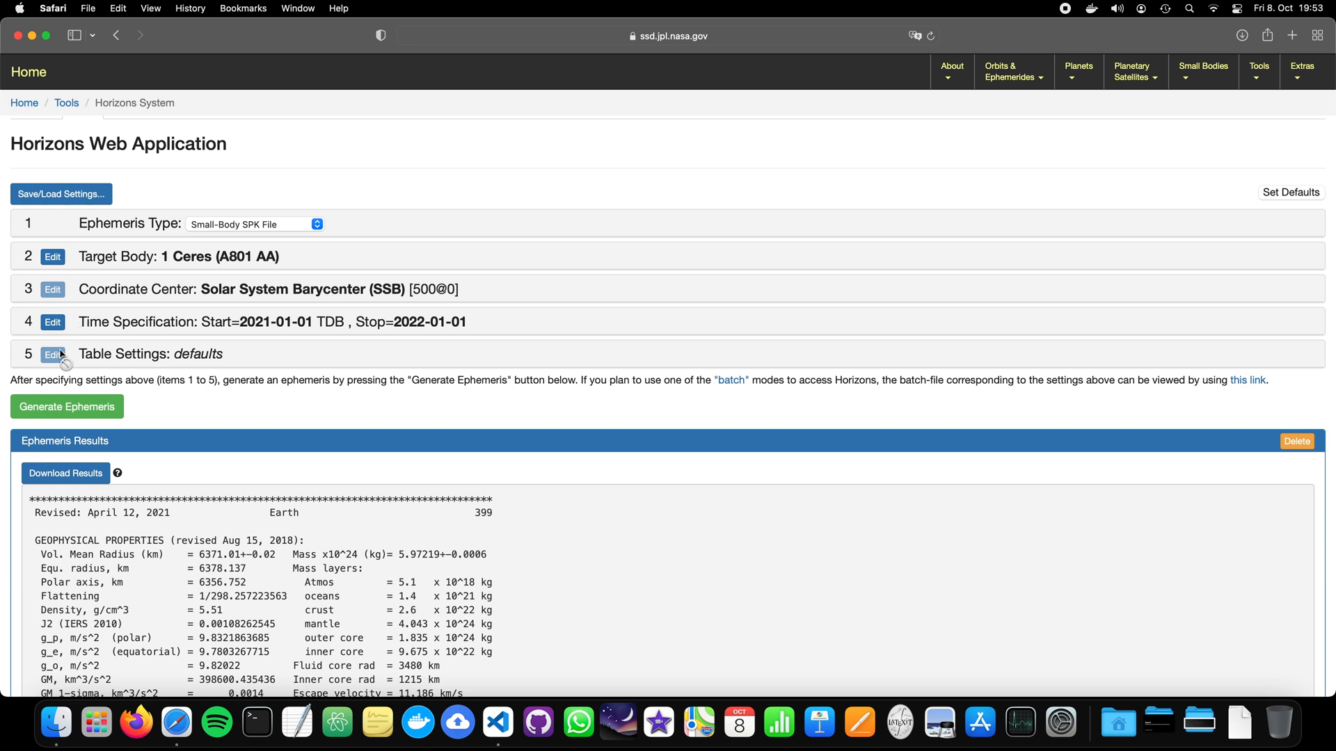
mouse_move(130, 290)
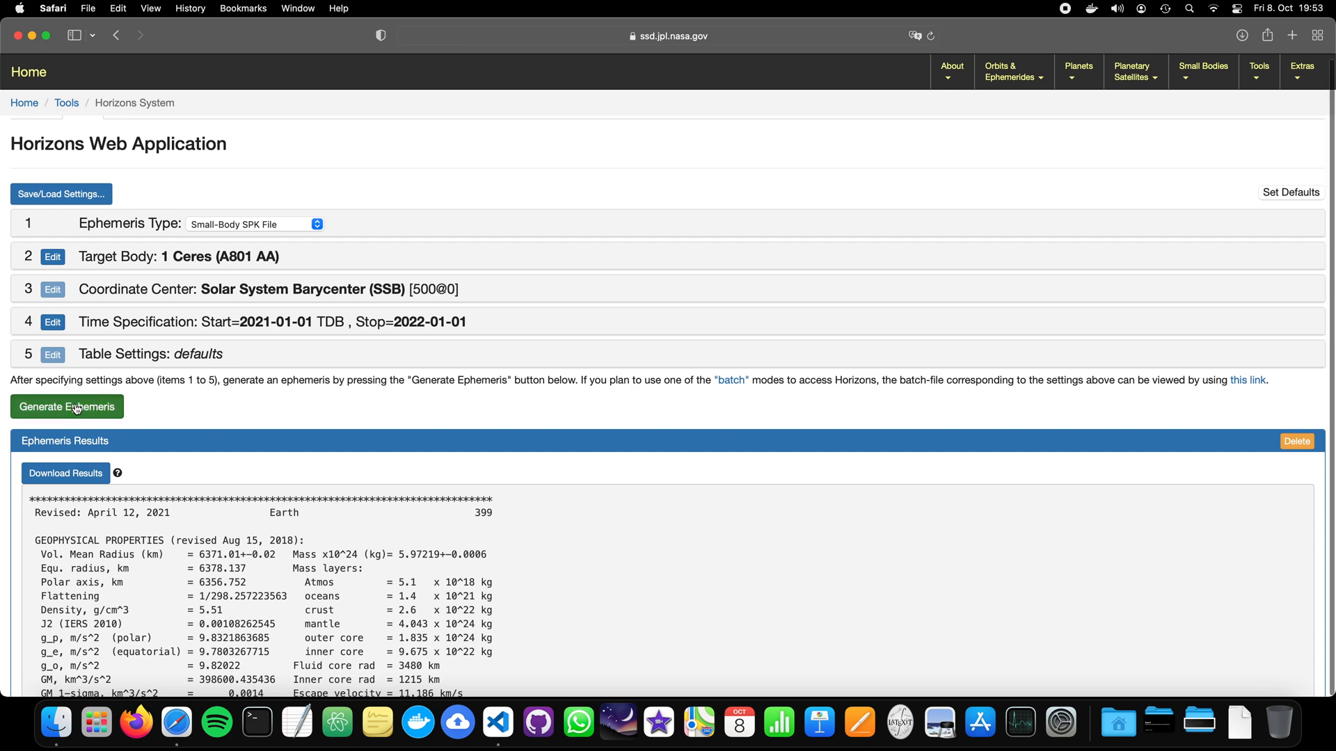
- Generate the Ceres SPK ephemeris, downloading 2000001.bsp
left_click(66, 407)
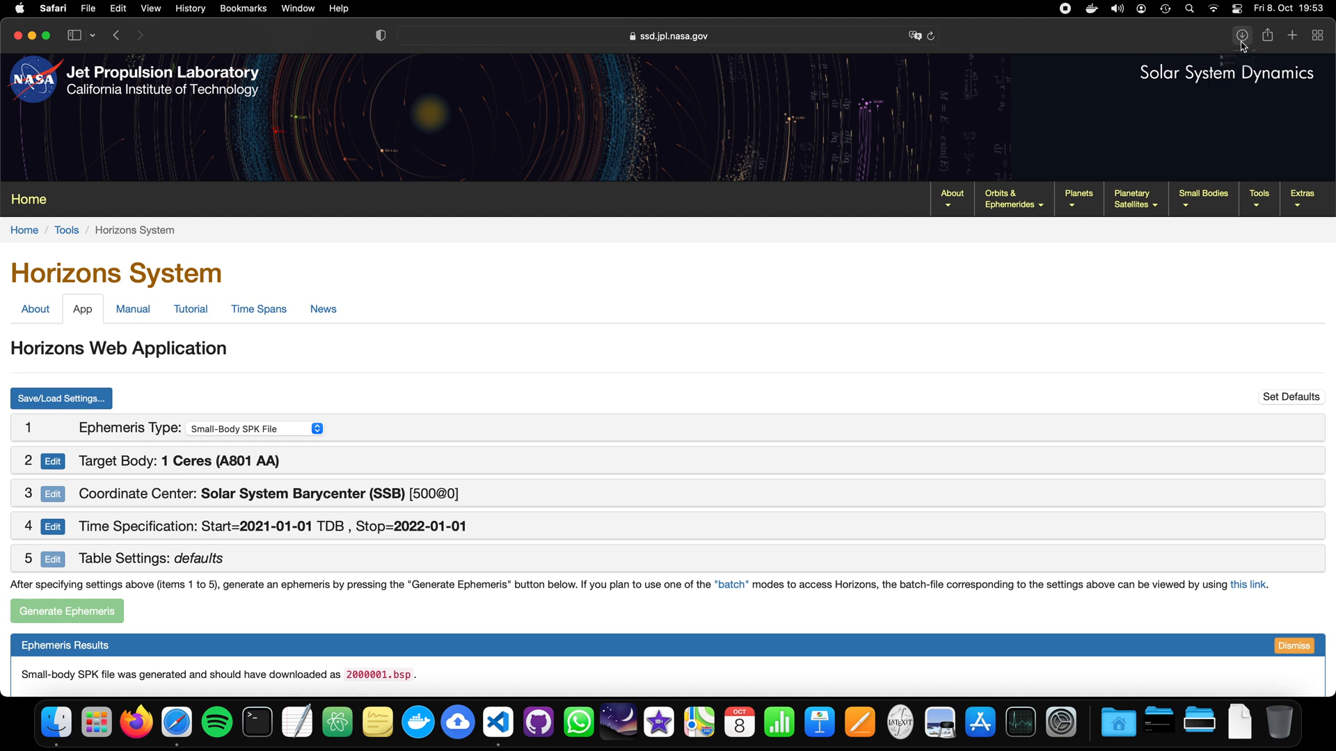
left_click(1241, 36)
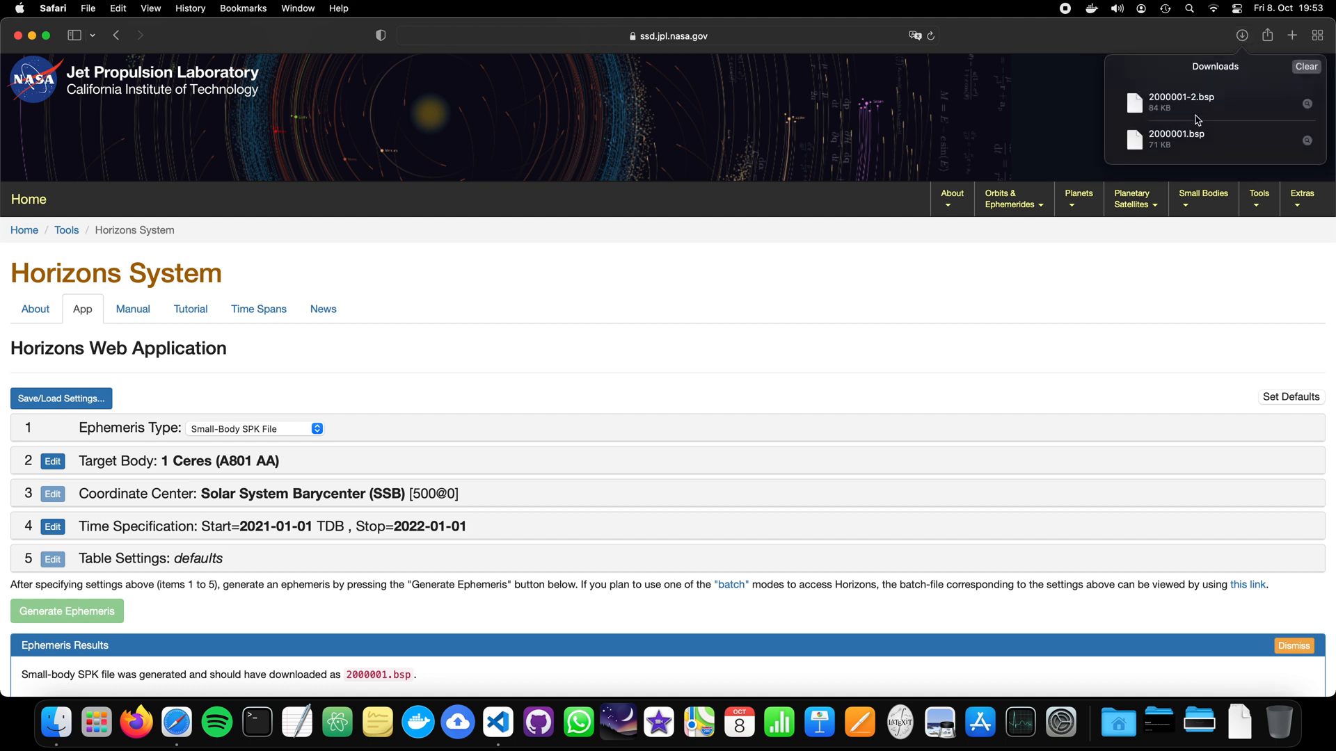
mouse_move(1204, 147)
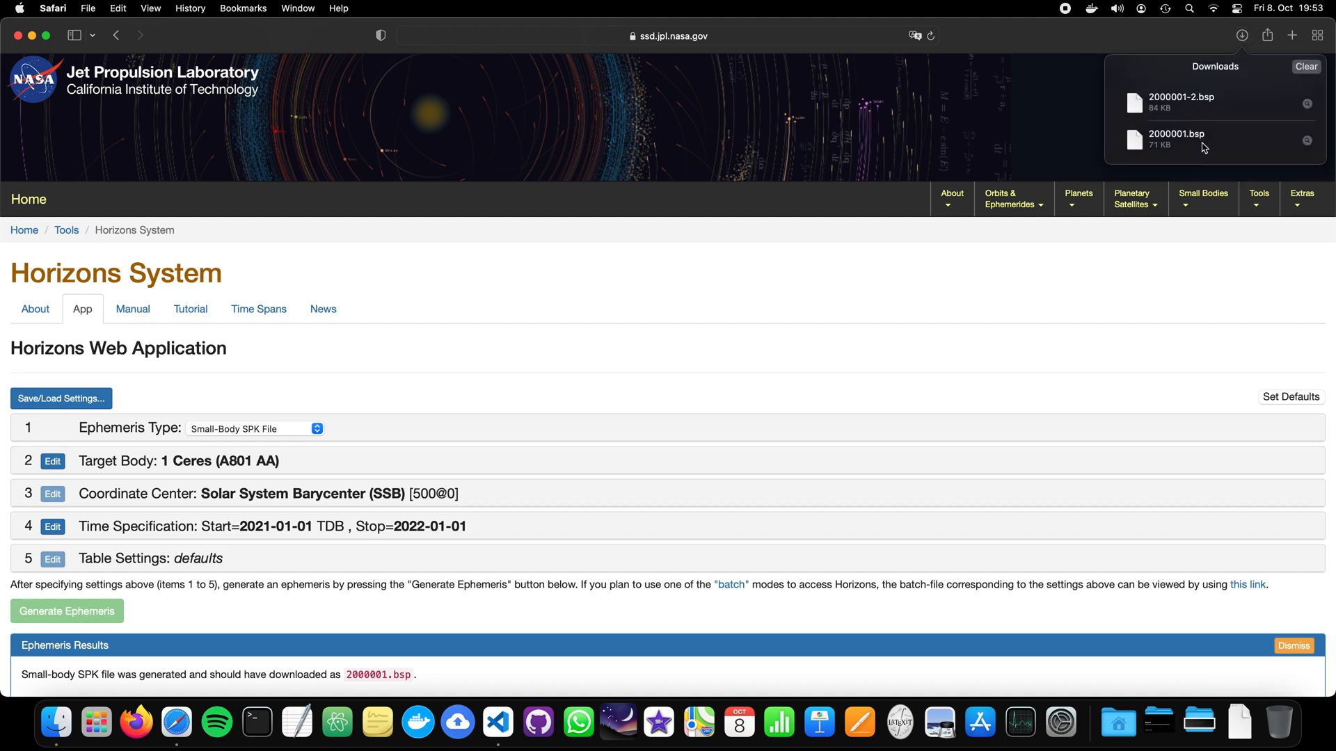
mouse_move(1192, 122)
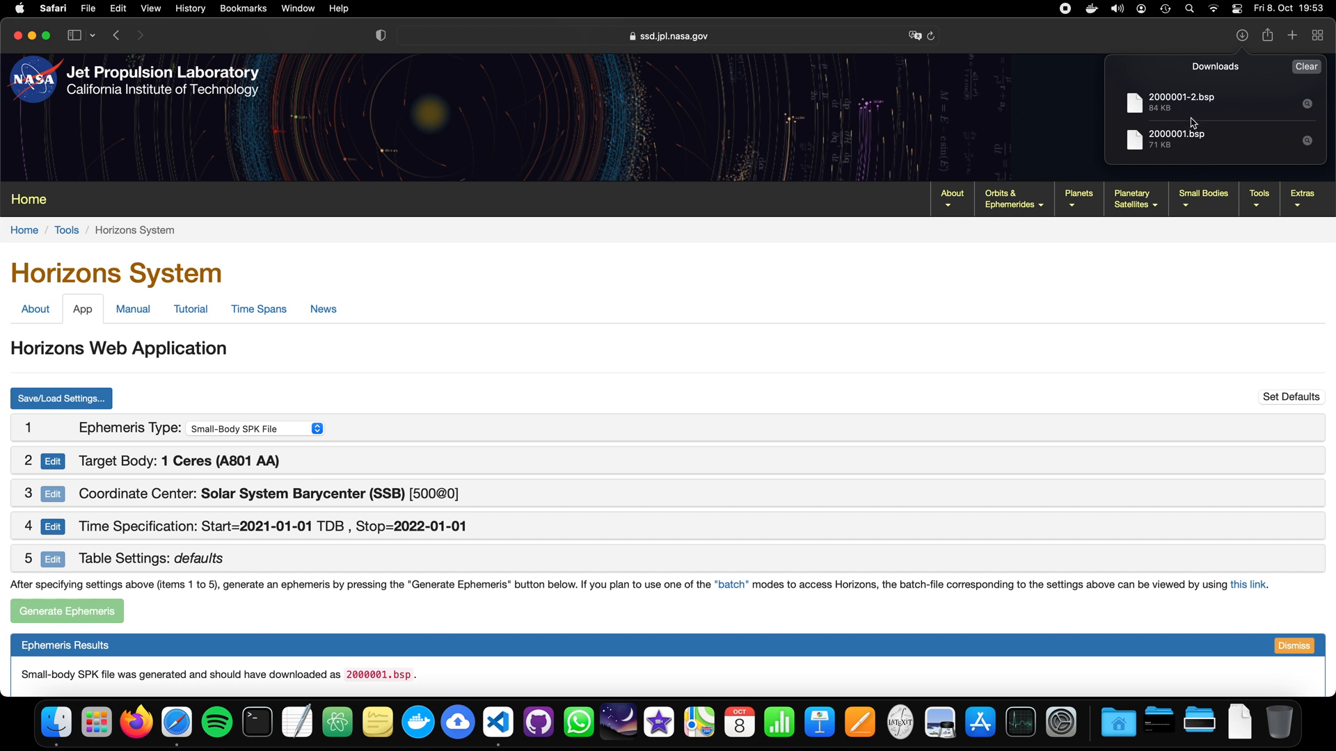
mouse_move(1201, 113)
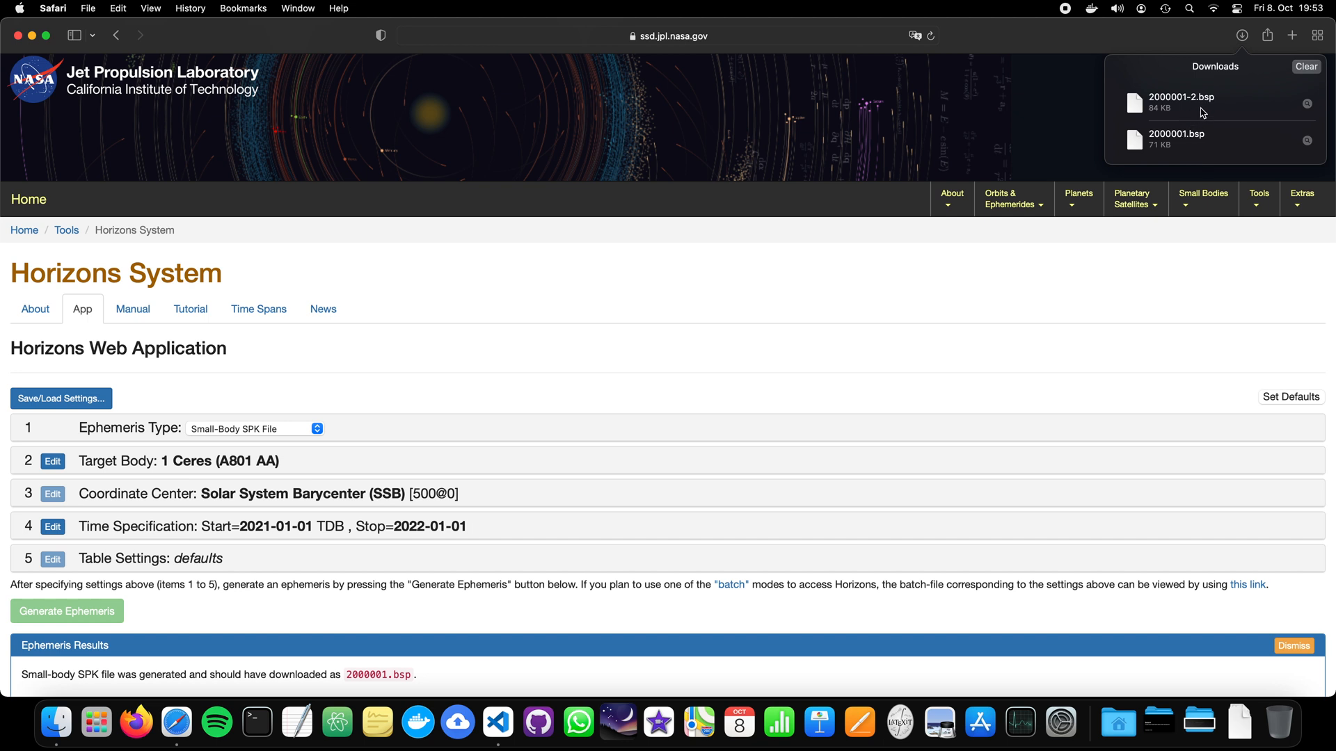
left_click(835, 339)
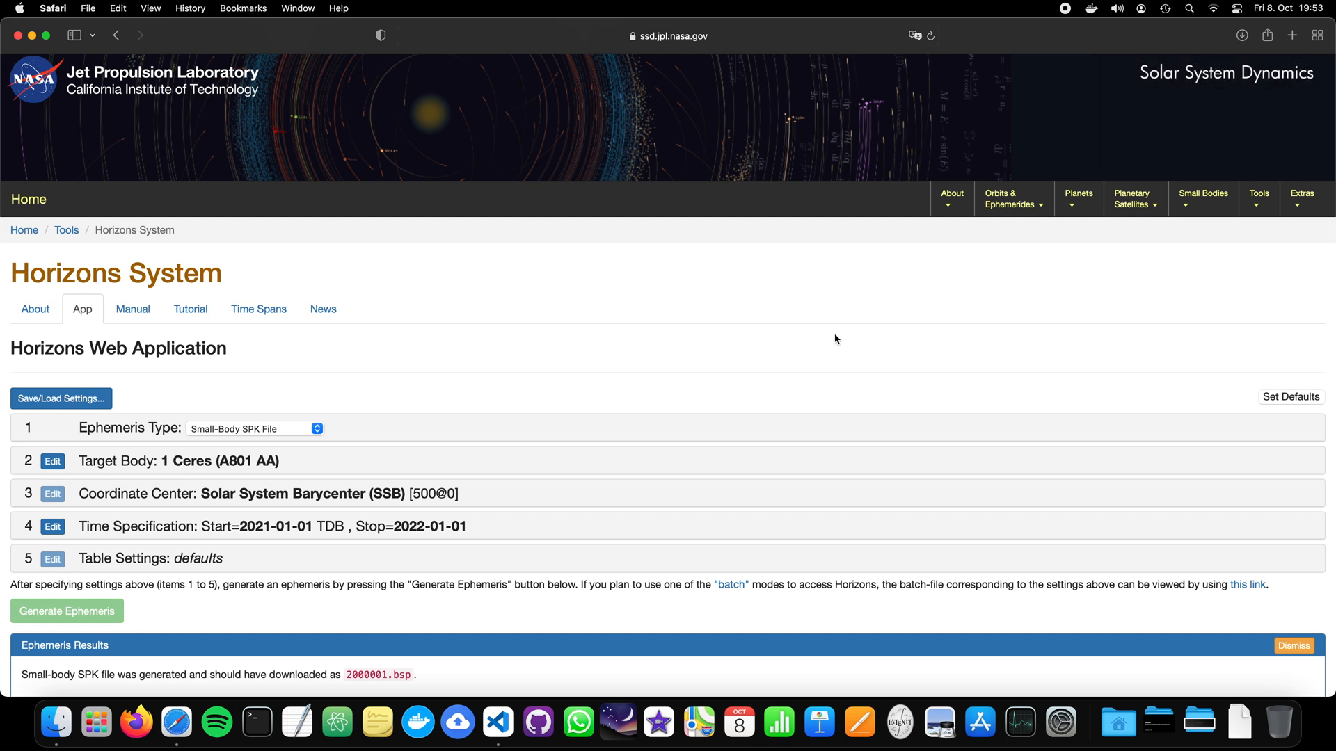
mouse_move(631, 468)
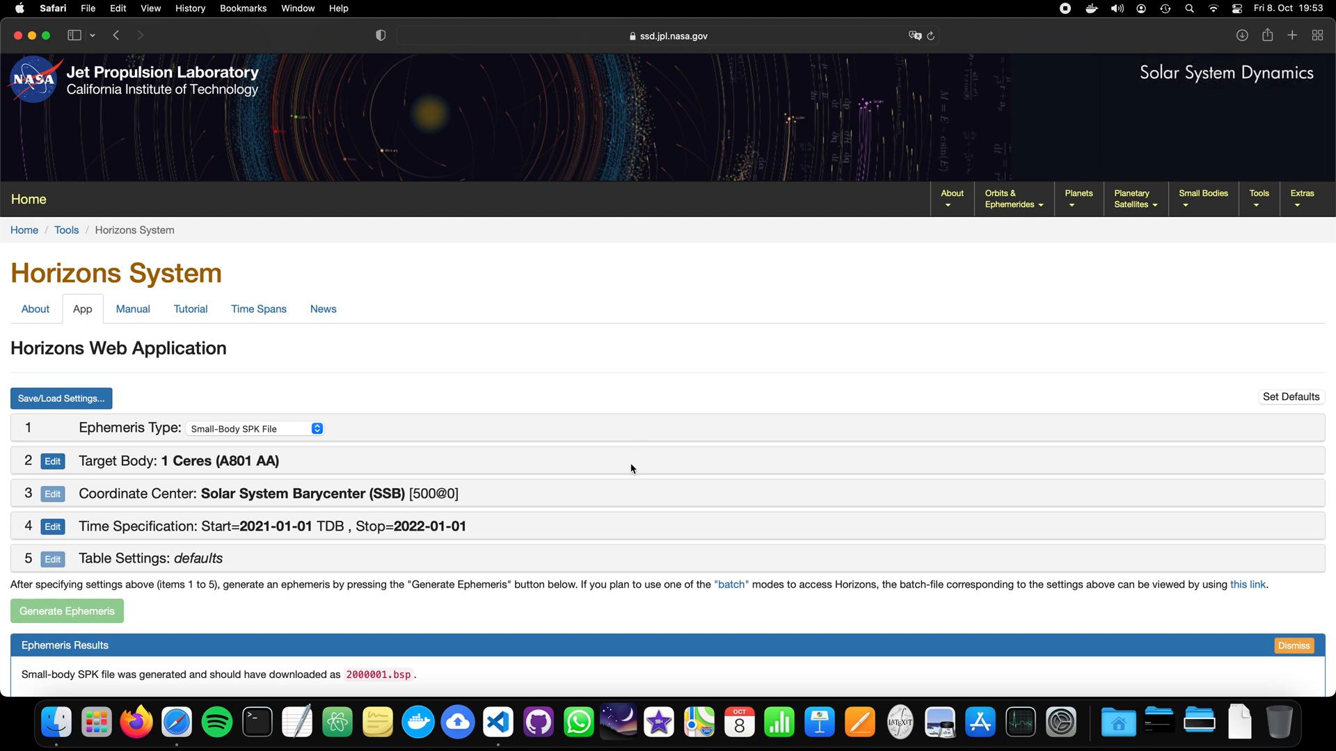
scroll("down", 3)
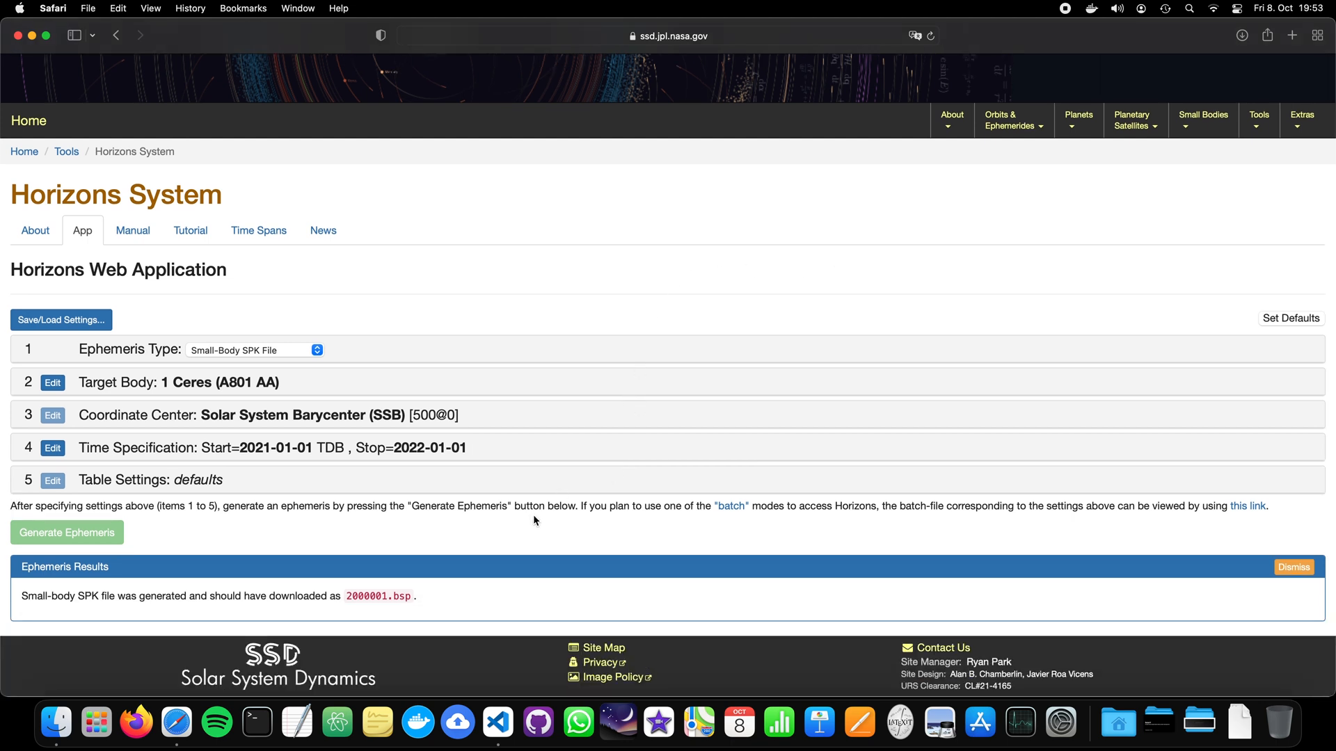
mouse_move(546, 494)
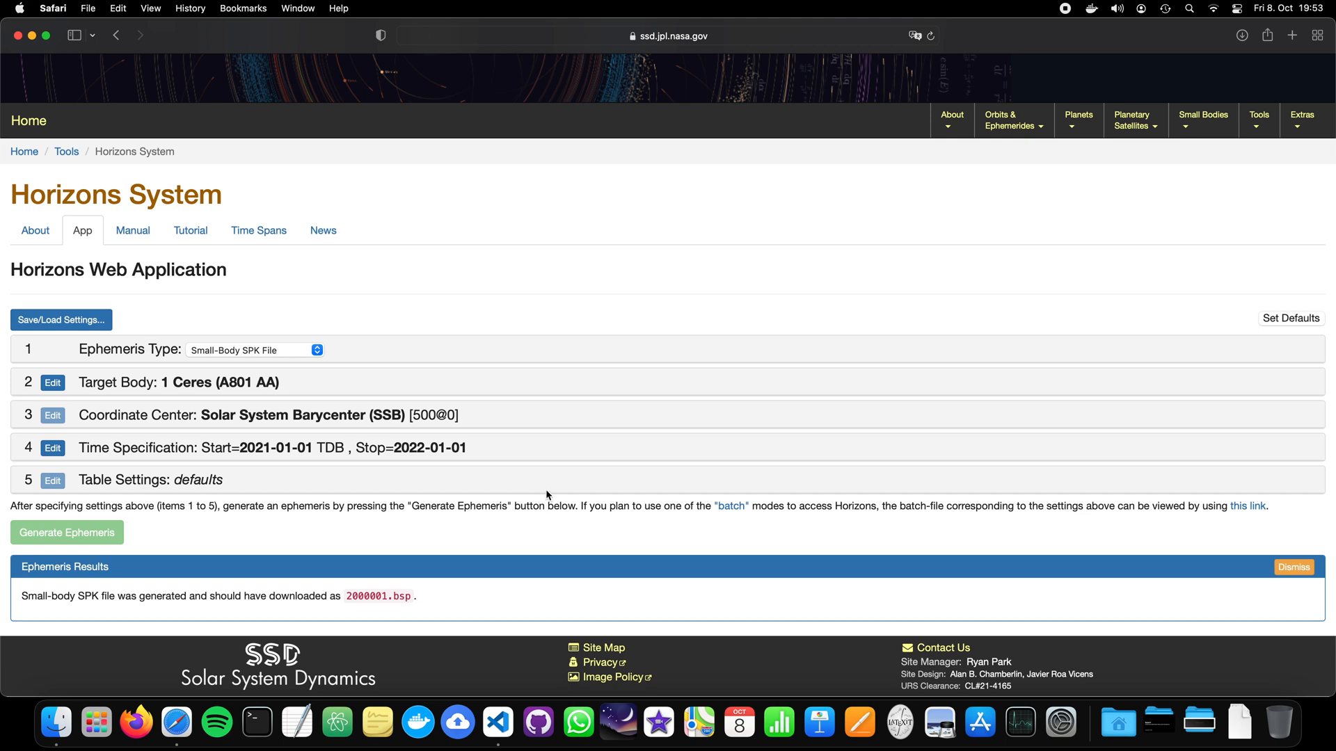
scroll("up", 3)
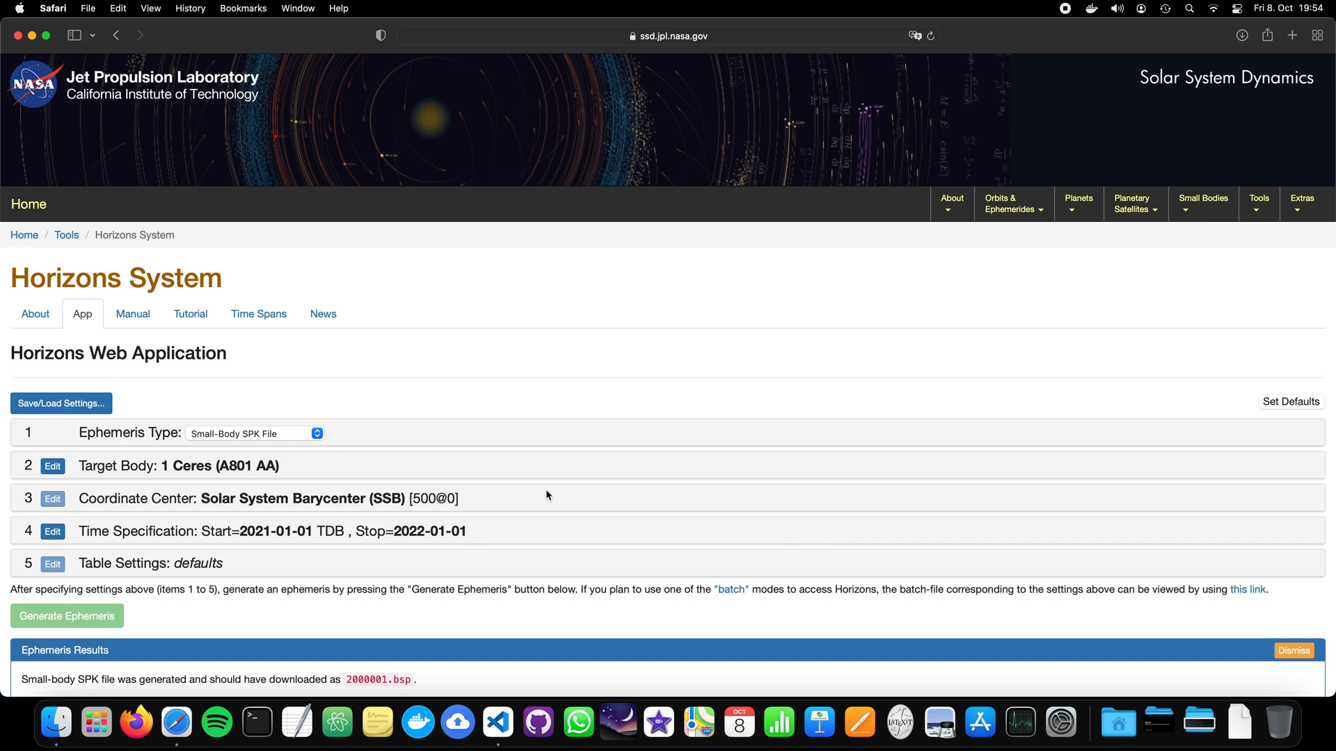
mouse_move(203, 498)
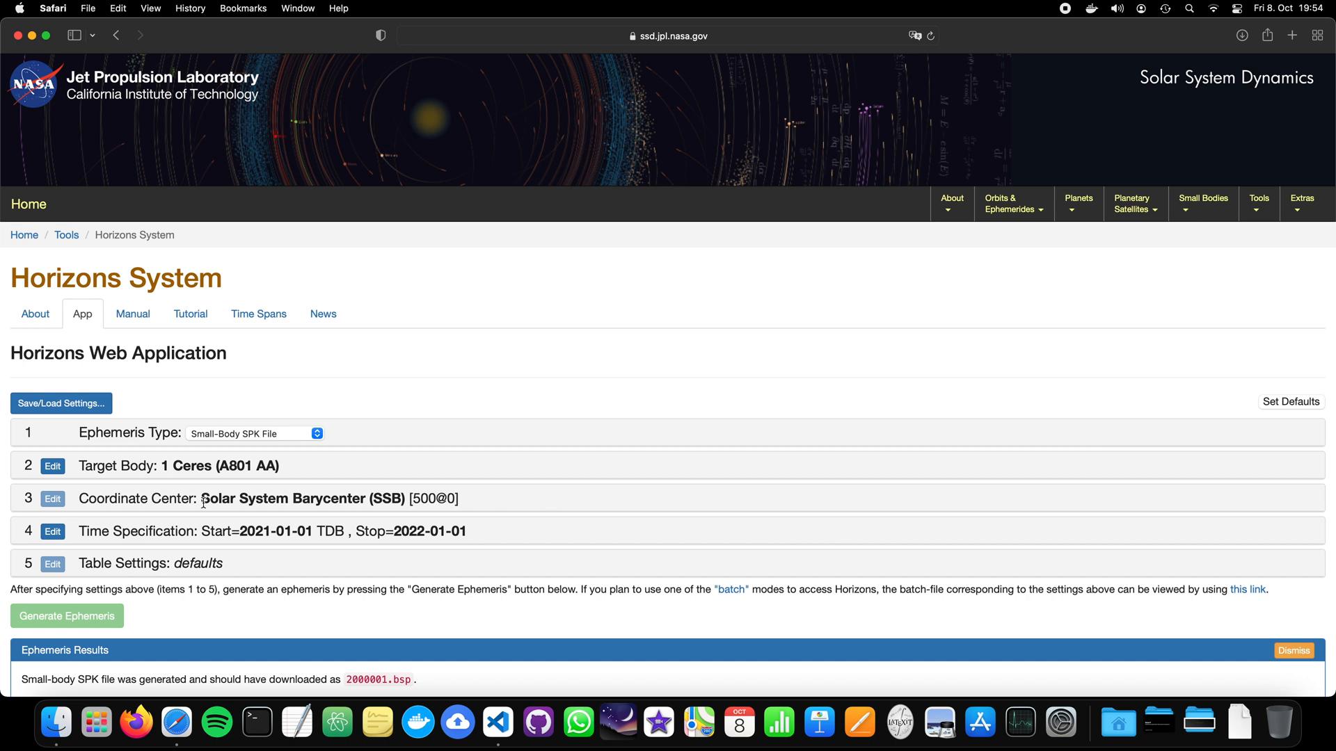